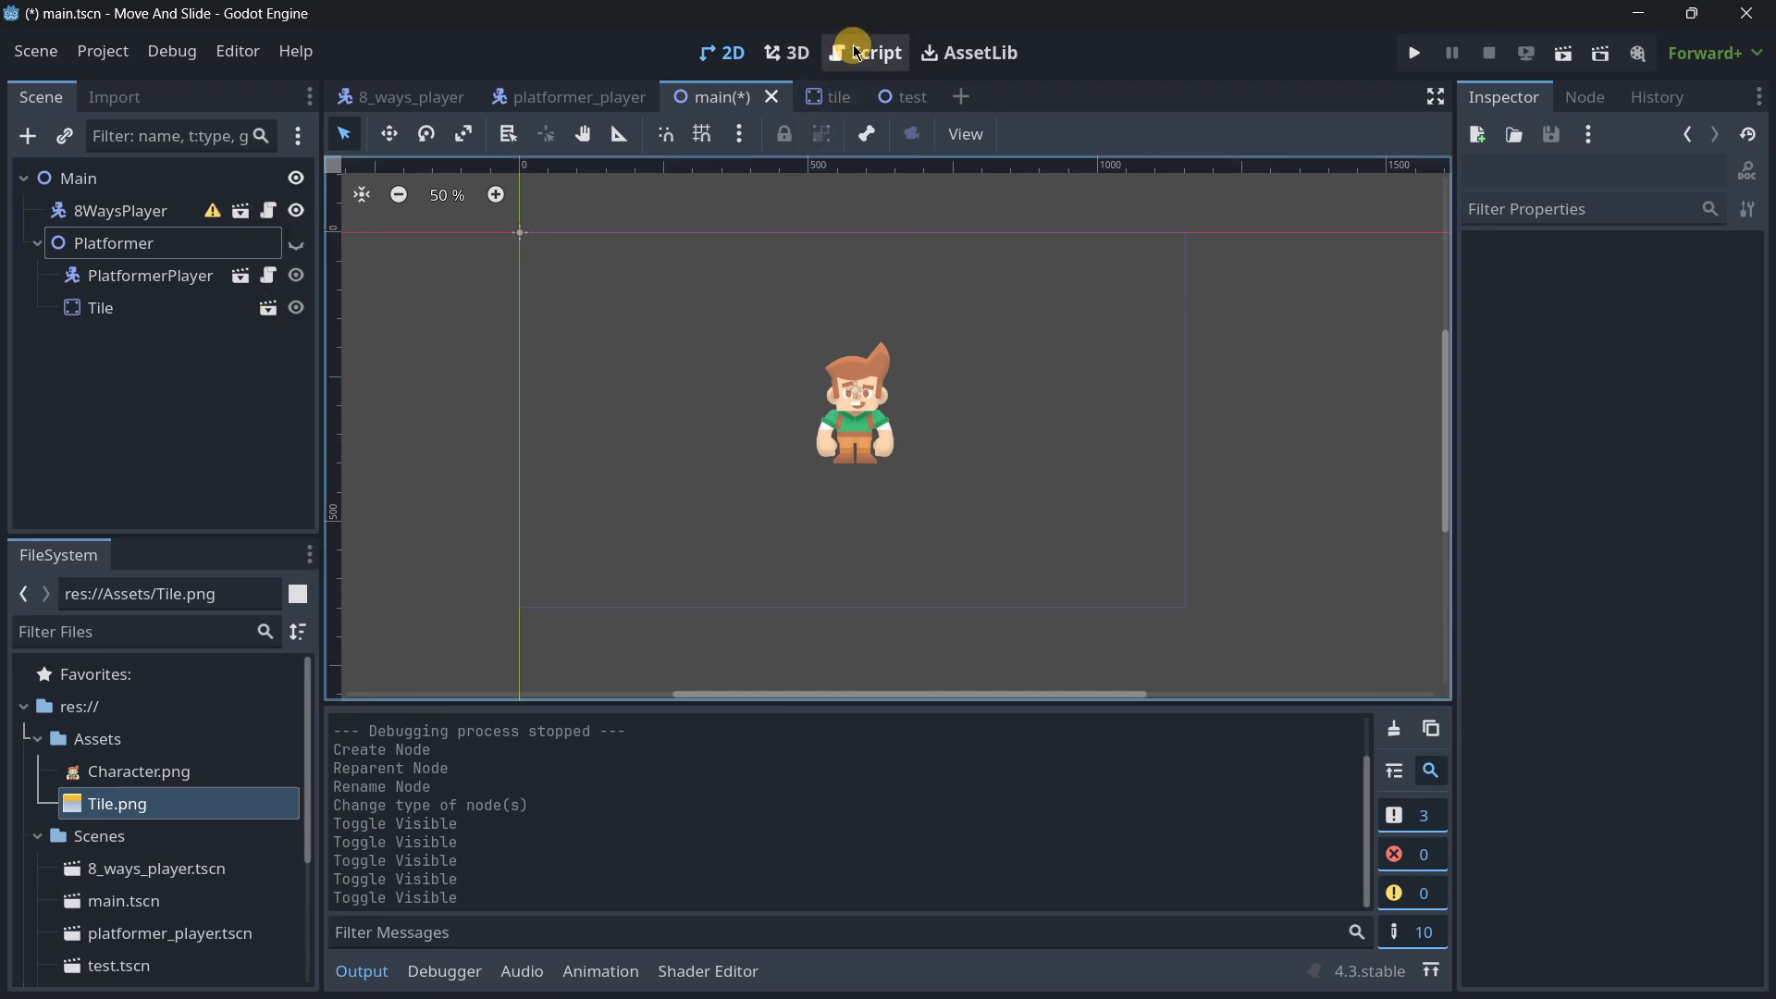
Step: Review the platformer player's script, then return to the 2D scene view
left_click(866, 52)
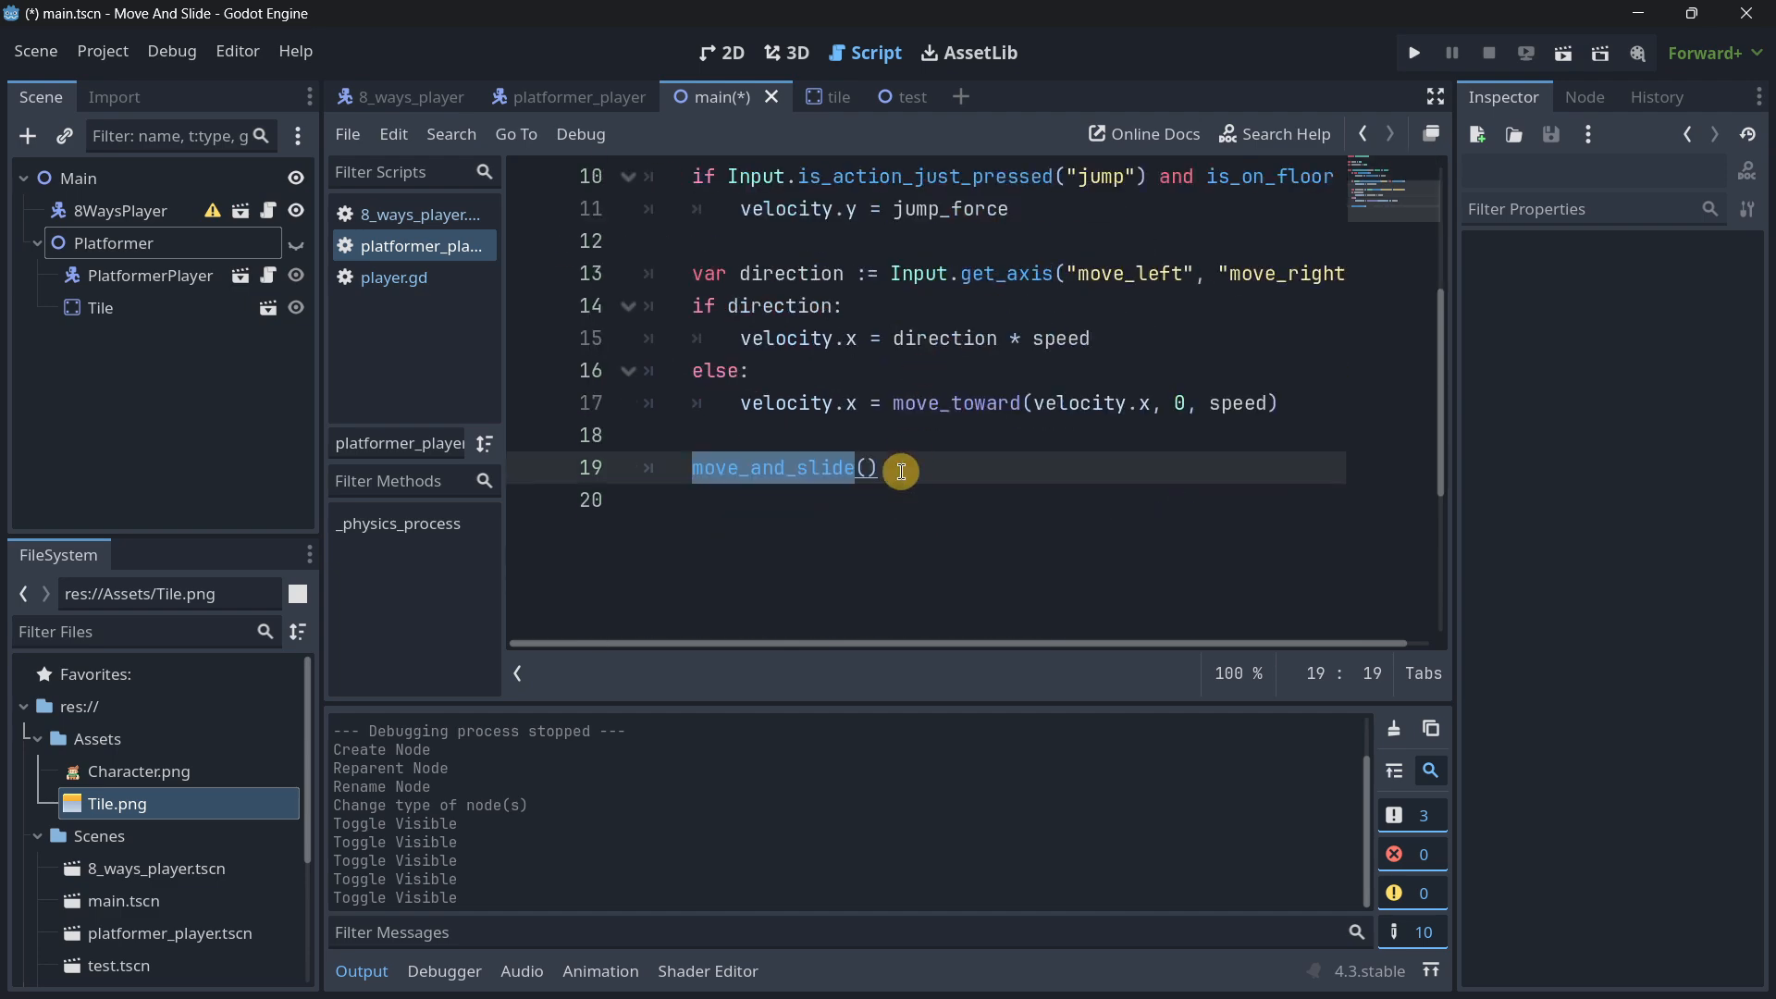
mouse_move(793, 589)
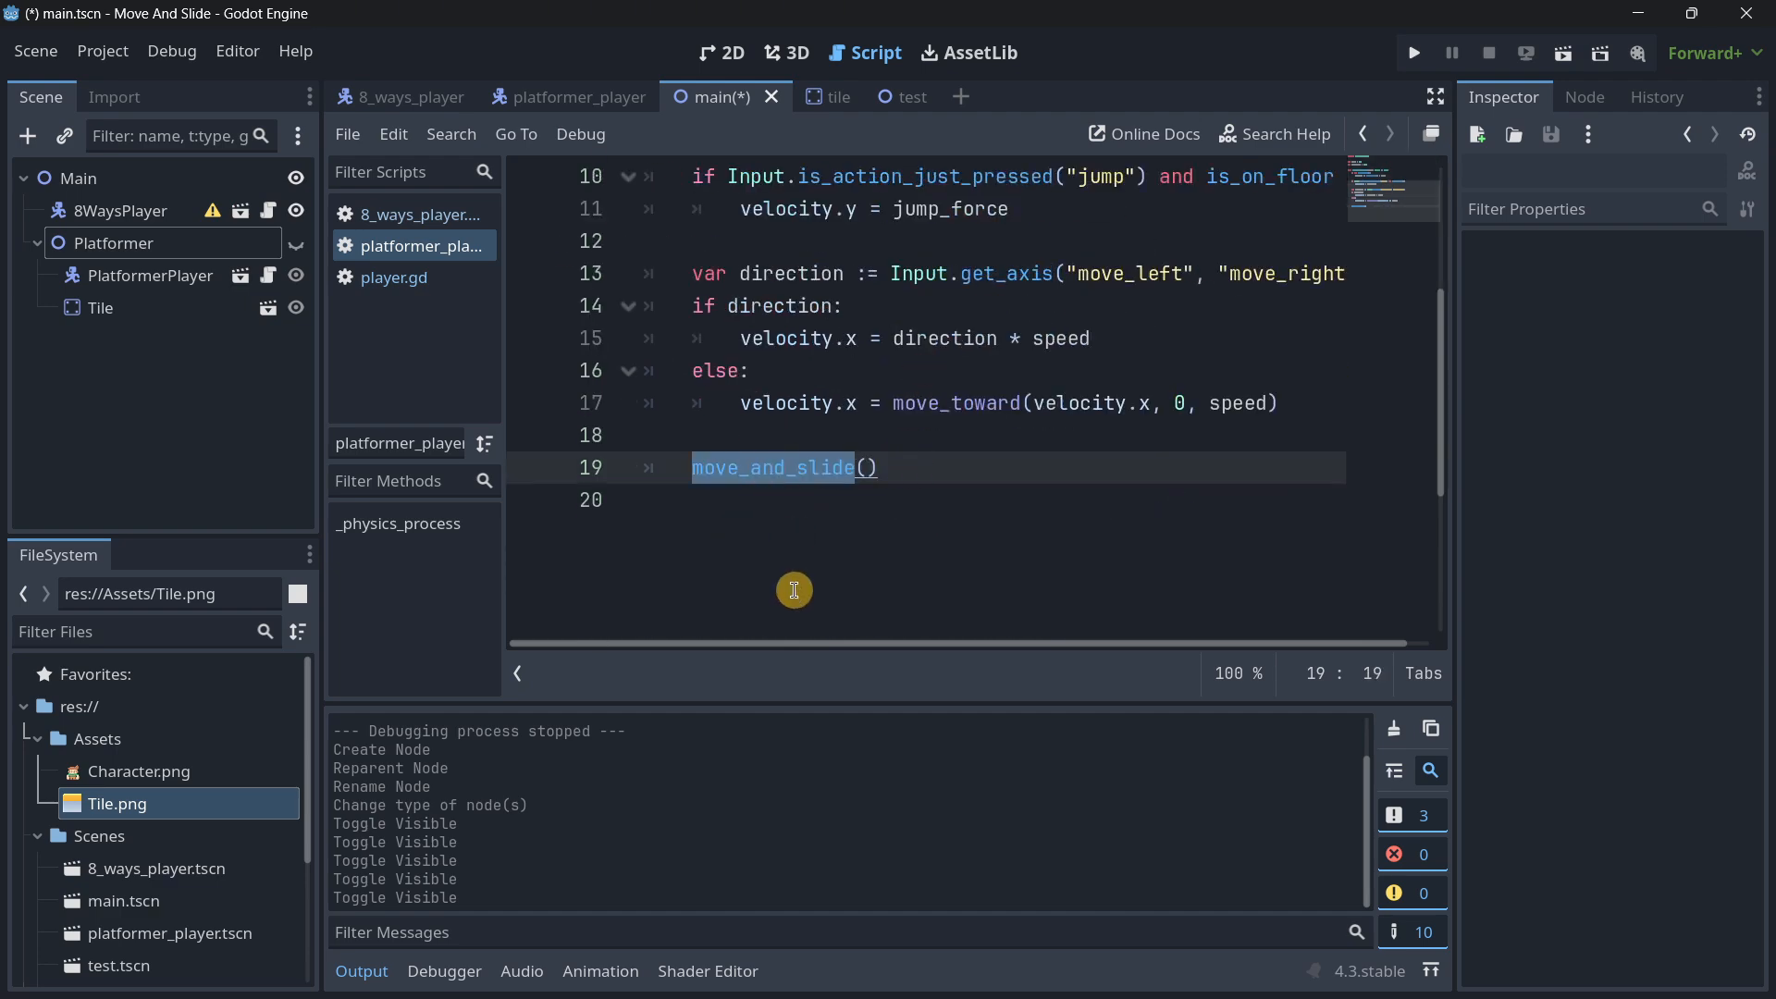
scroll("up", 3)
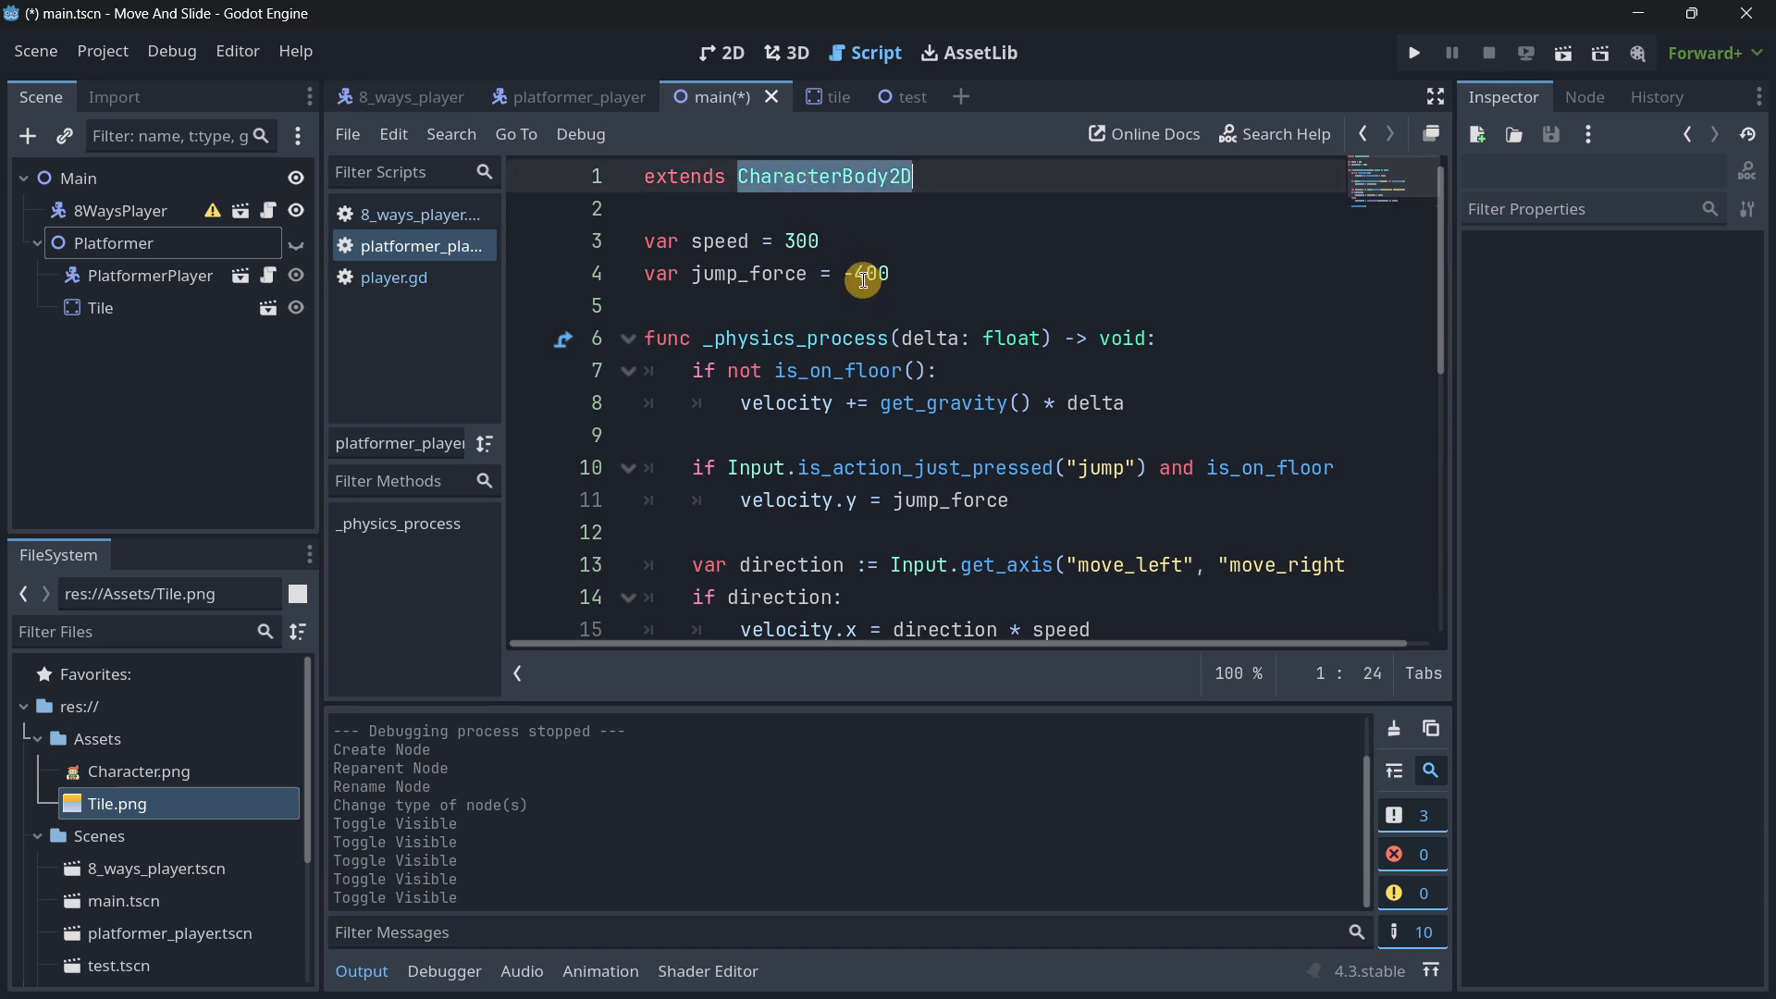
scroll("down", 3)
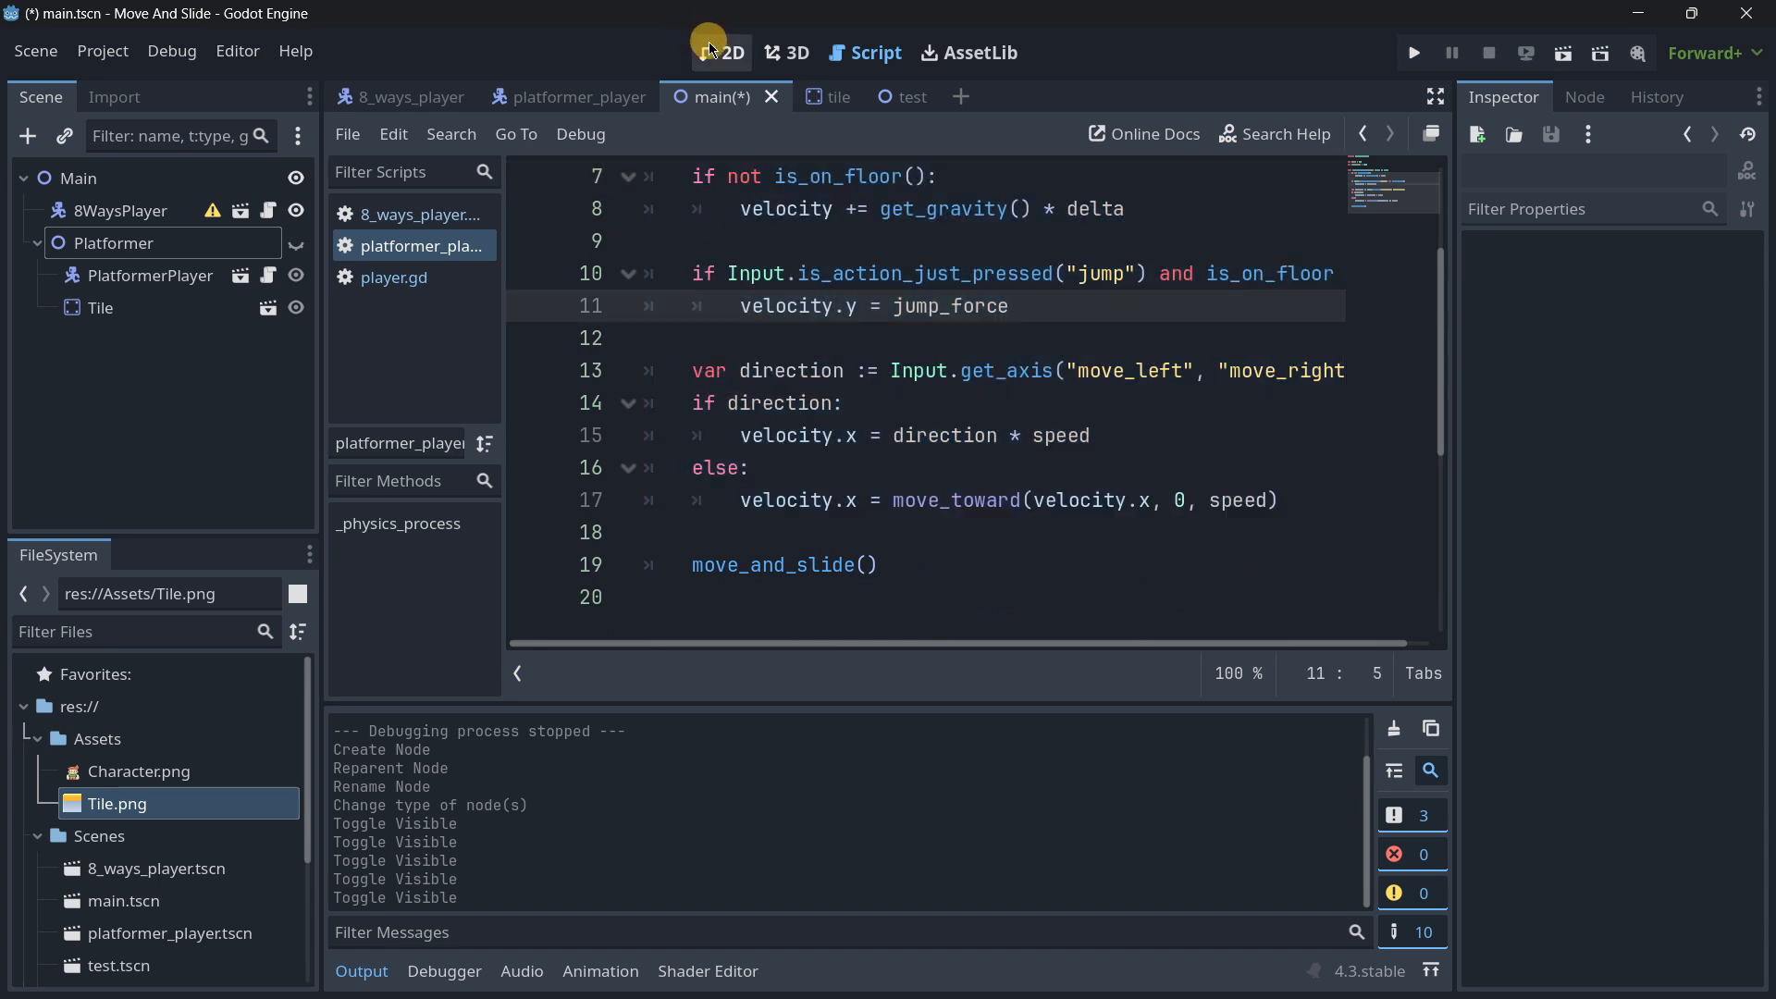
left_click(723, 52)
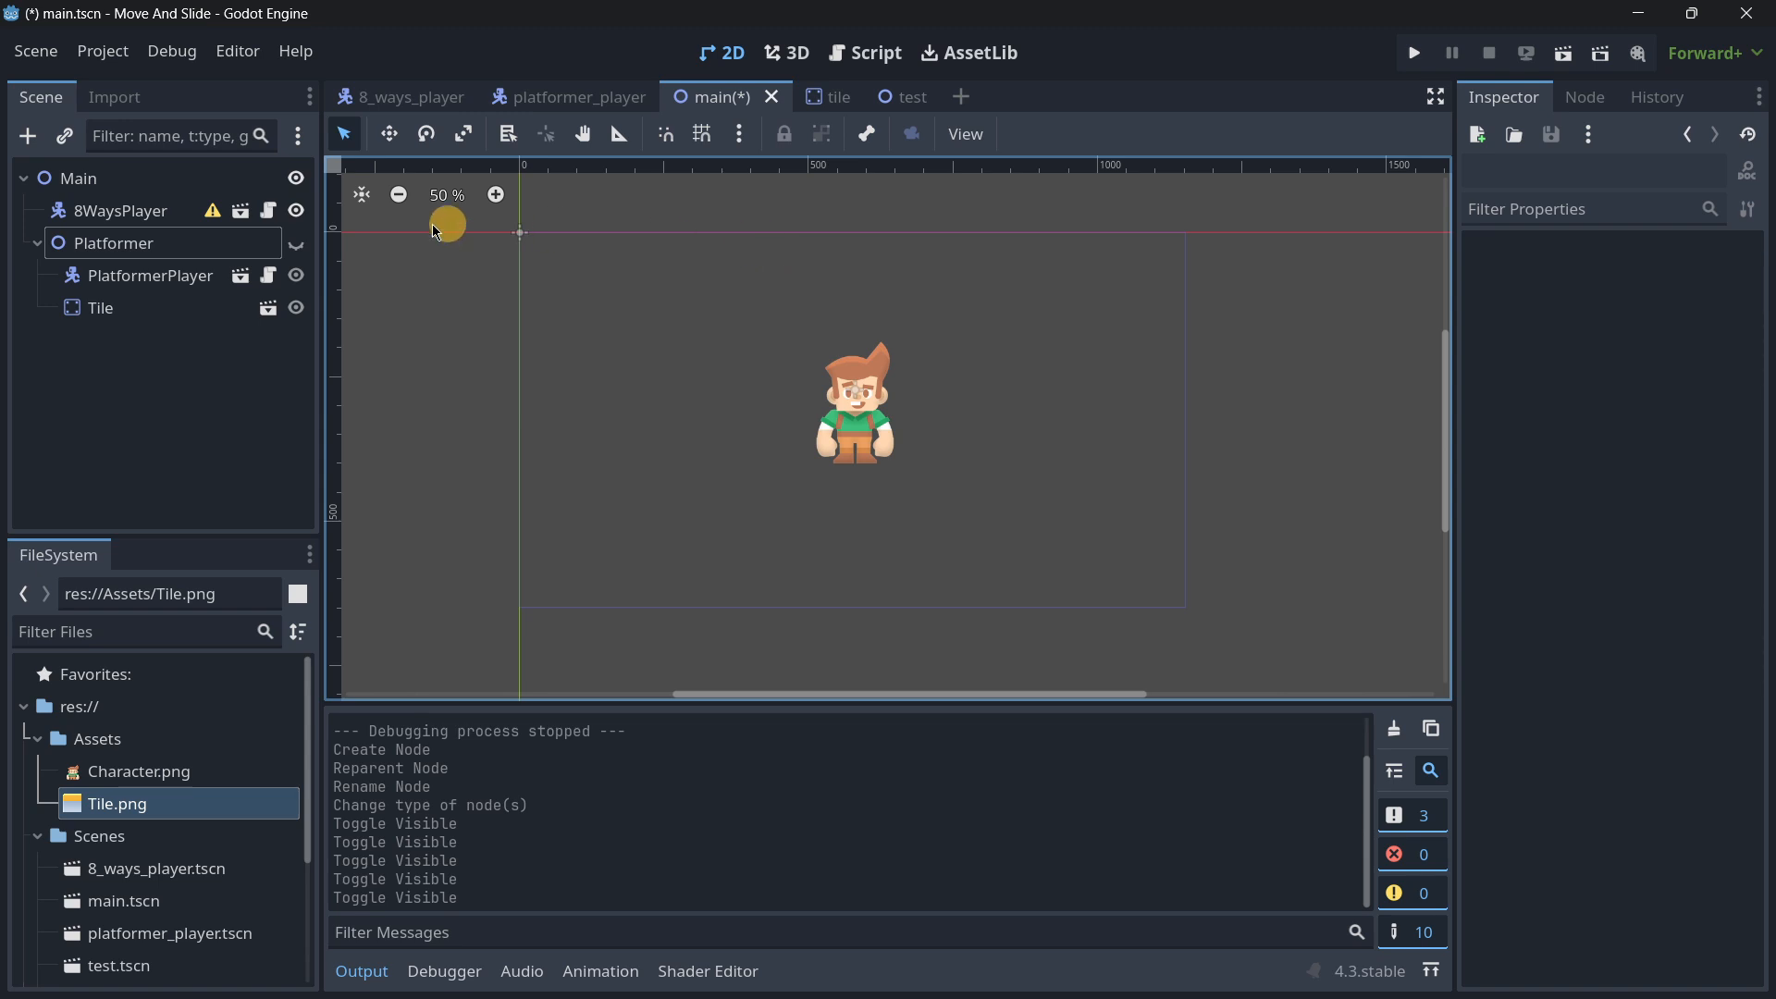
Step: Hide the 8WaysPlayer node and show the Platformer node, test-running the game before and after
left_click(117, 211)
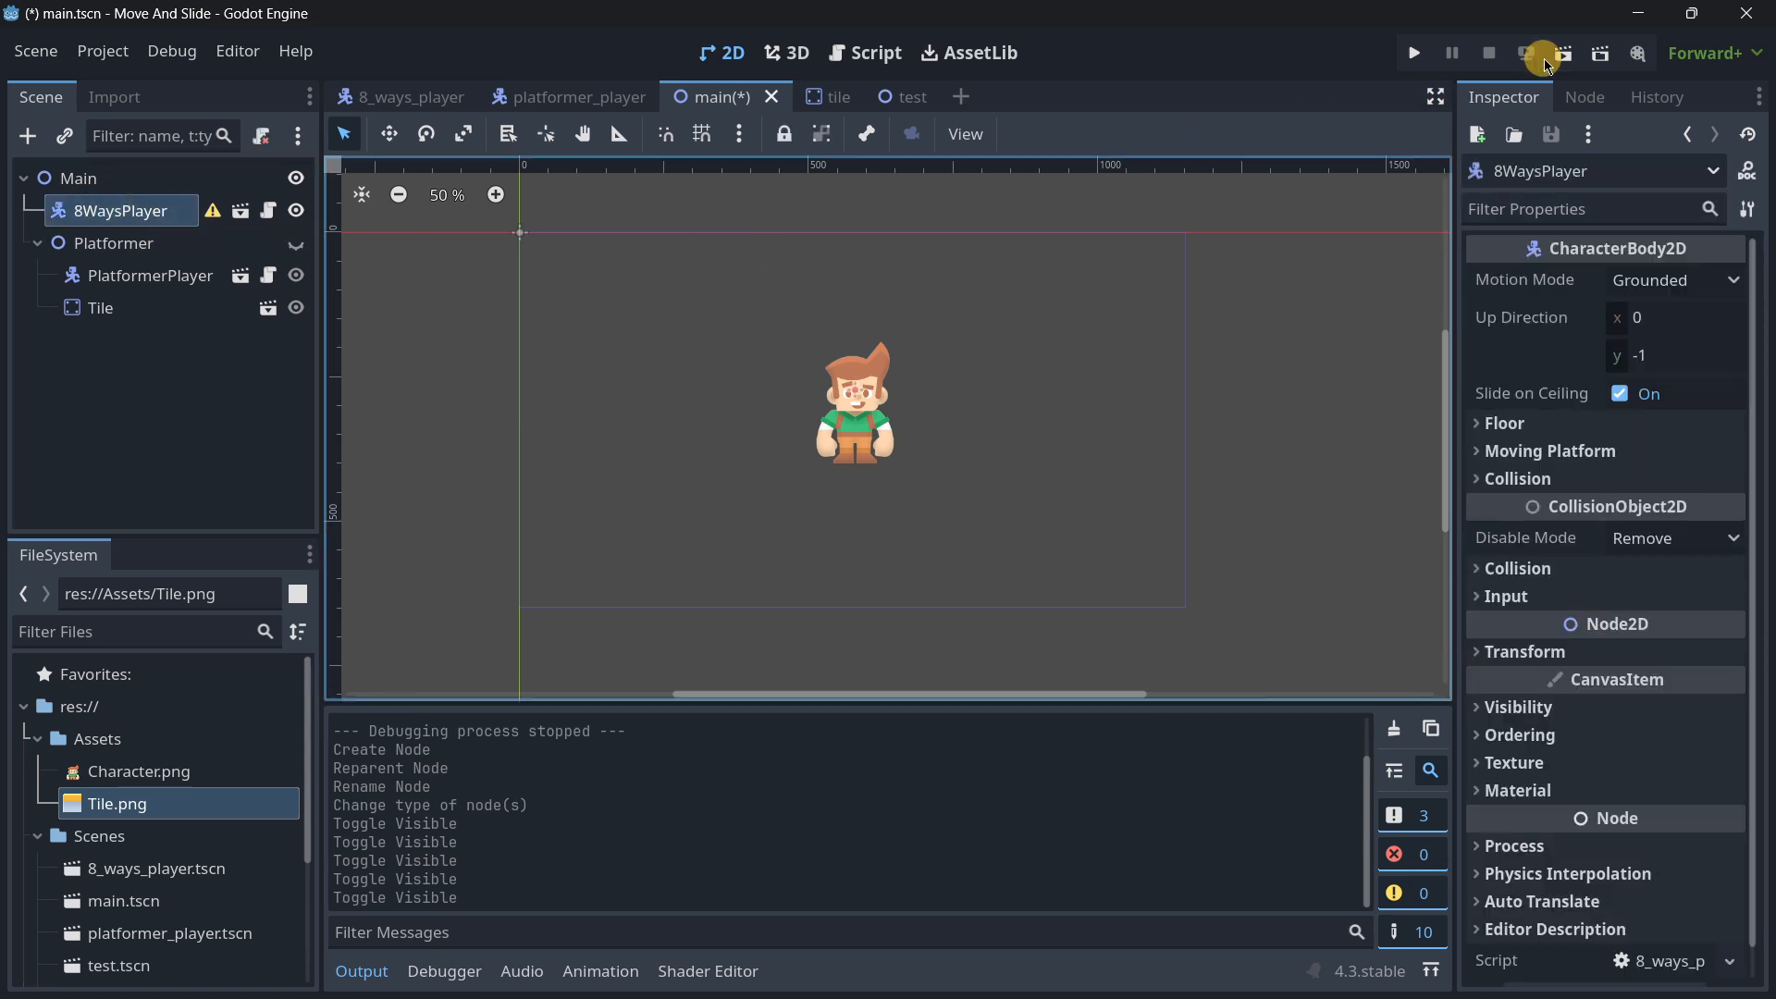
left_click(1413, 54)
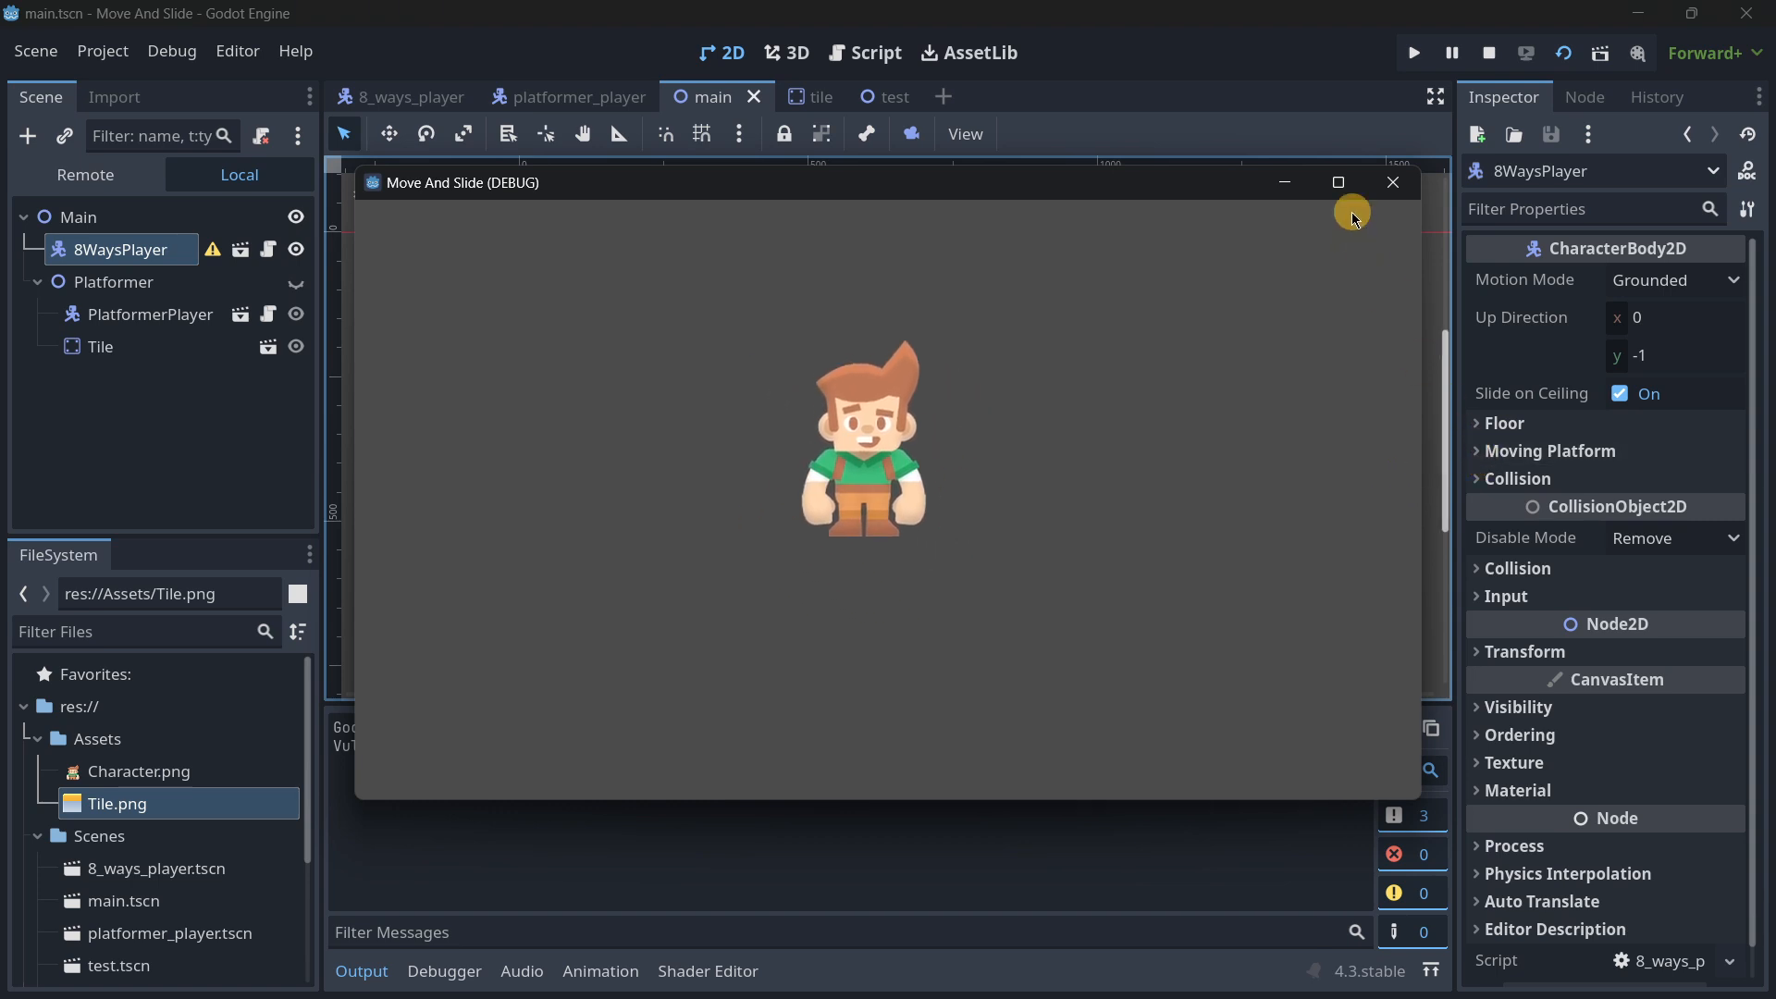
left_click(1392, 183)
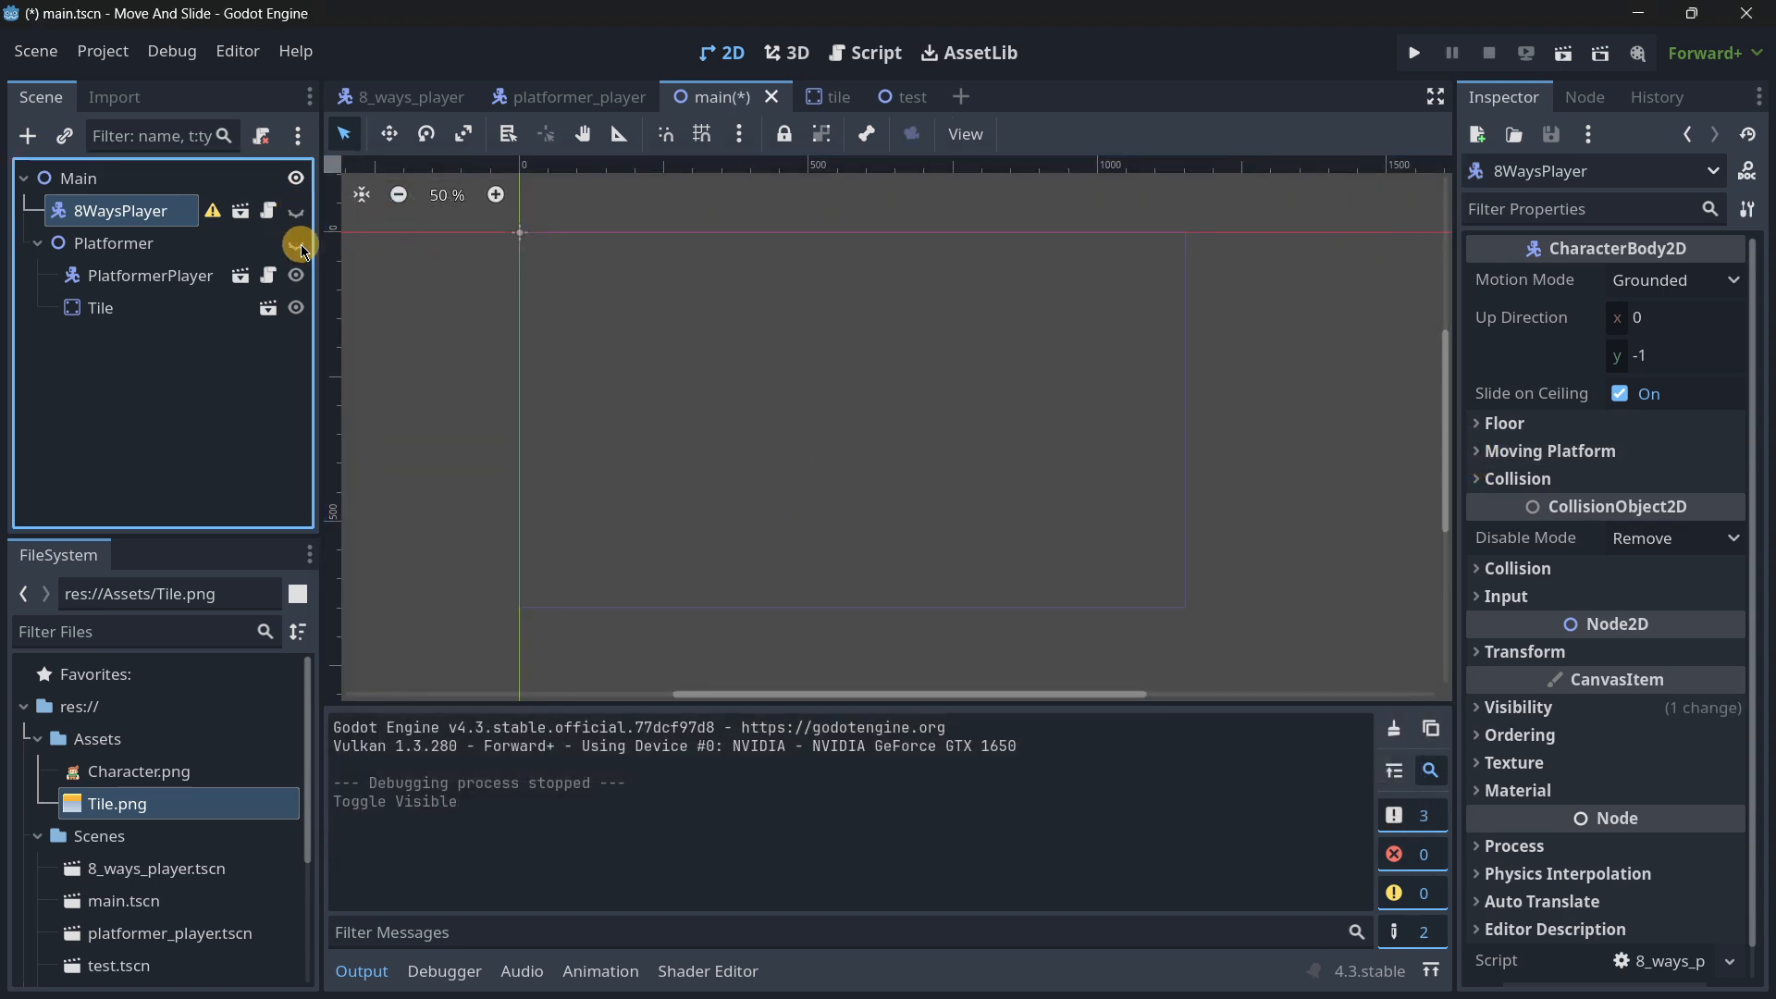
left_click(1412, 53)
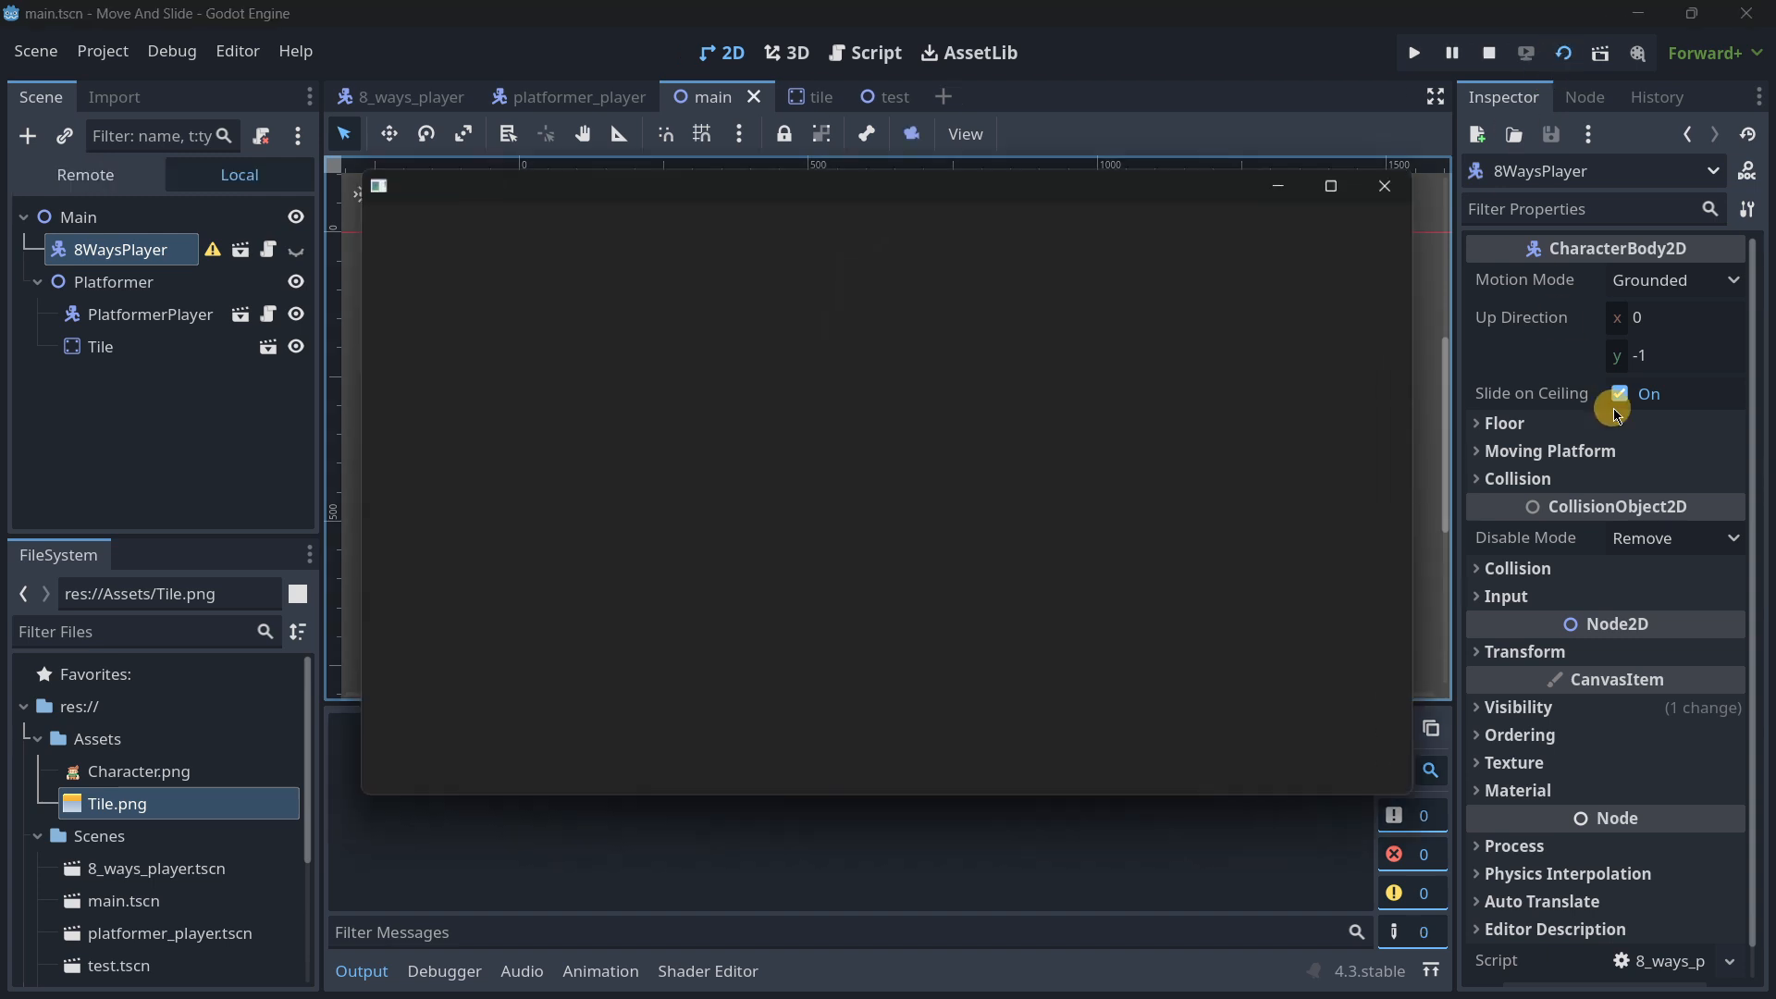
left_click(1412, 52)
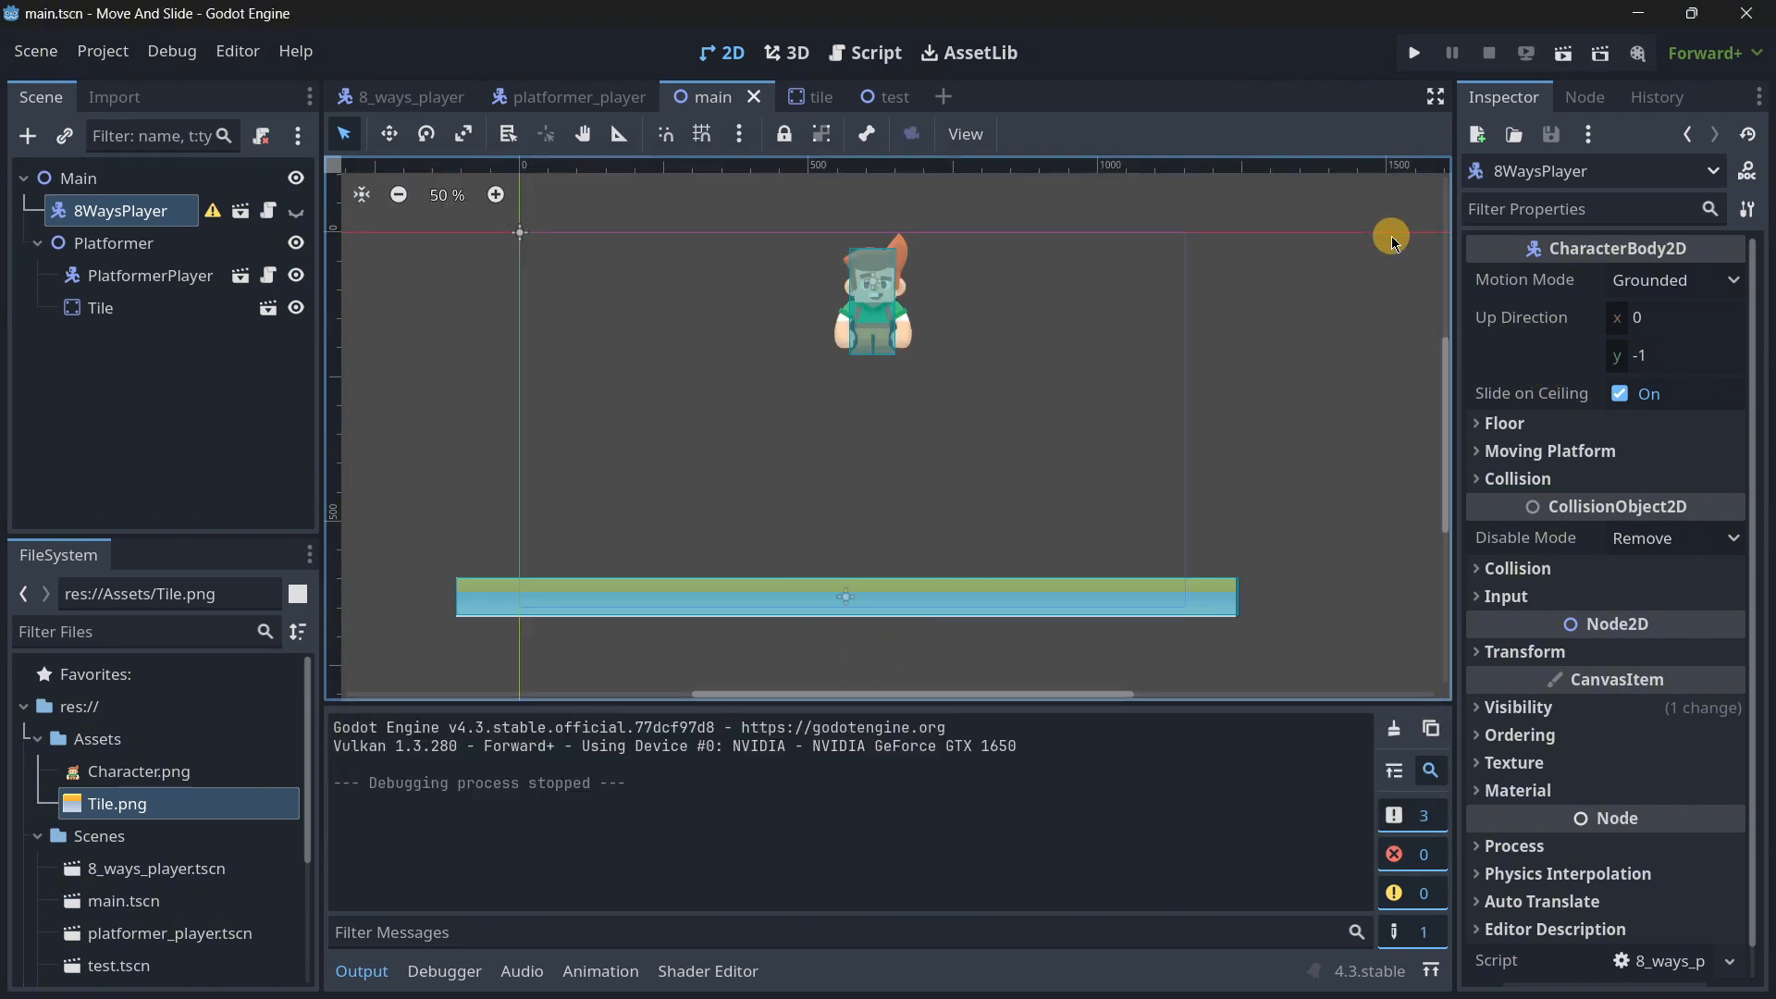
mouse_move(826, 373)
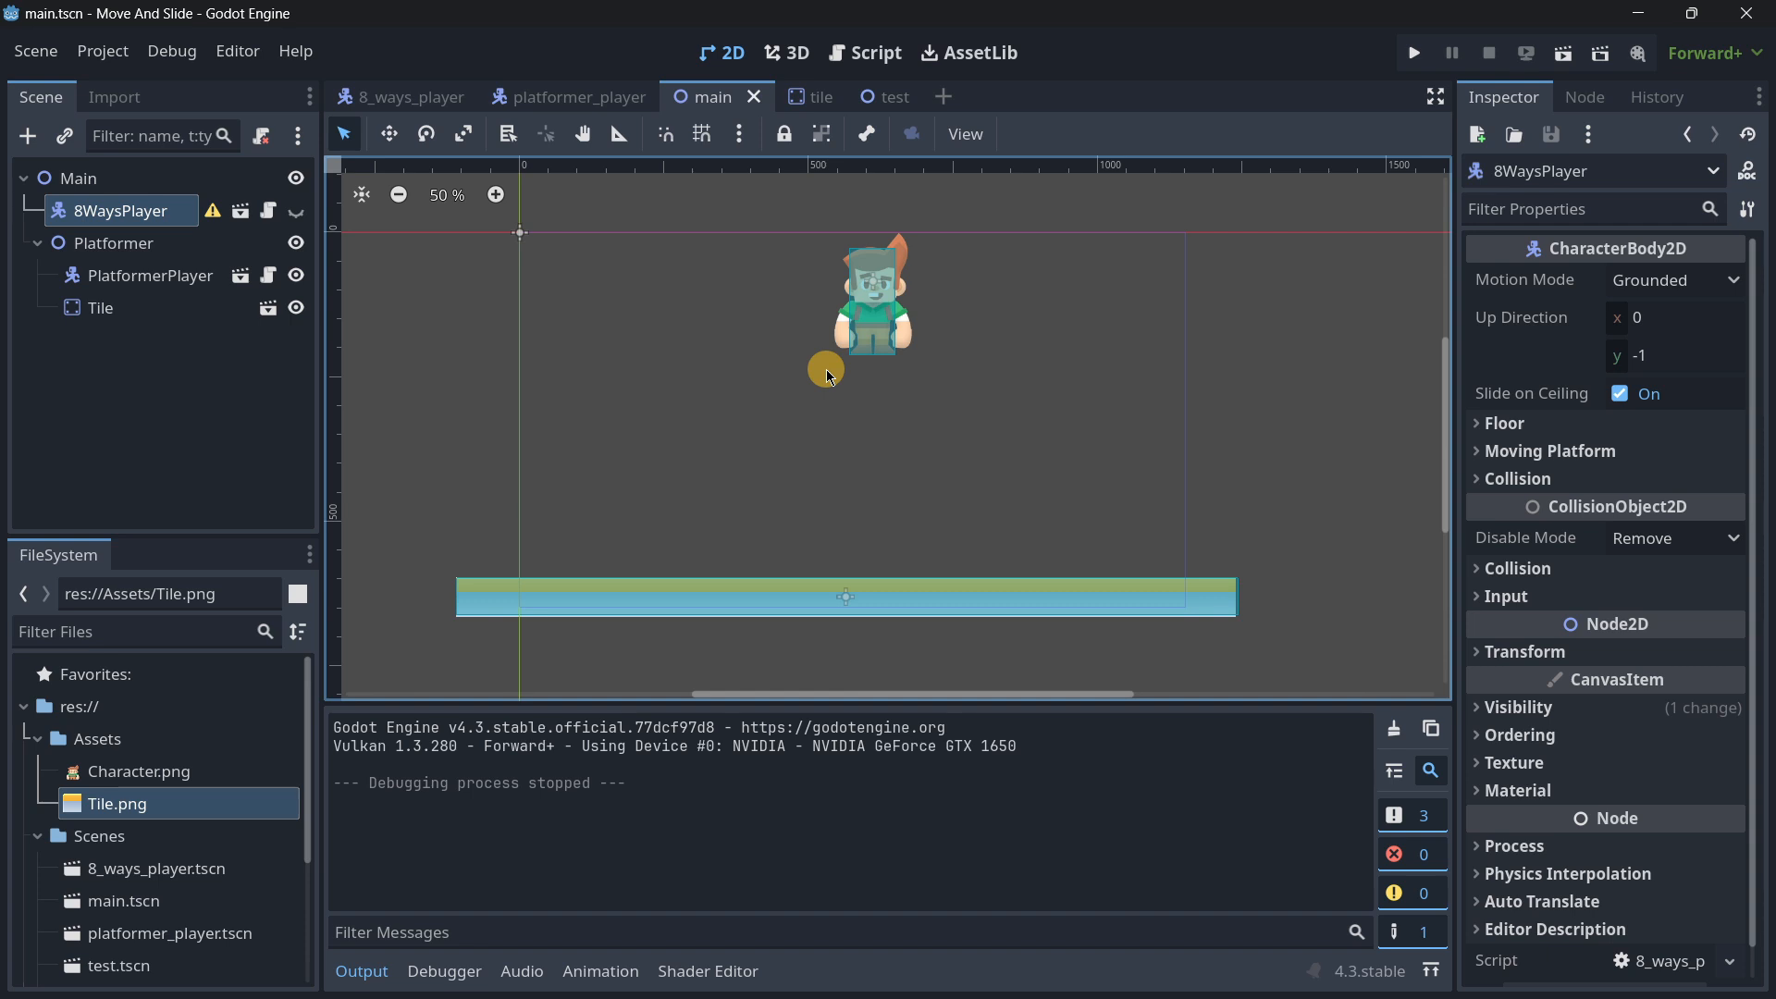
mouse_move(988, 405)
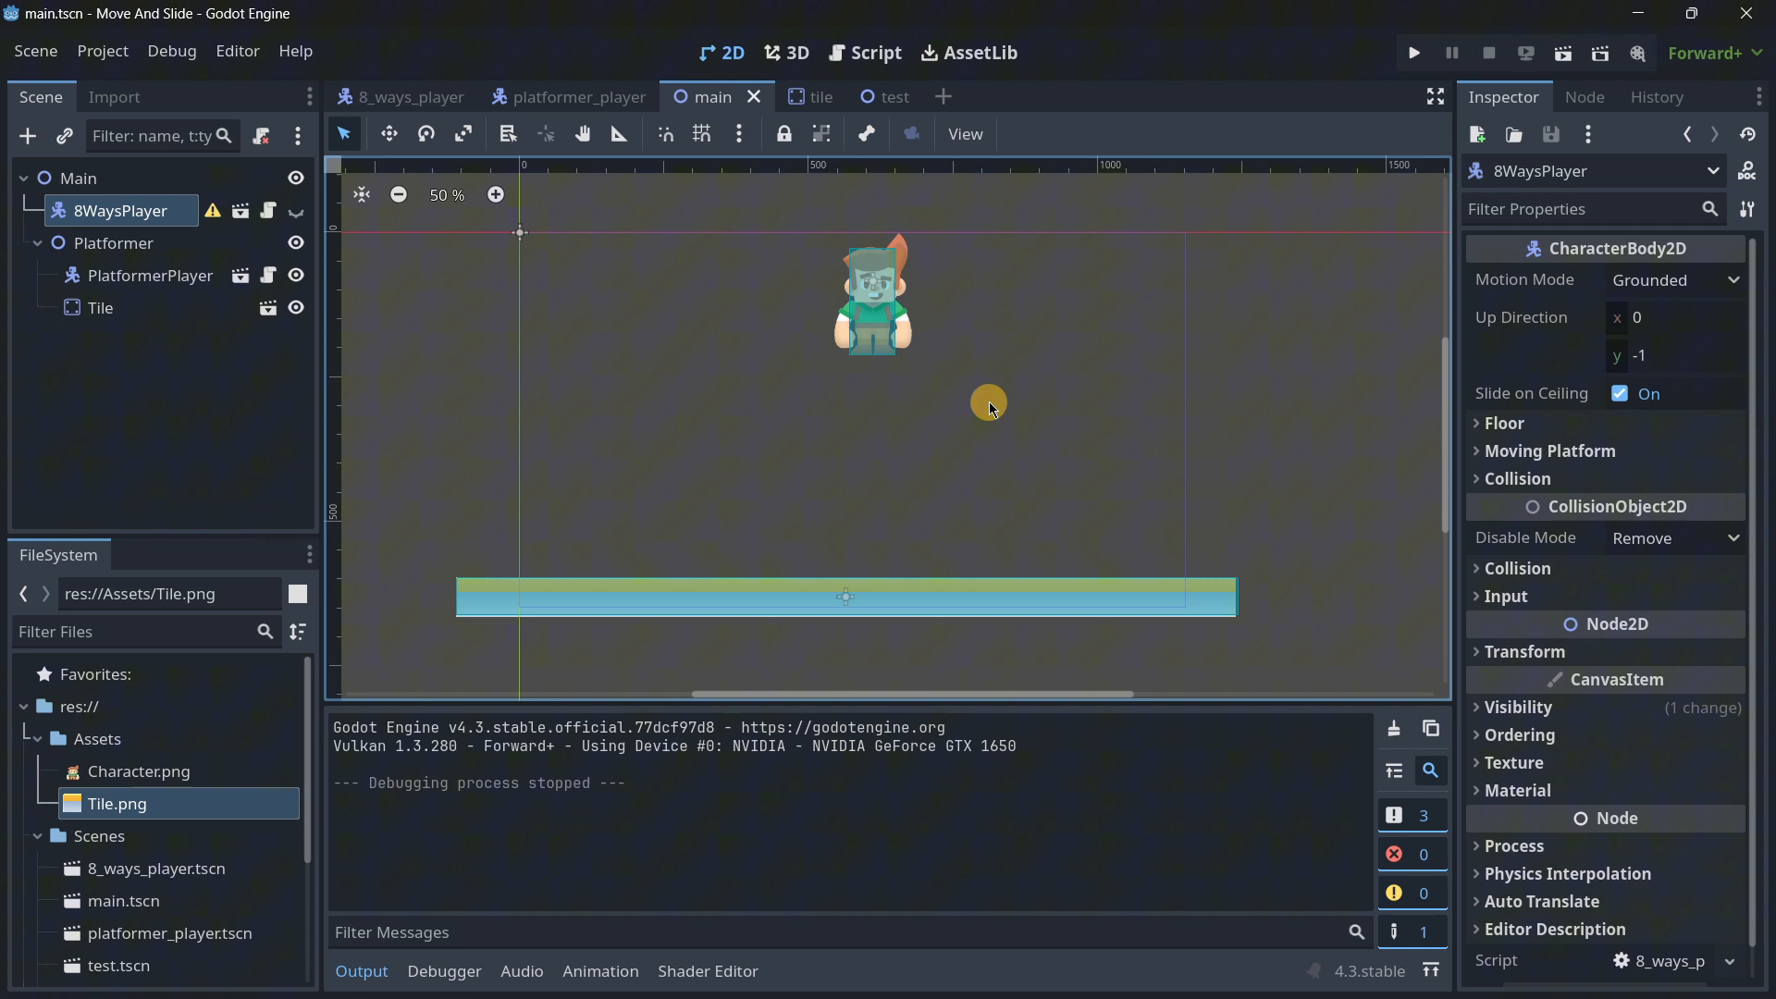
mouse_move(872, 122)
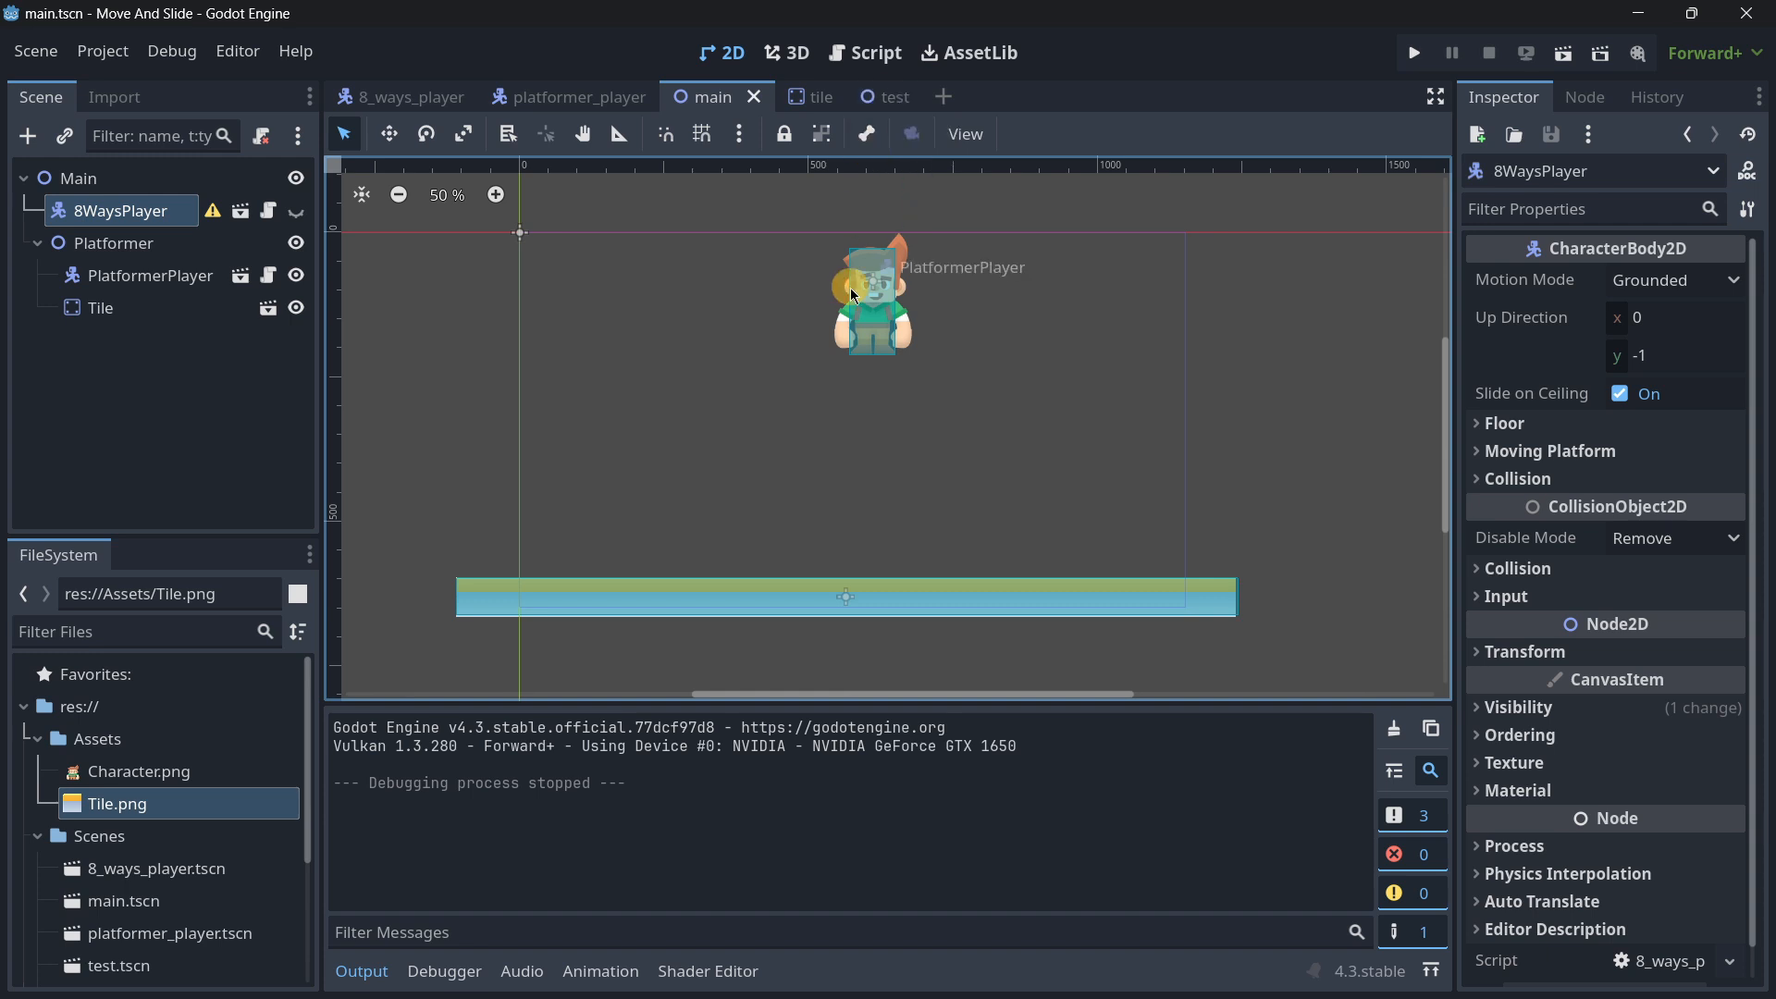
Step: Switch to the test scene and bring up the Player node's player.gd script
left_click(867, 96)
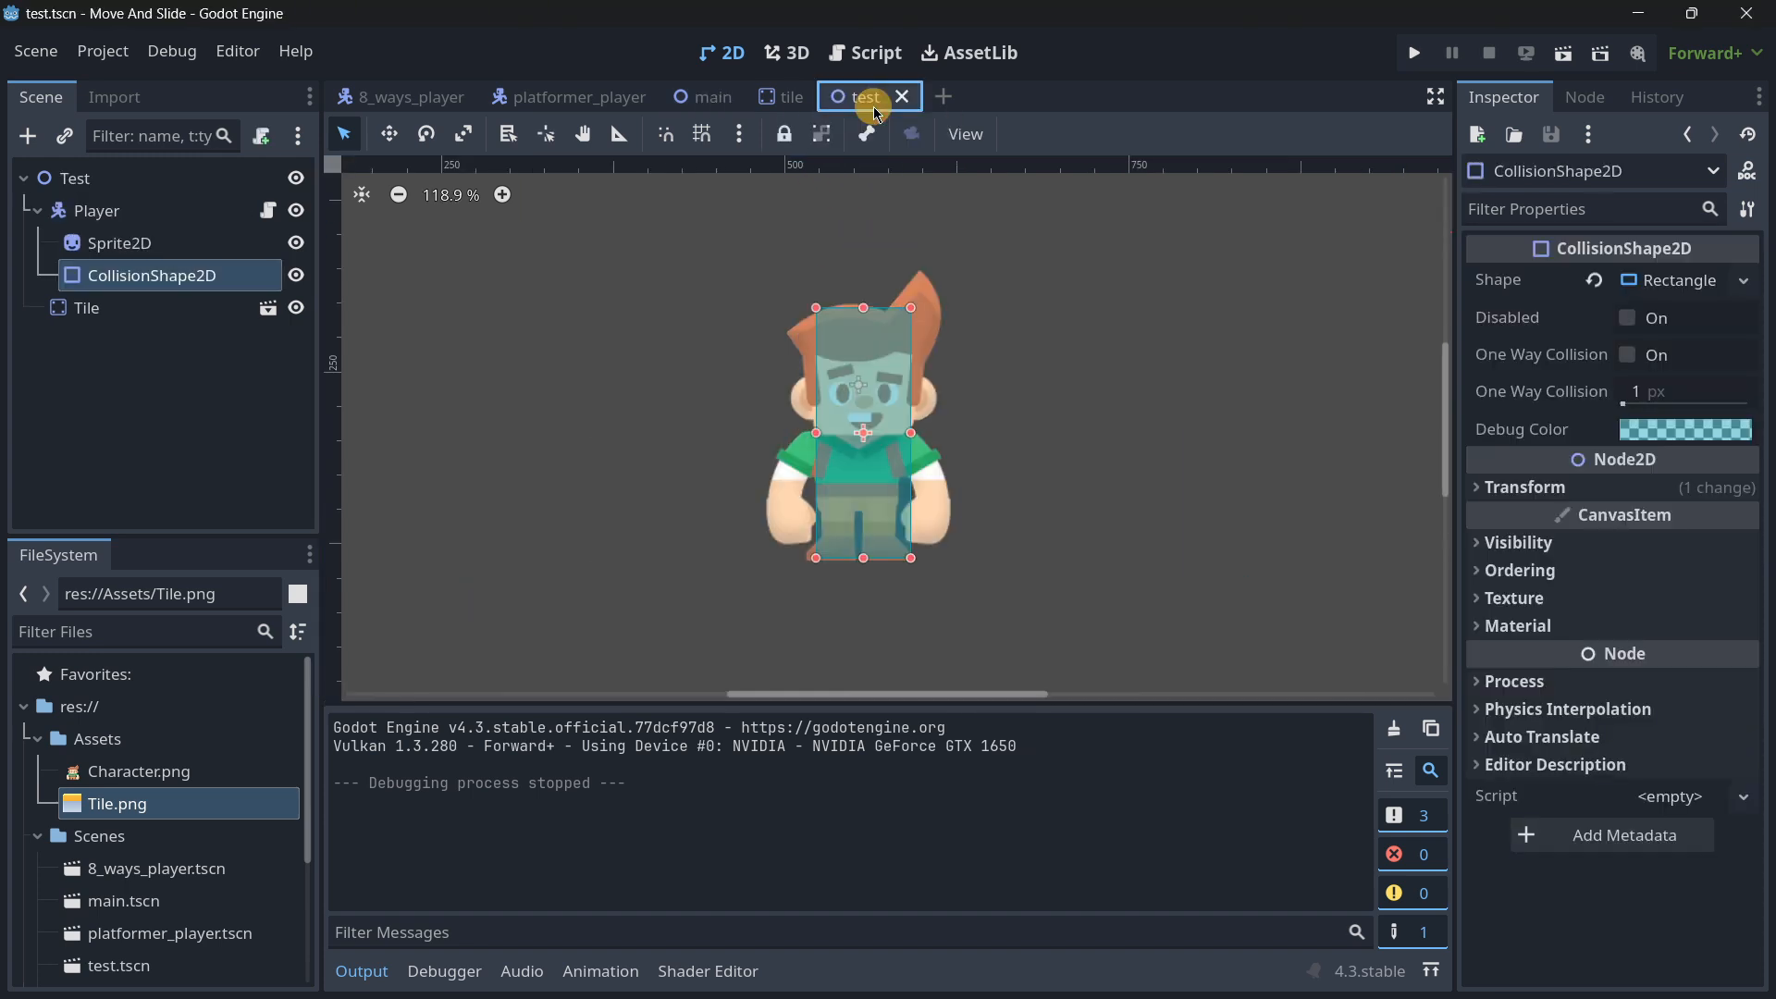
scroll("down", 3)
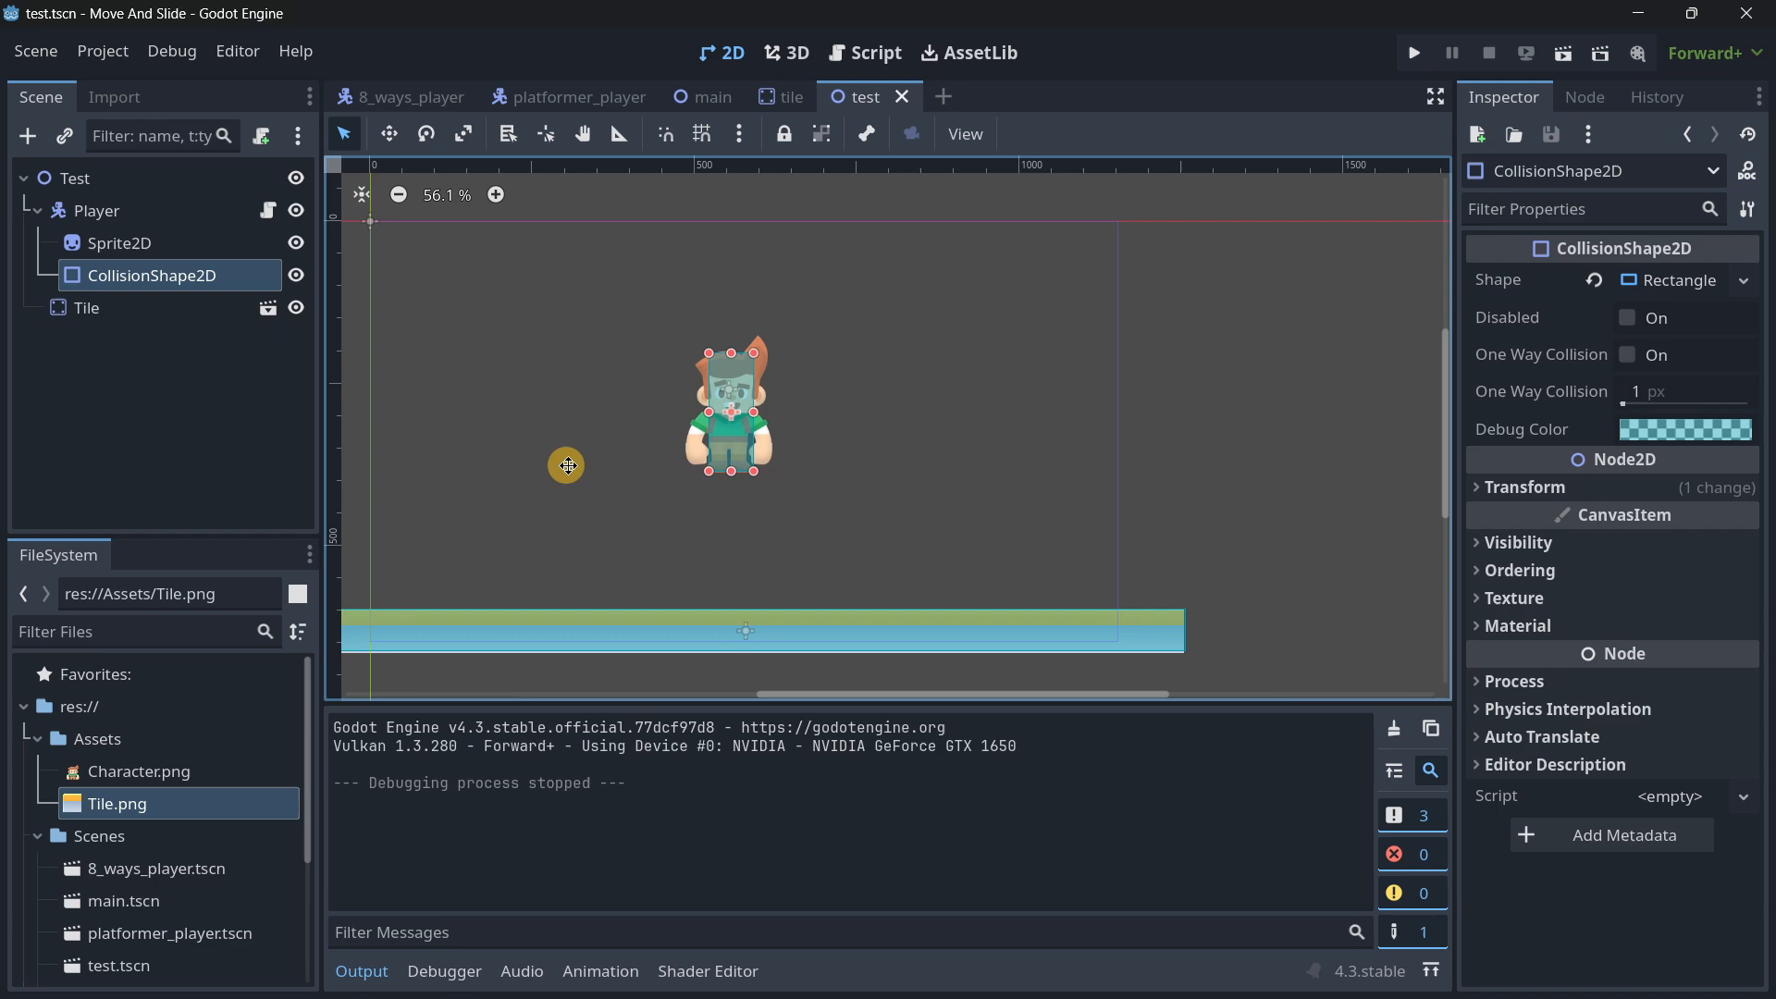
left_click(863, 52)
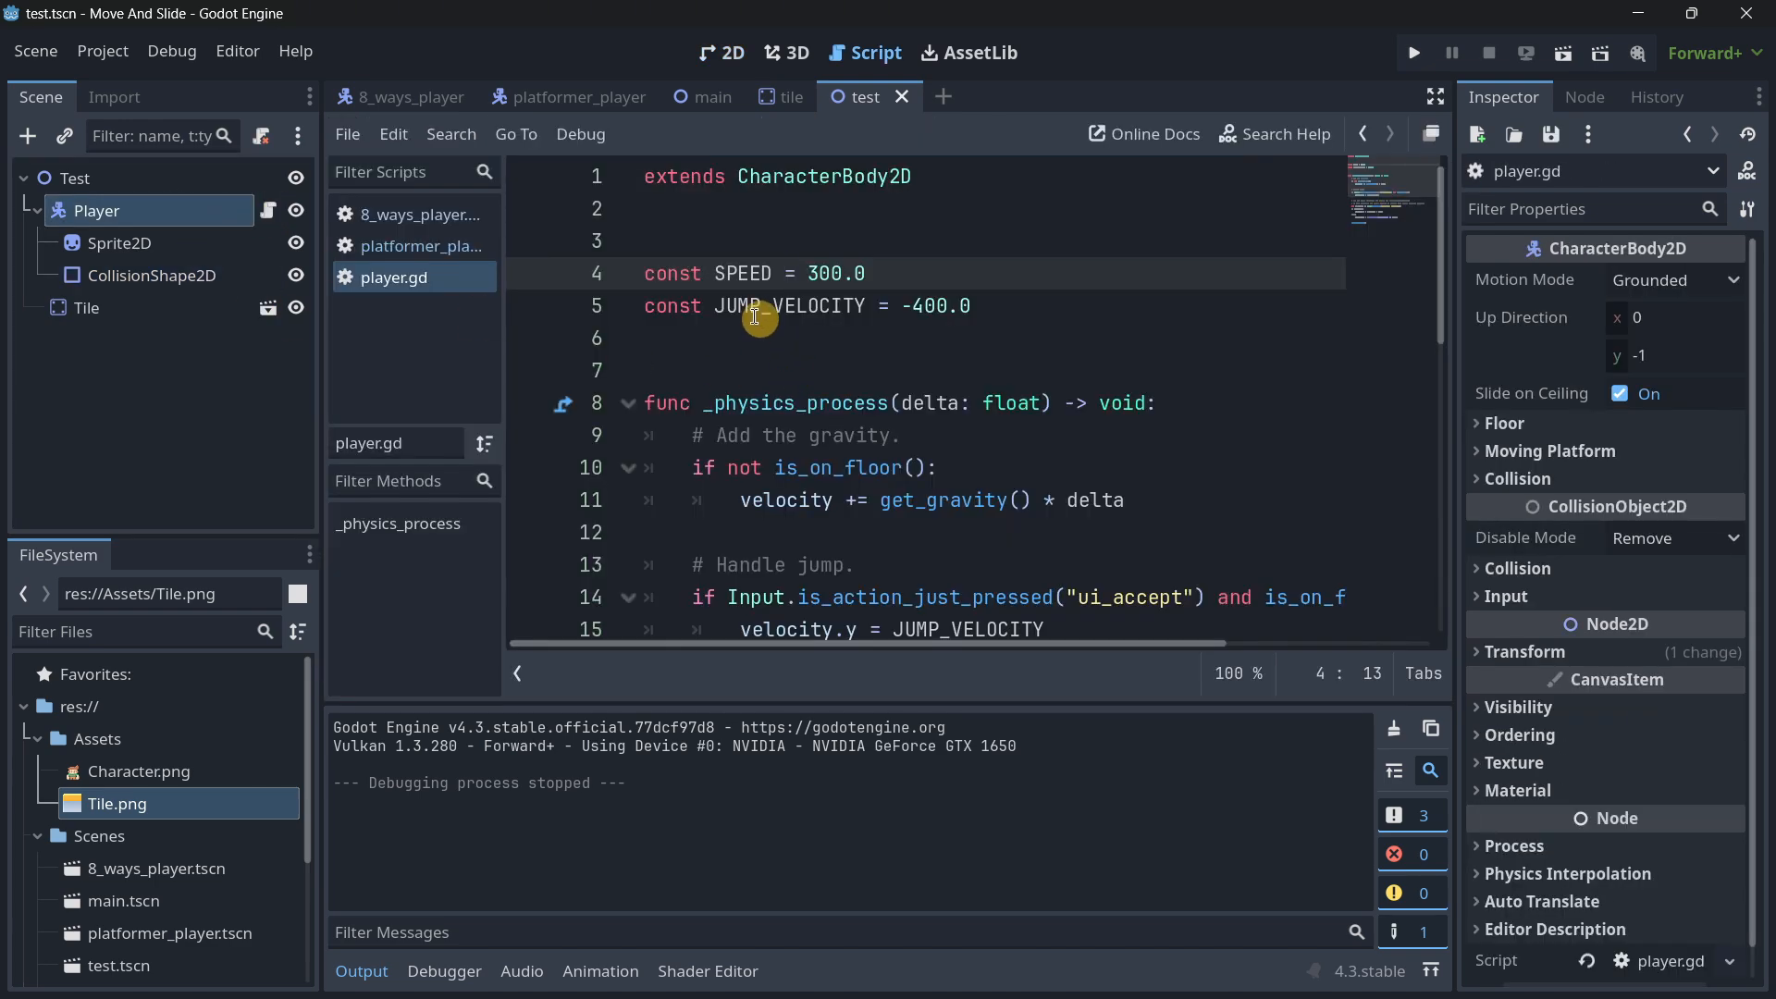
scroll("down", 3)
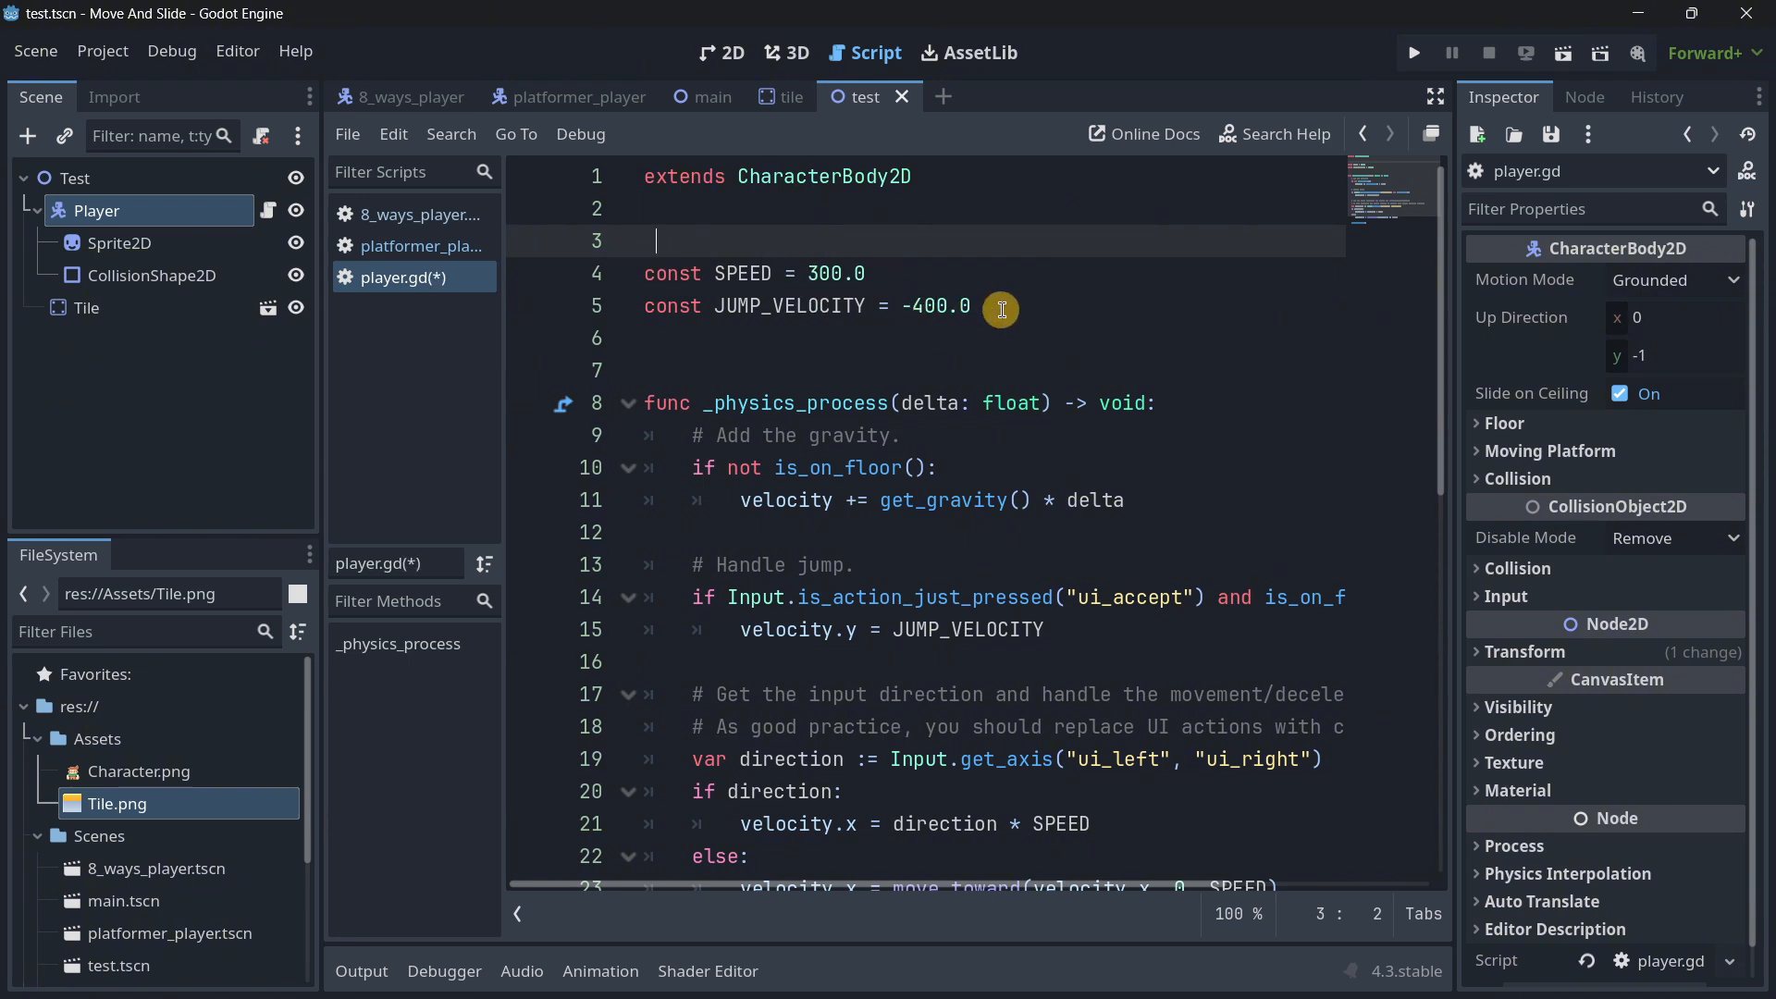
Step: Walk through JUMP_VELOCITY, _physics_process, the gravity comment and the horizontal velocity line
left_click(741, 272)
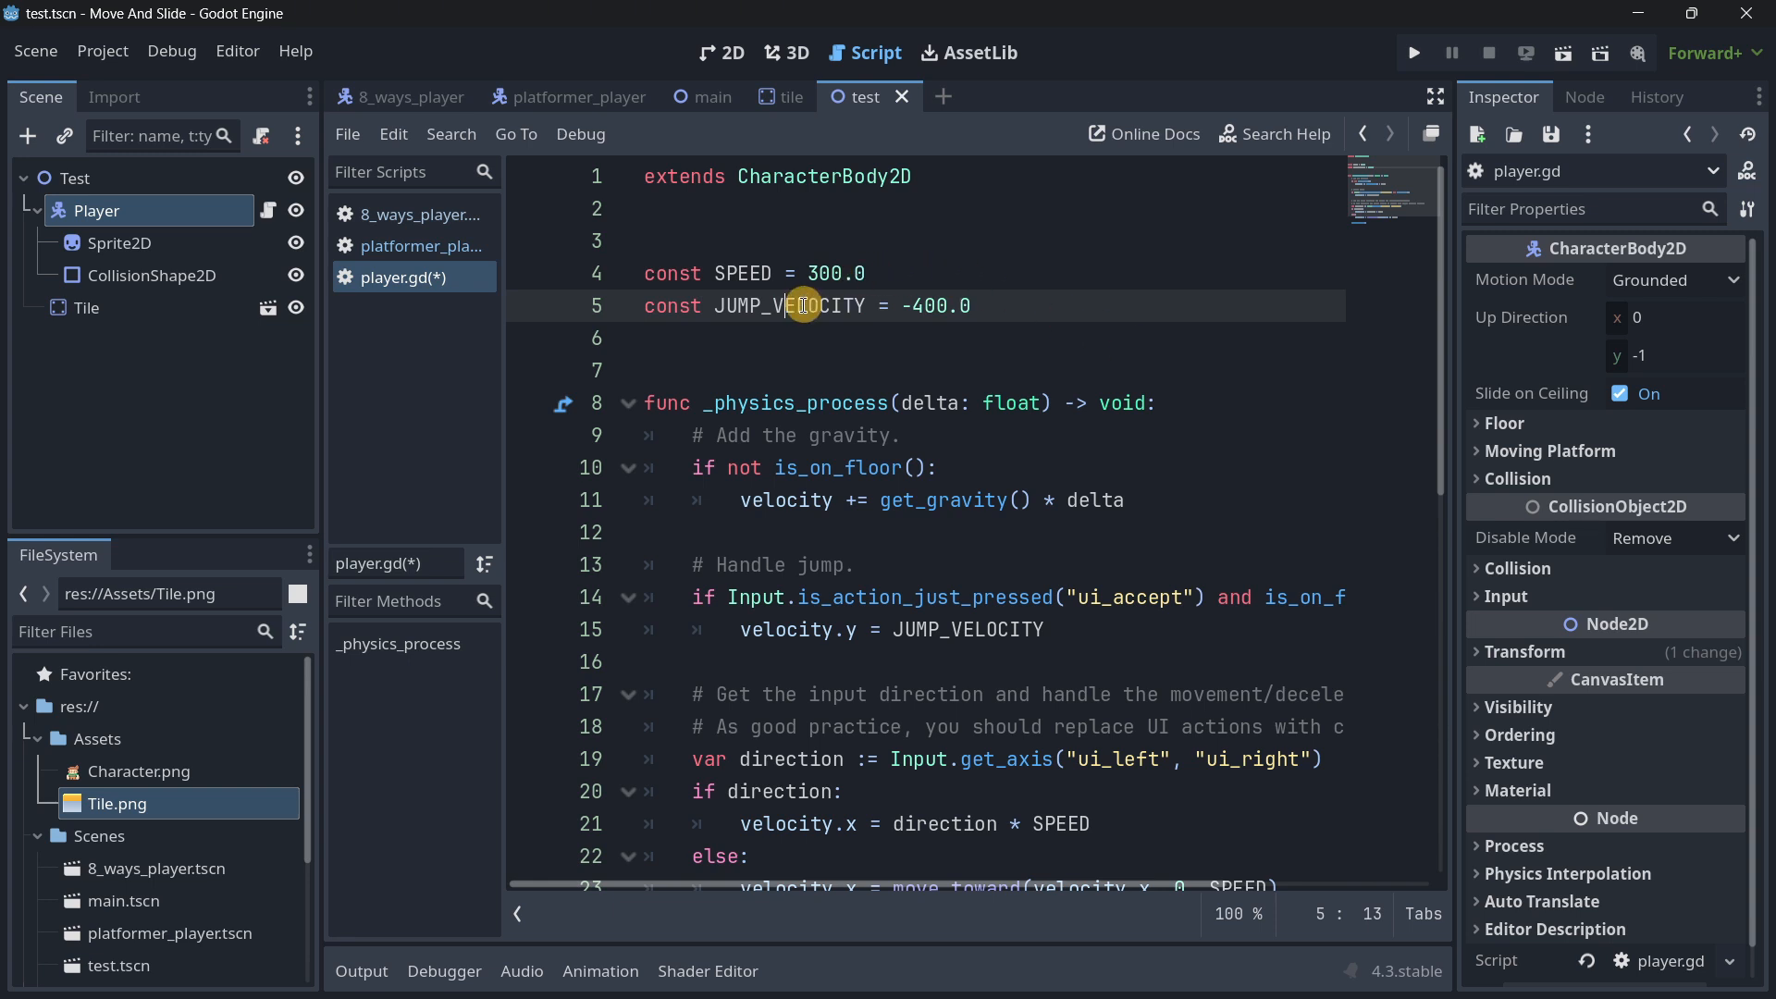
left_click(970, 305)
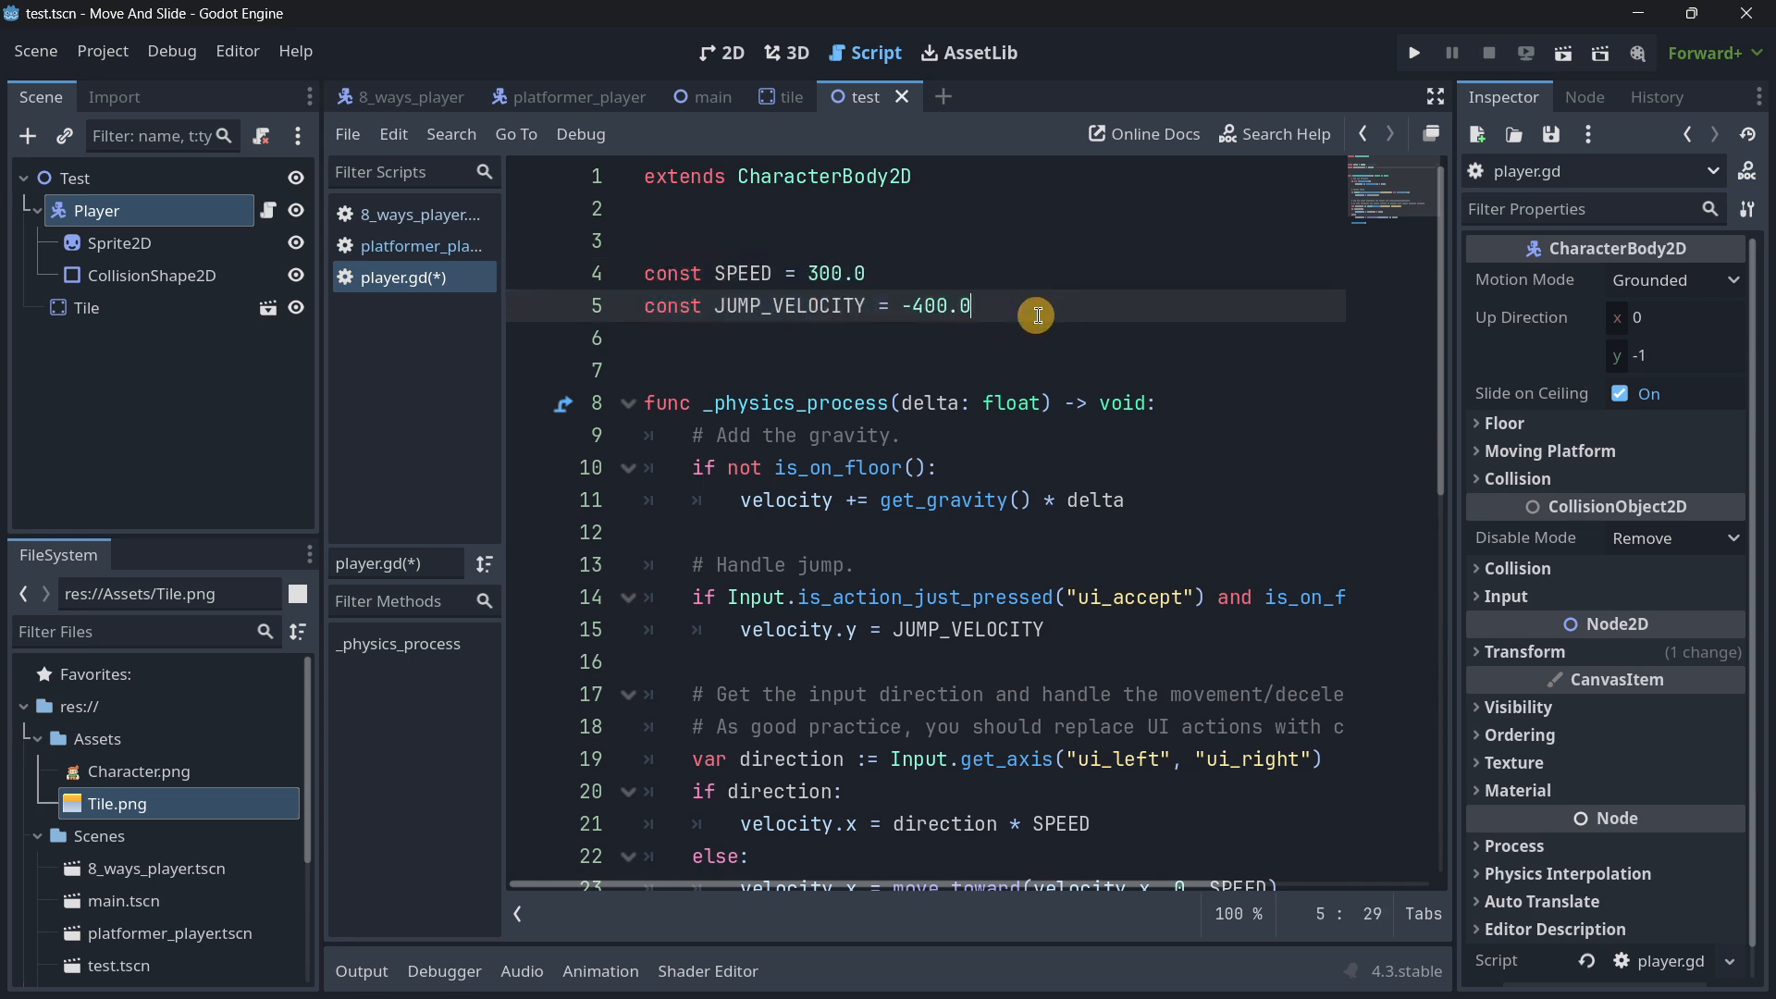
mouse_move(789, 398)
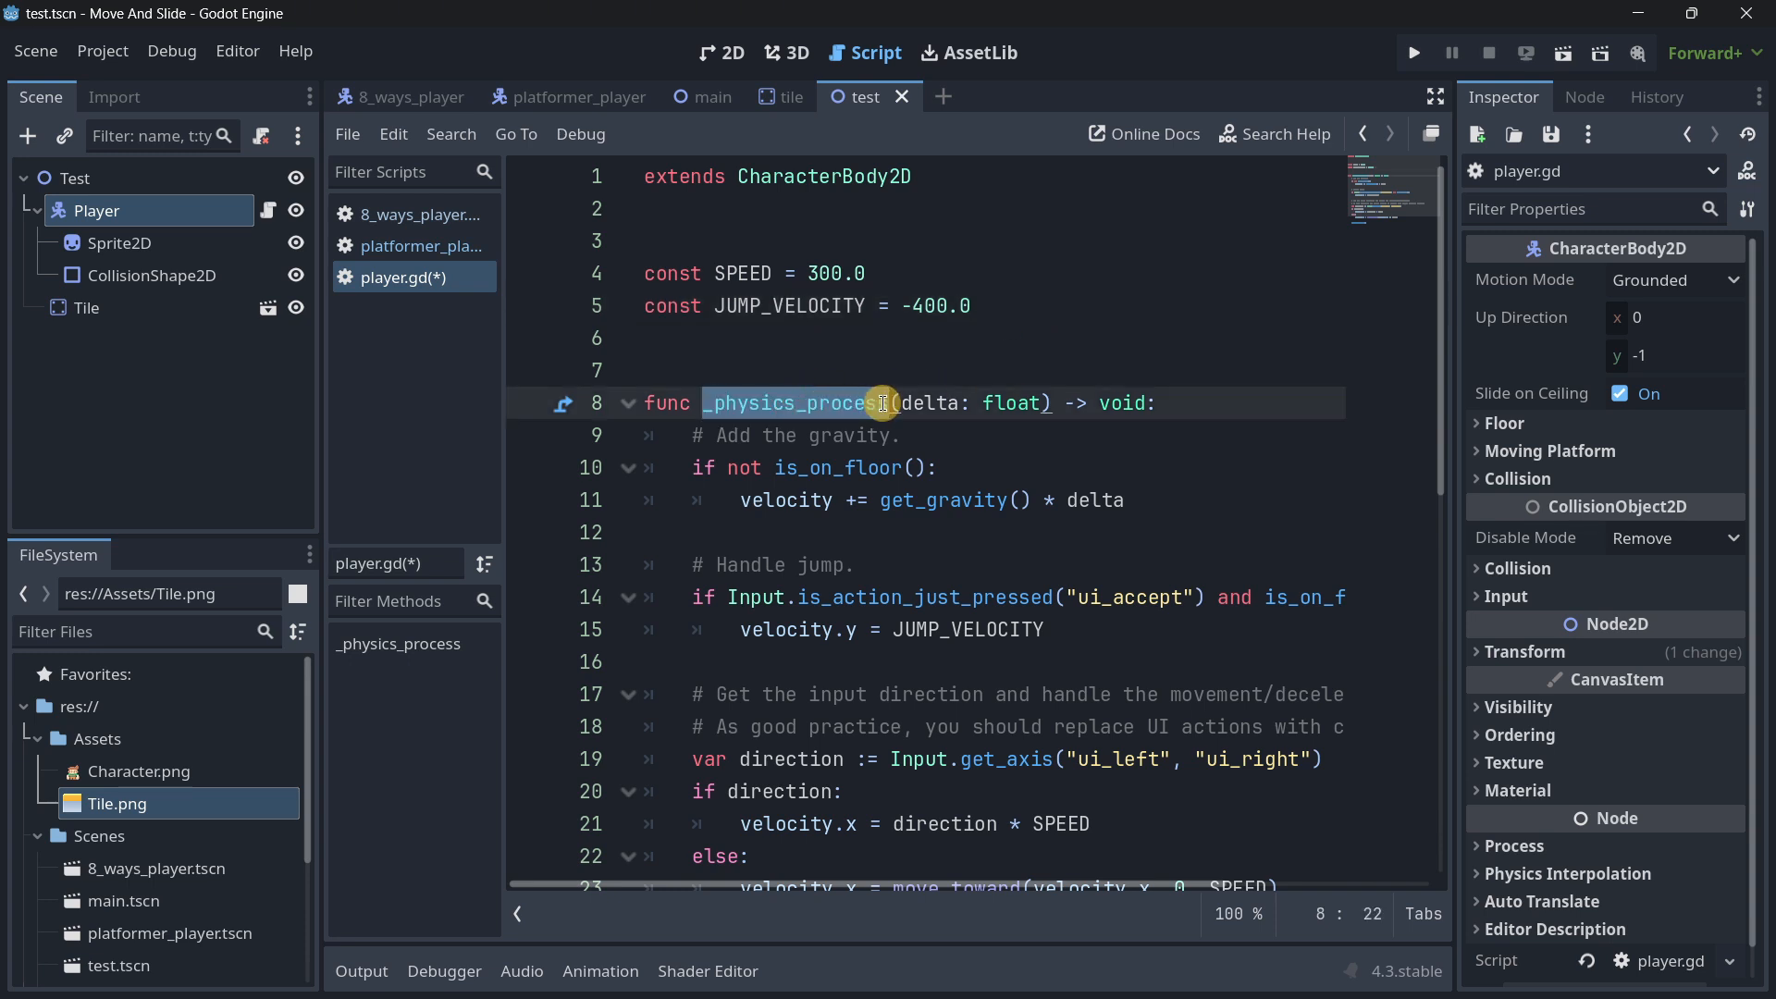
left_click(700, 435)
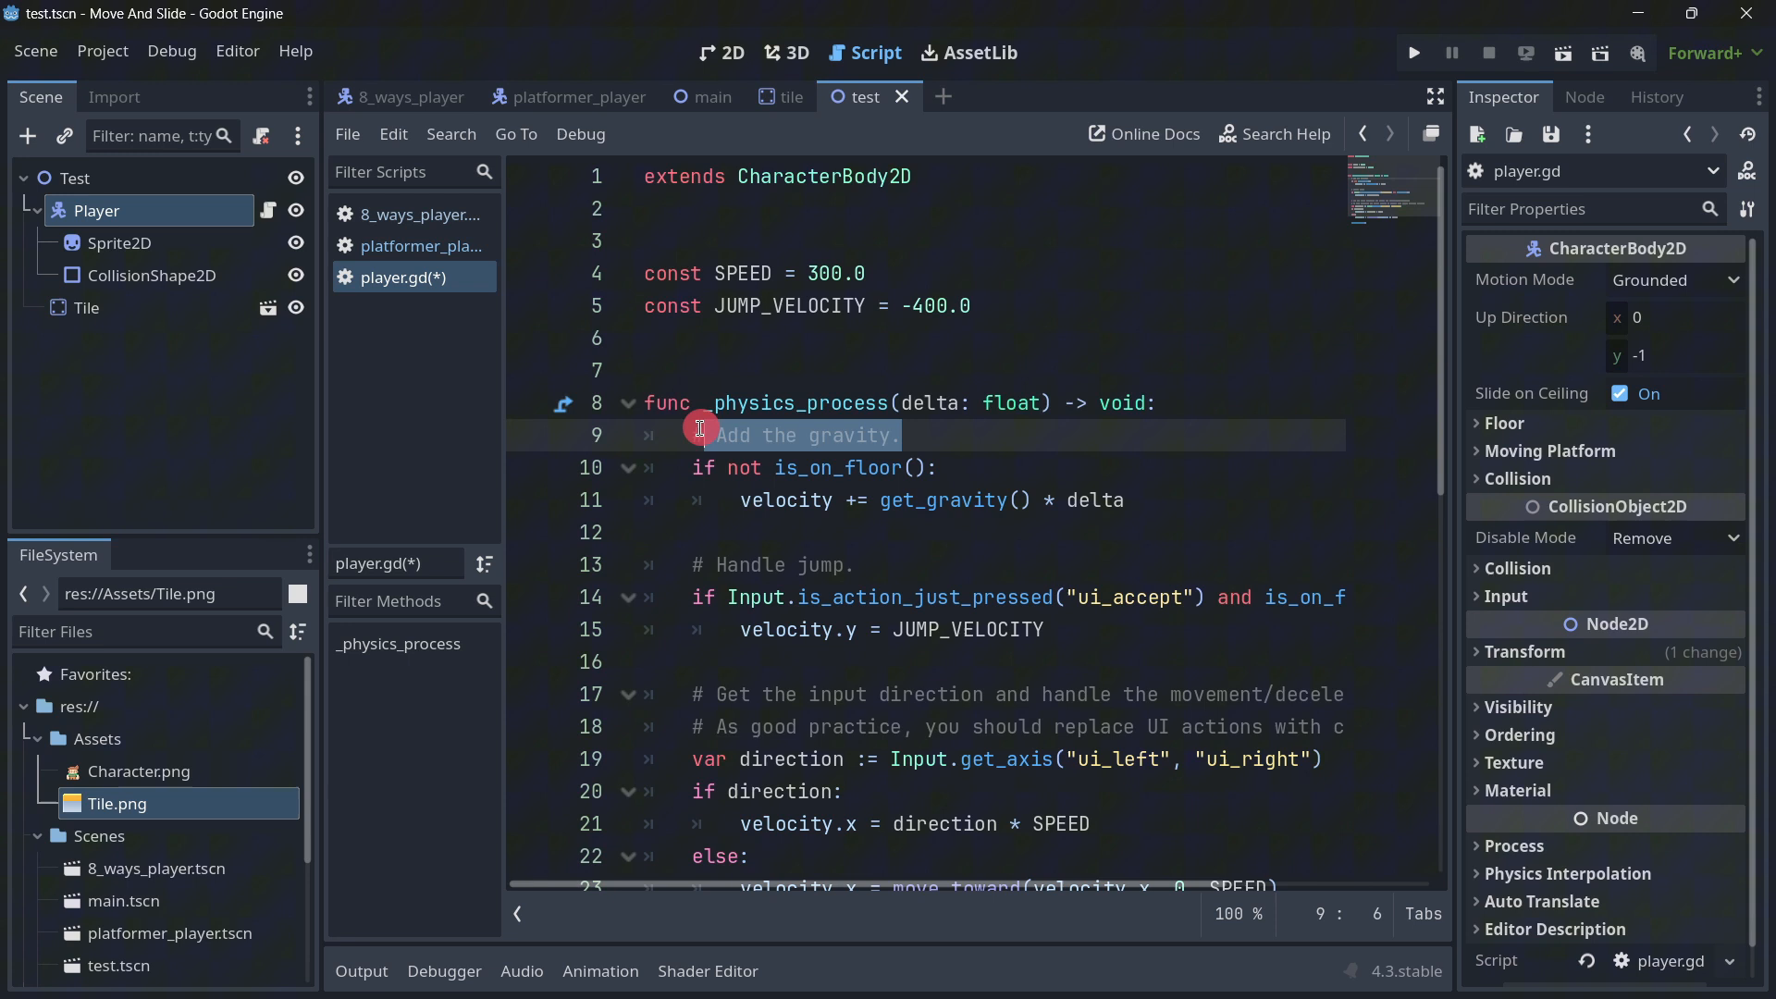
left_click(684, 466)
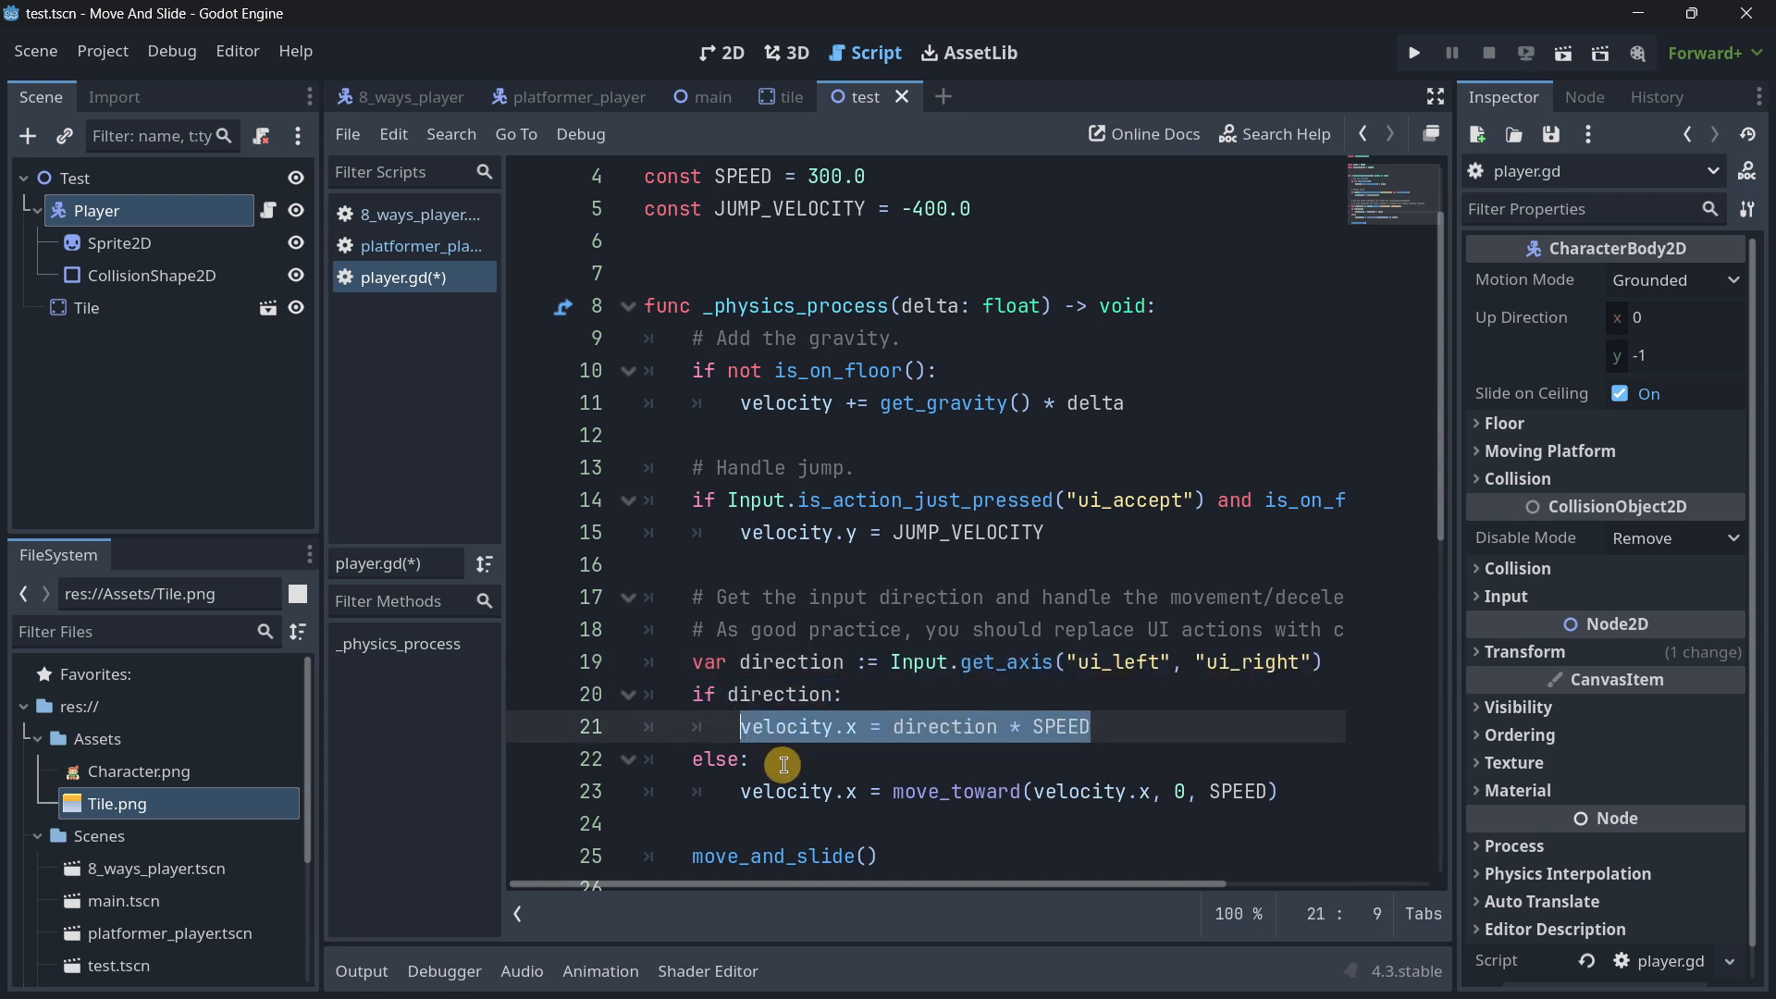
left_click(721, 758)
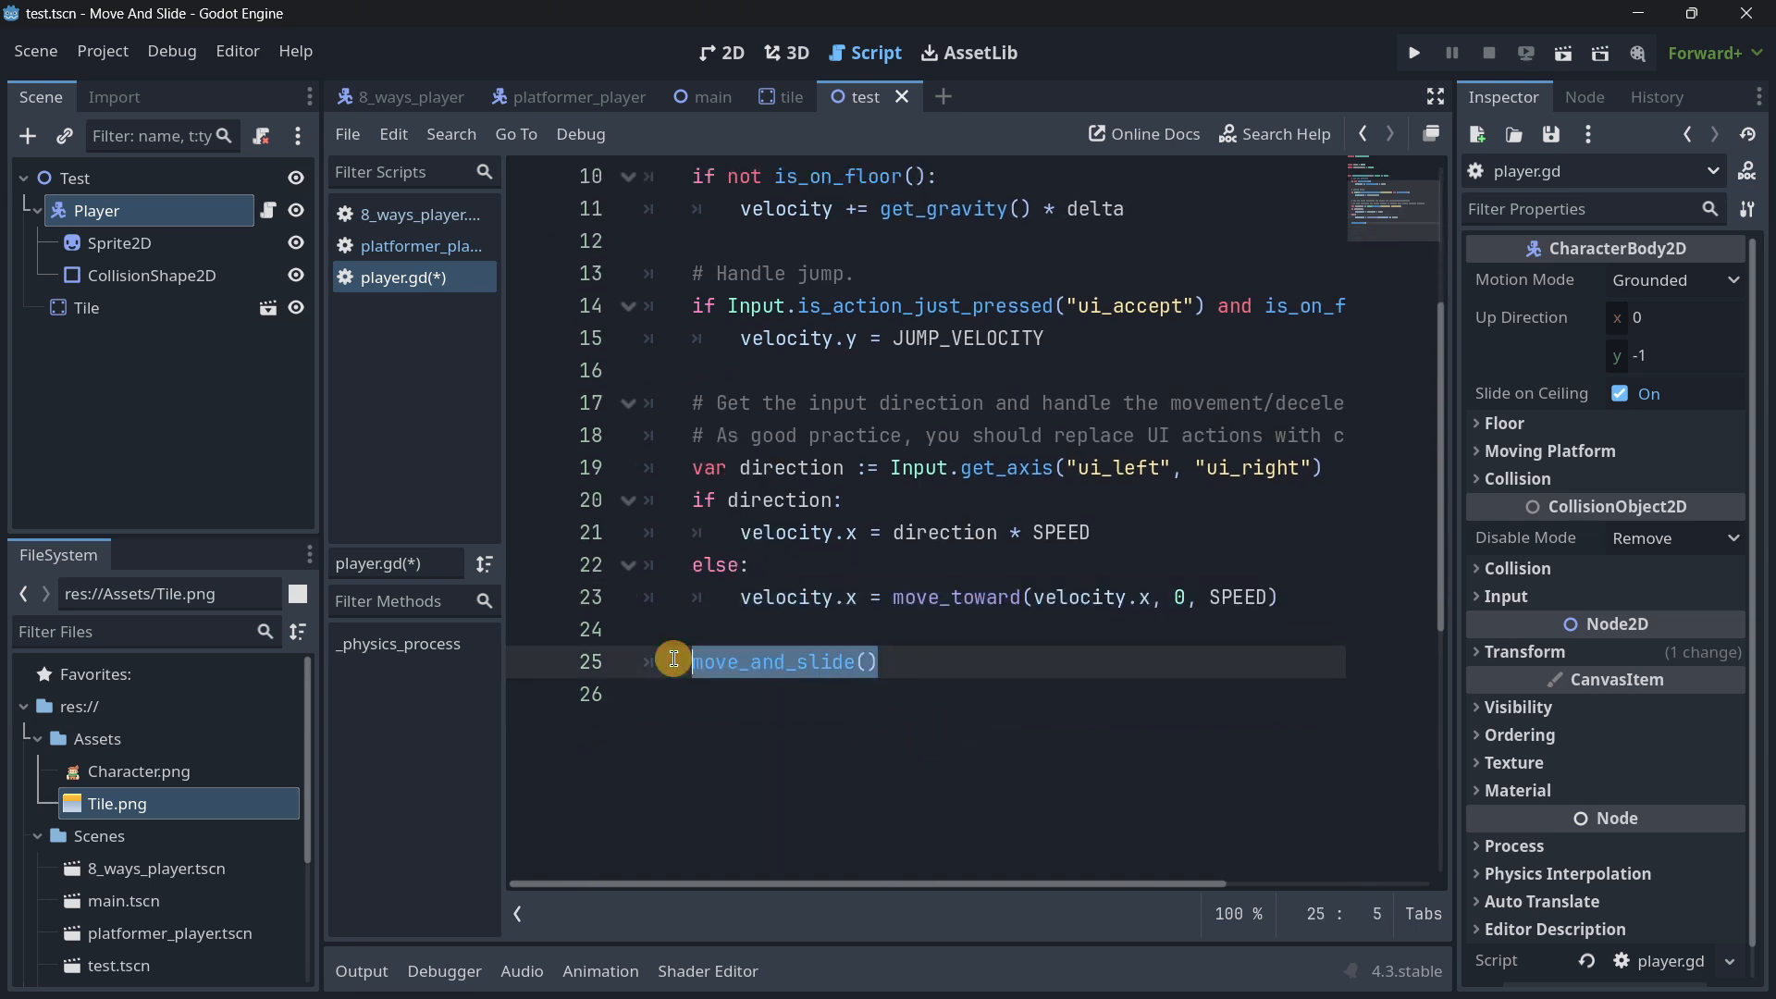
Step: Add a temporary print(direction) after the direction line, run the scene to watch the values, then close the game
left_click(731, 466)
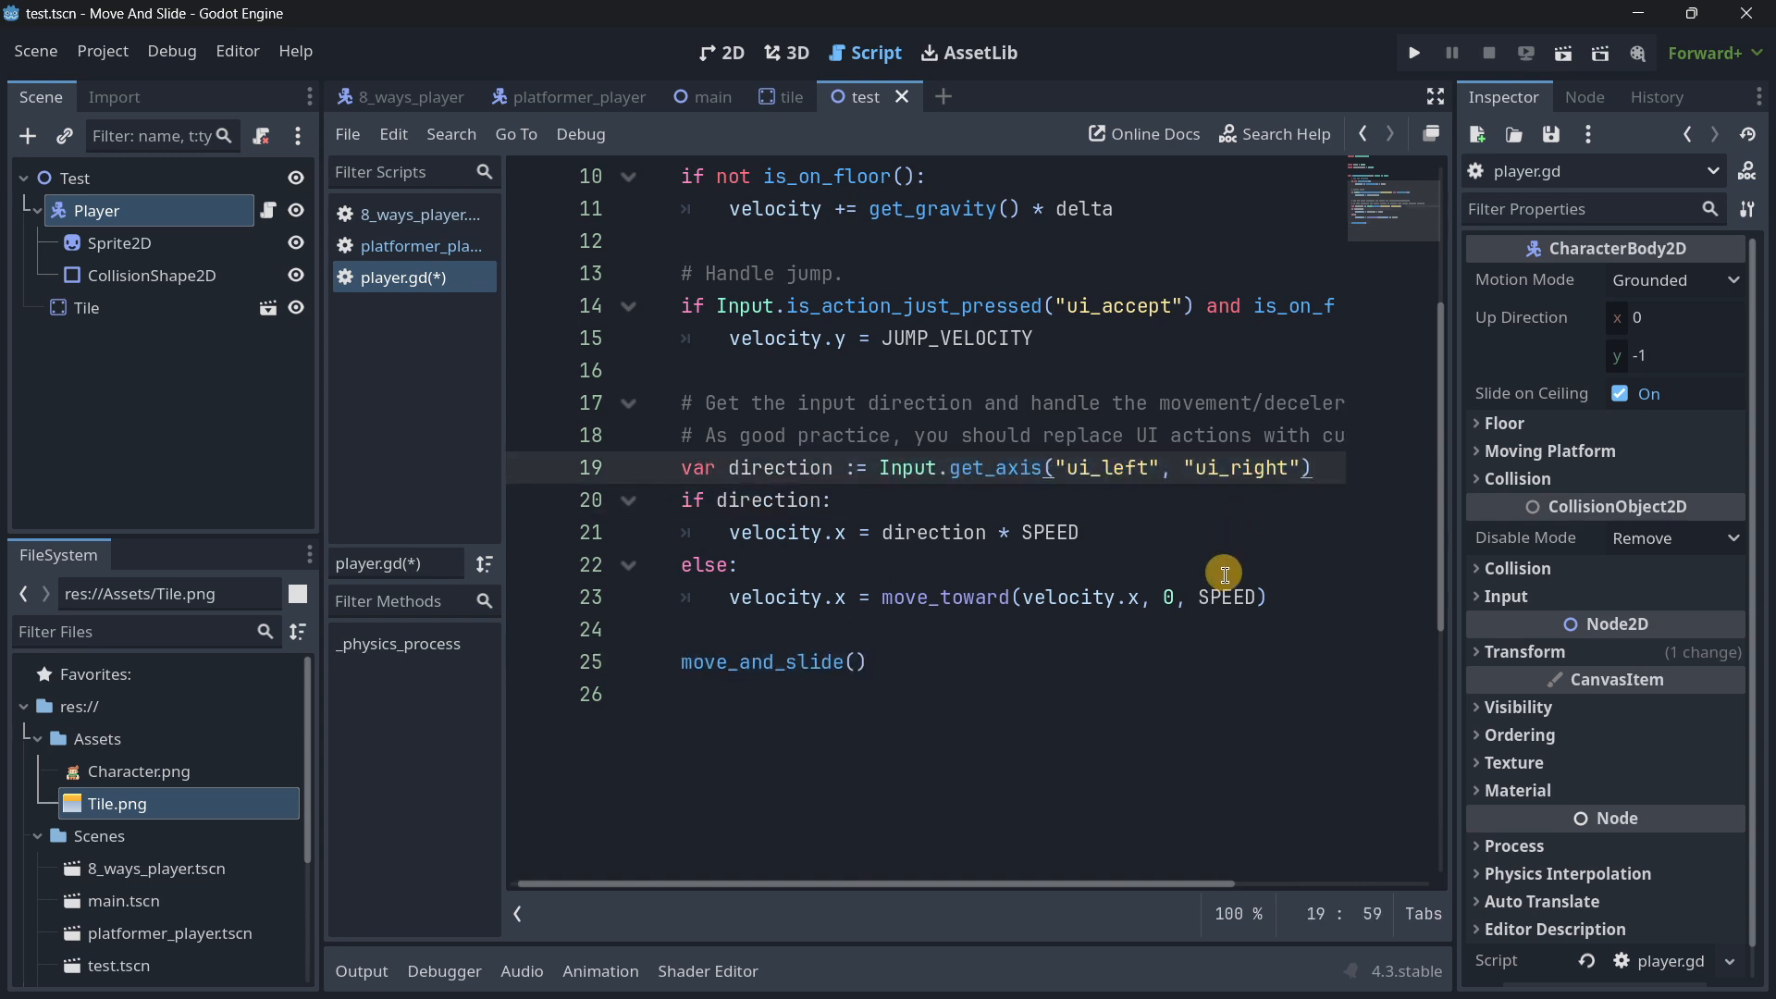
type("print")
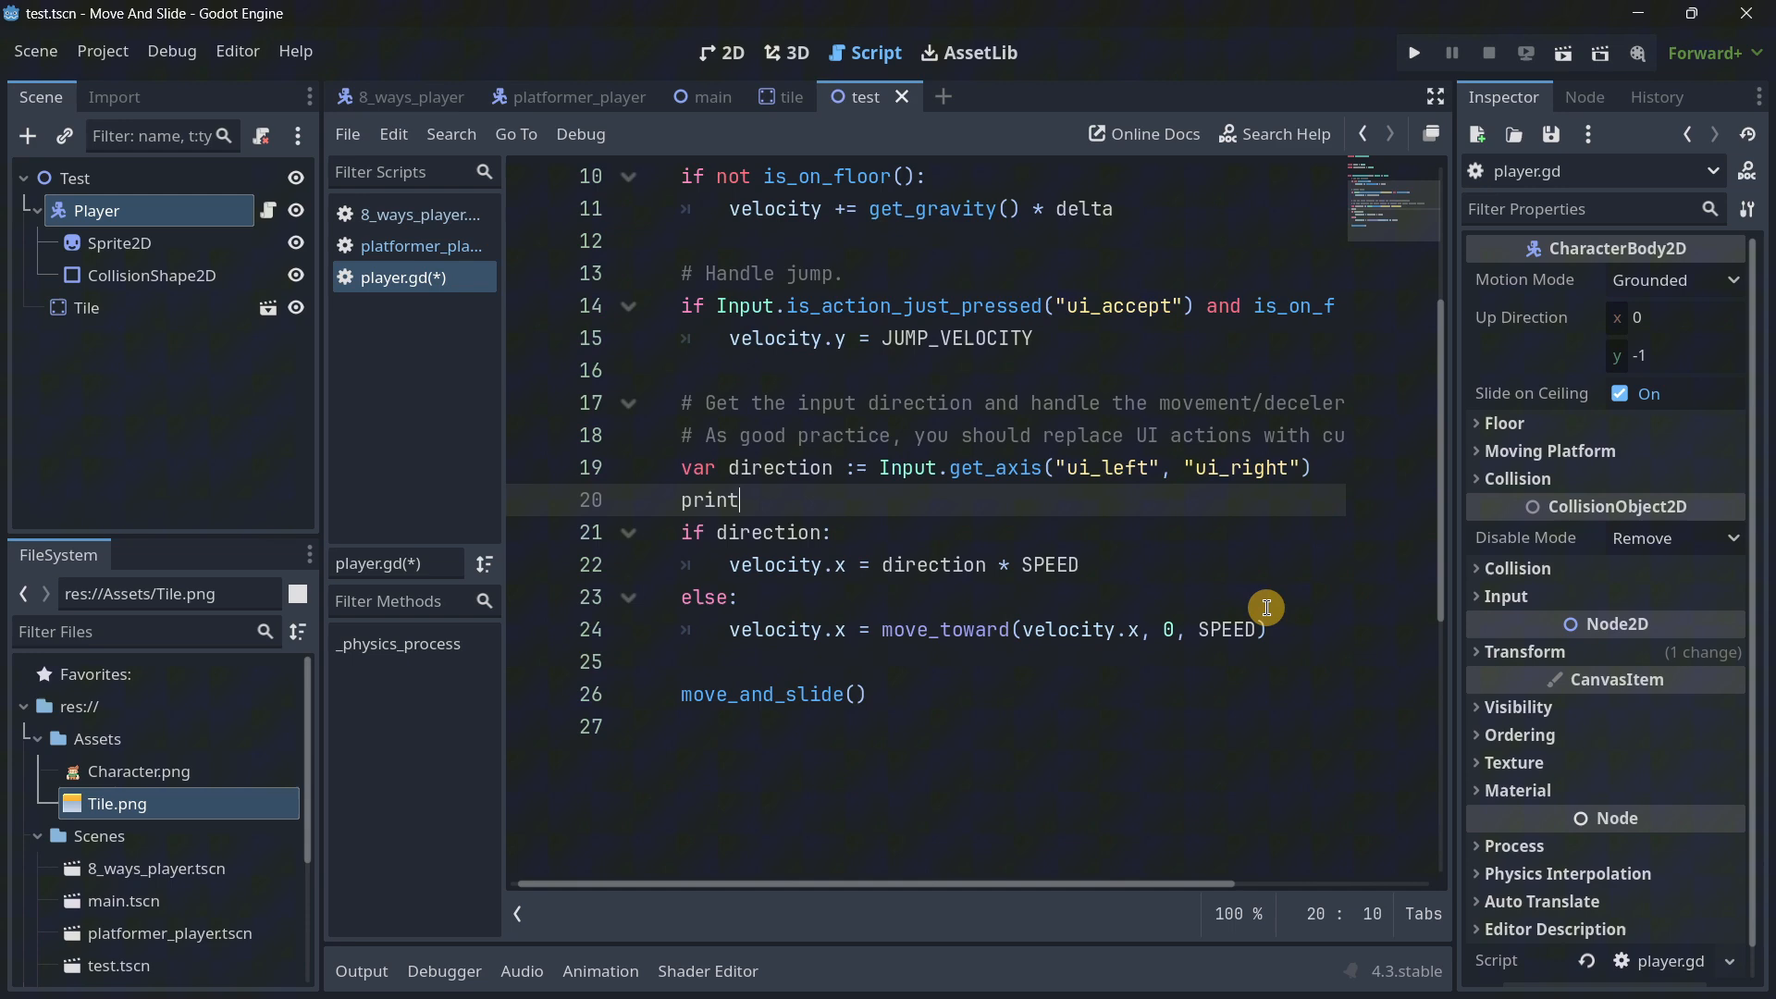
type("(direction)")
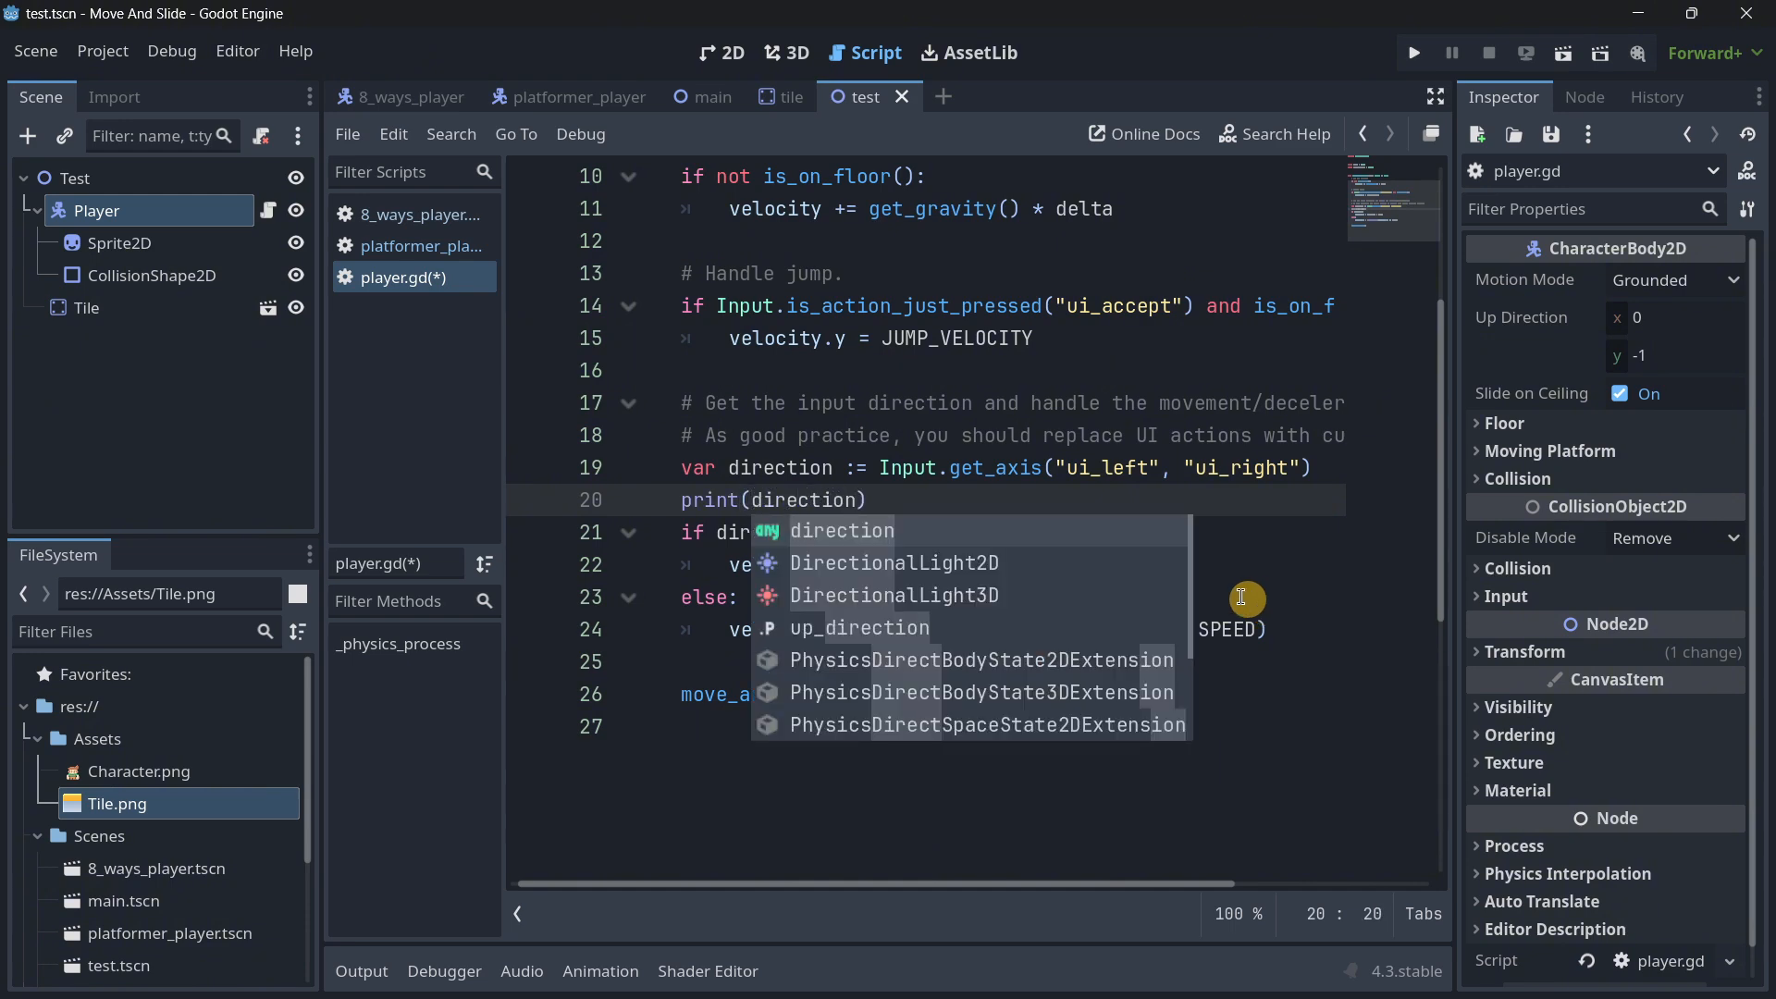
left_click(1412, 52)
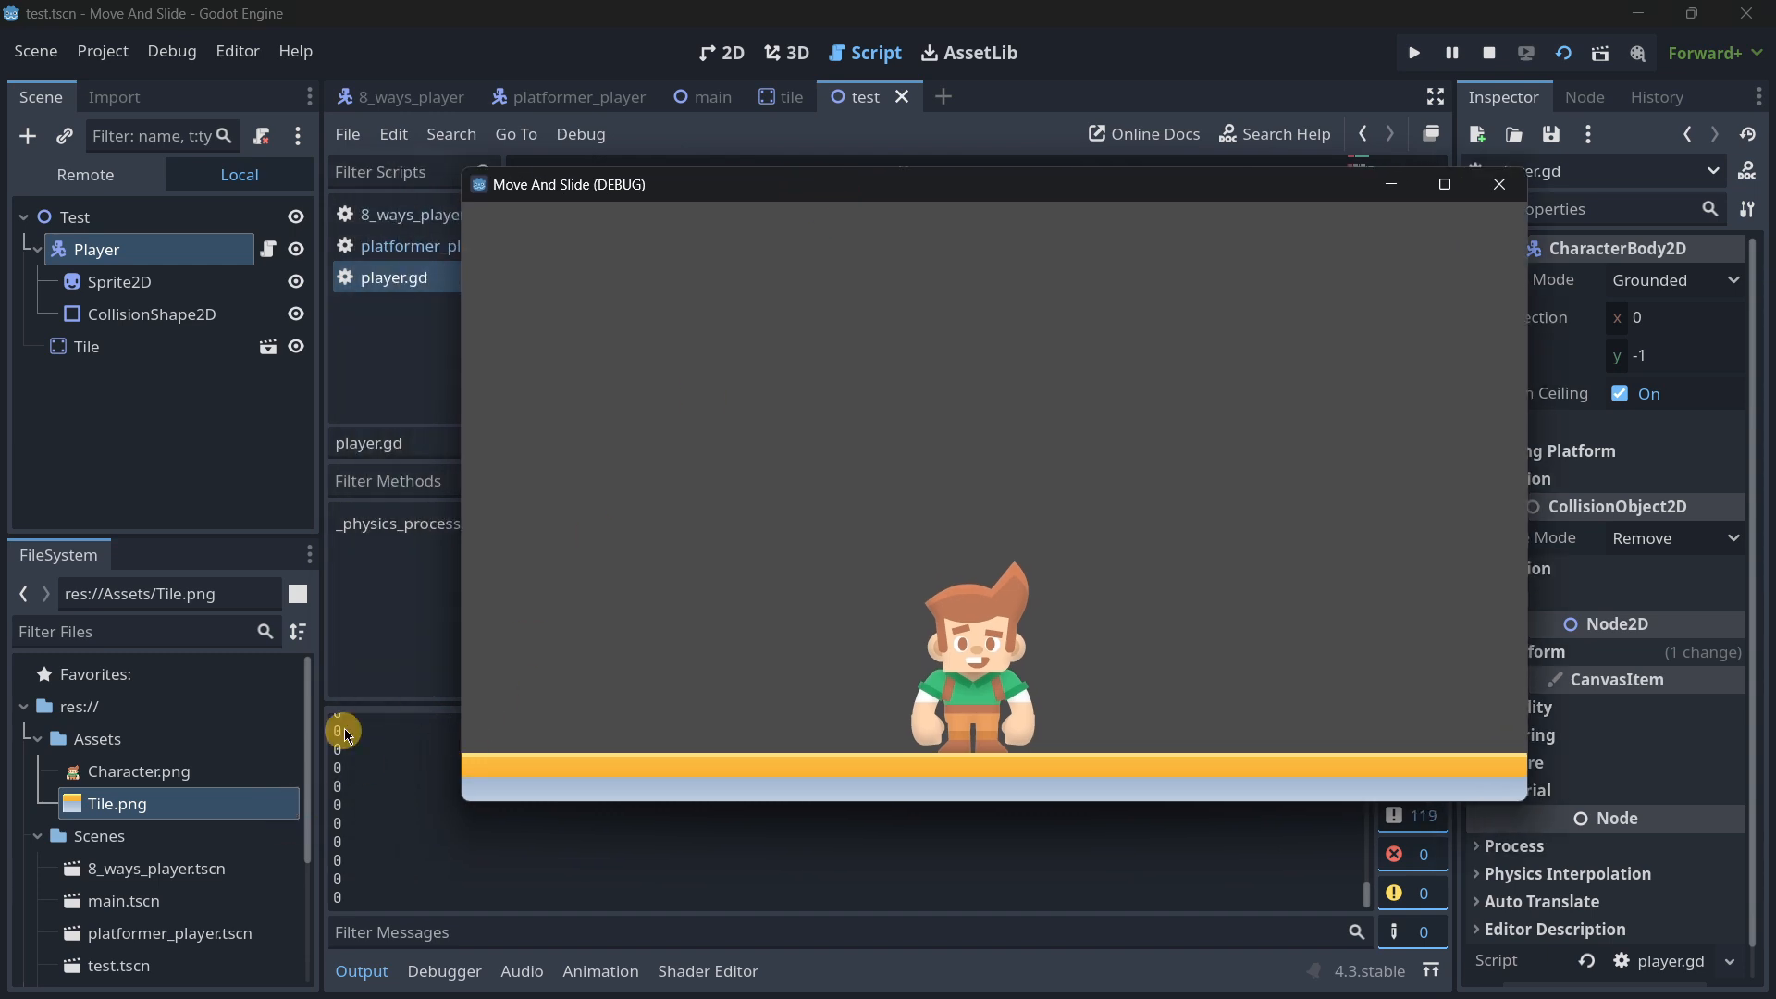
mouse_move(761, 281)
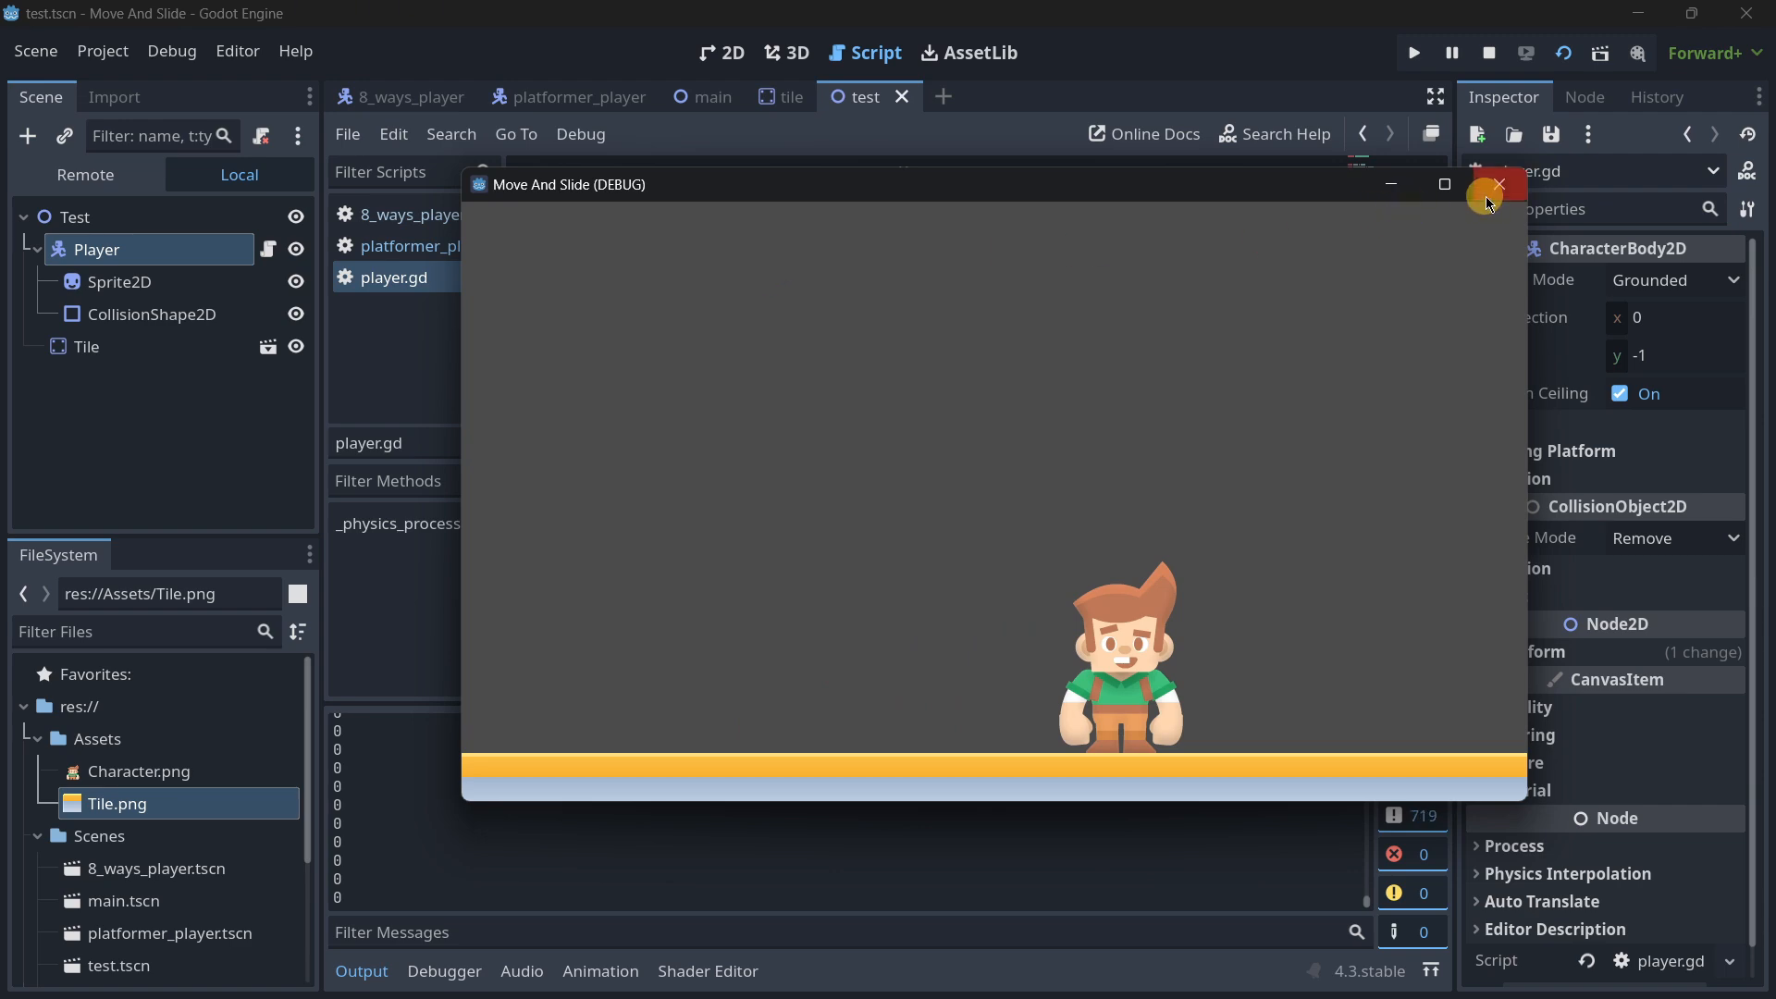
left_click(1498, 183)
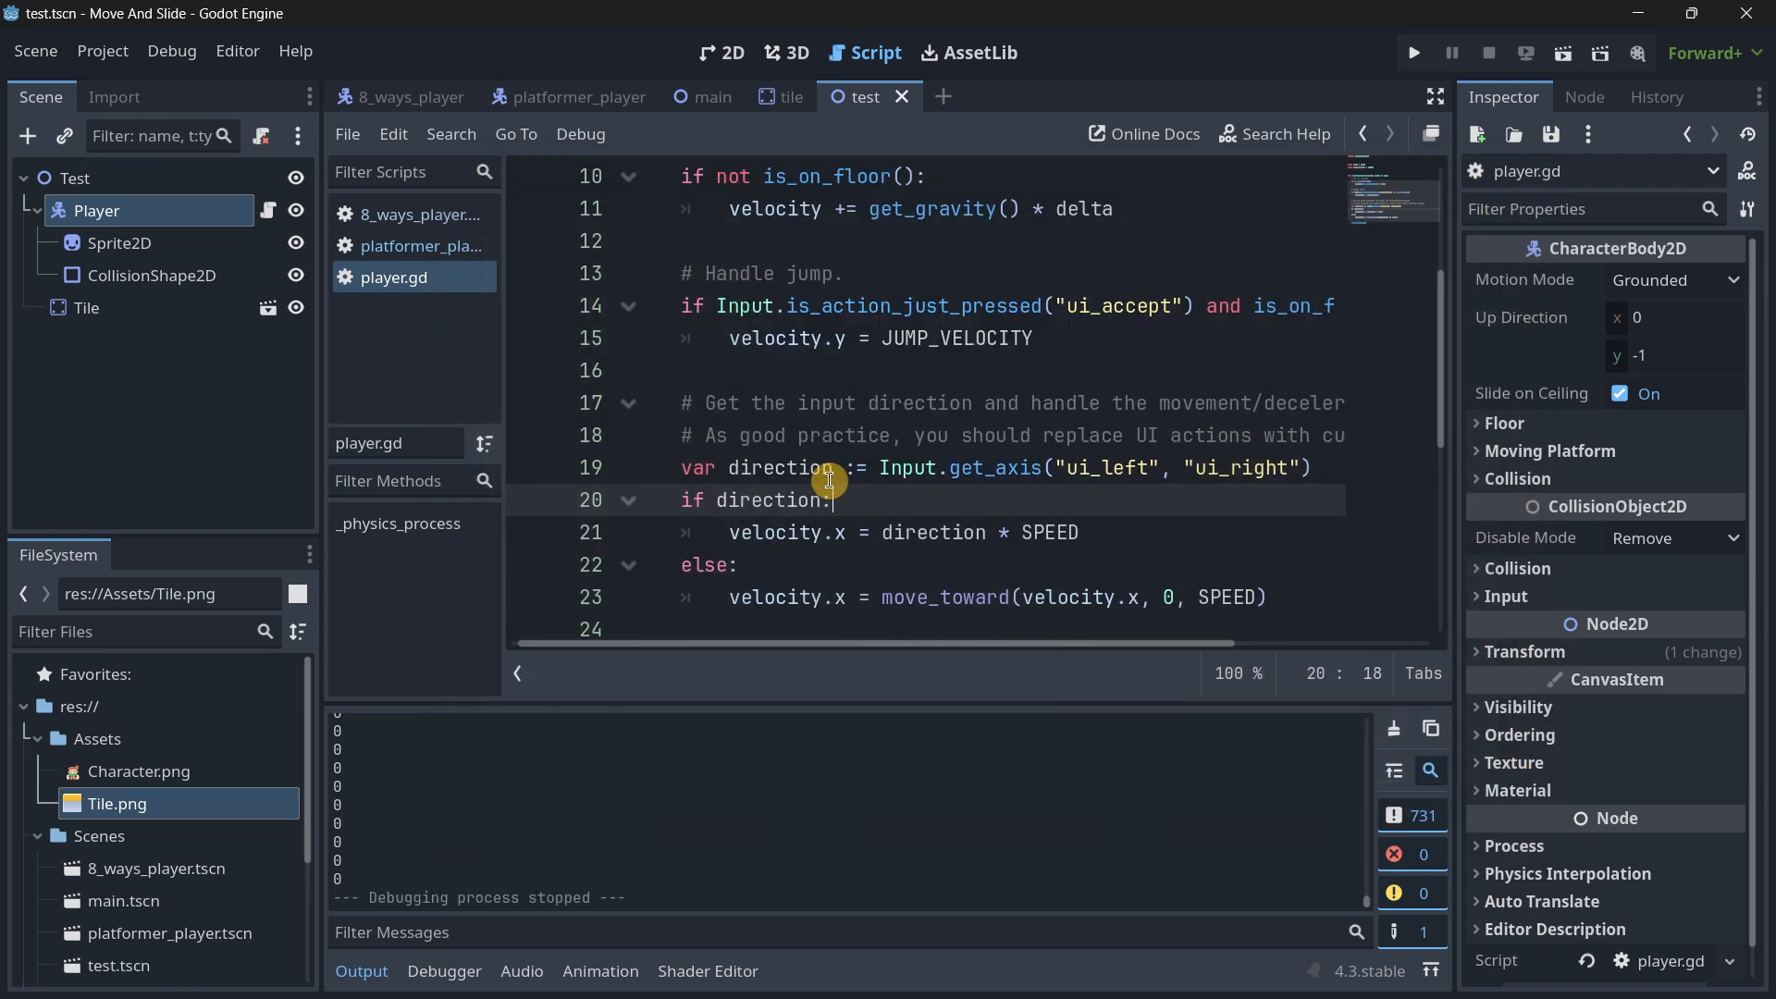
Step: Change line 20 to 'if direction != 0:' and run the current scene to test it
double_click(777, 468)
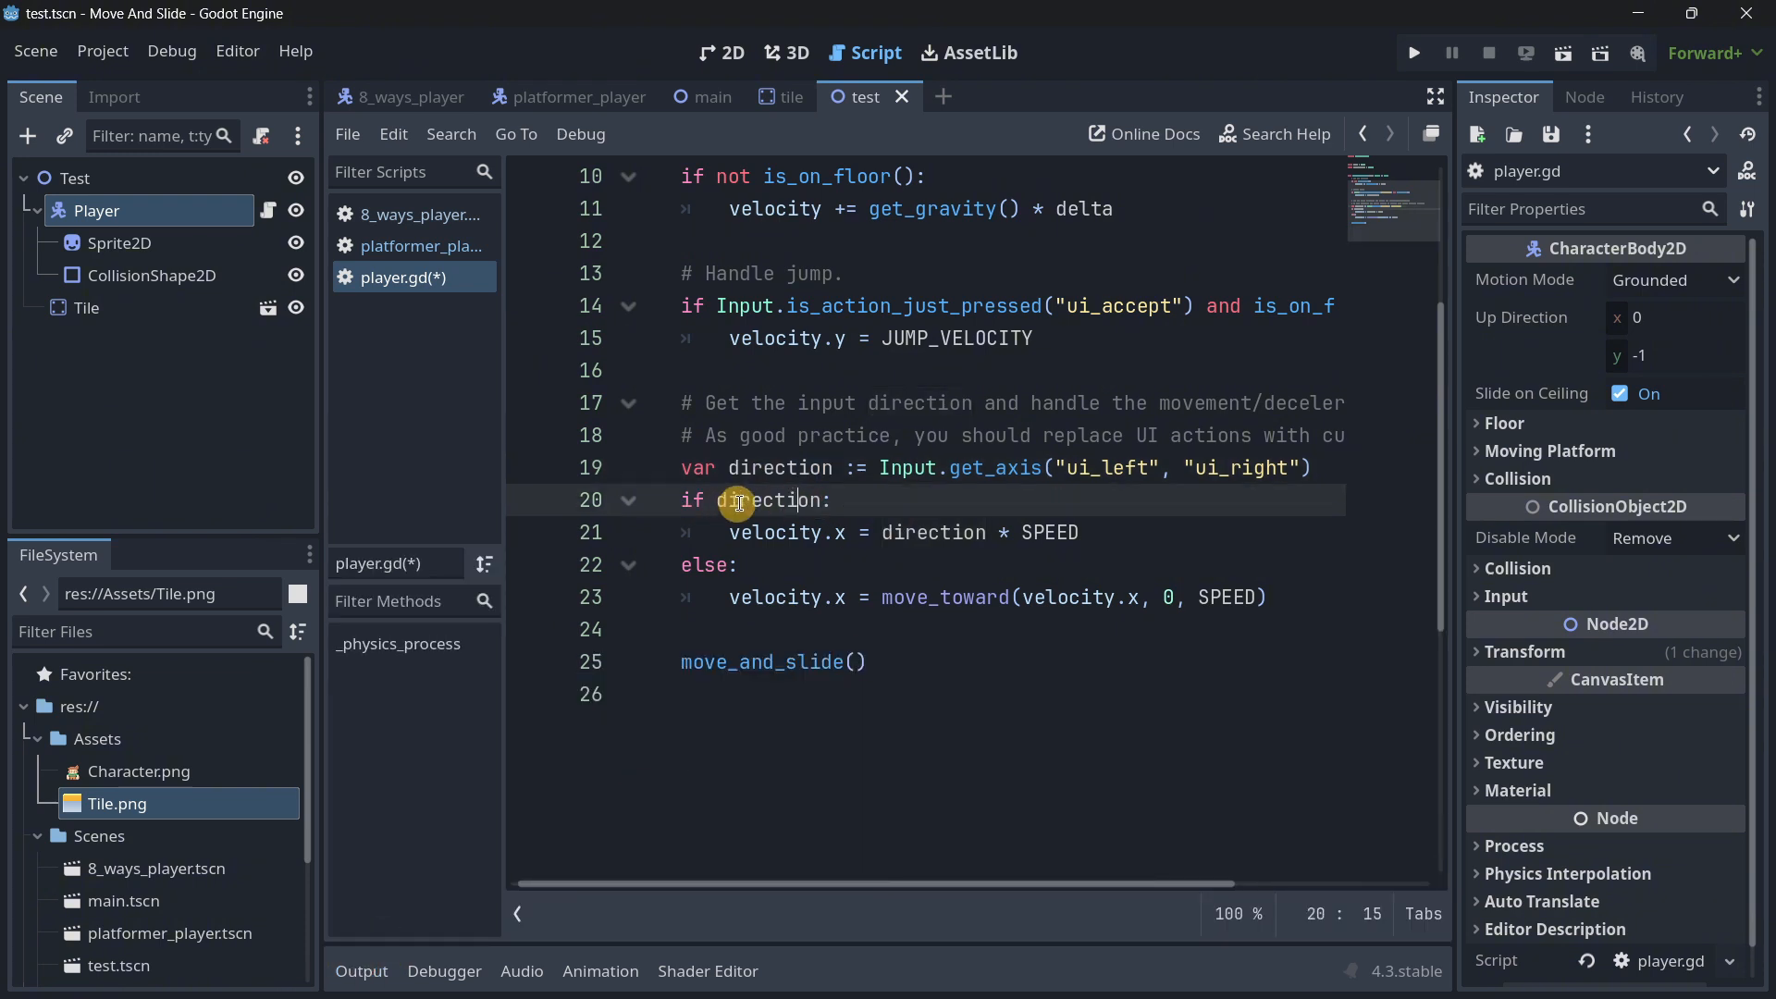
left_click(830, 499)
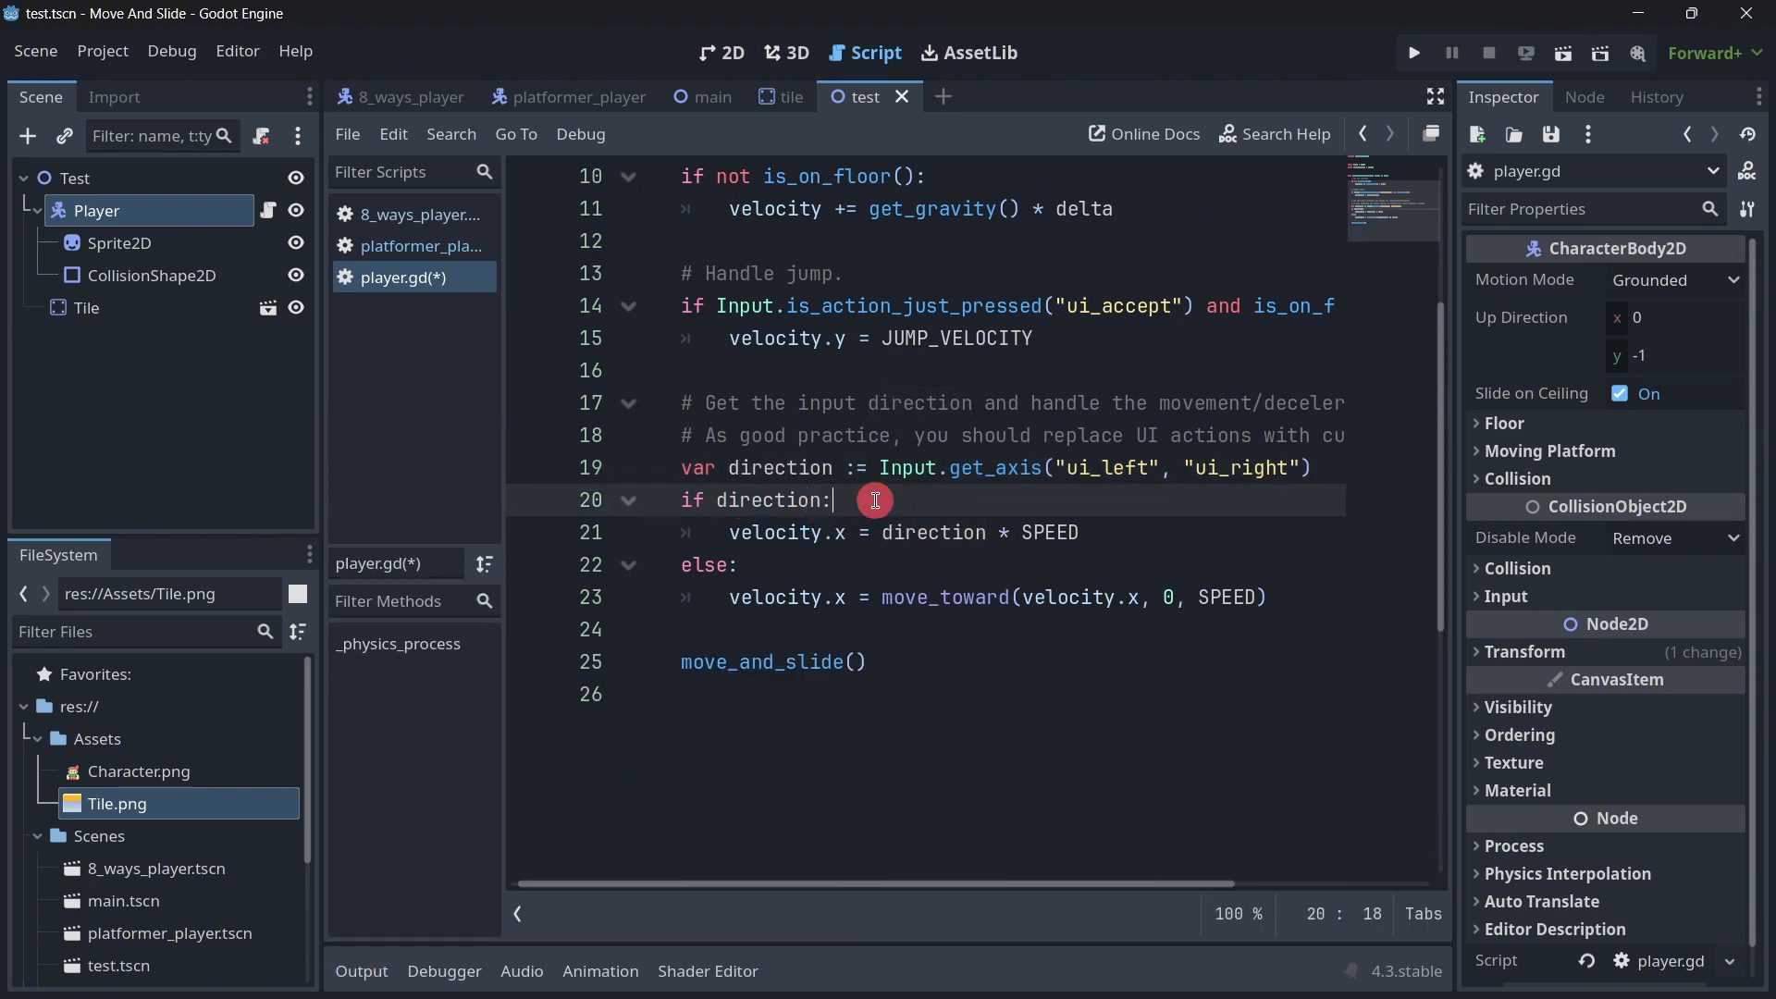
type("#")
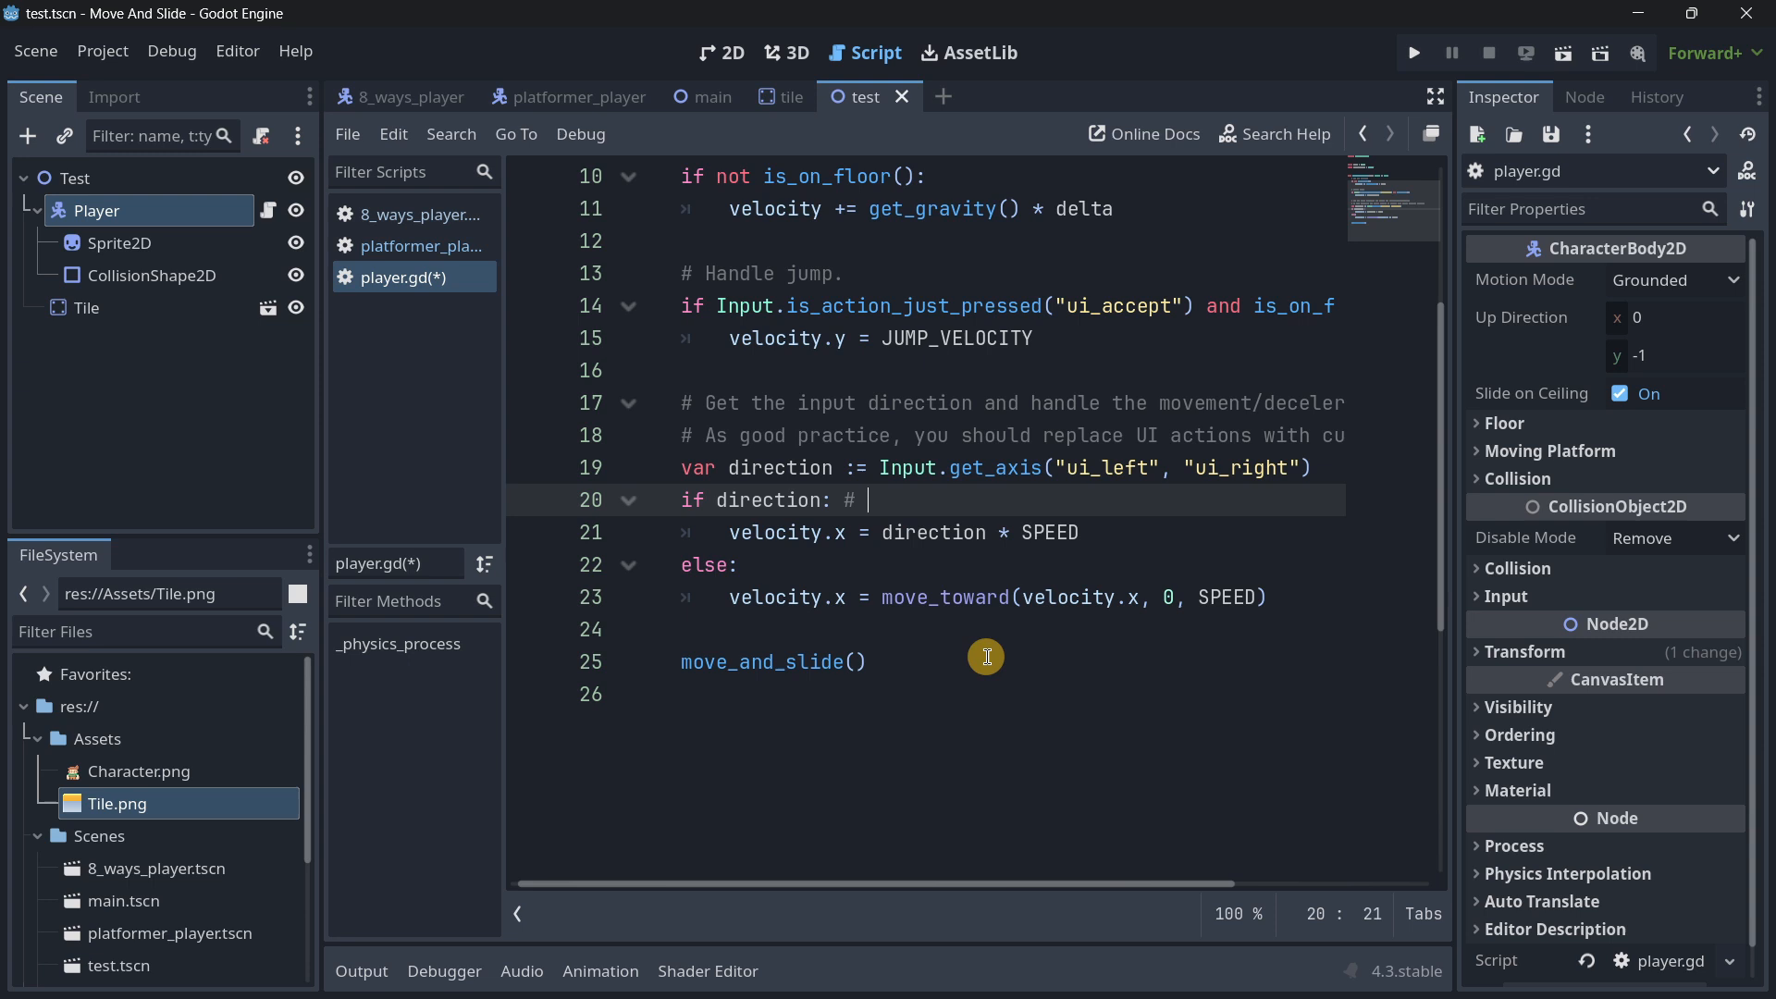
type("==")
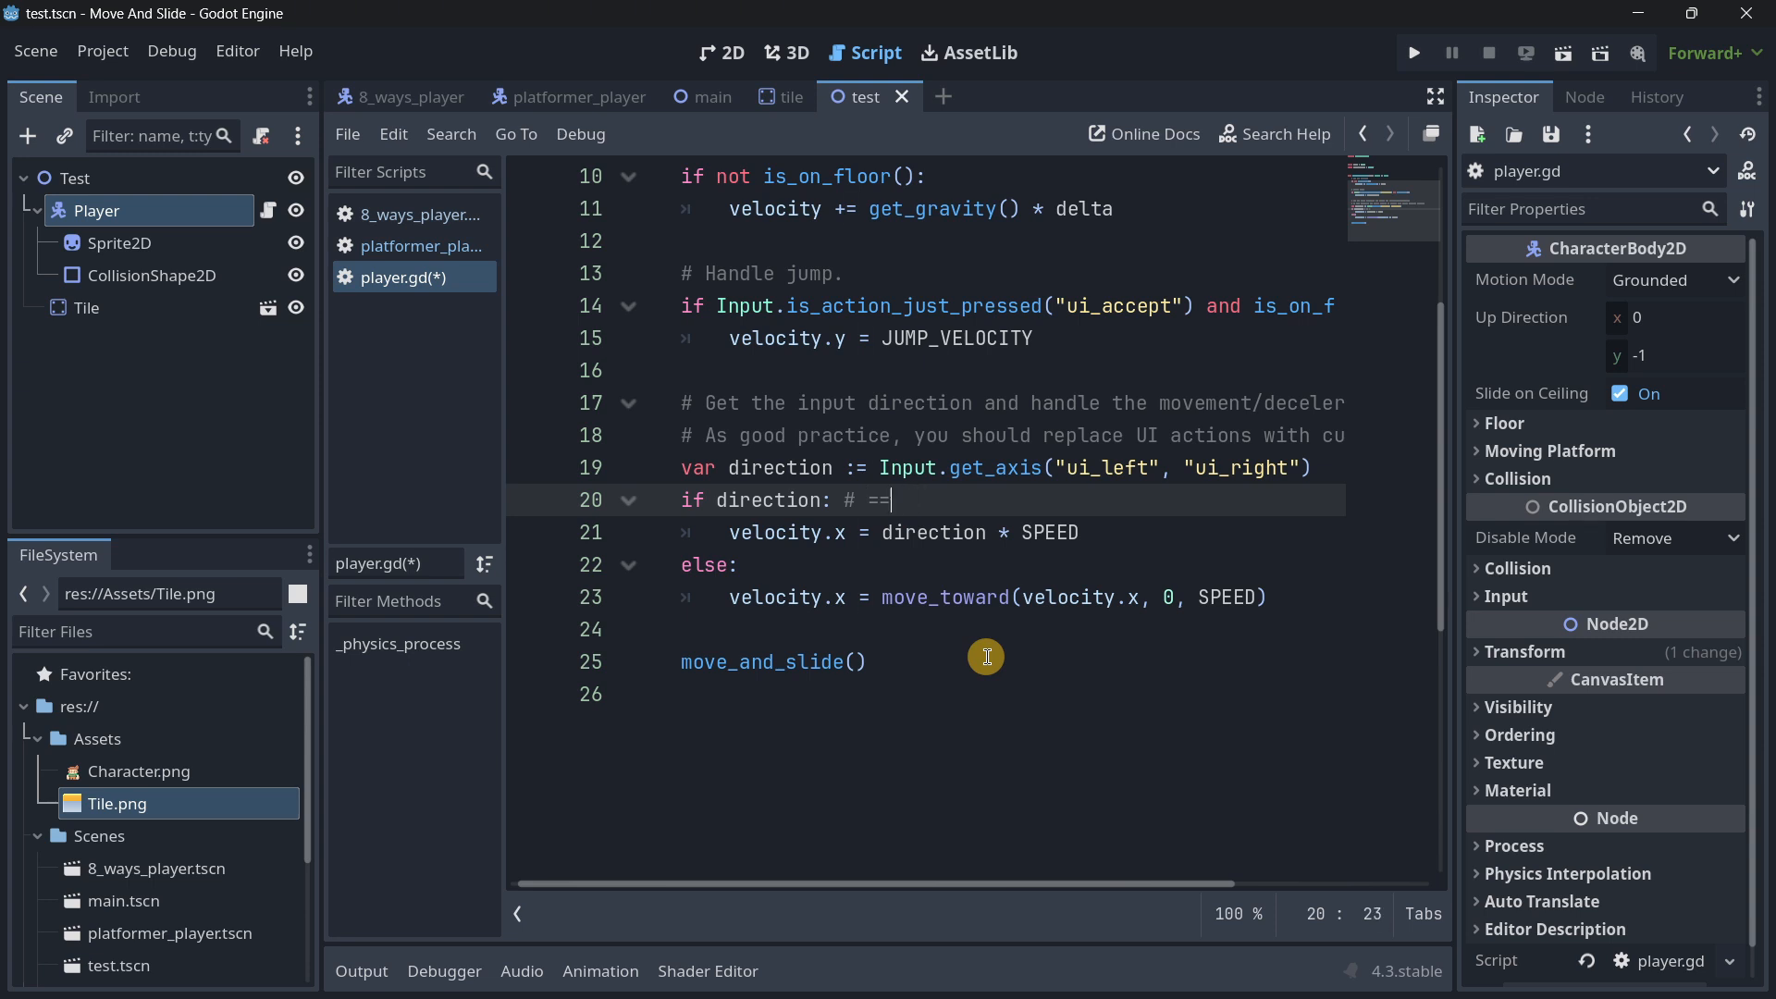
key("BackSpace")
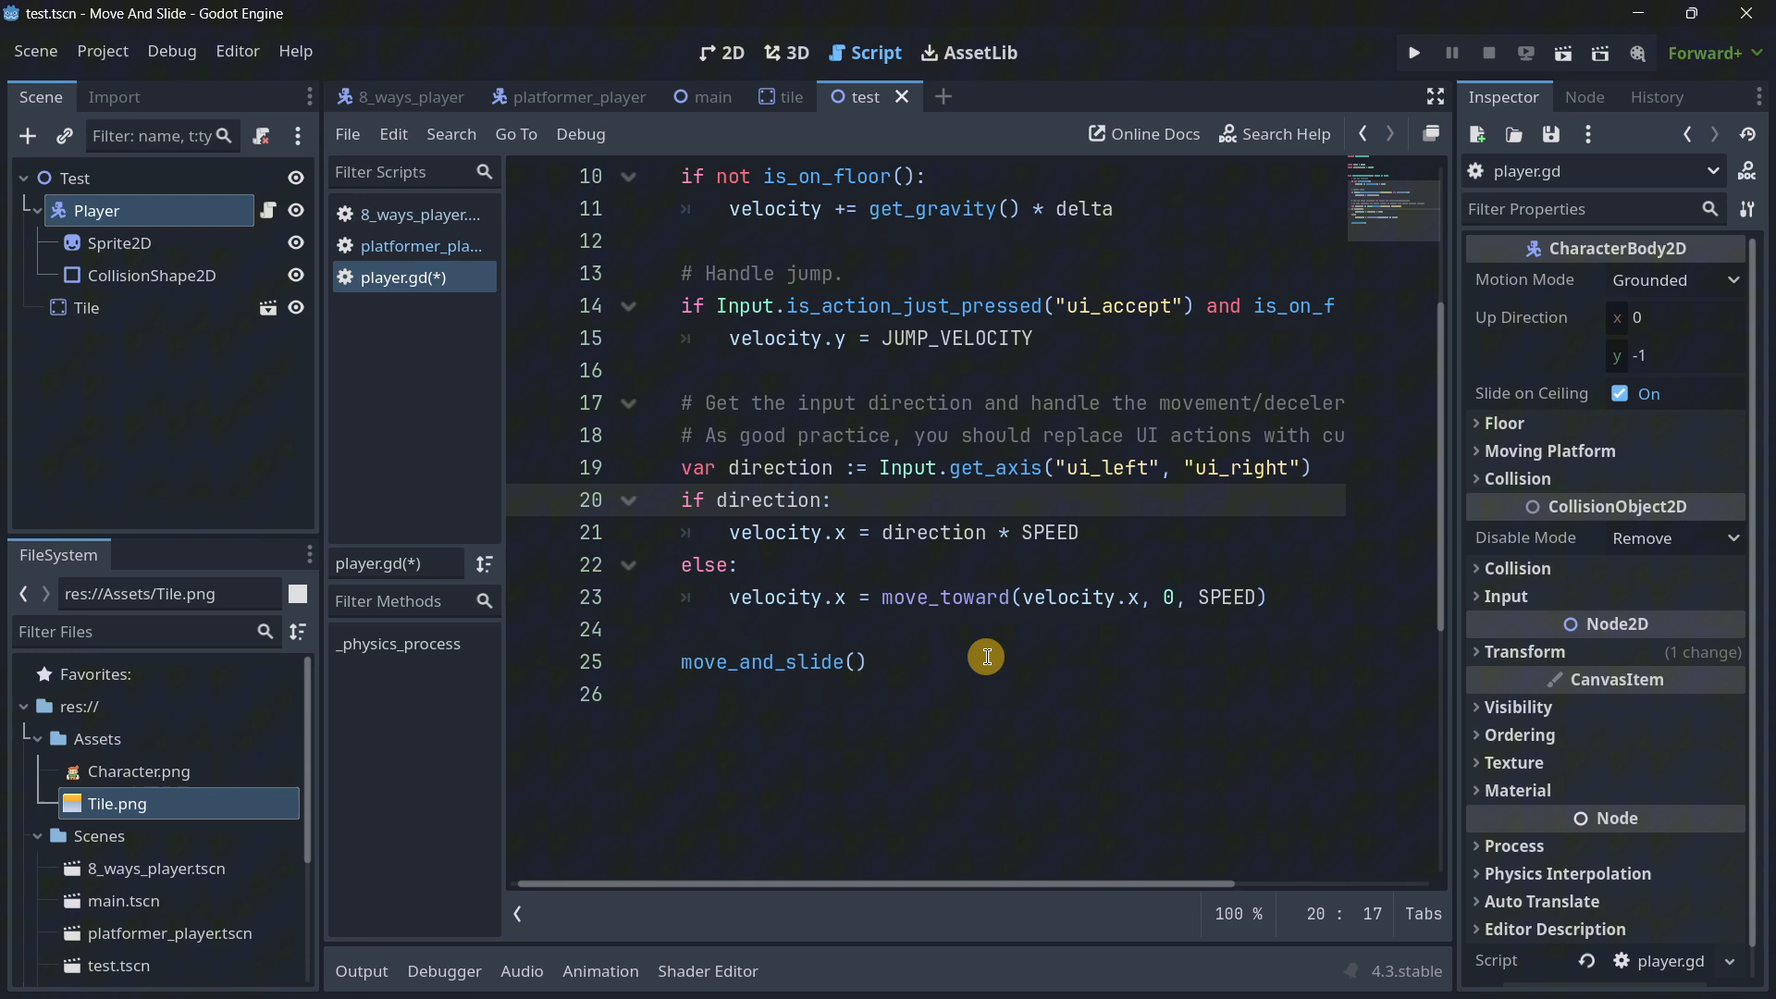
type("!= 0")
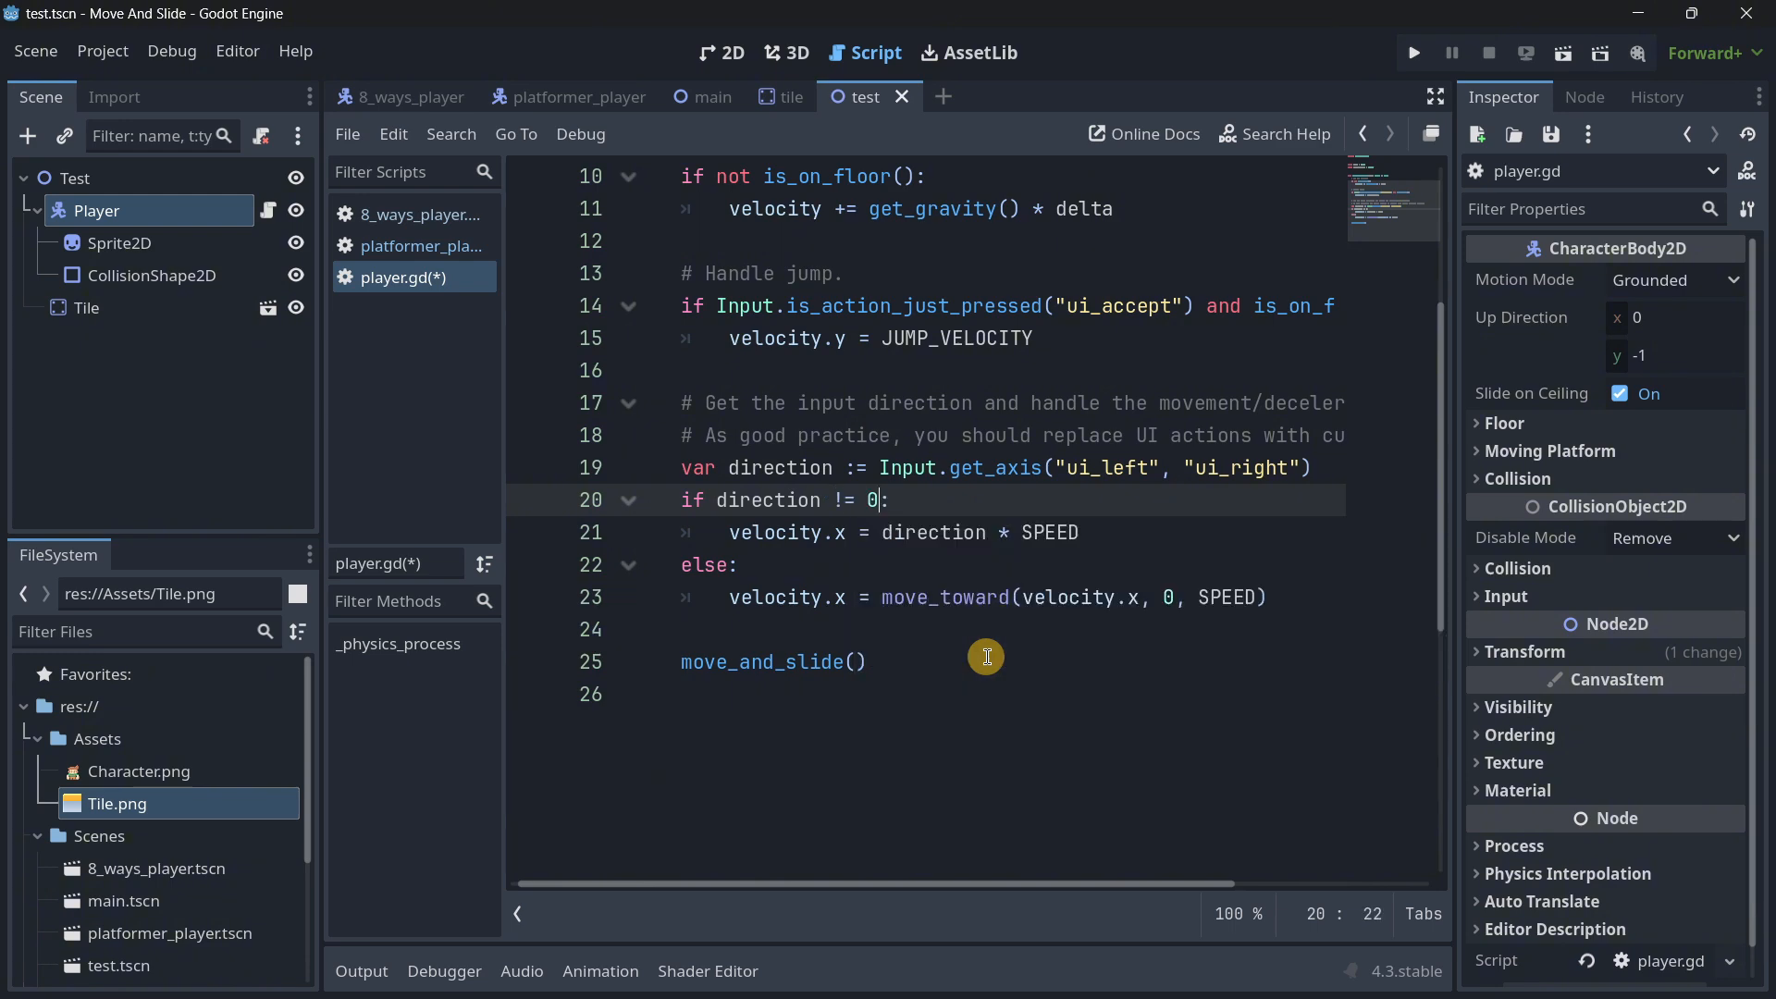
left_click(1412, 52)
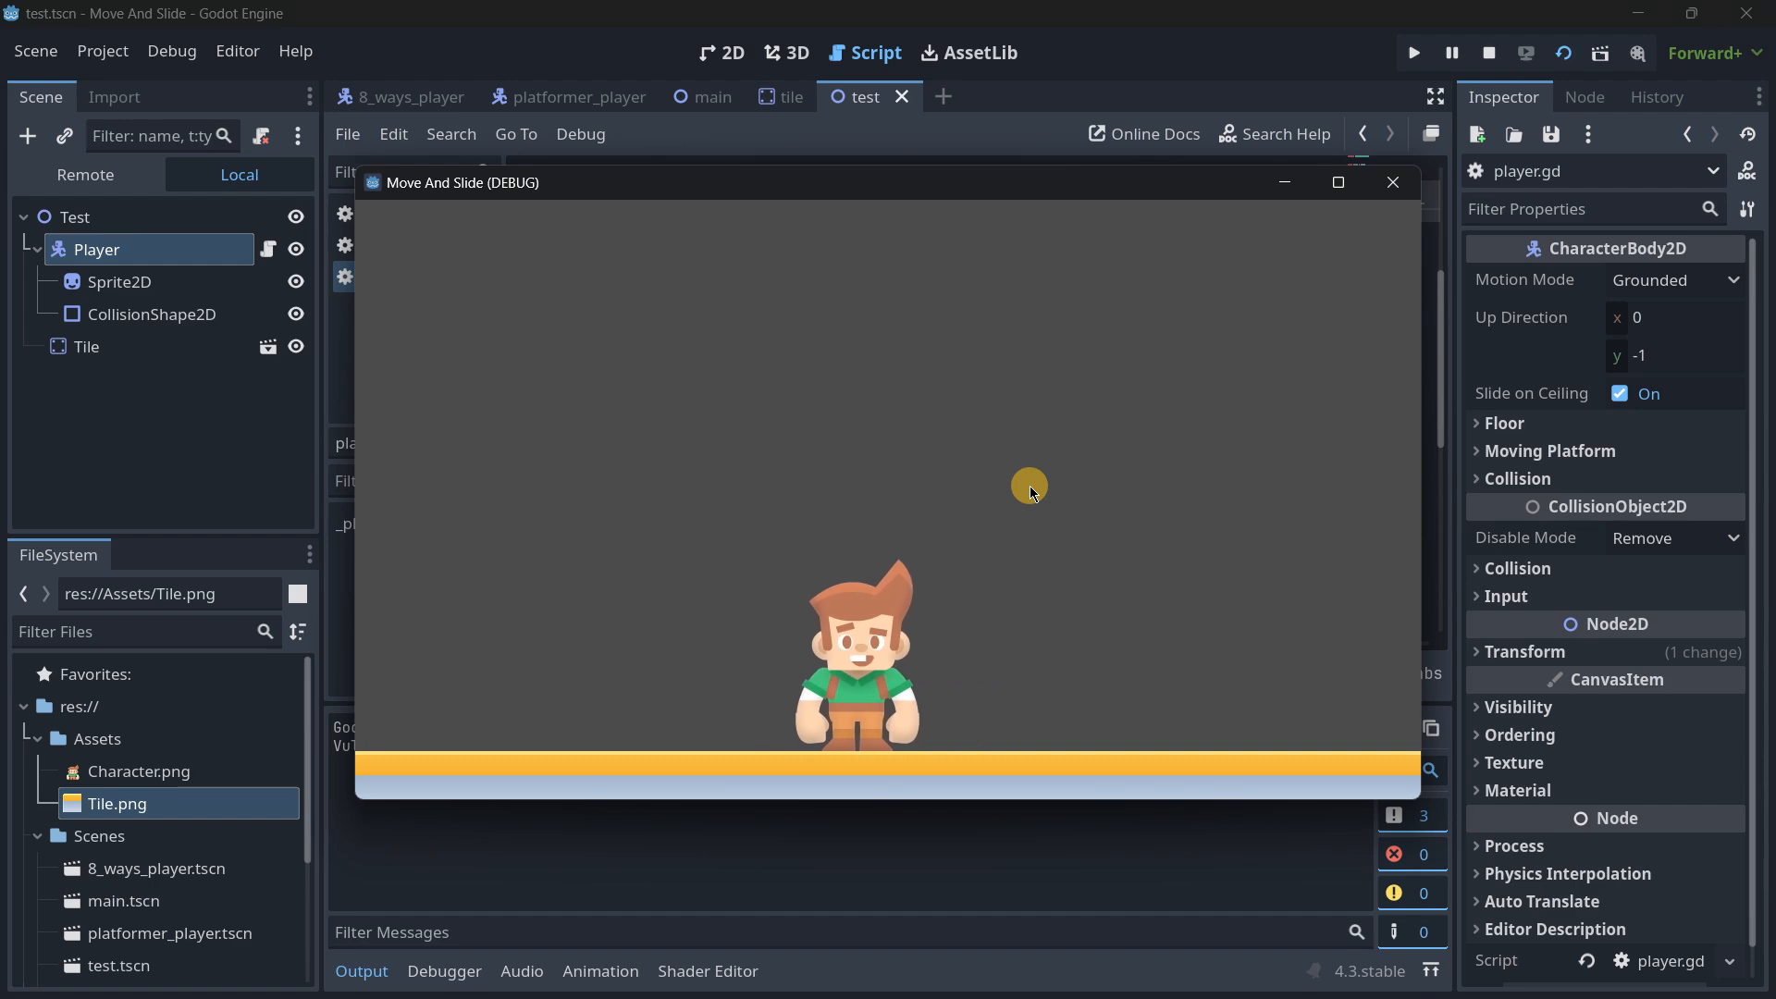
Step: Close the test game, read the move_toward reference page, then return to player.gd
left_click(1391, 182)
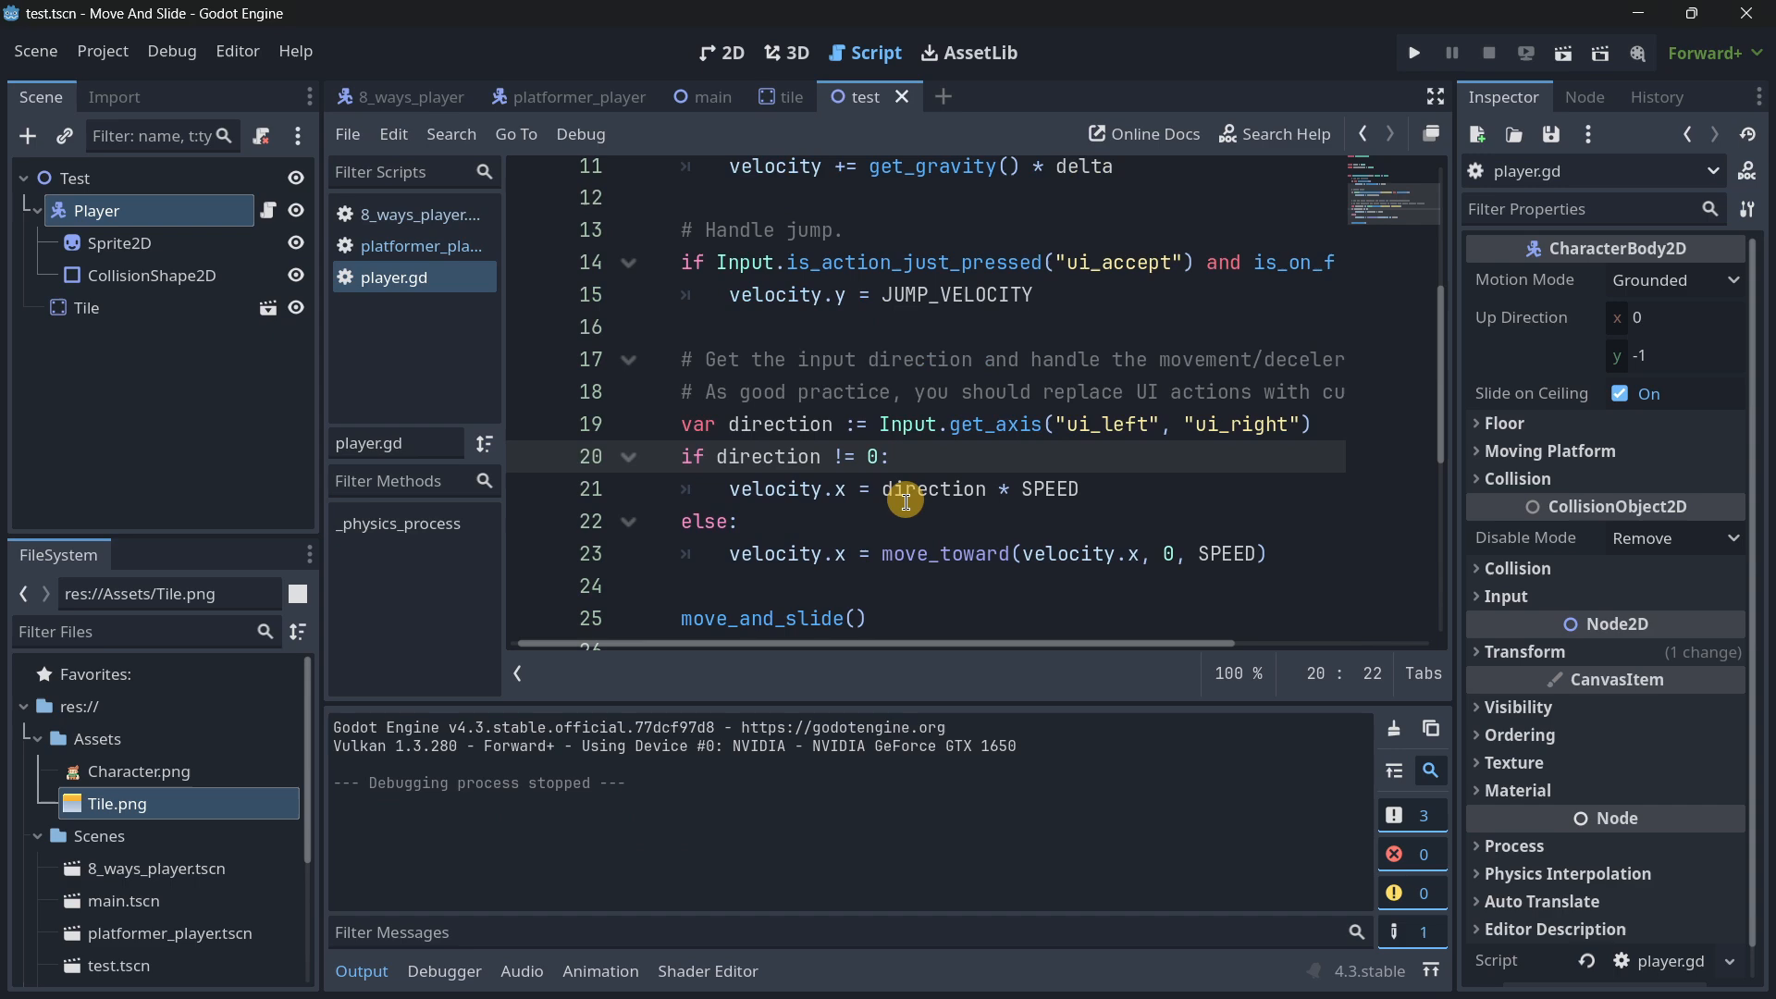
scroll("down", 3)
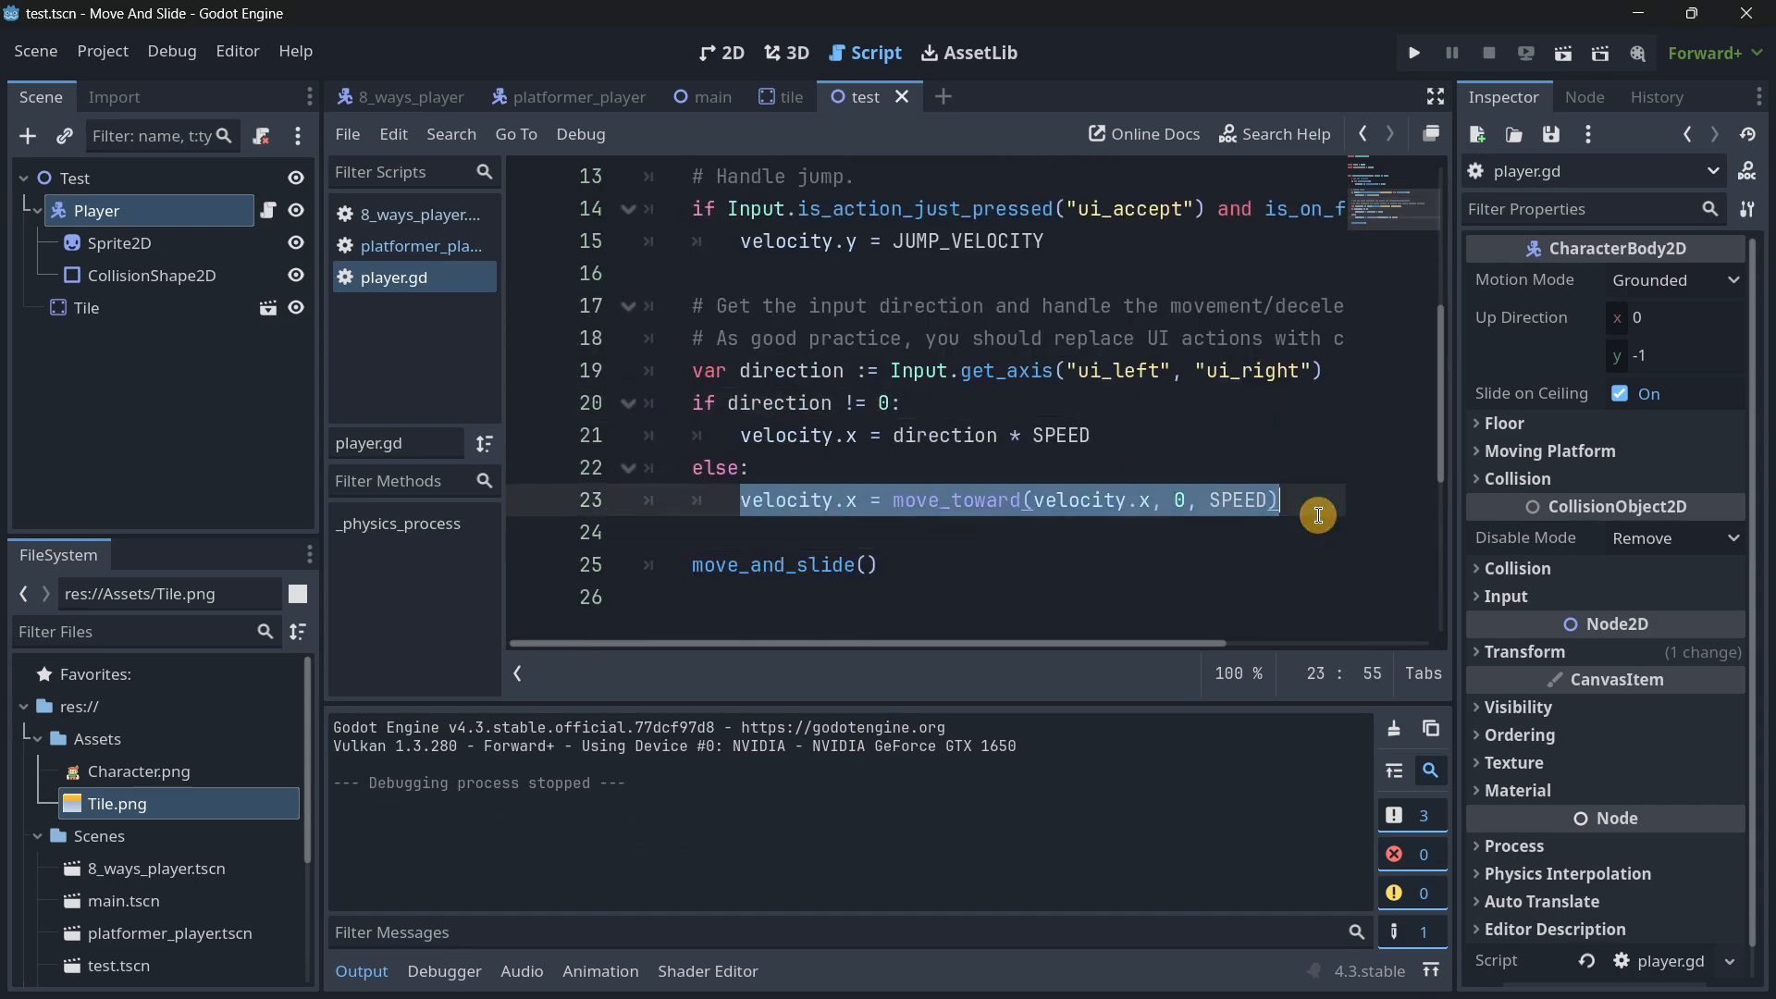
left_click(919, 500)
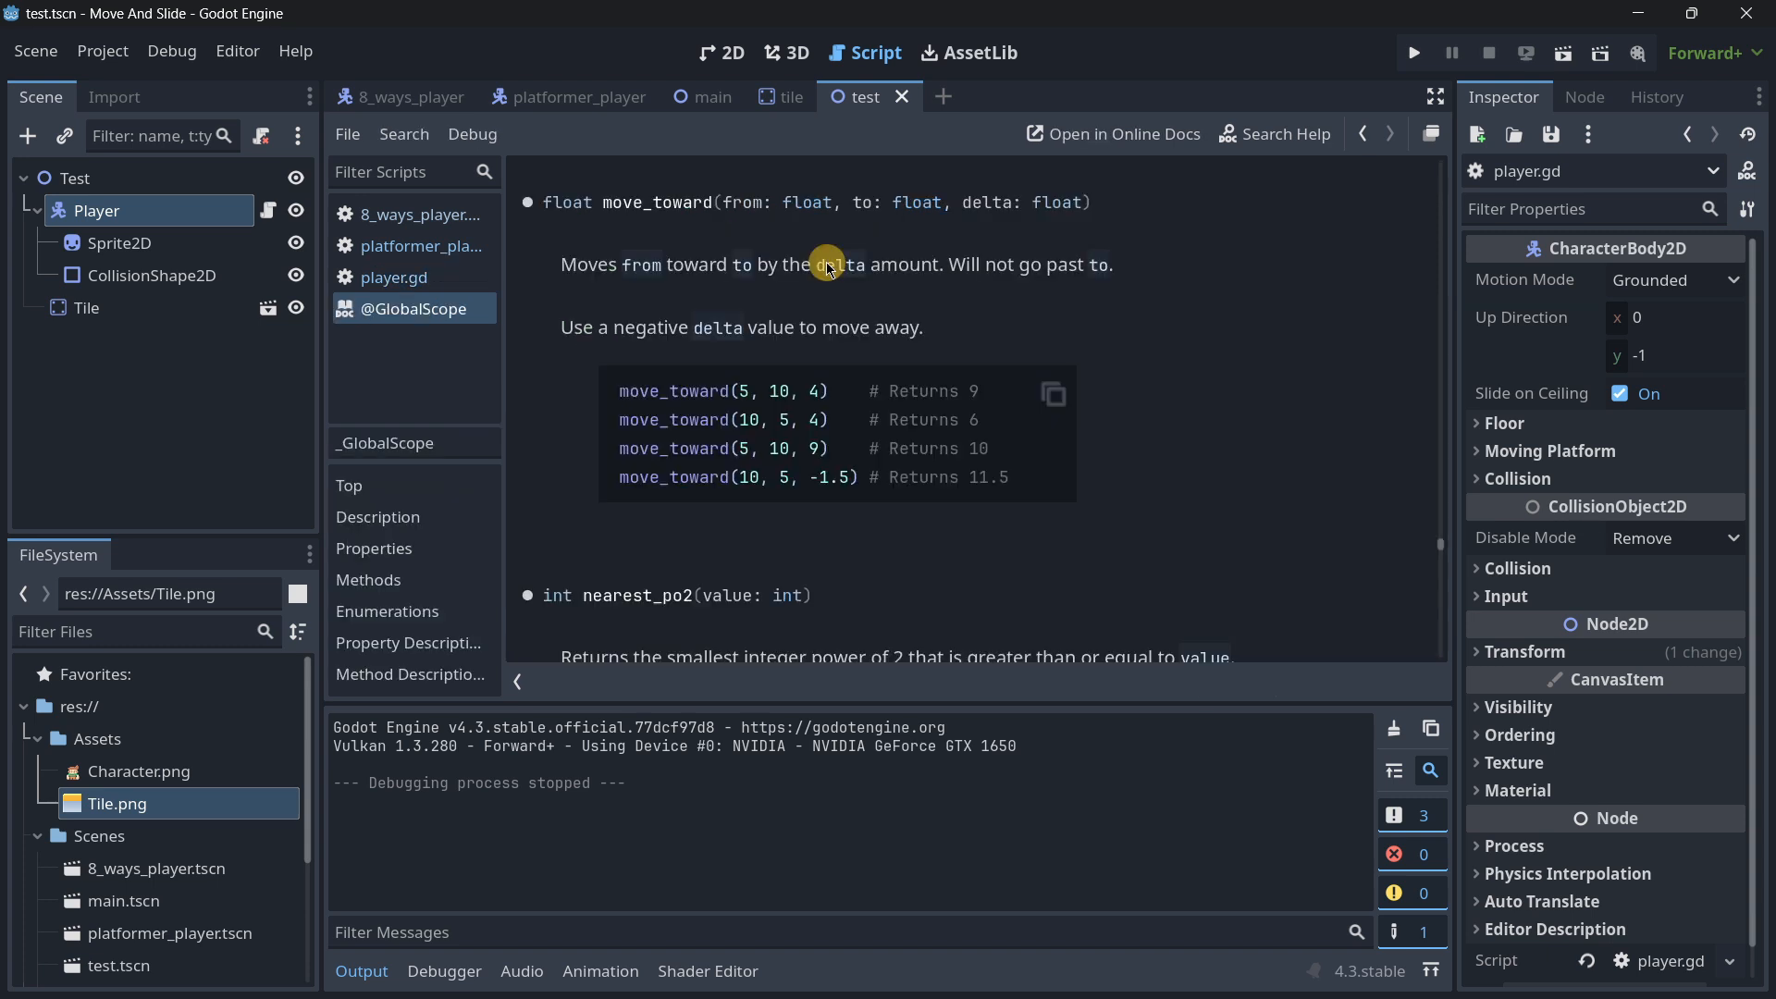
mouse_move(867, 216)
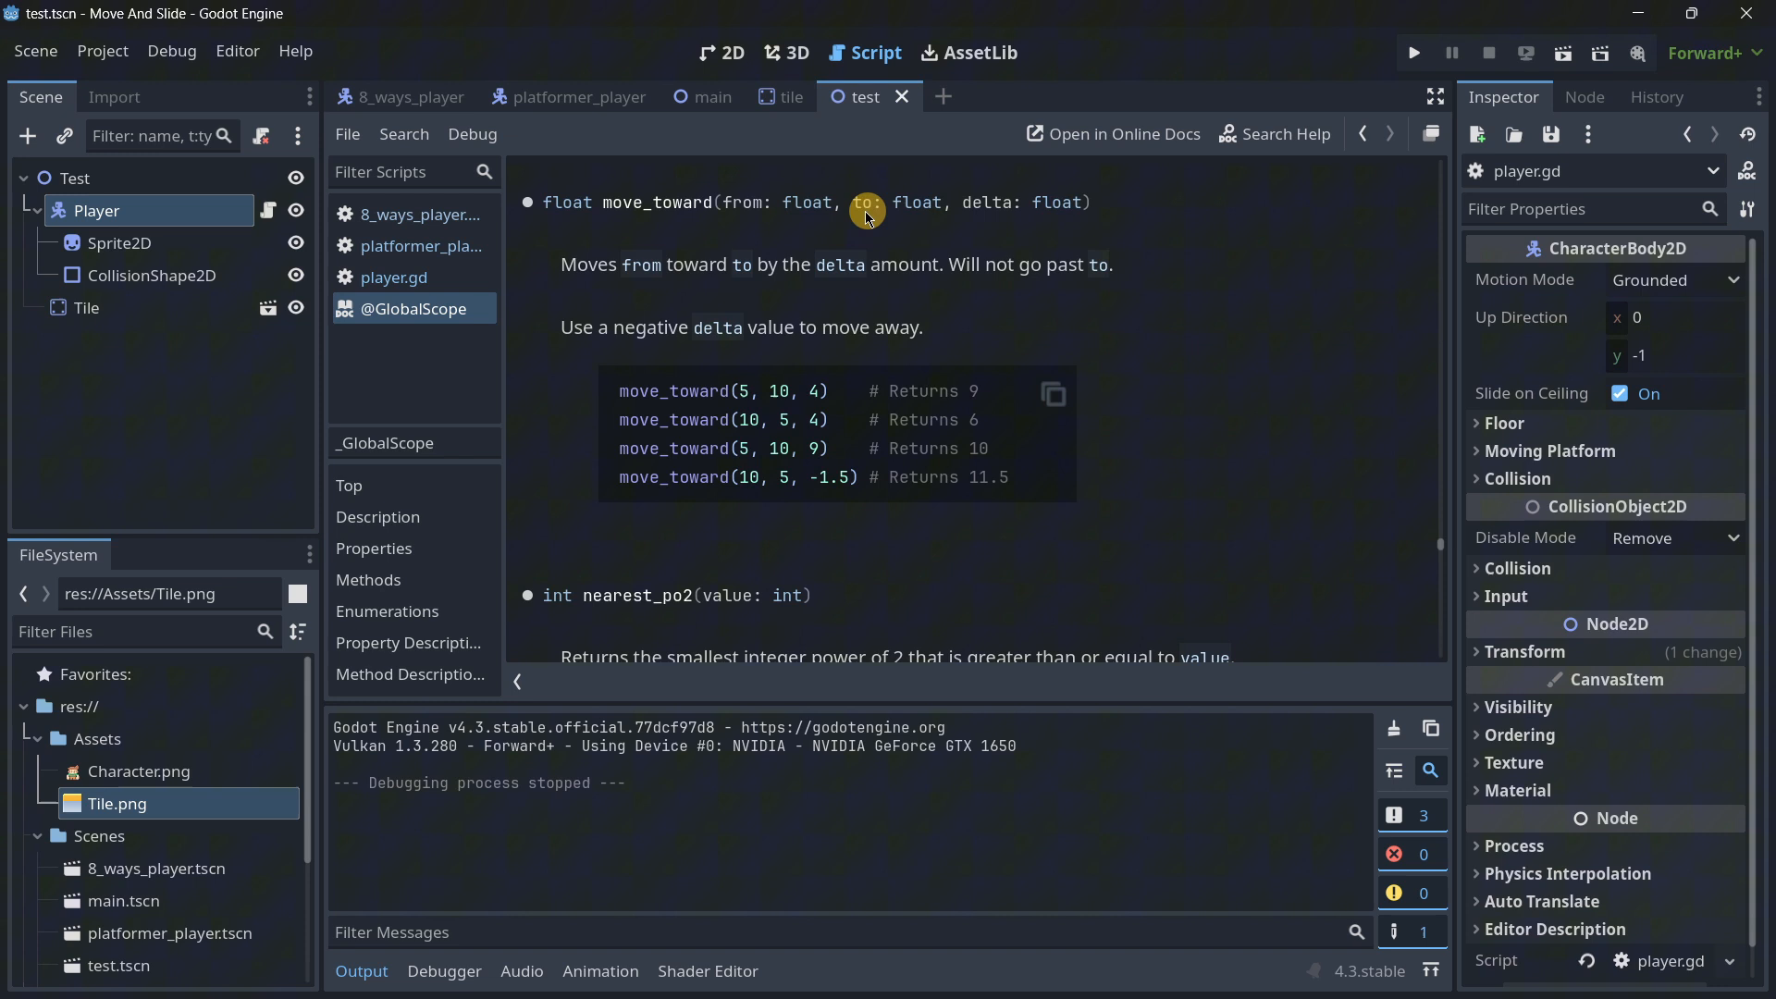
mouse_move(852, 222)
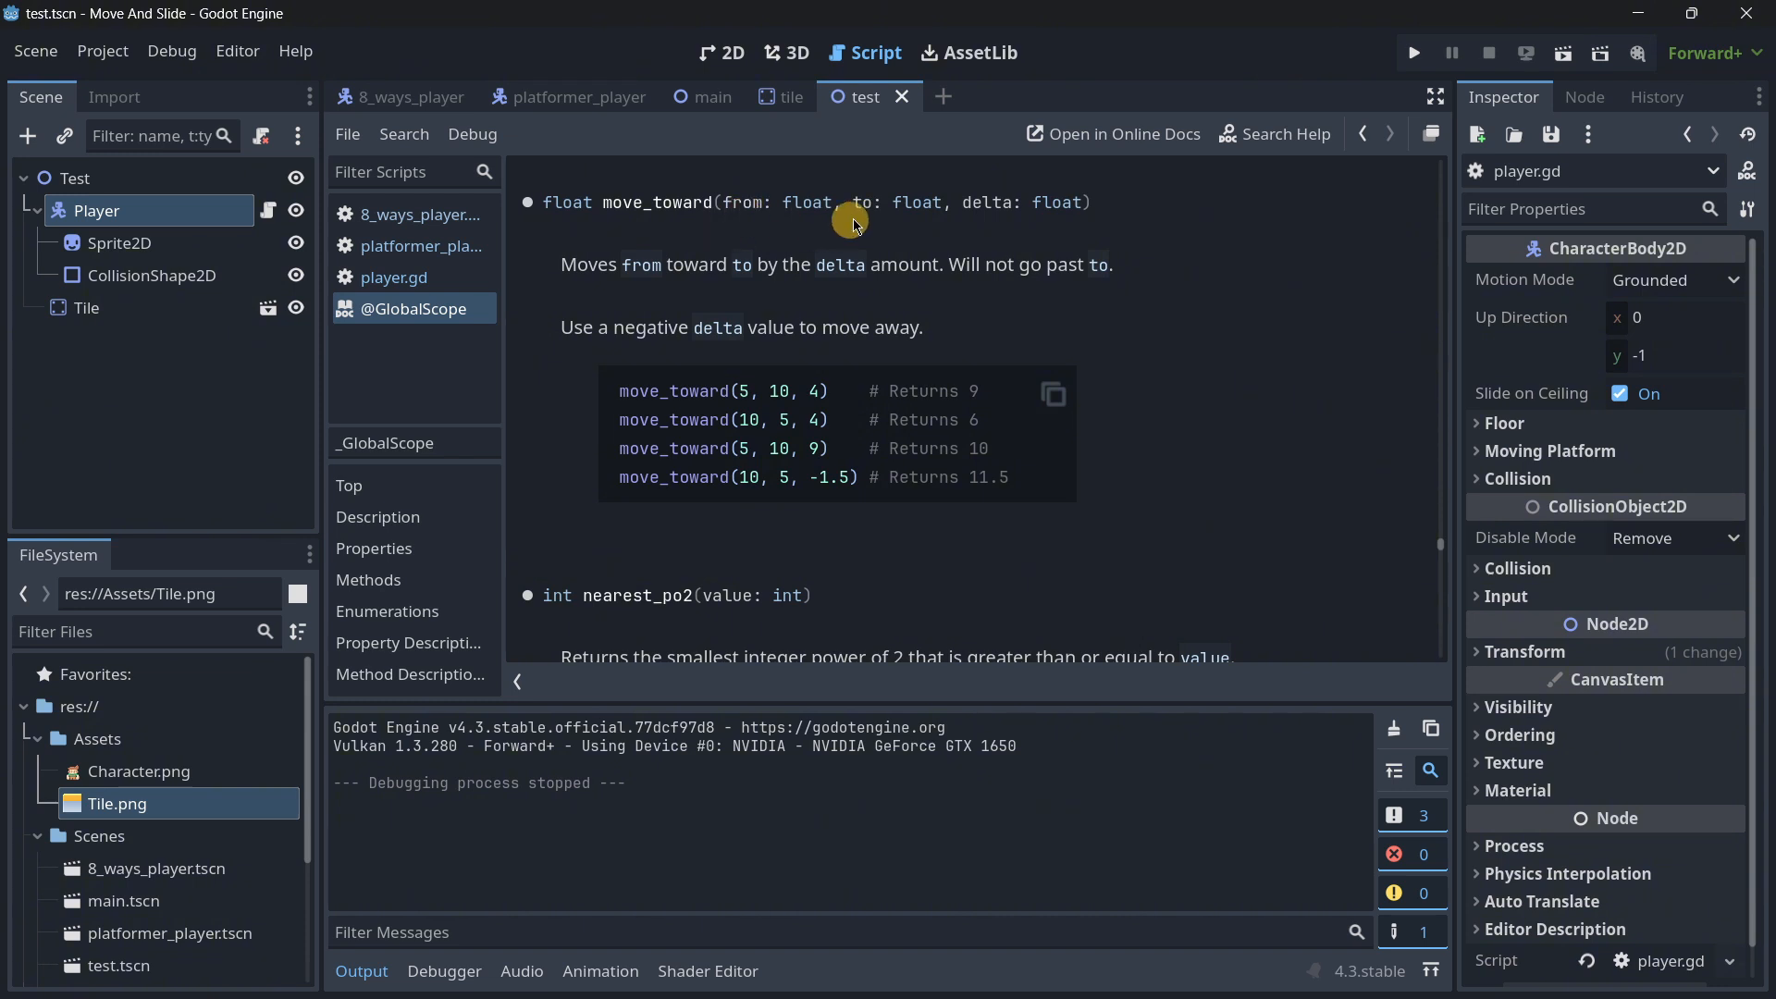
mouse_move(974, 227)
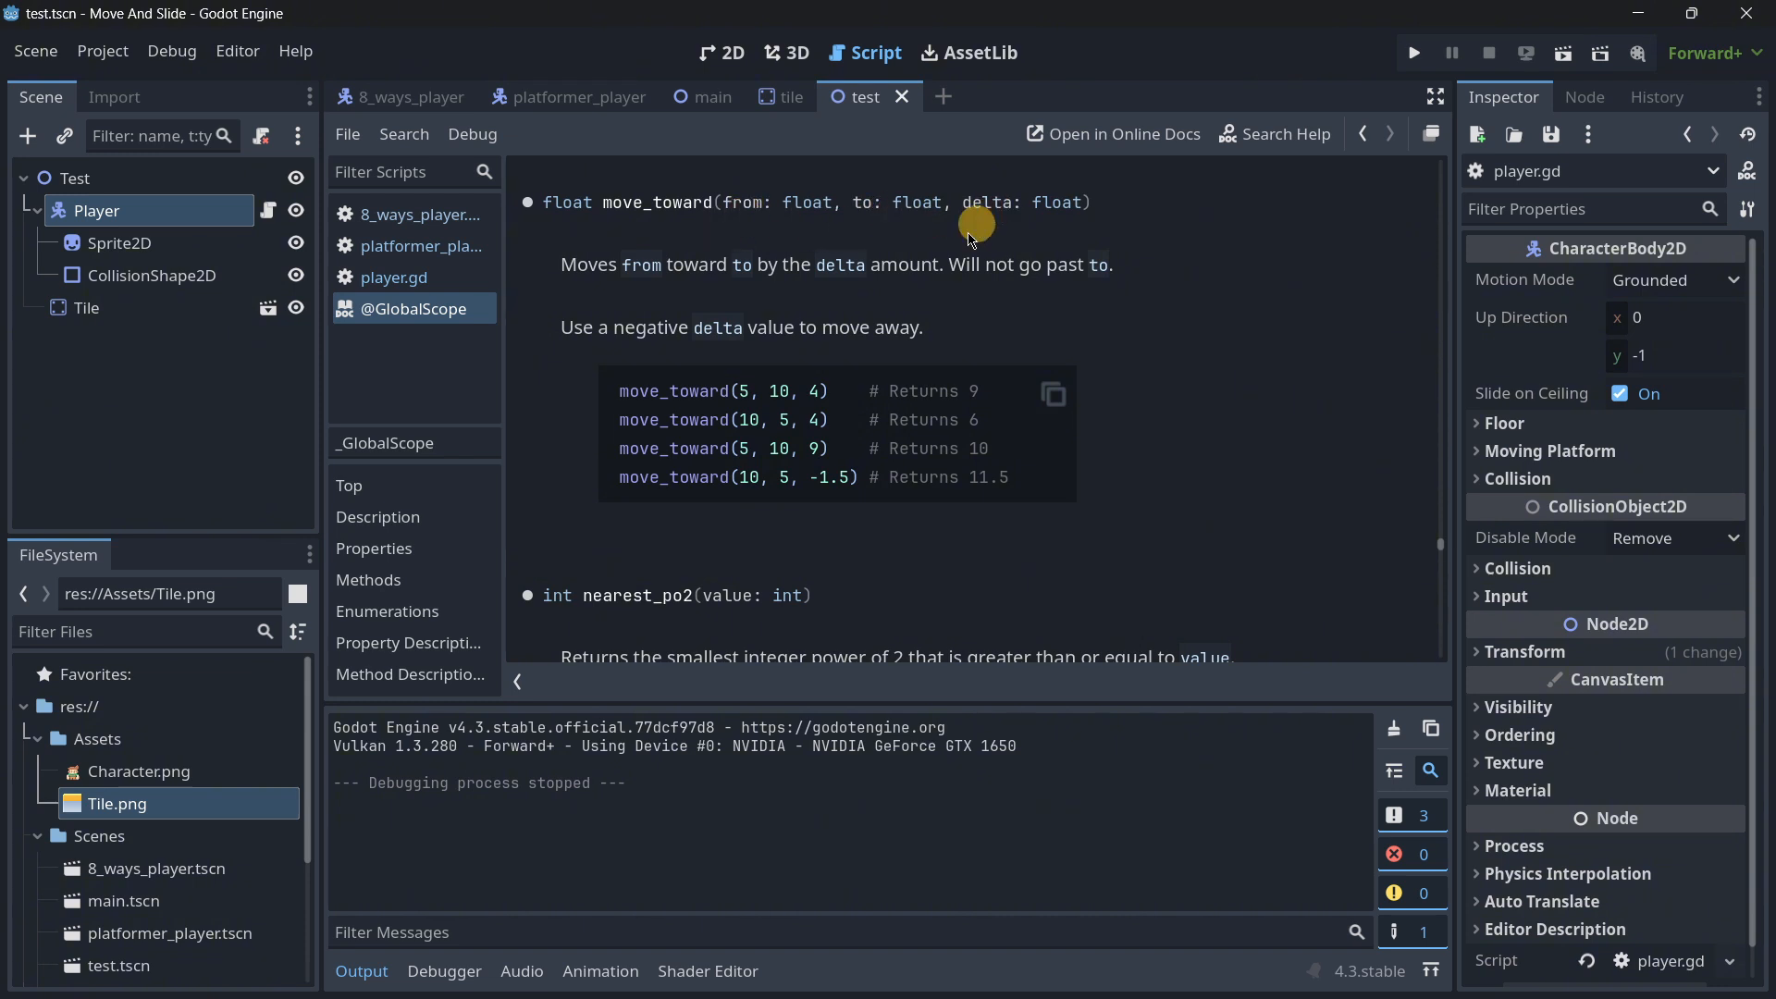
left_click(393, 276)
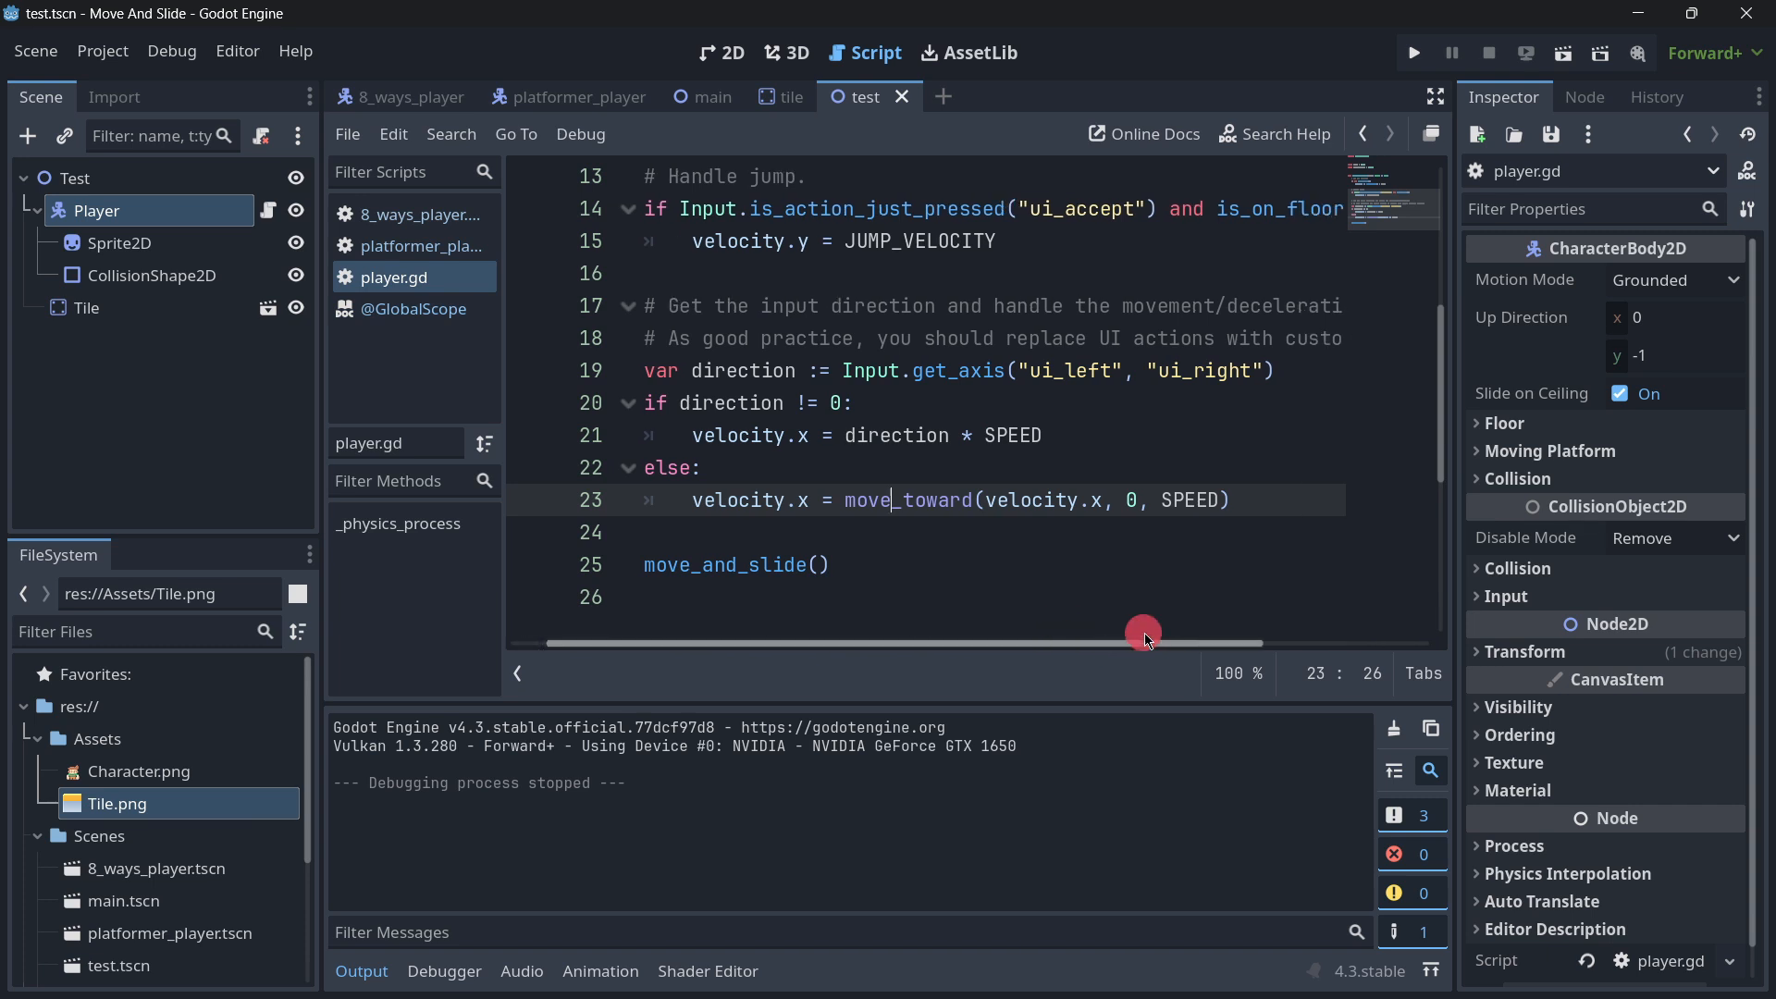
Step: Examine the velocity argument of the move_toward call in the else branch
double_click(1042, 500)
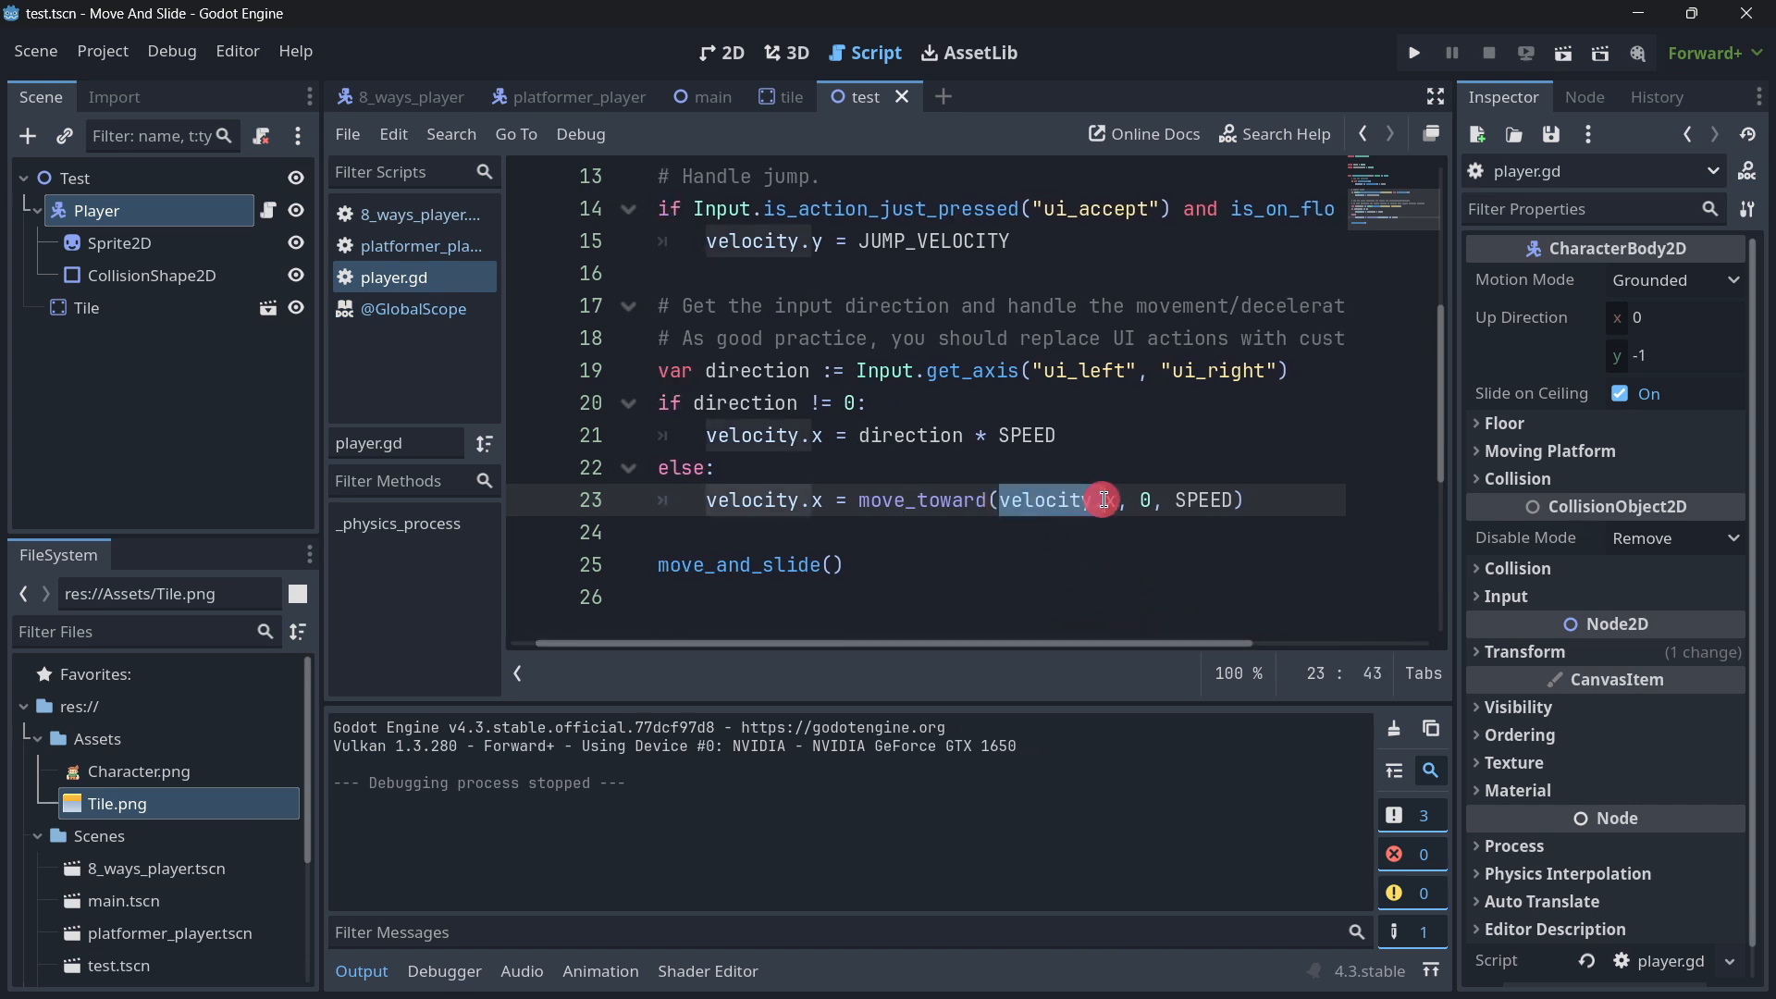
left_click(1146, 499)
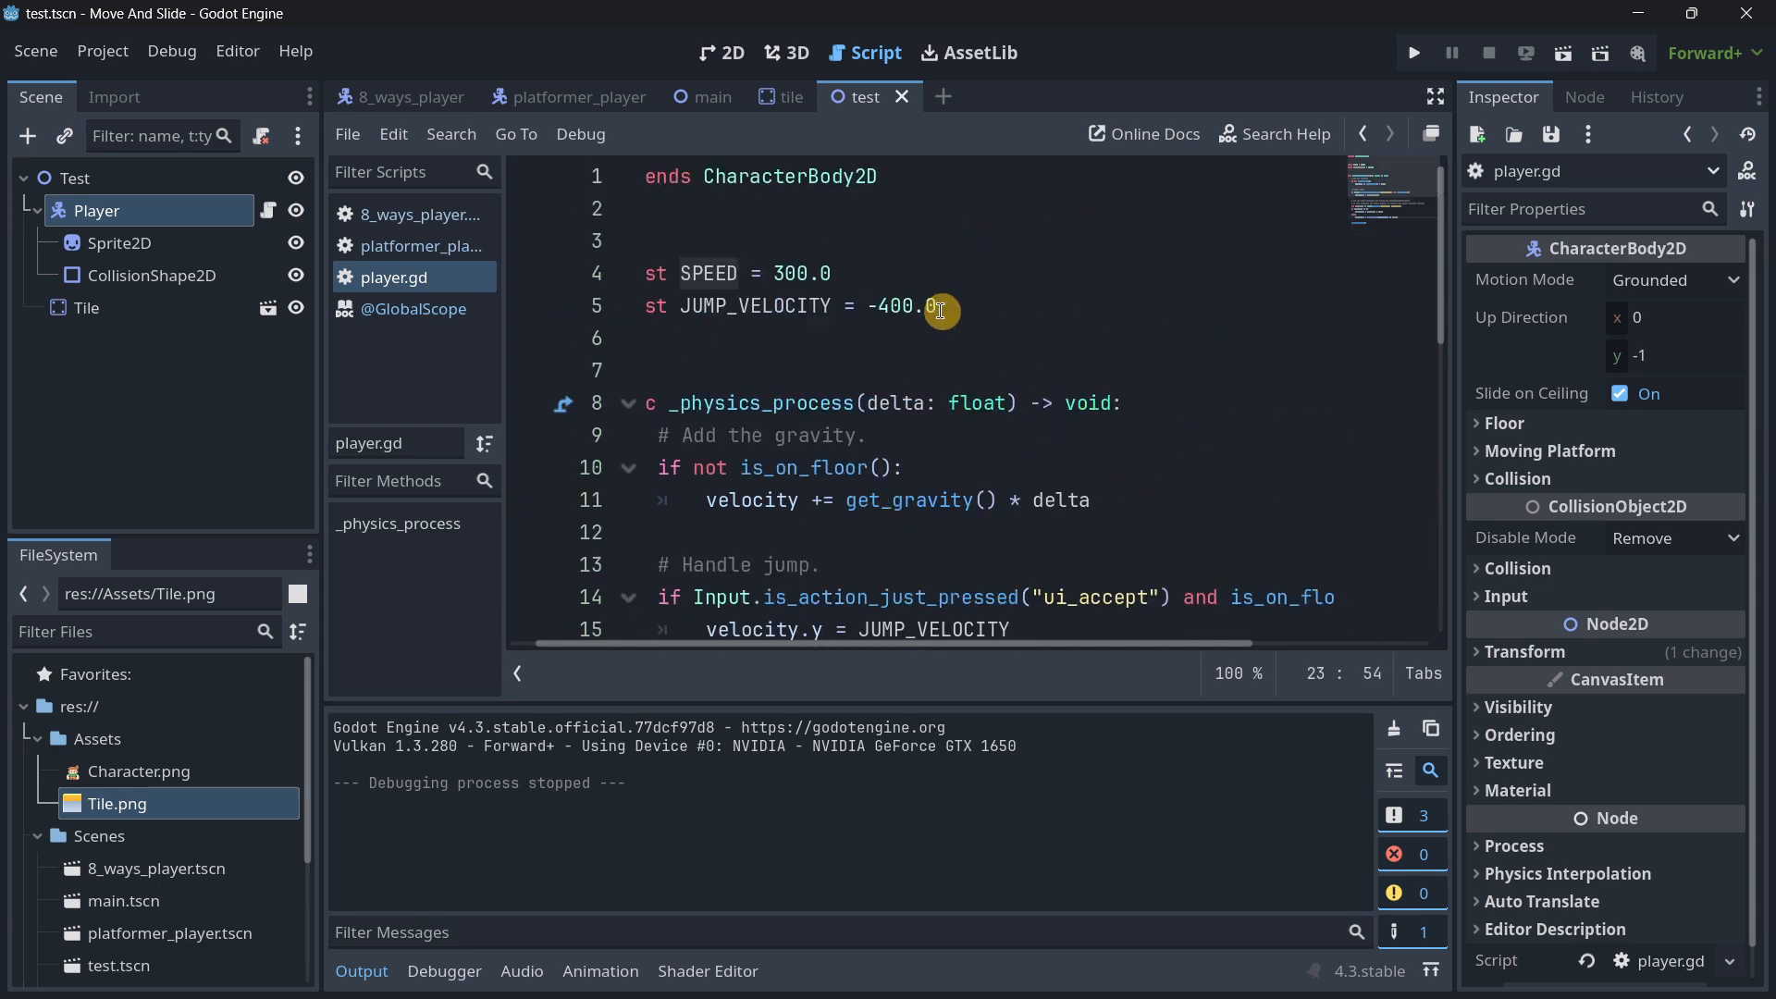
scroll("down", 3)
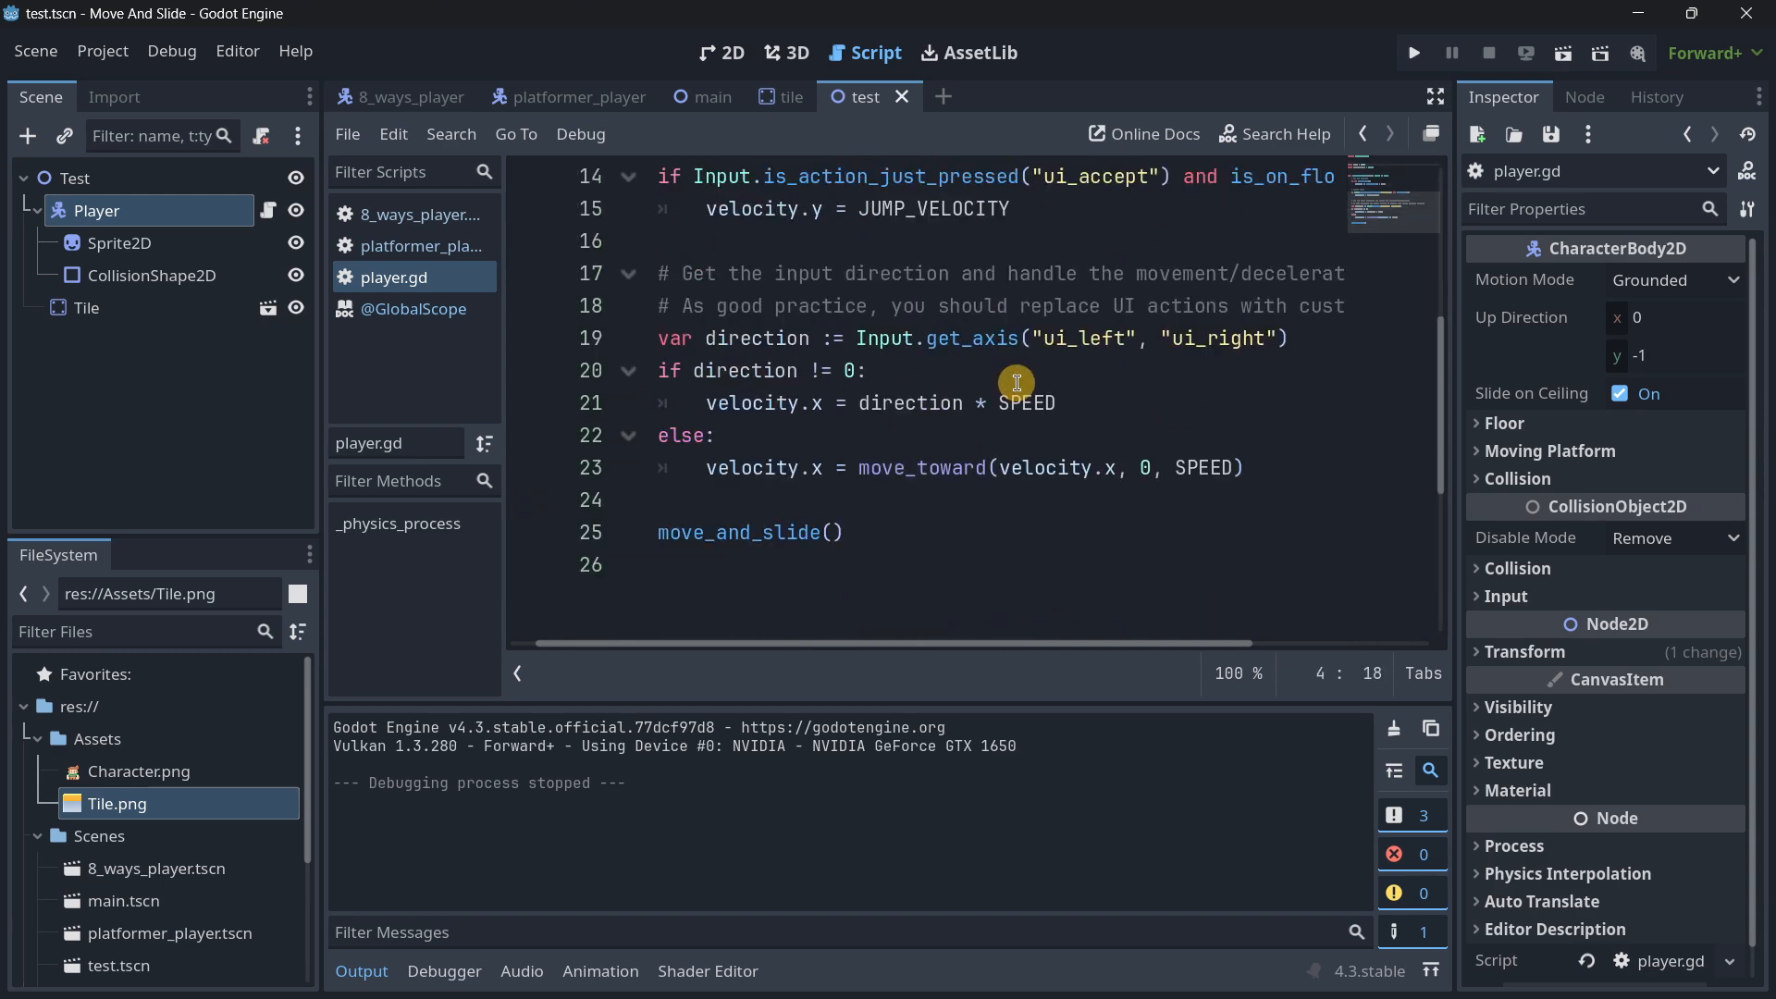
scroll("down", 3)
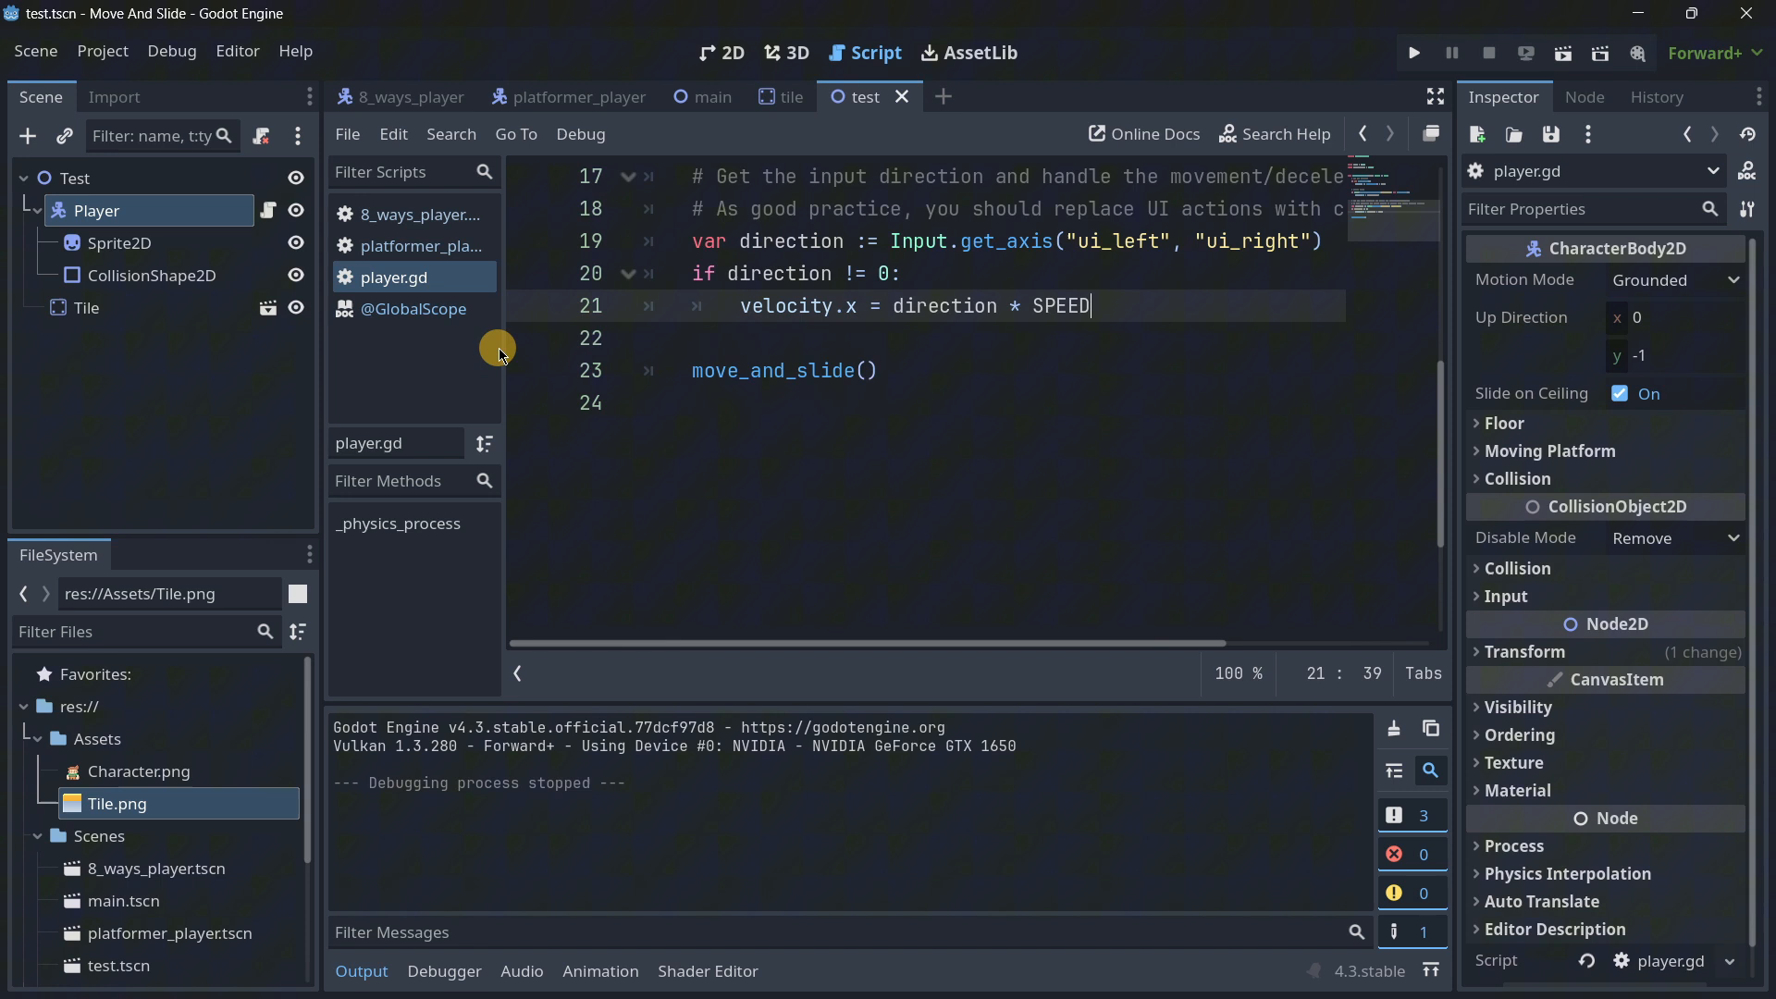
Step: Run the scene without the else deceleration branch, then close the test game
left_click(1413, 52)
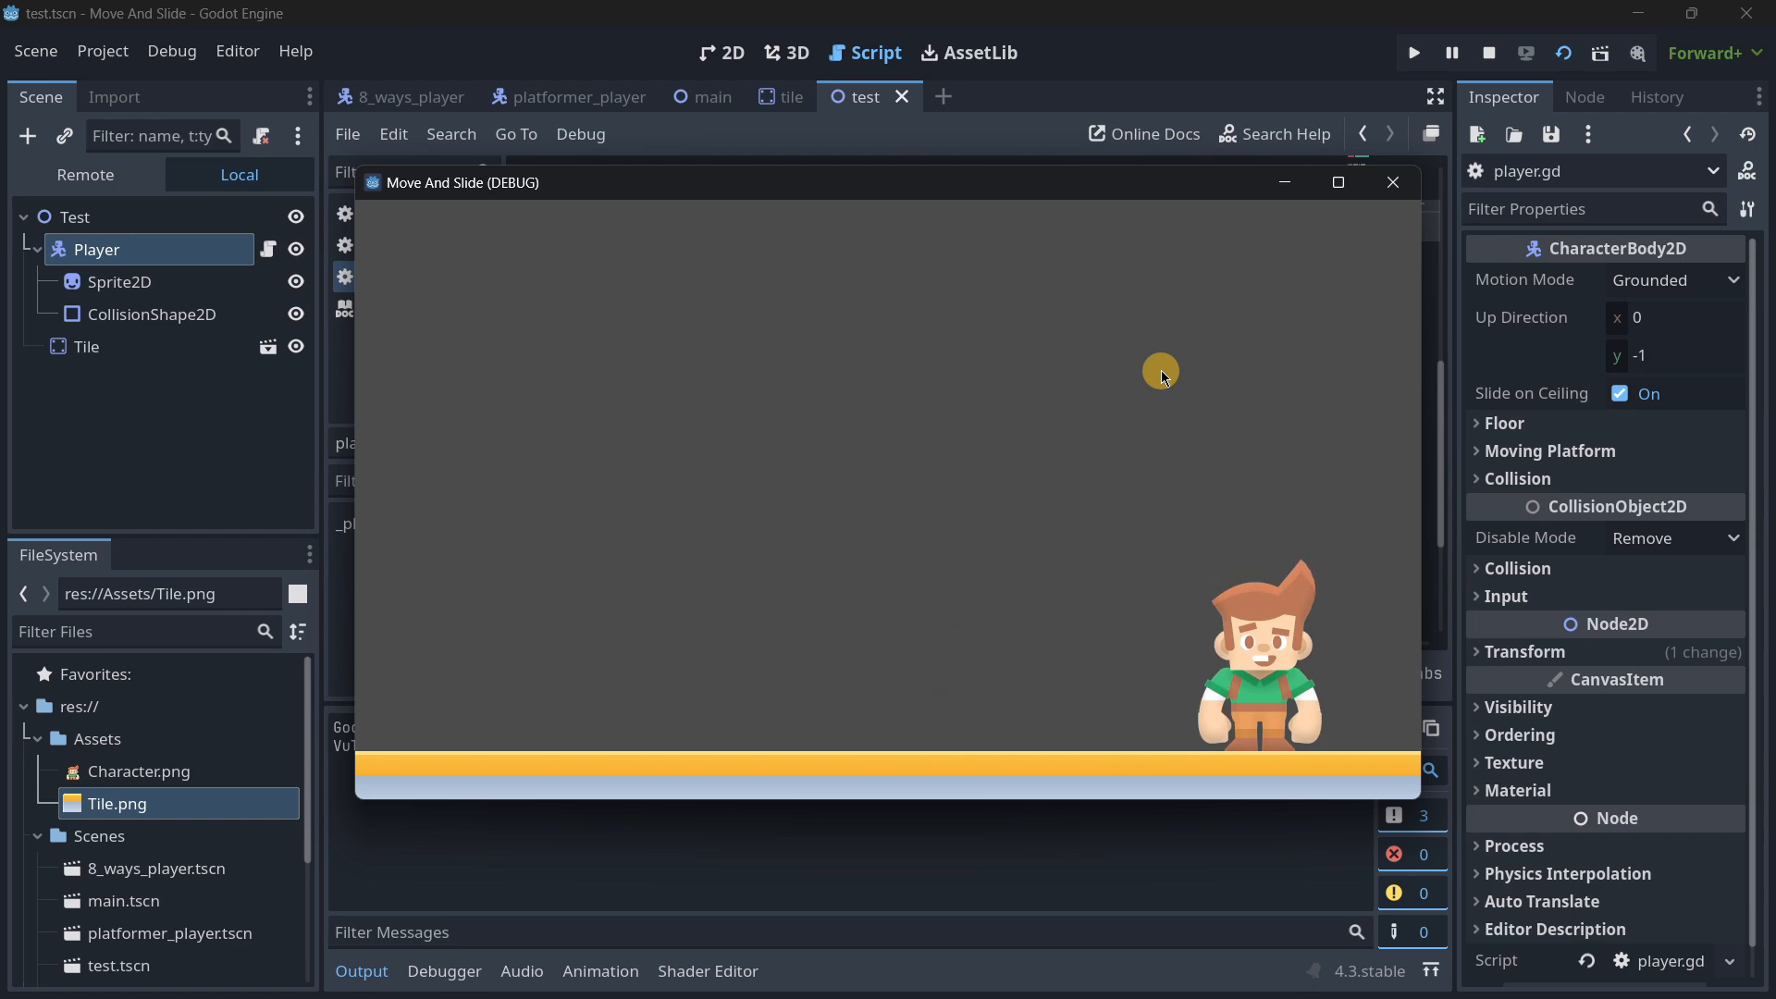
mouse_move(1392, 183)
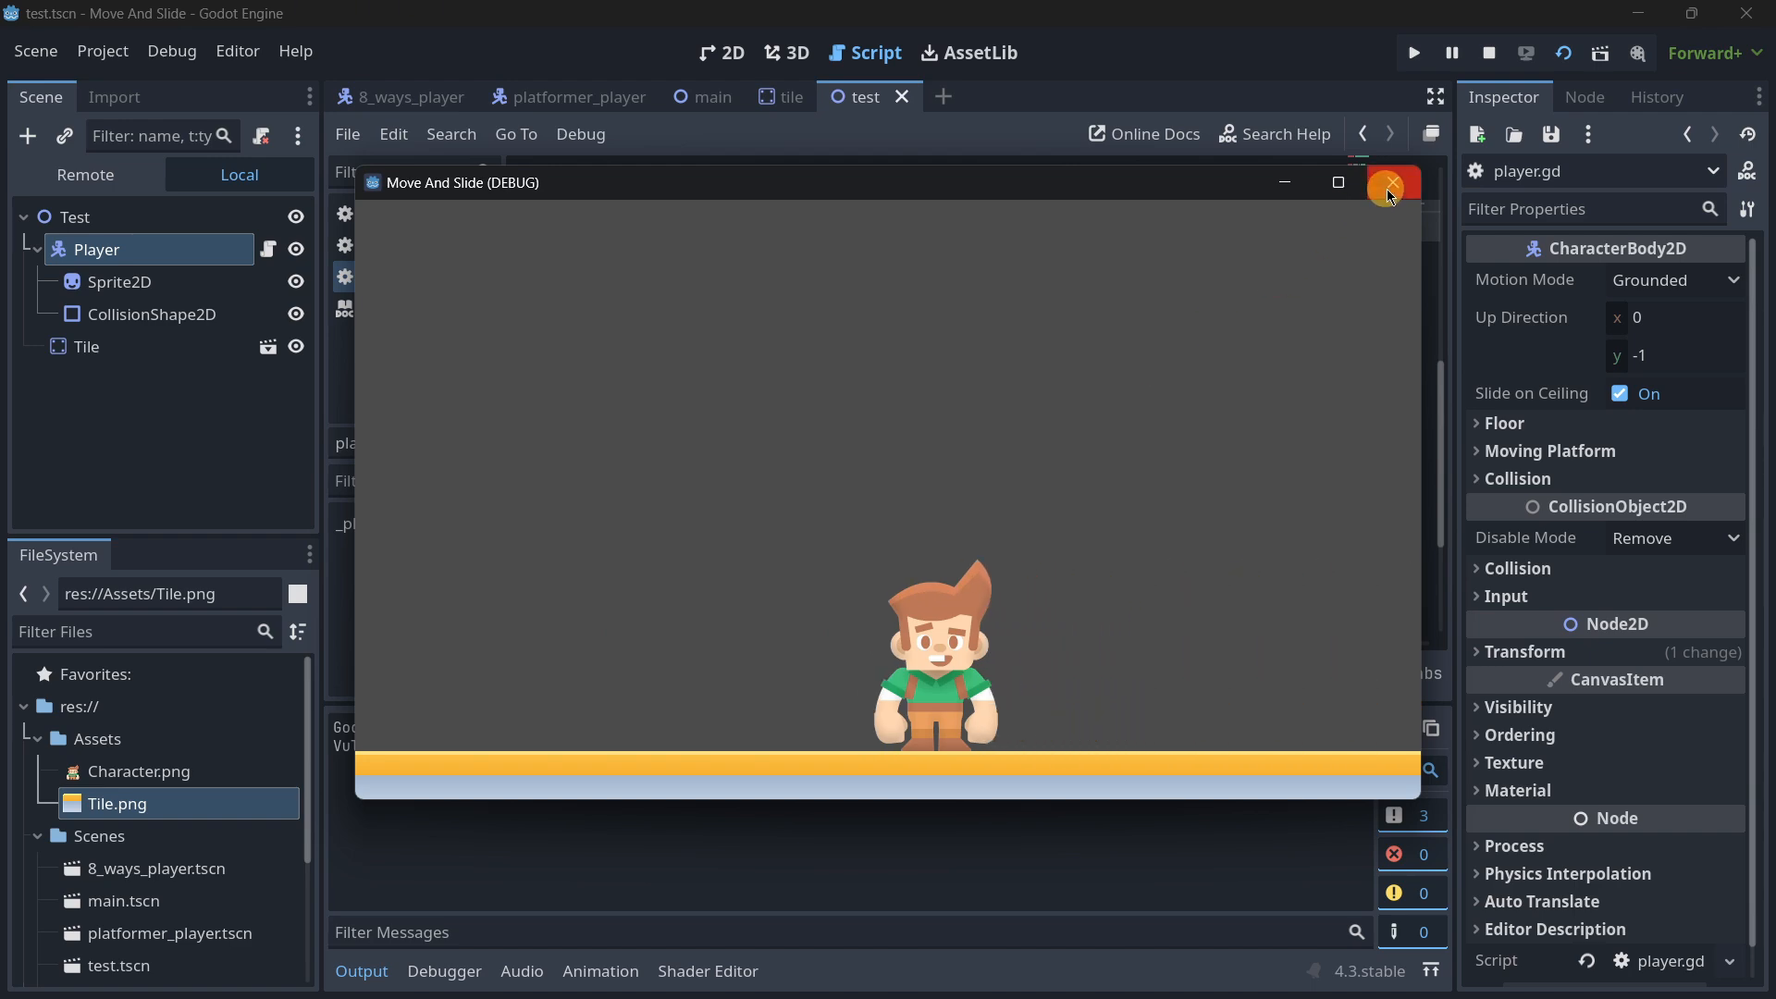
left_click(1387, 182)
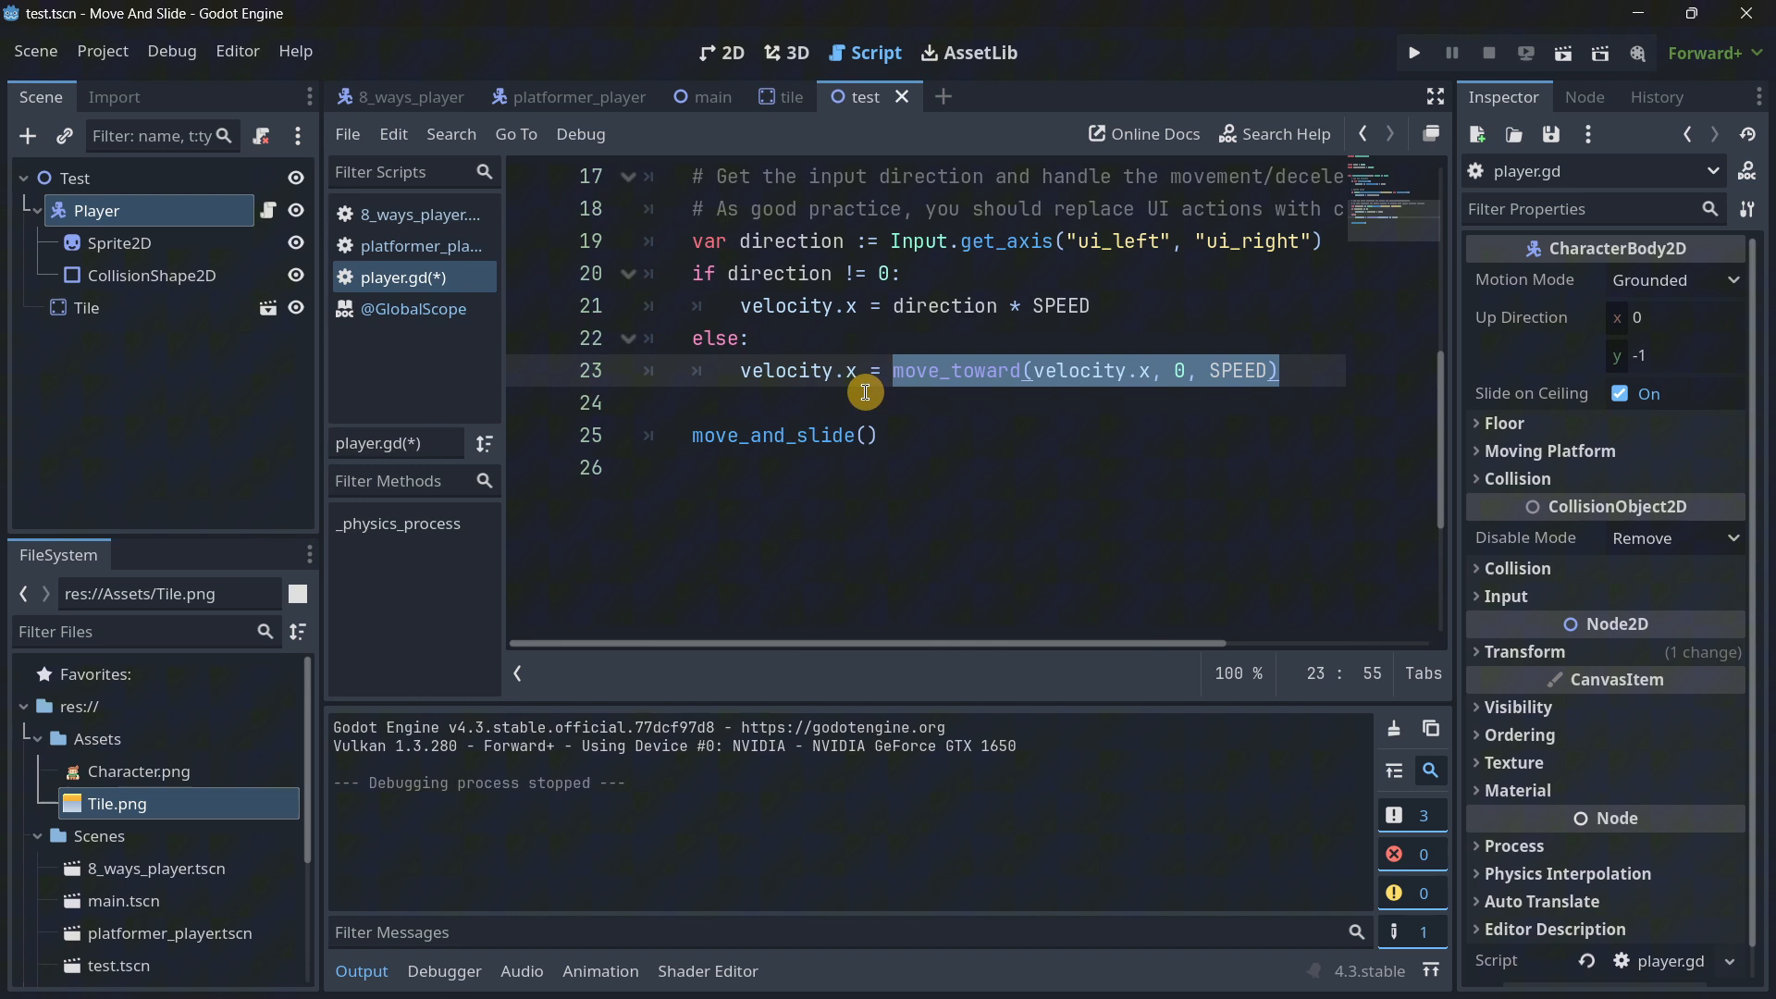
mouse_move(771, 439)
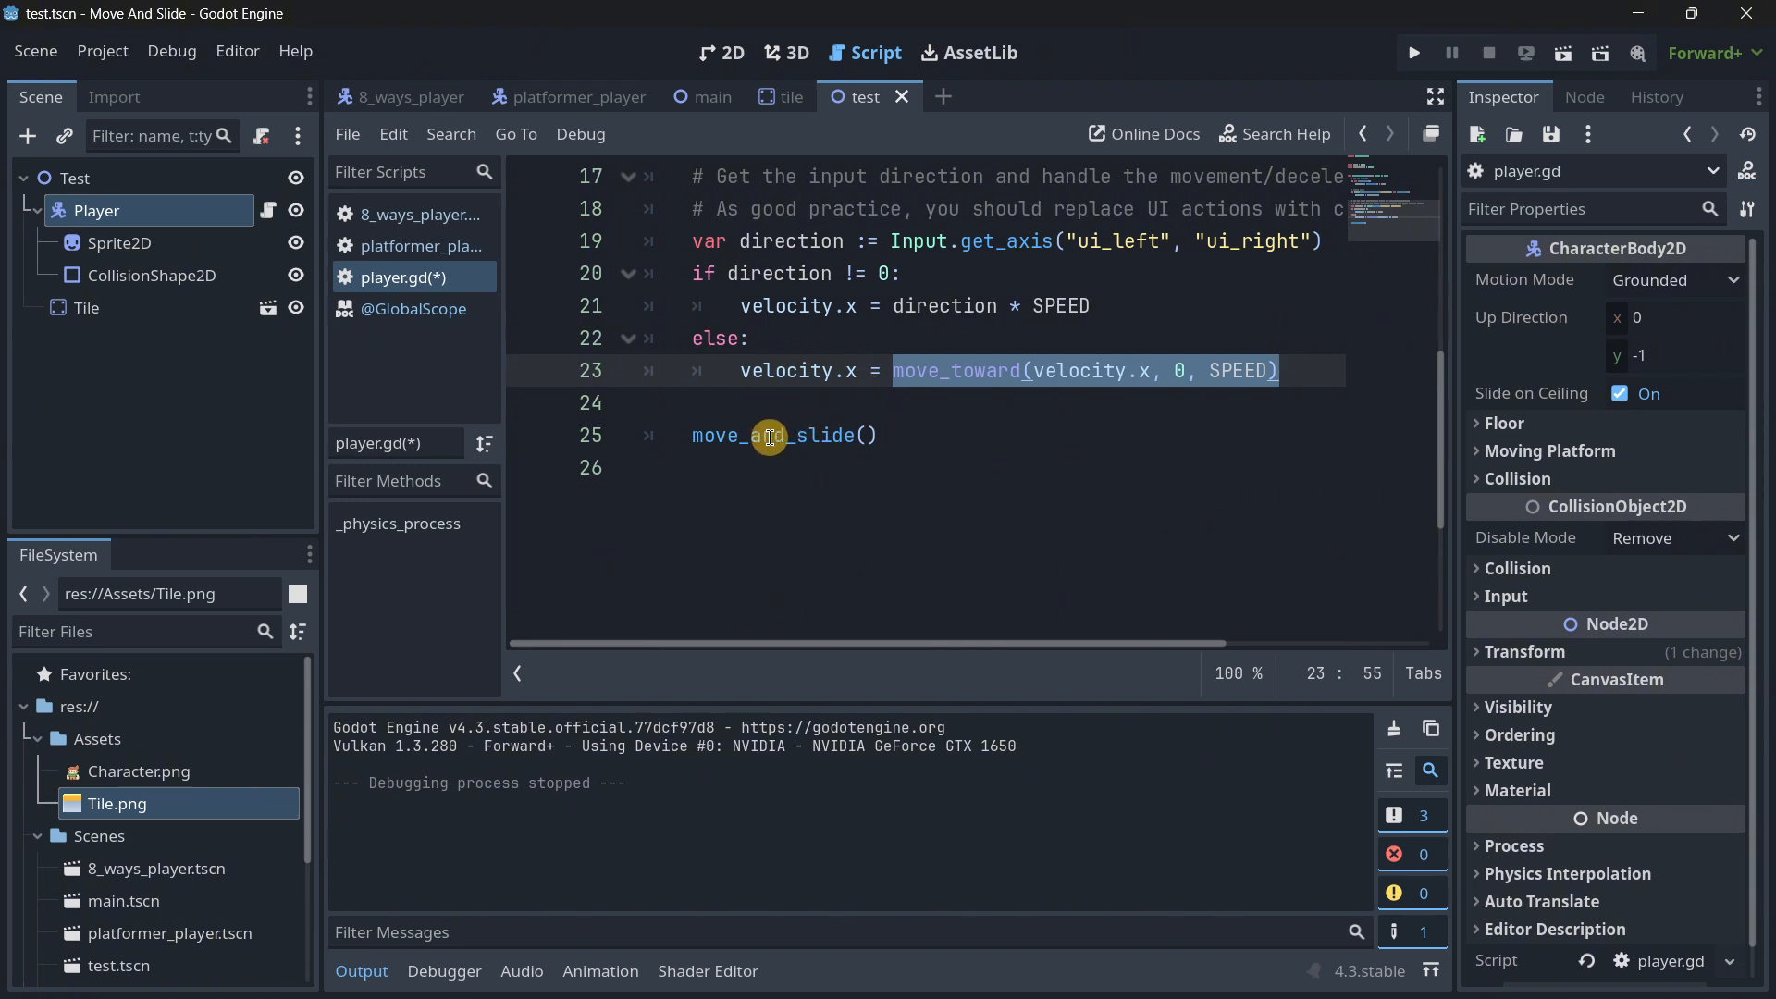
Step: Make the else branch set velocity.x = 0 instead of move_toward, run the scene and mark that line
type("0")
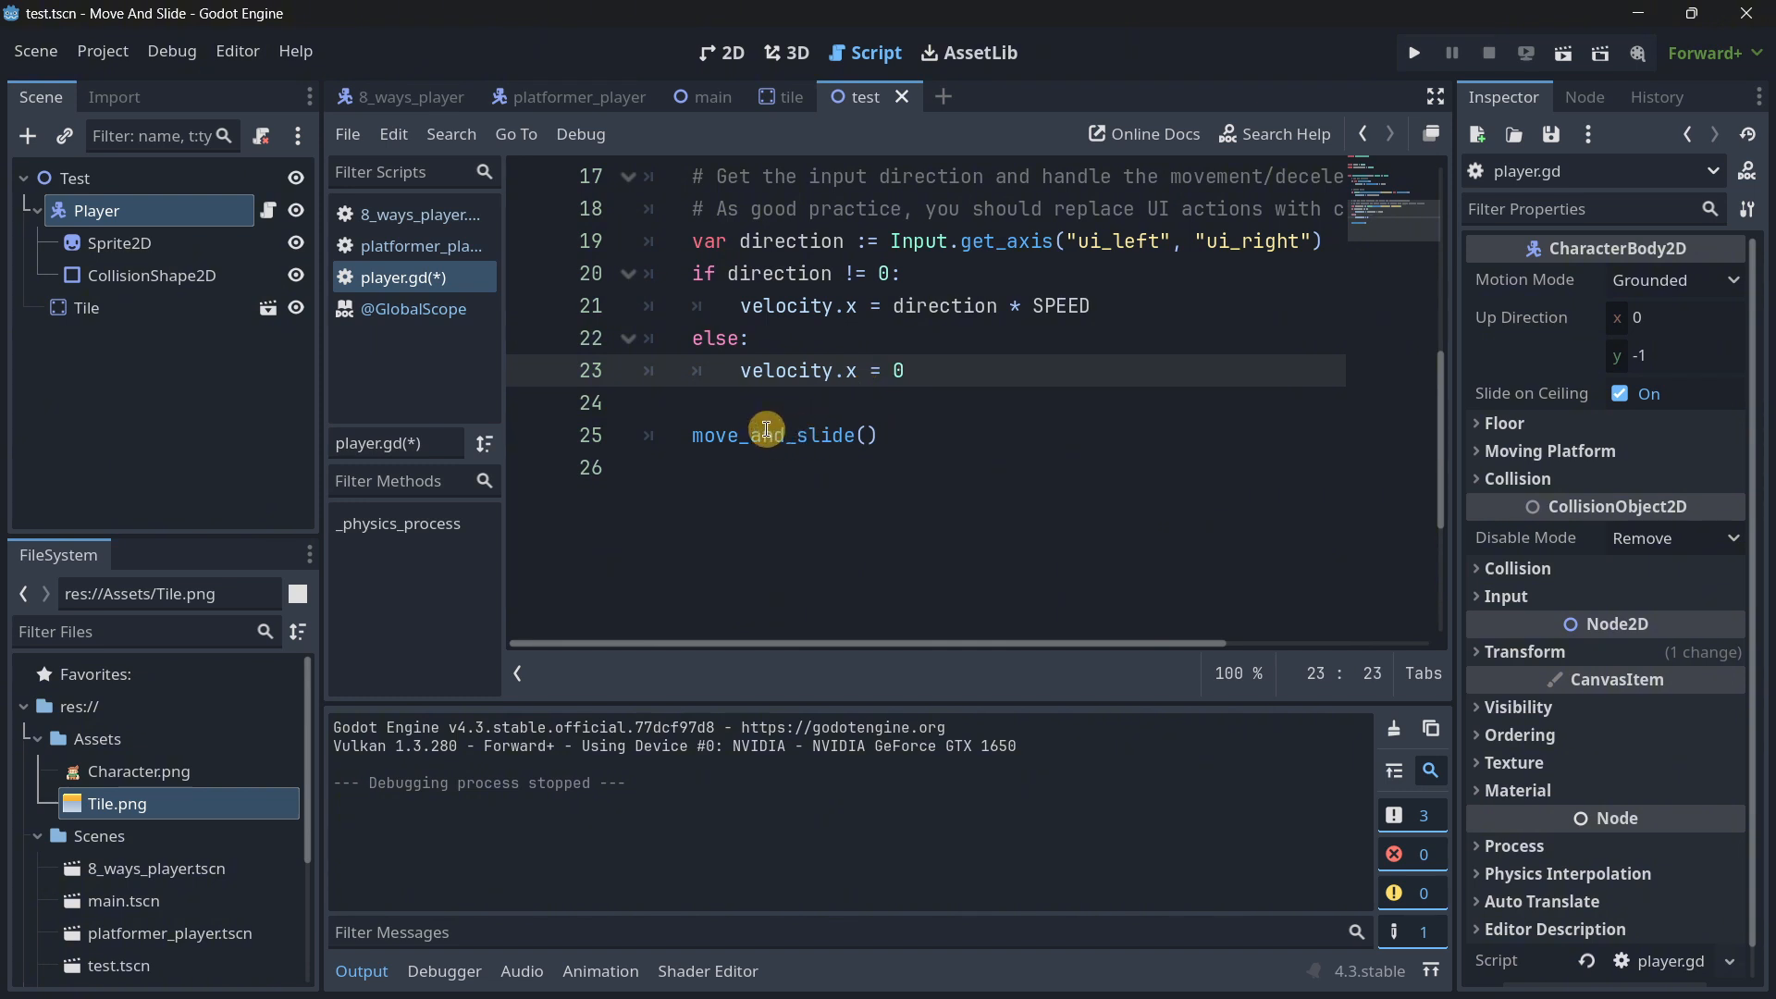
left_click(1412, 51)
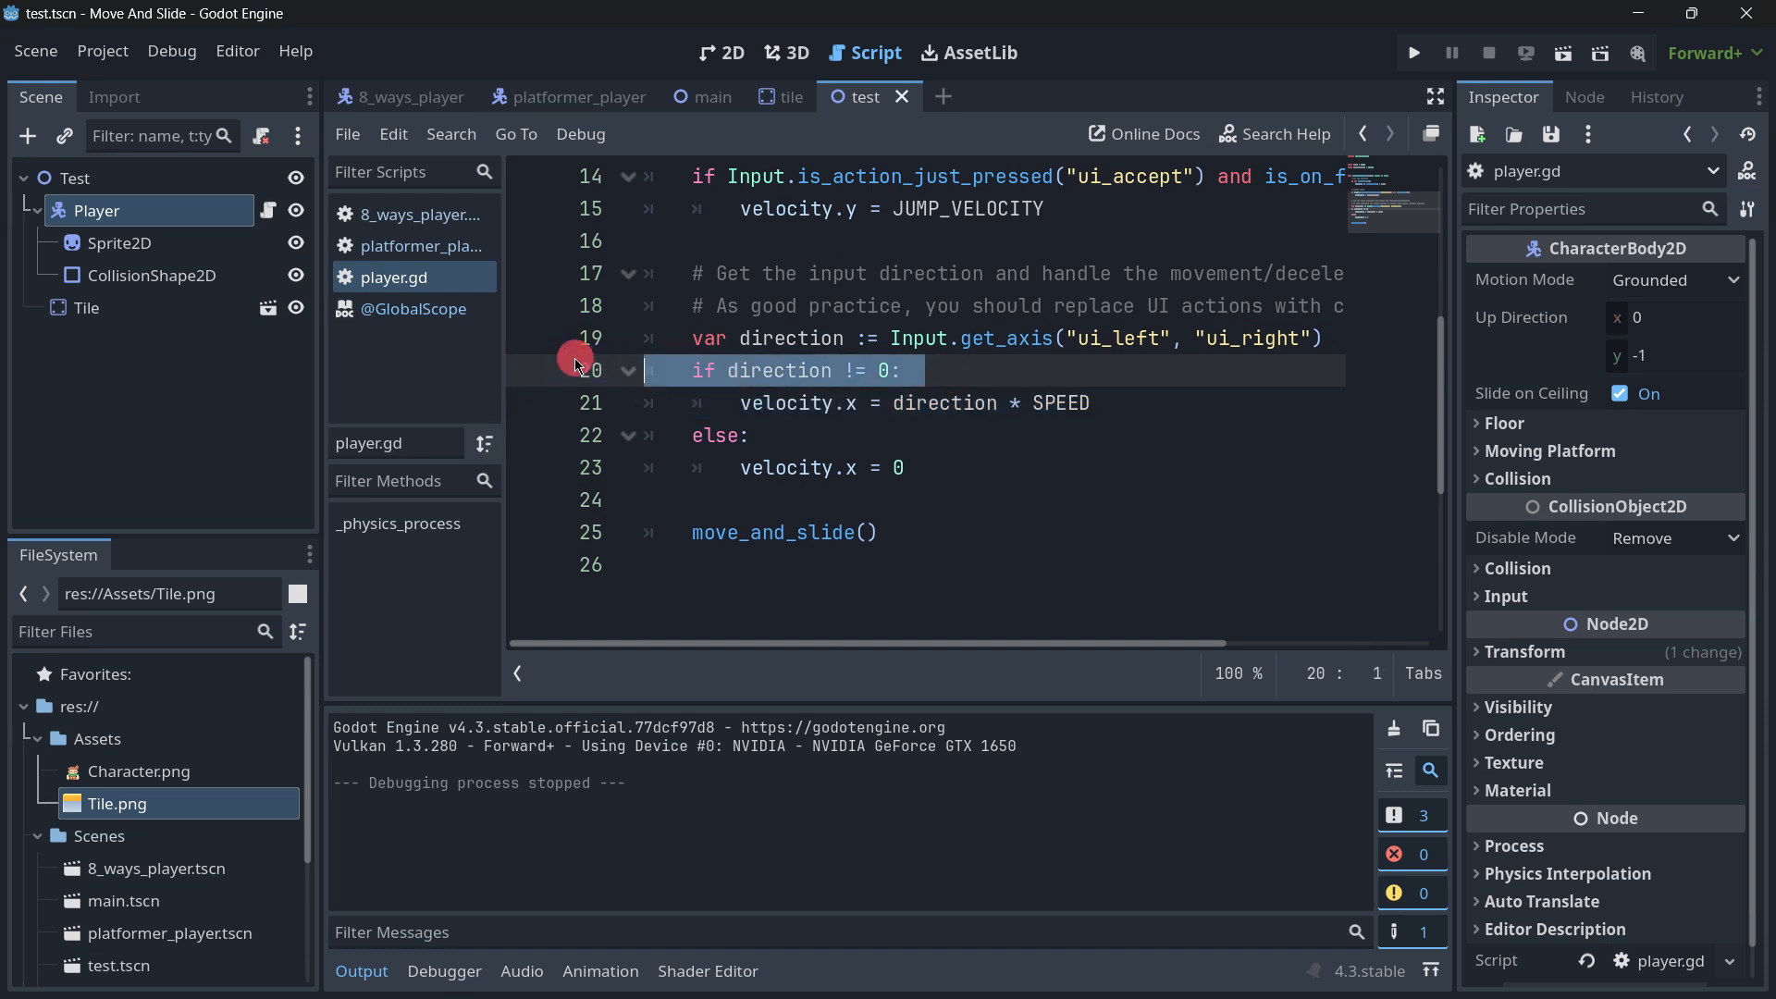
mouse_move(1108, 399)
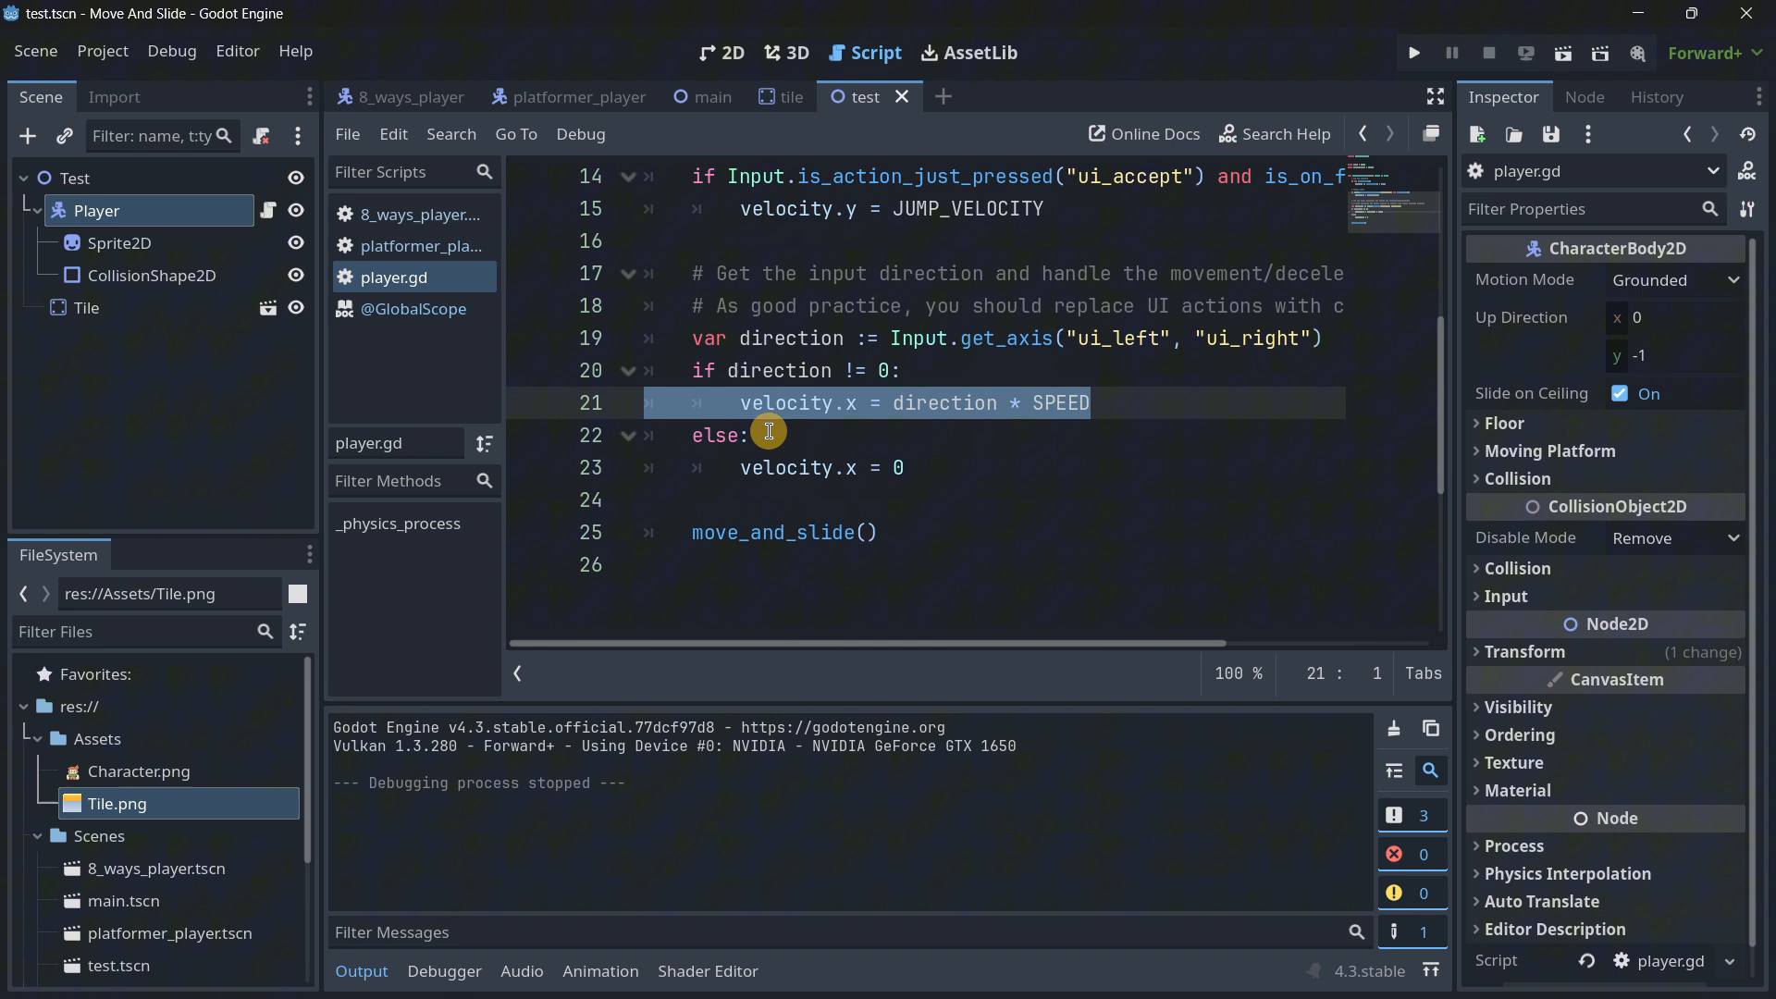
left_click(600, 468)
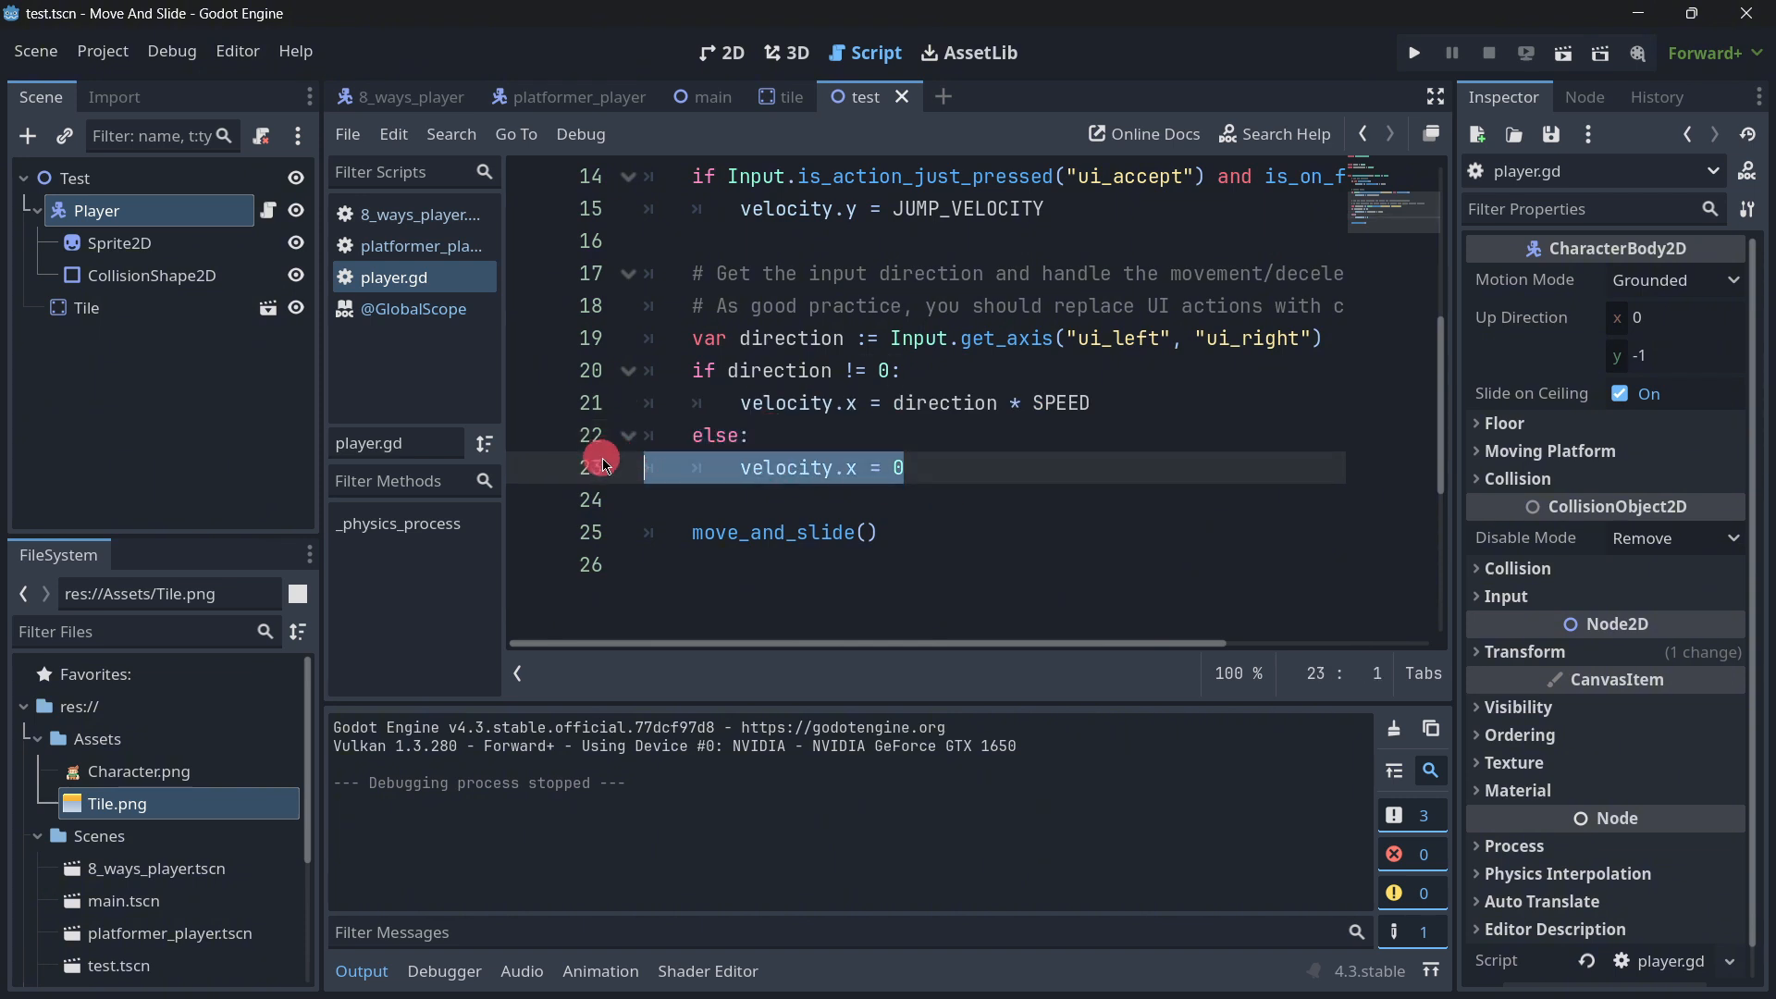
left_click(902, 468)
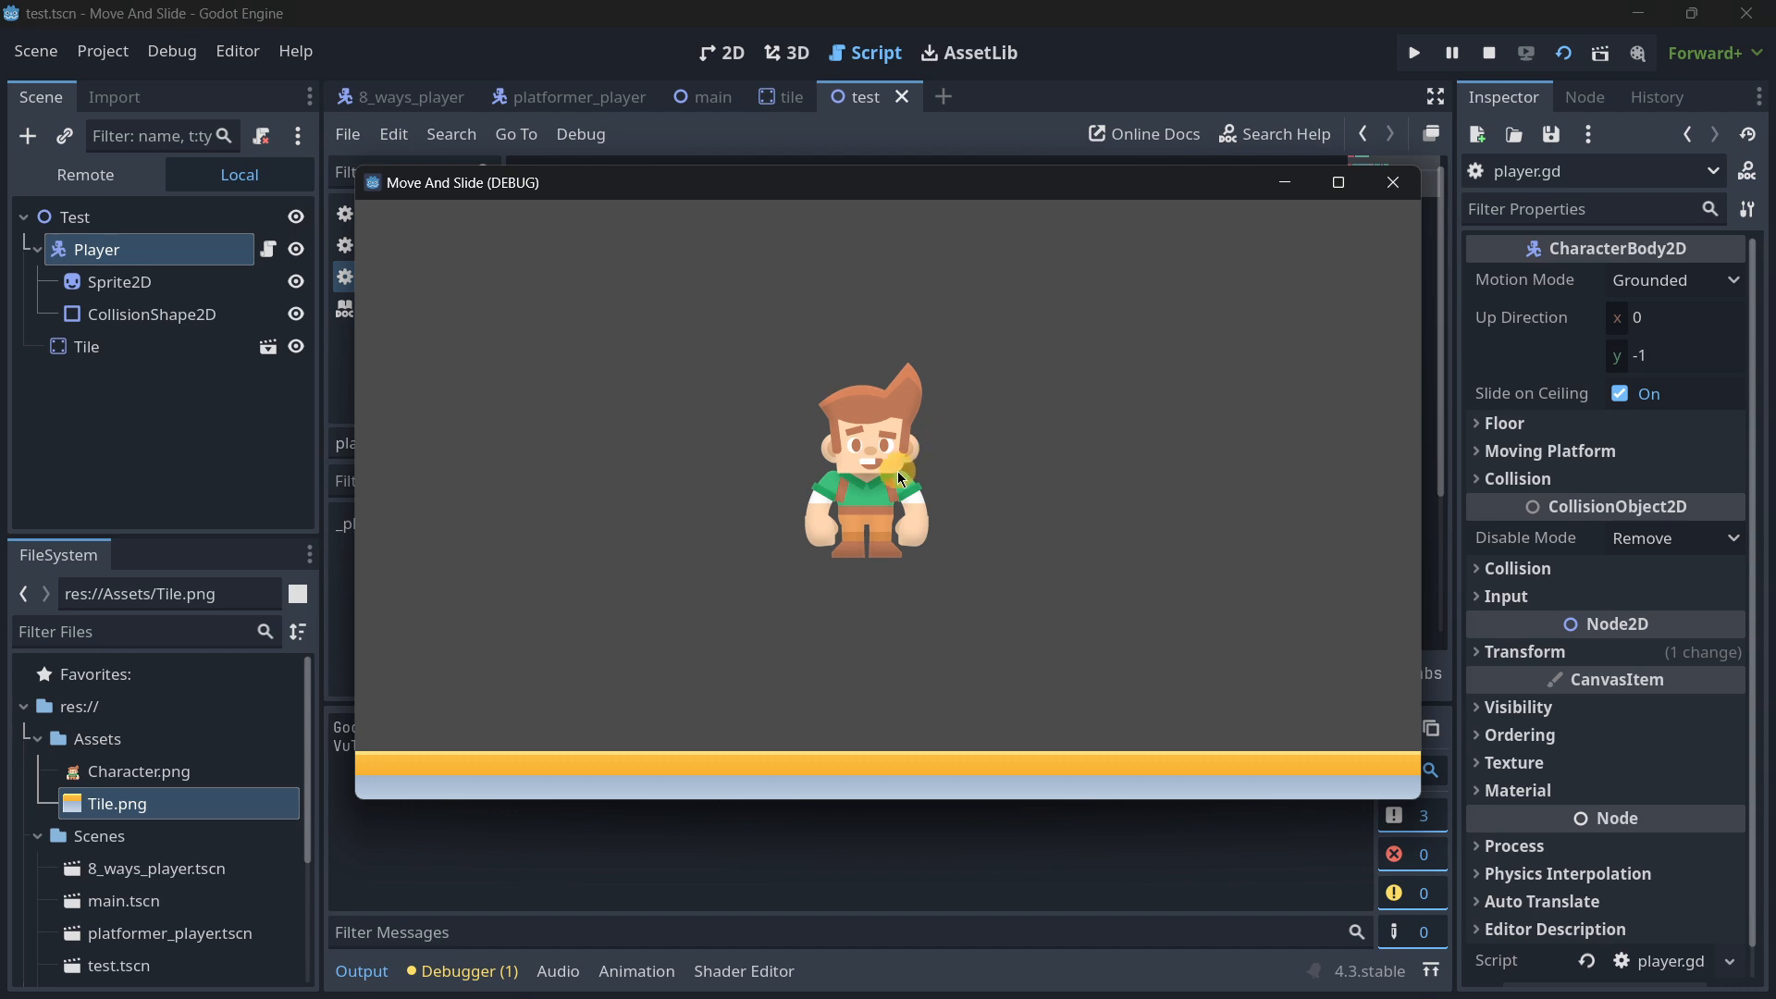
mouse_move(1338, 231)
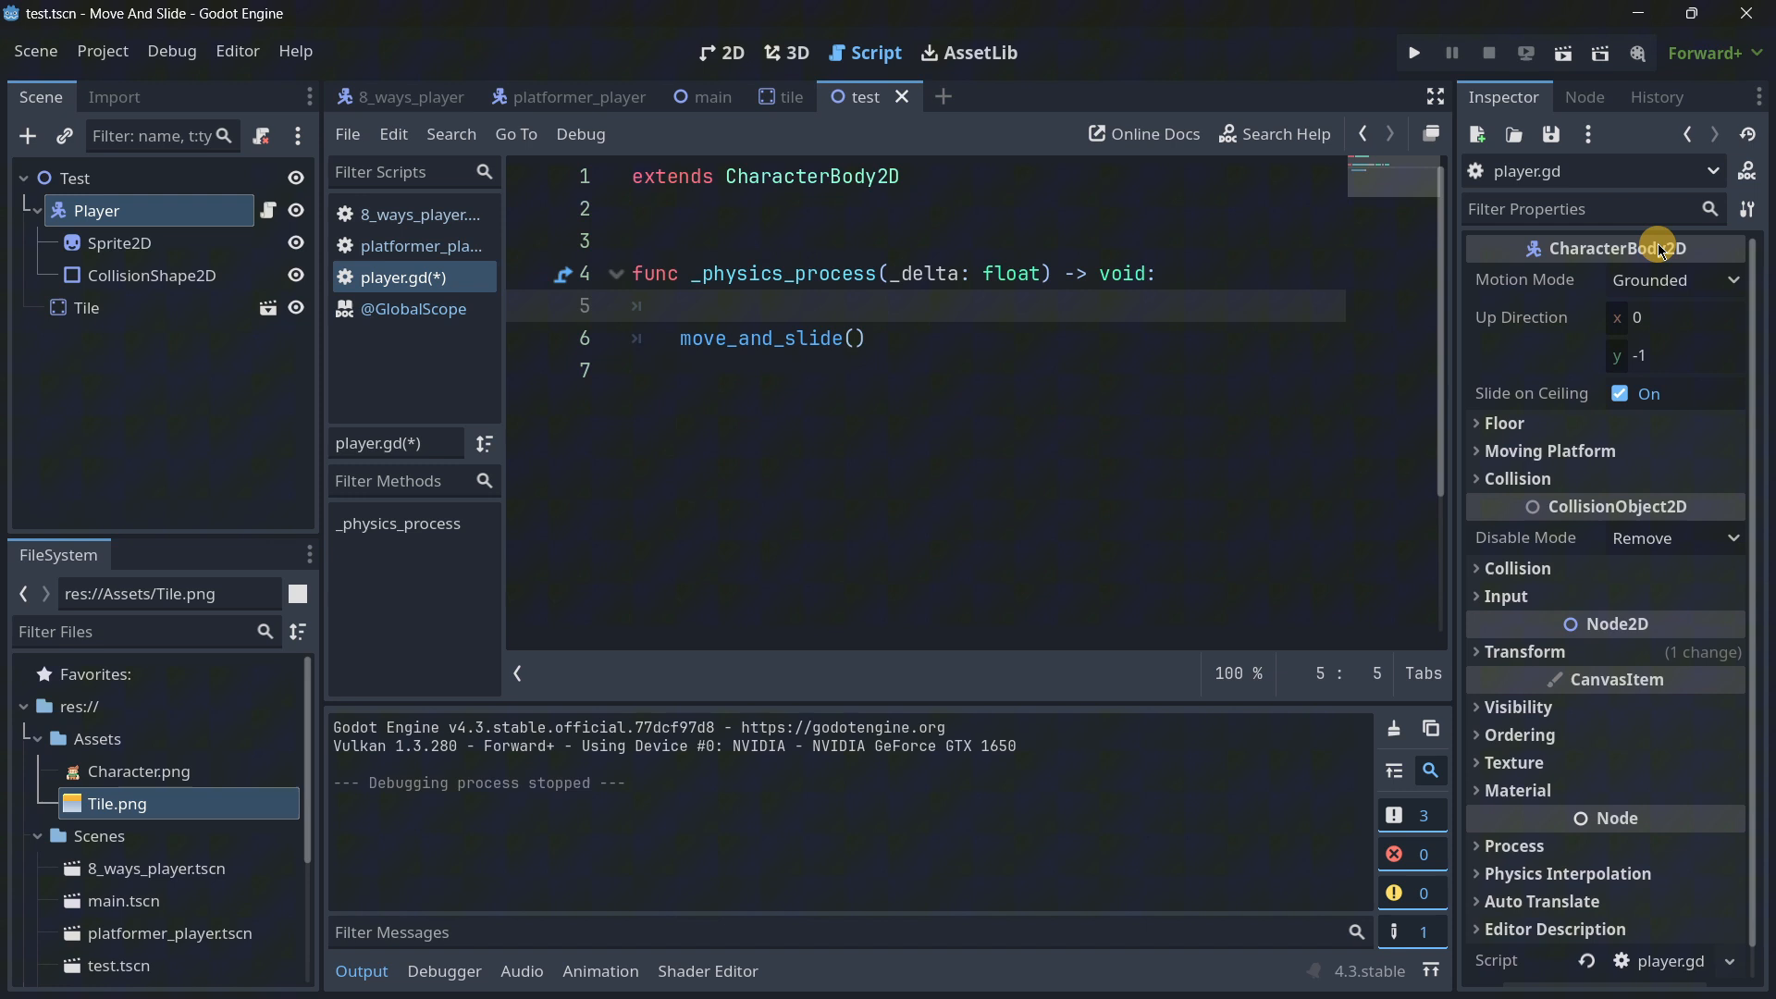
Step: Expand the Floor properties and add velocity = Vector2(20, 0) with an # X Y comment above move_and_slide()
left_click(1504, 422)
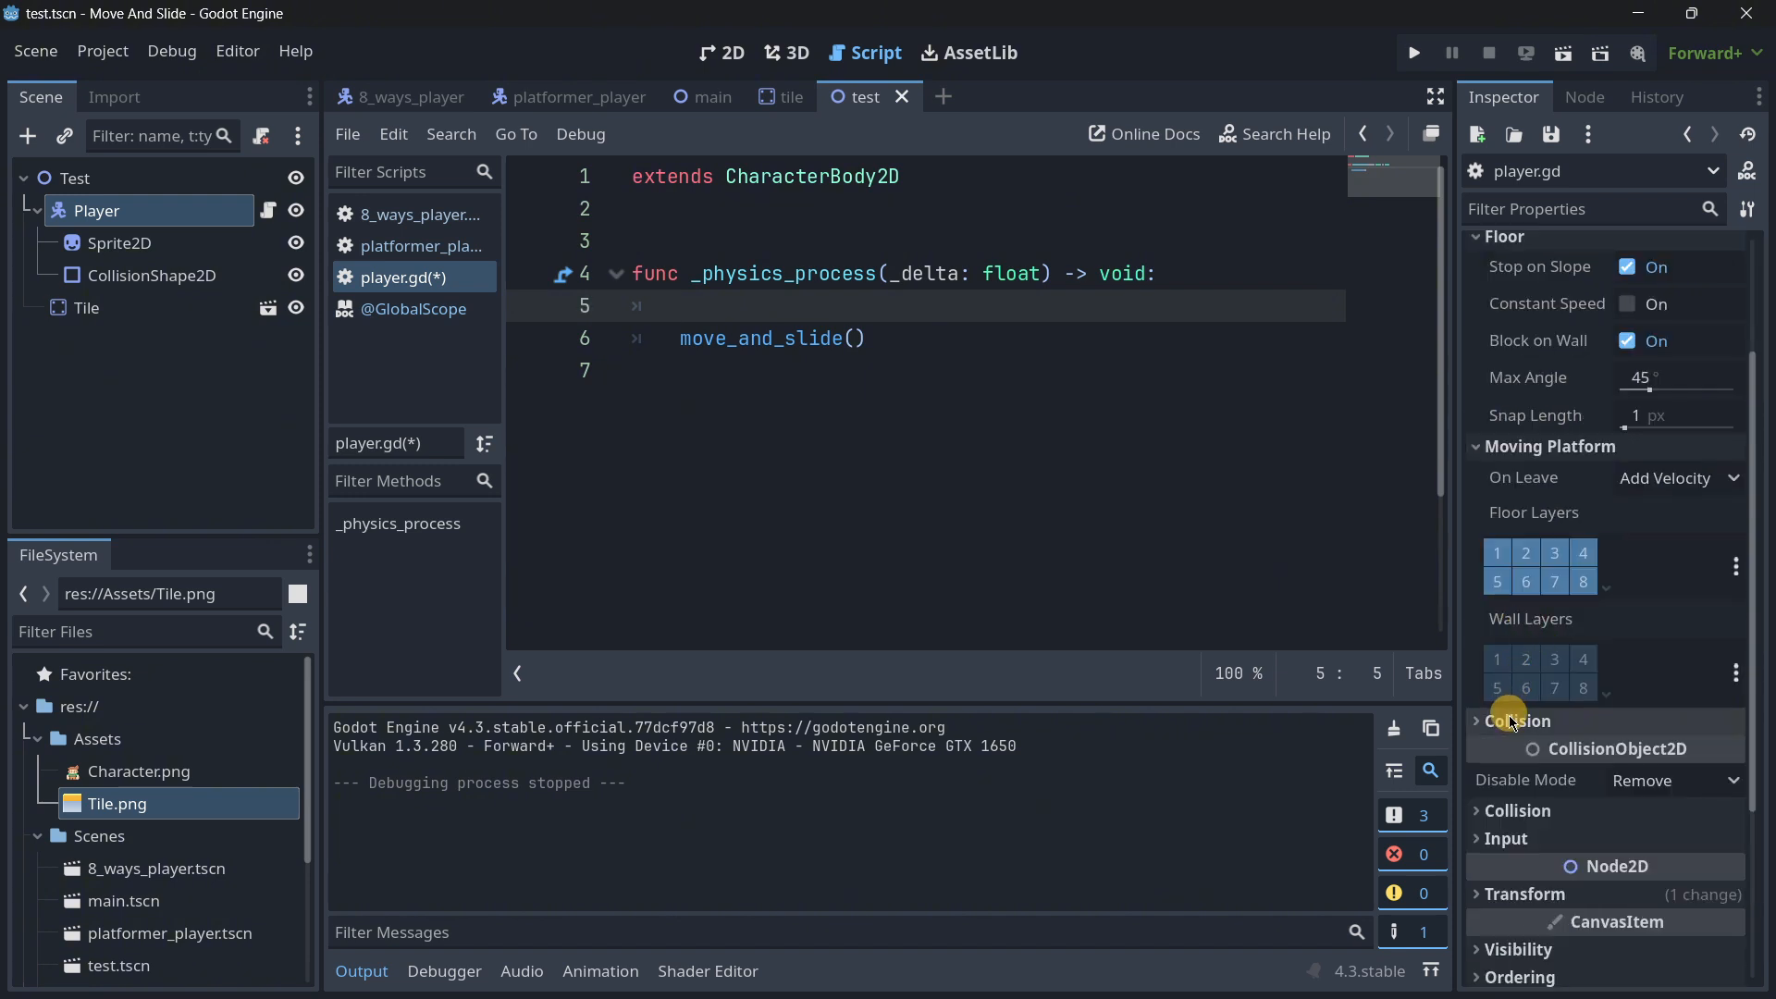
scroll("down", 3)
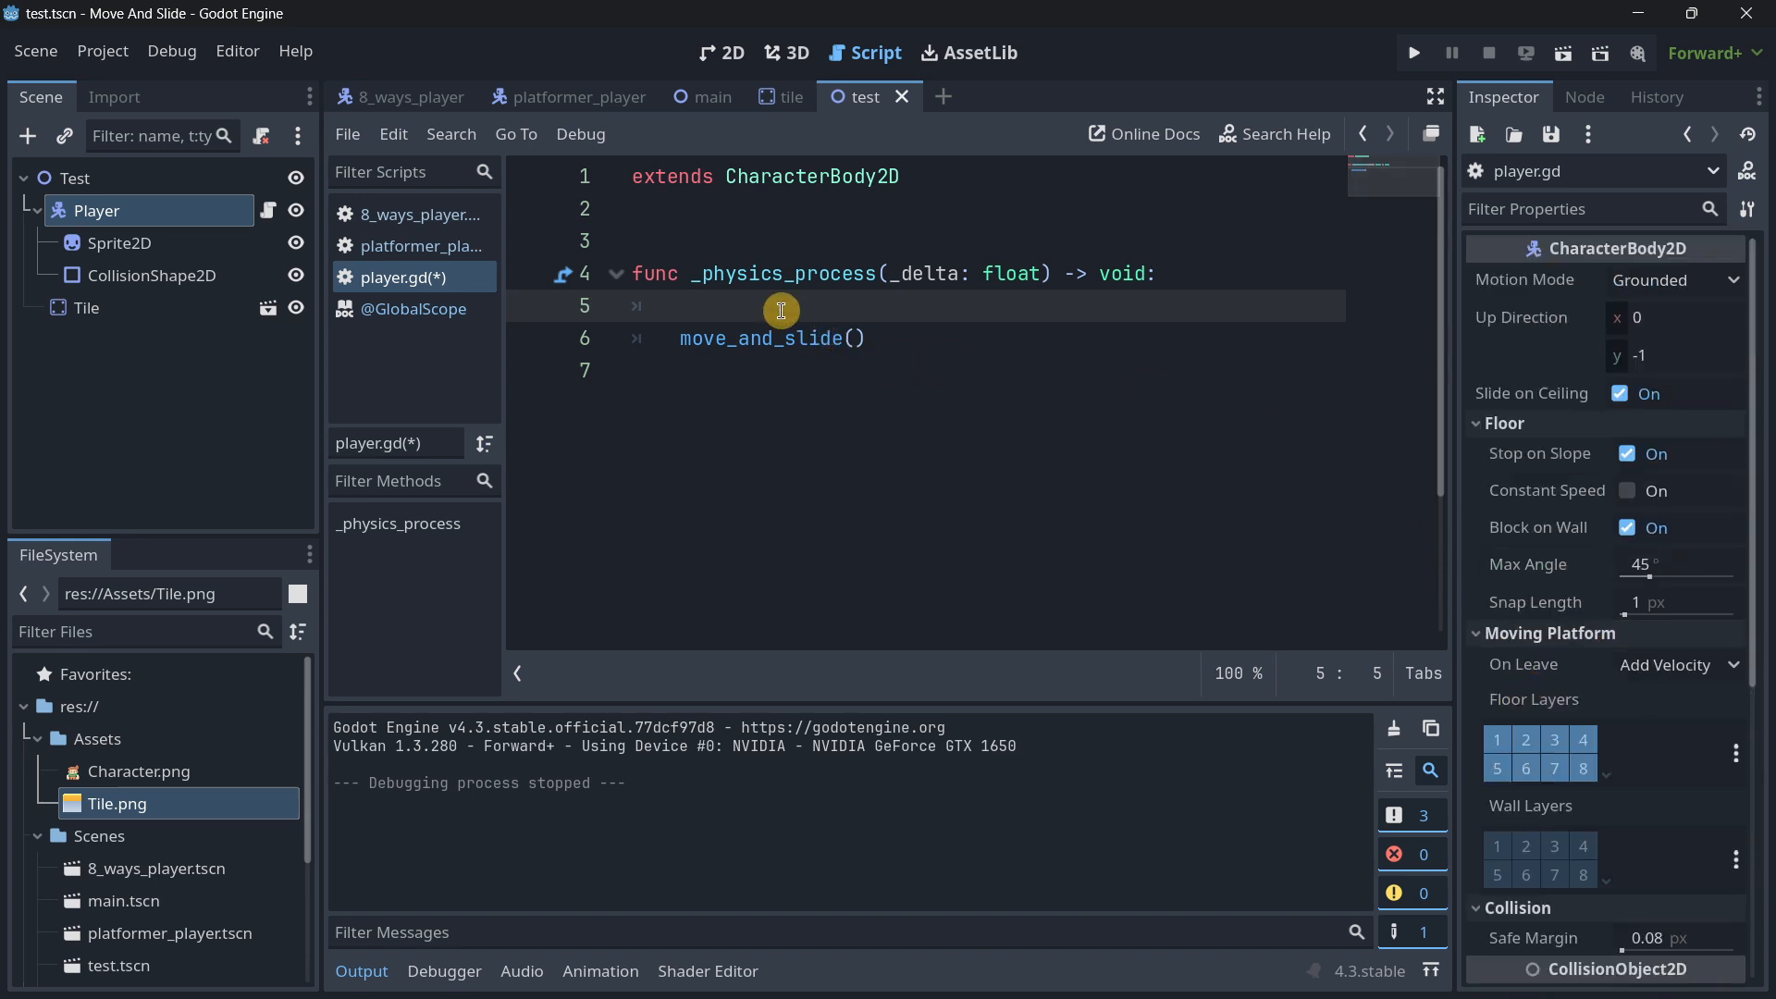
type("velo")
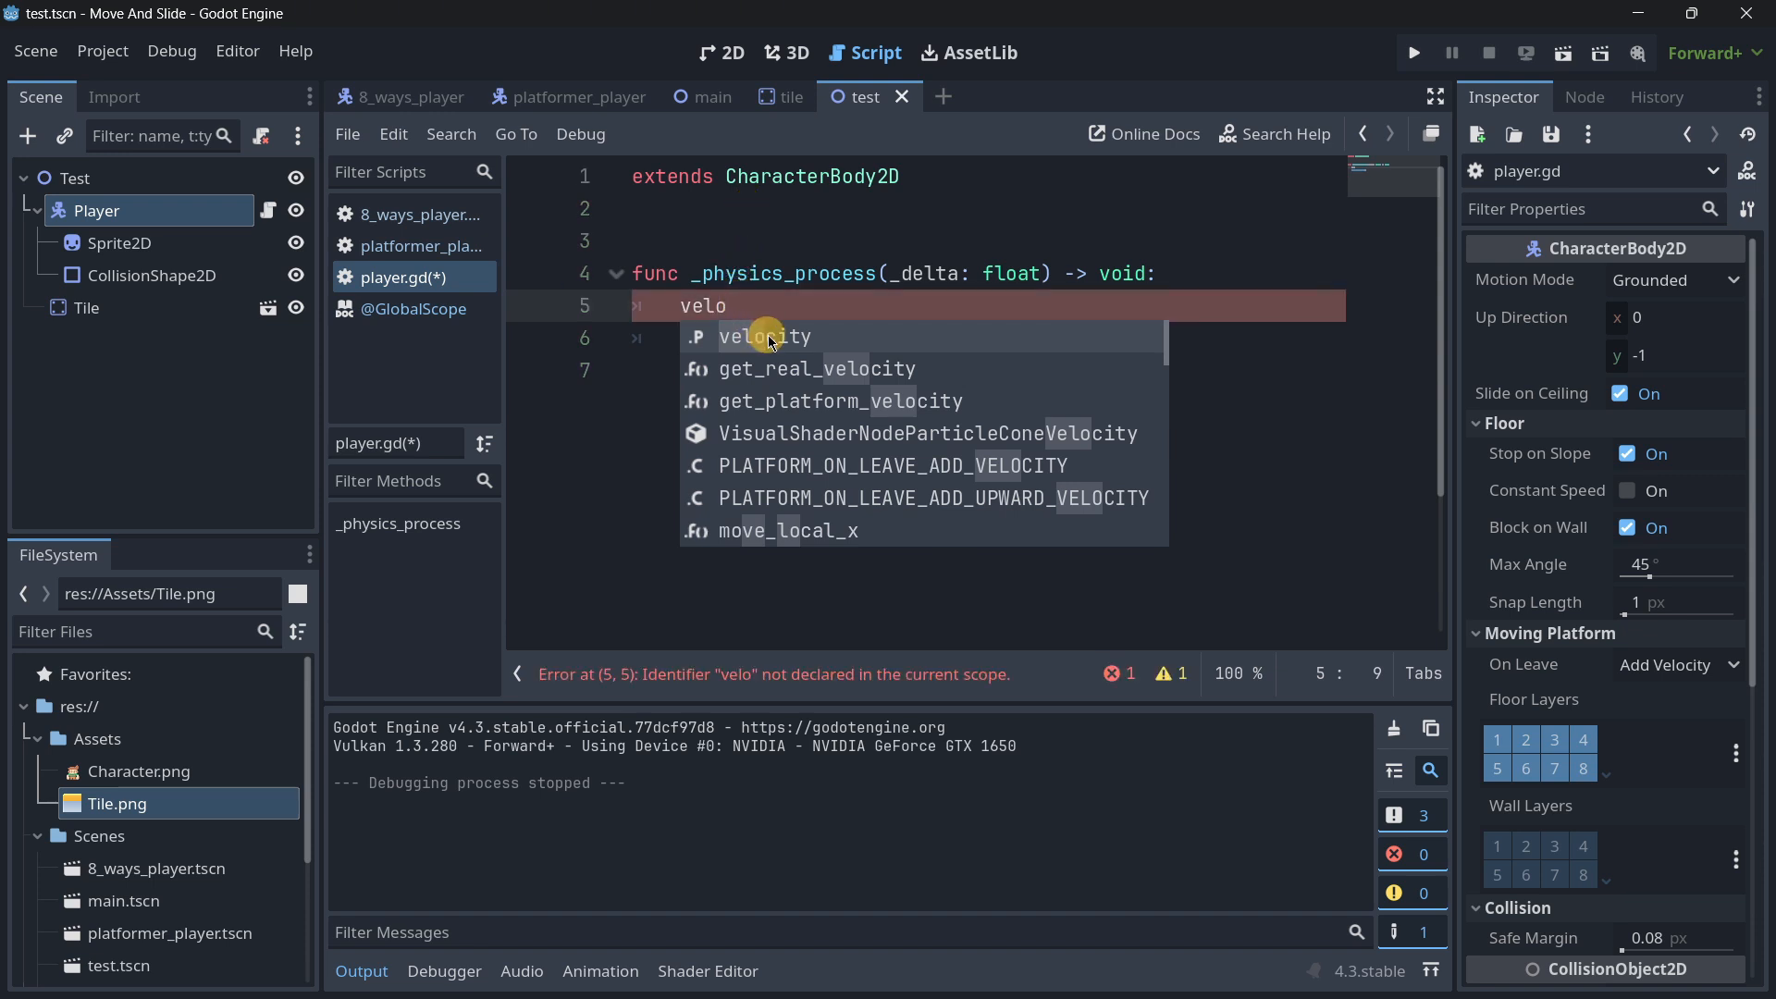
mouse_move(677, 227)
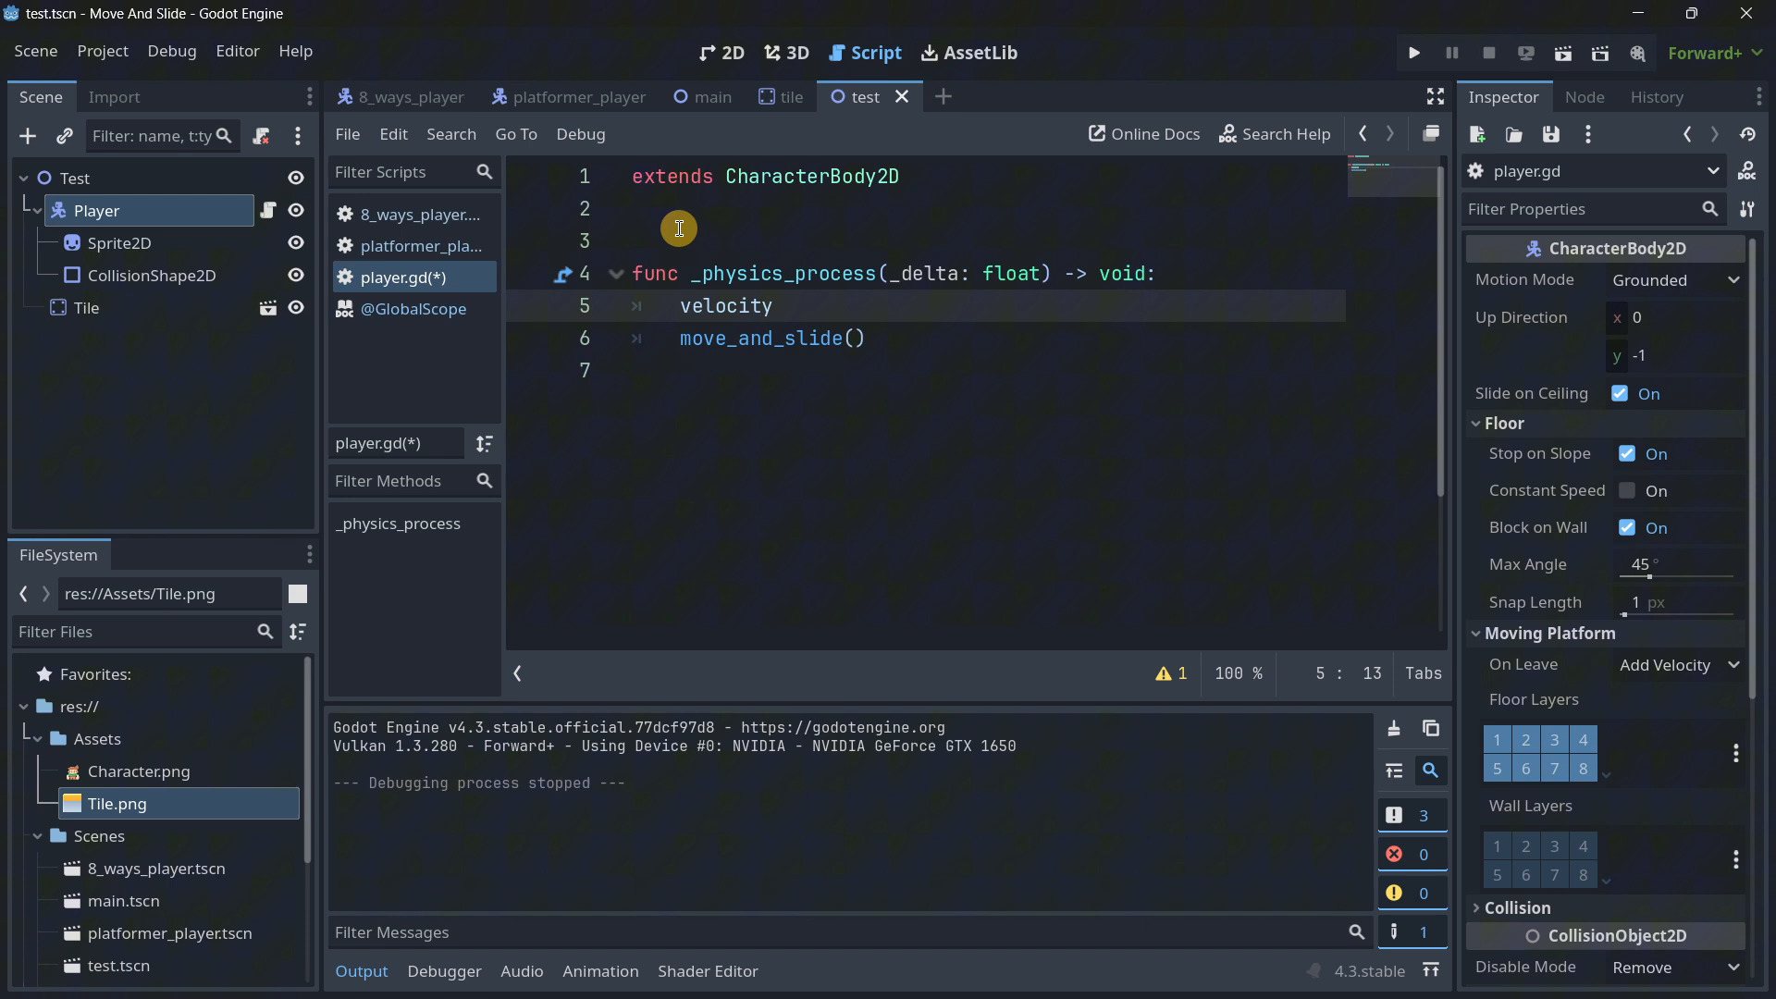
type("# X Y")
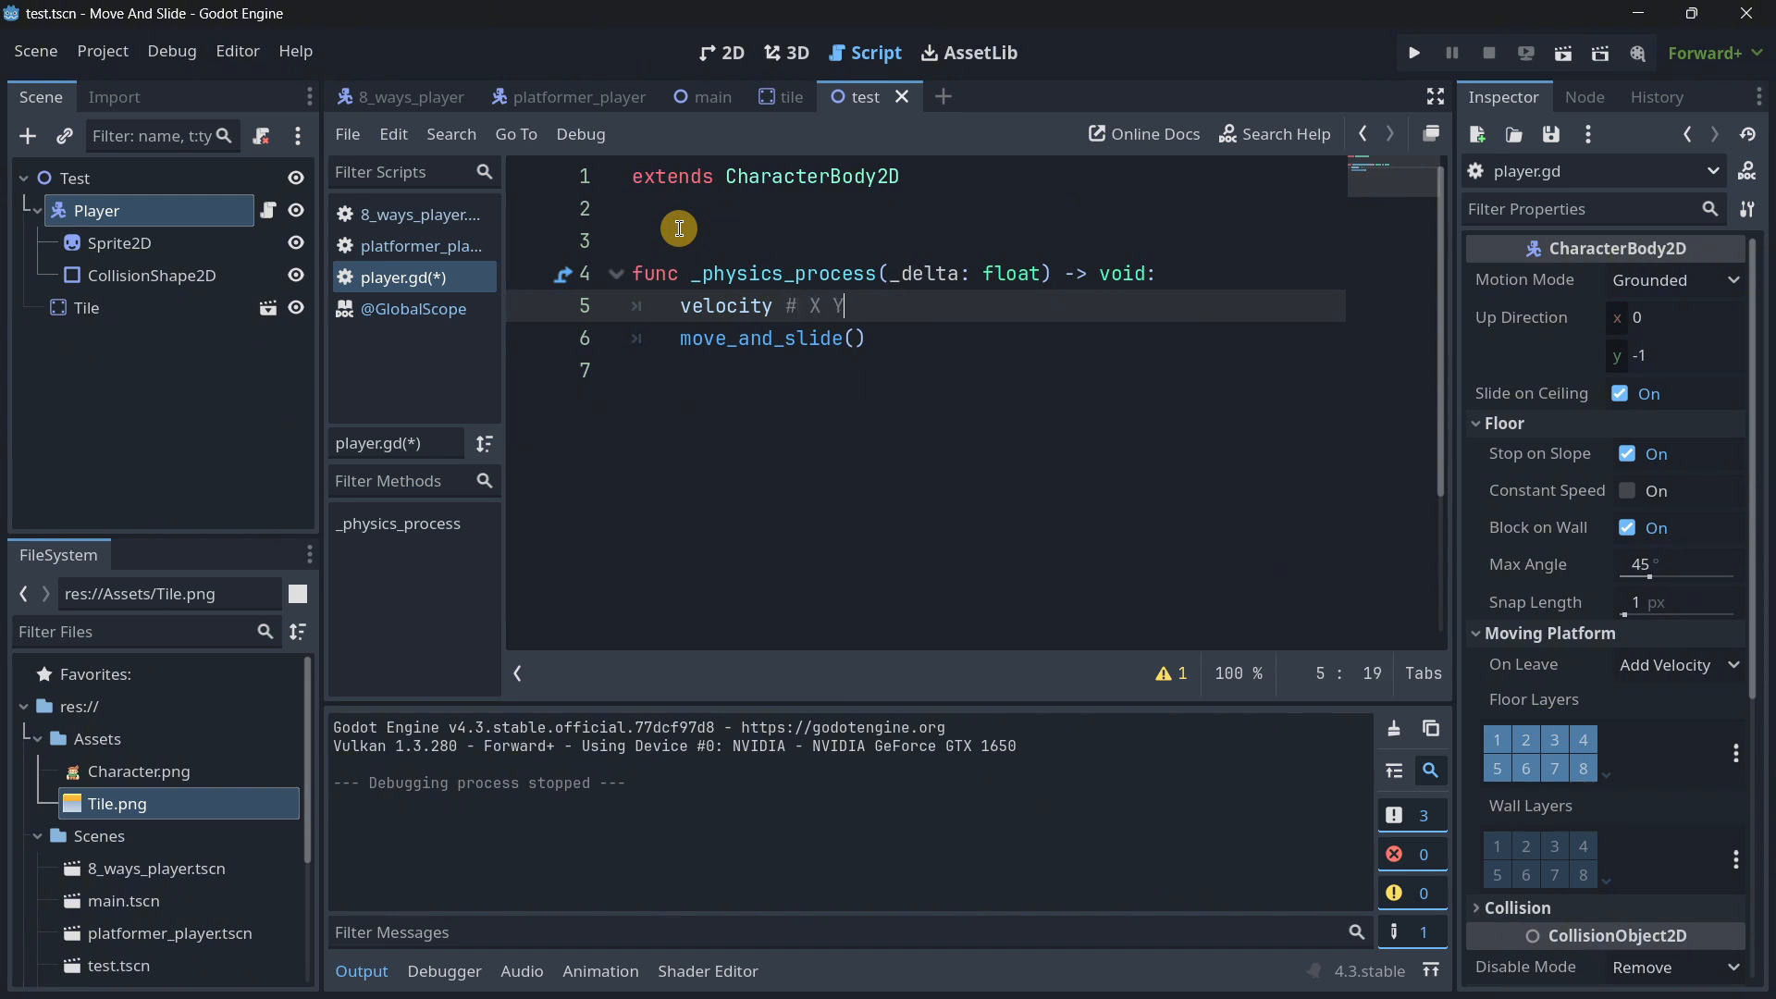
type("=")
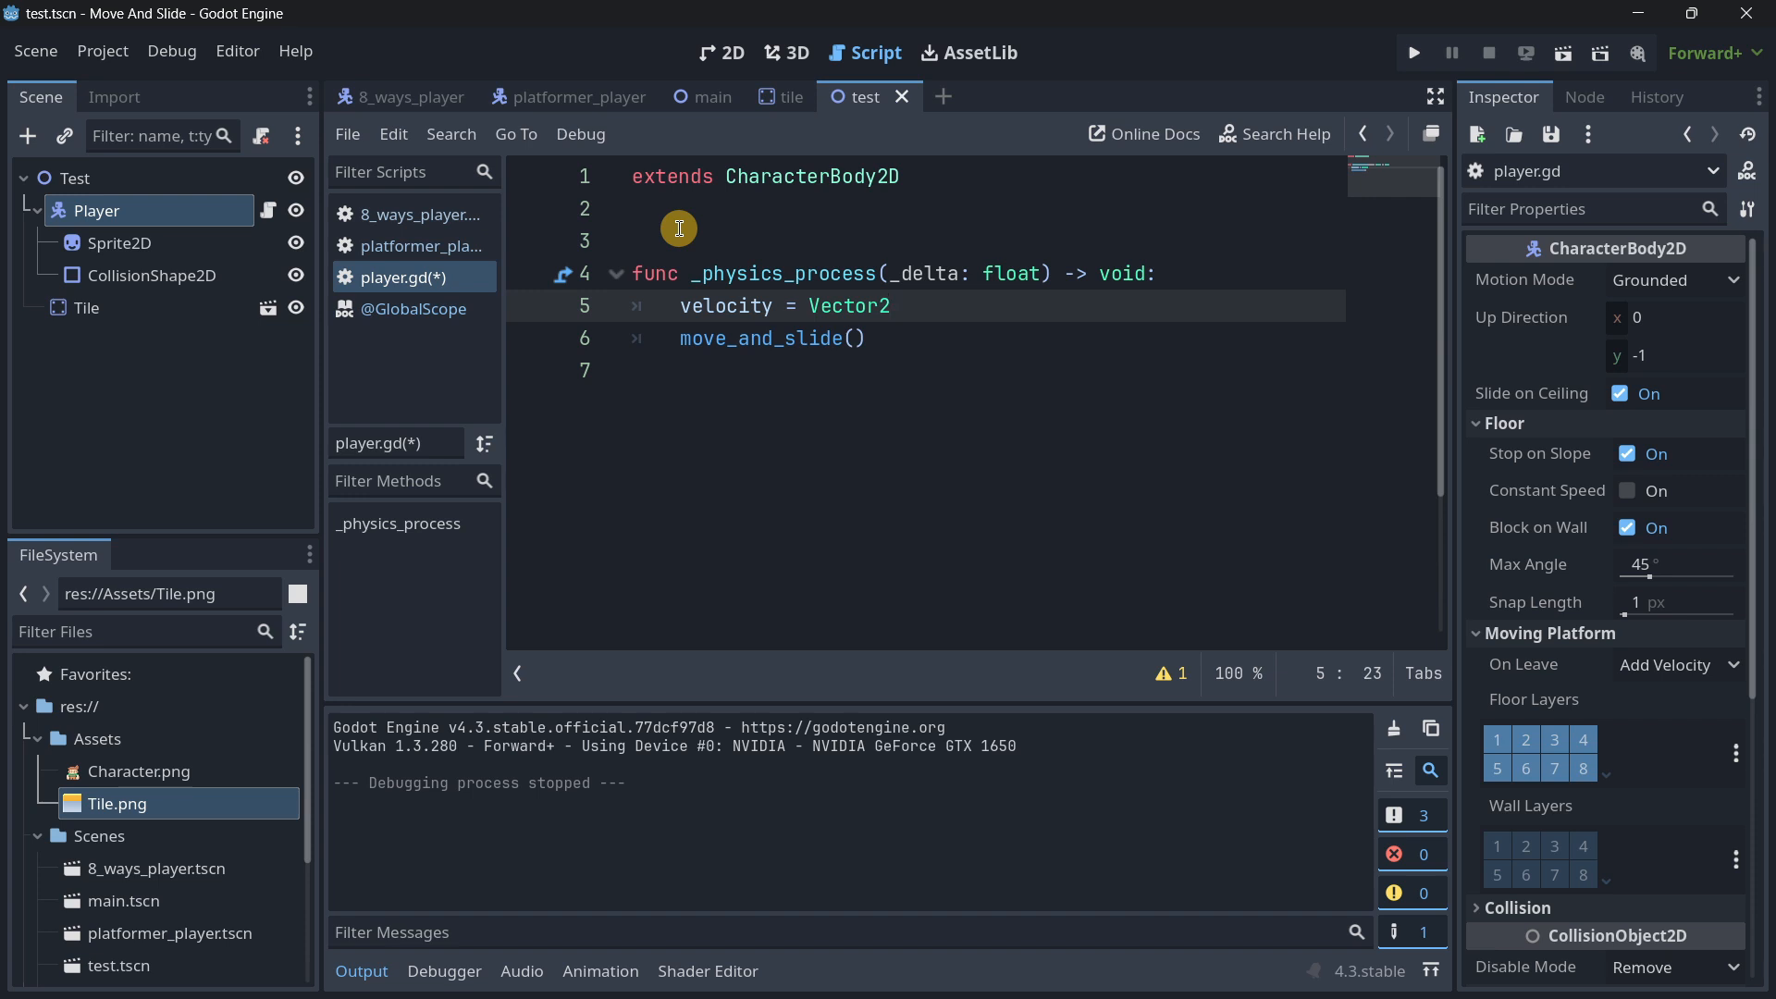
type("()")
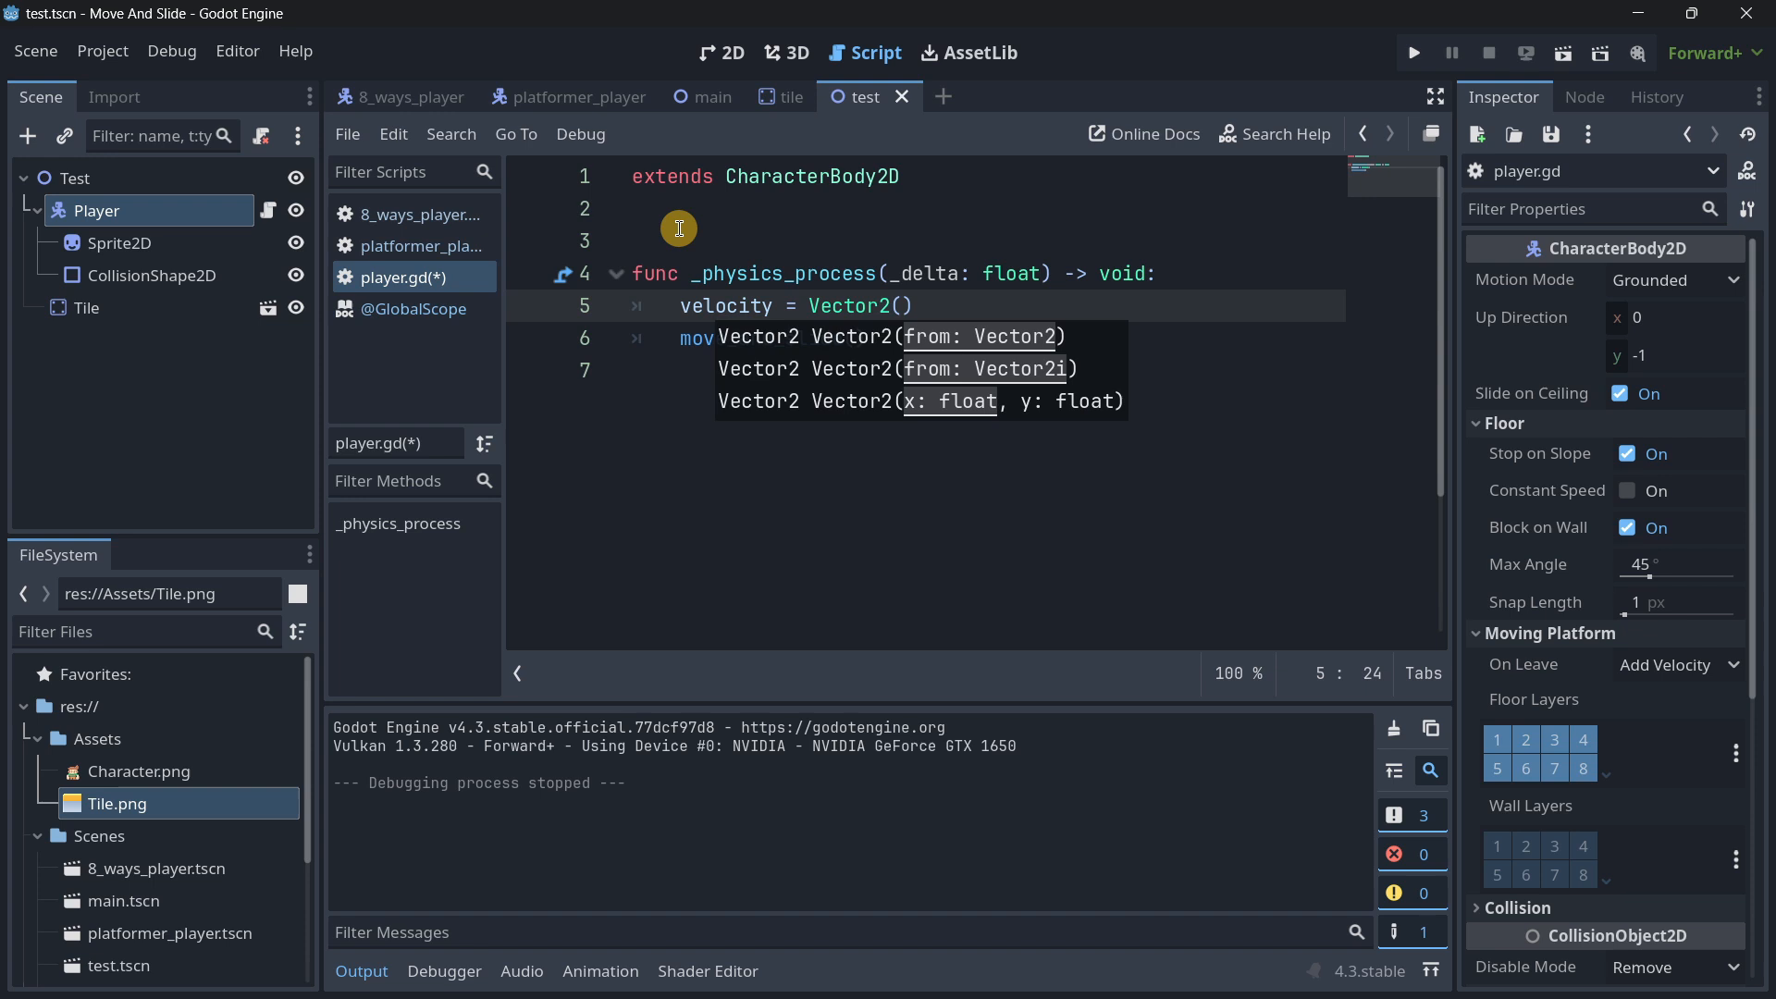
type("20, 0")
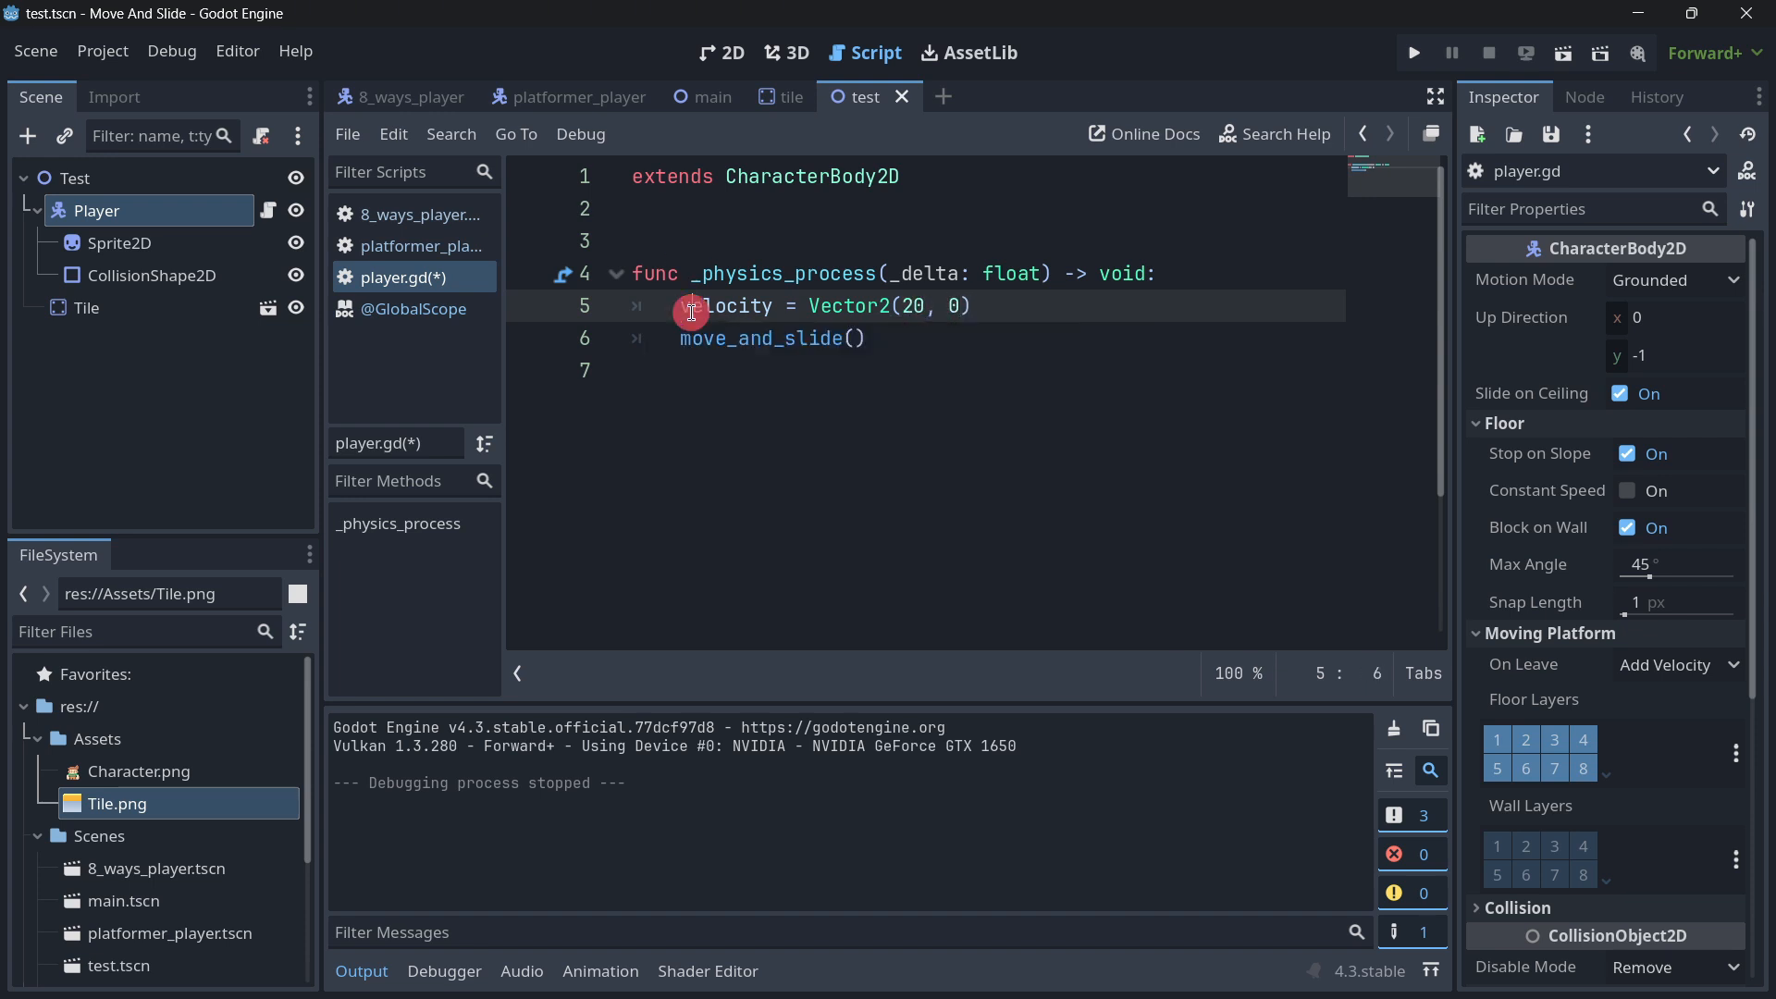
left_click(864, 338)
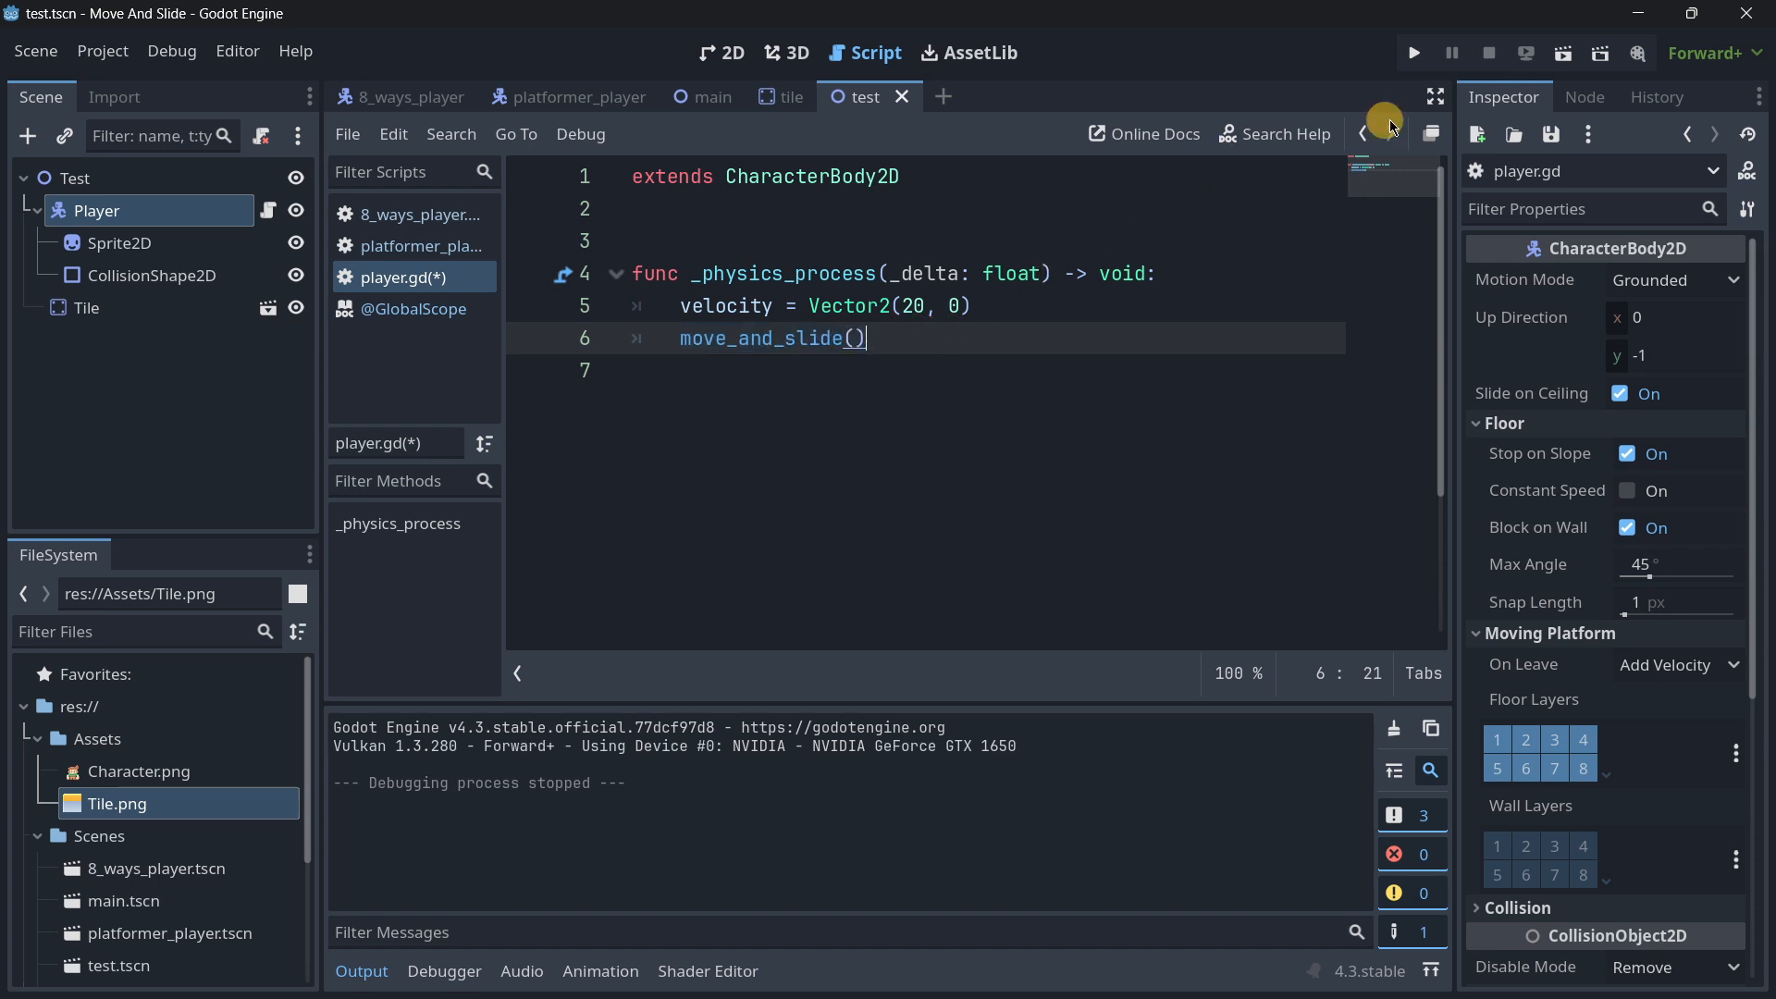
Step: Run to see the player drift right, then comment out move_and_slide() and run again to confirm it stays still
left_click(1412, 51)
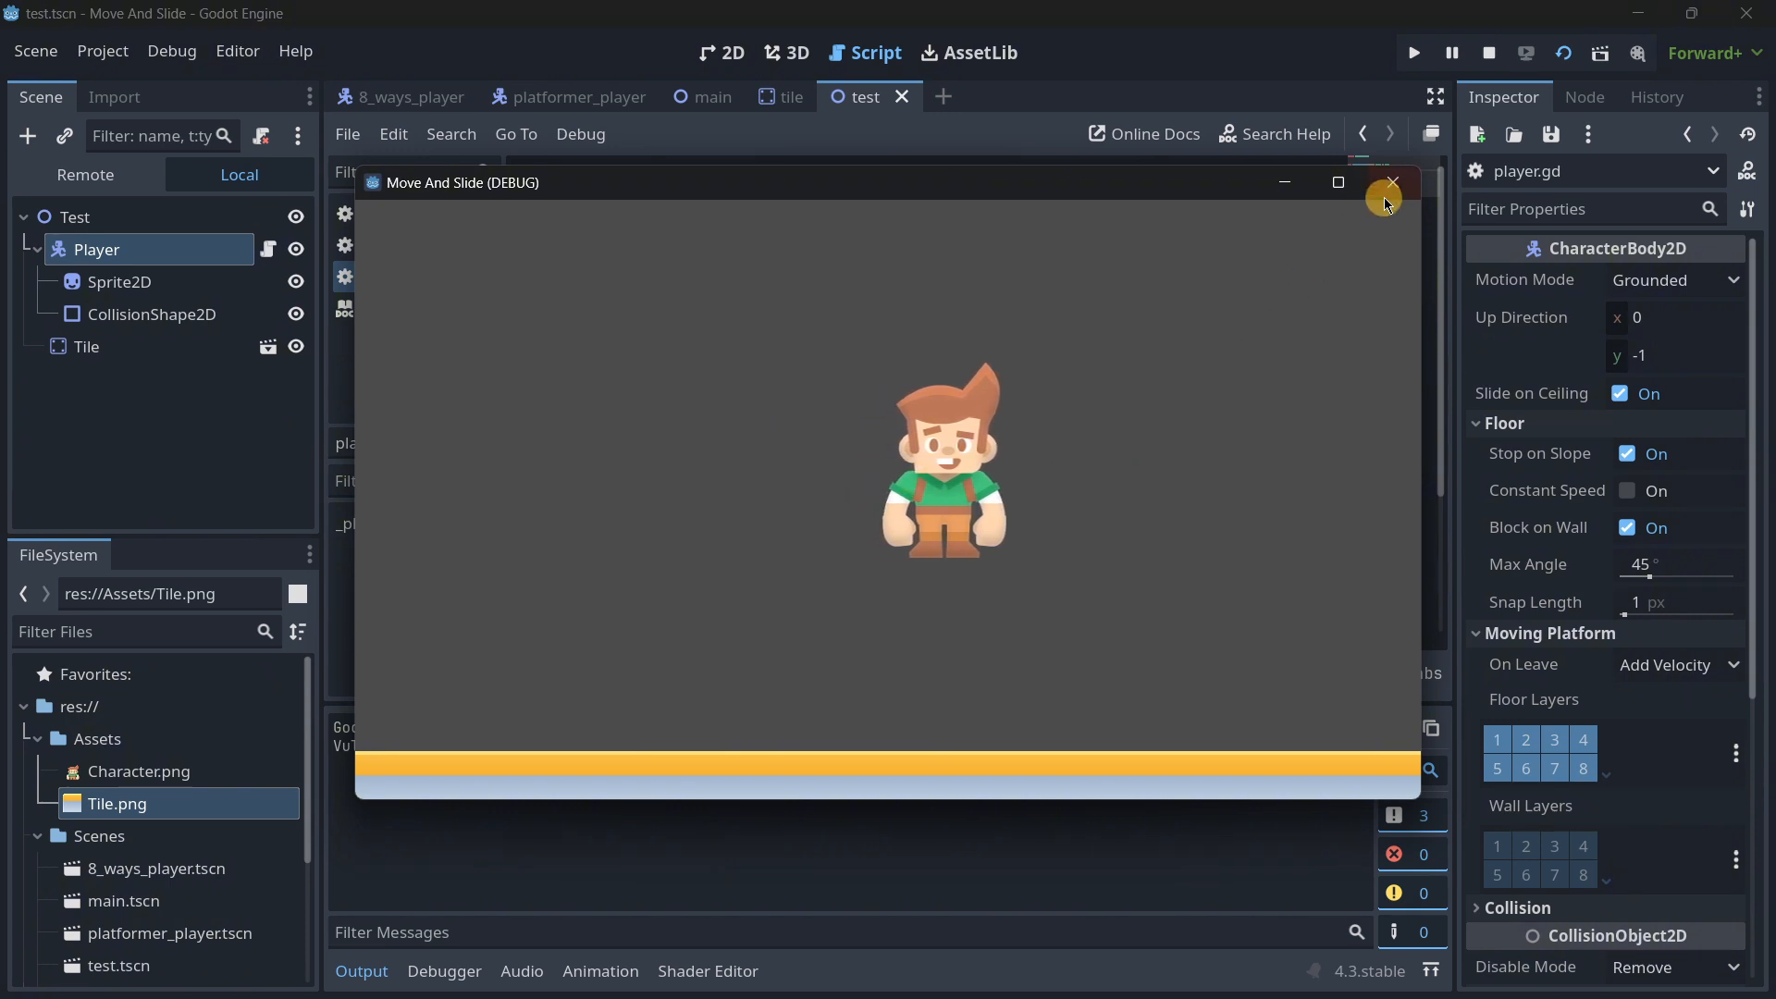
left_click(1392, 182)
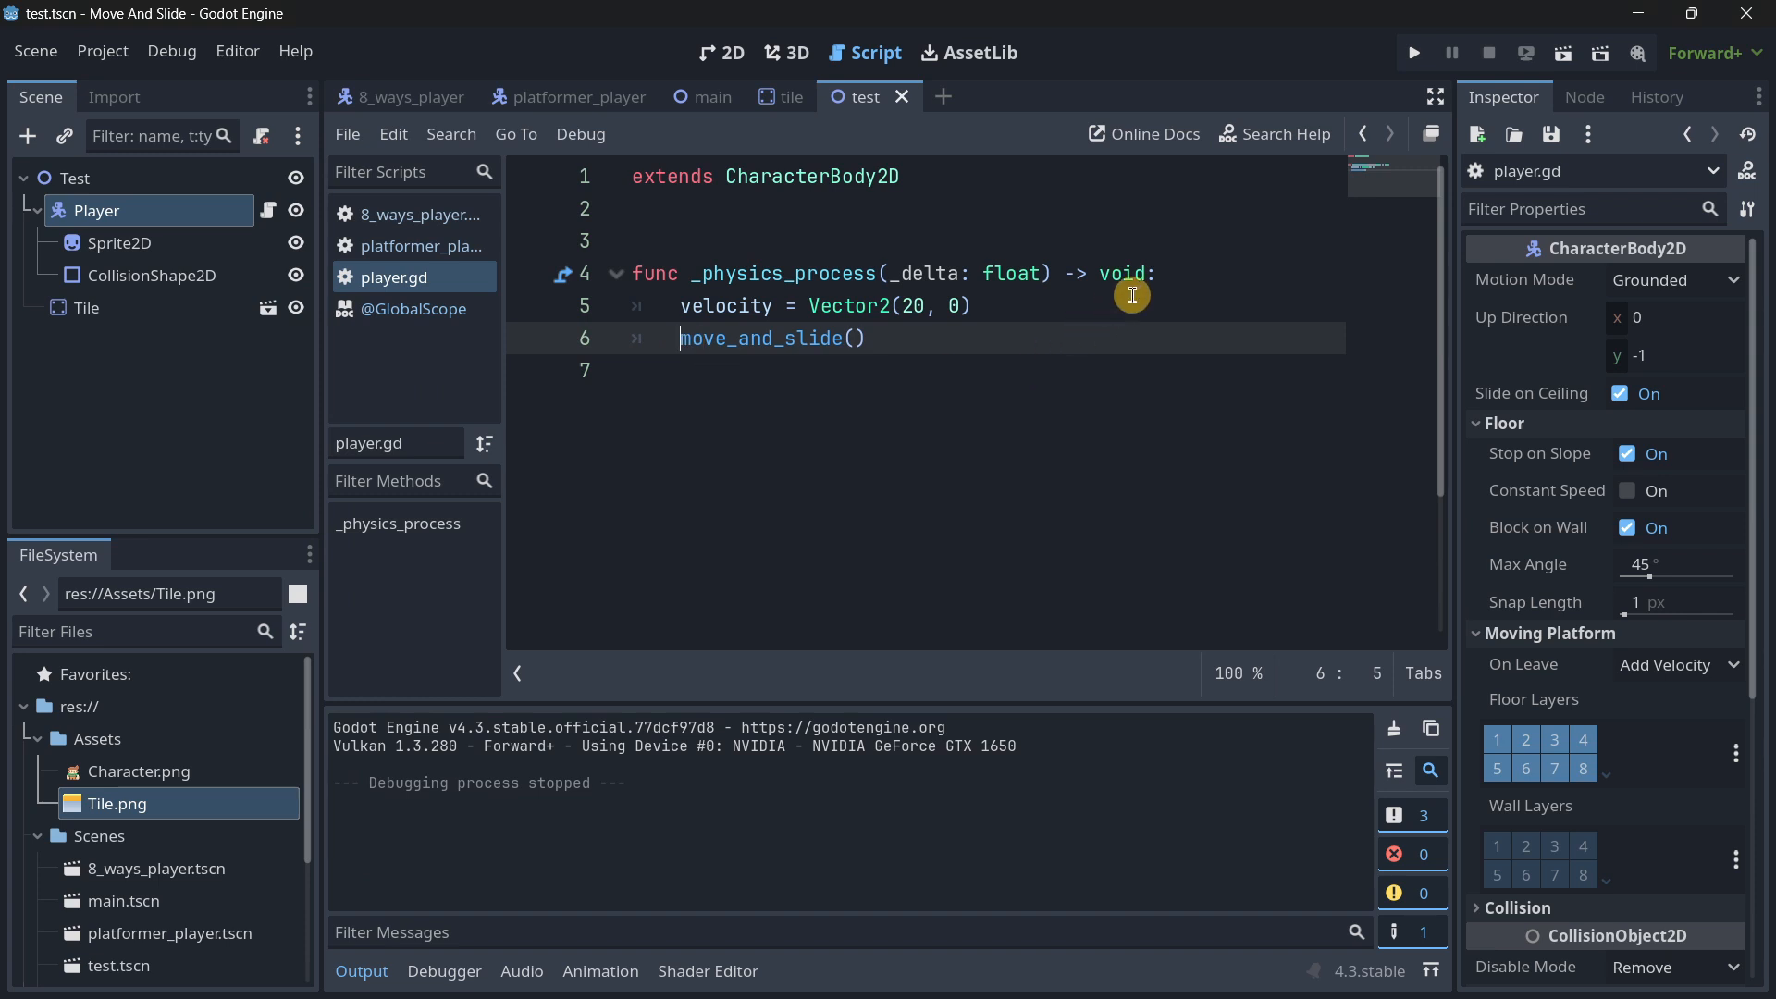
mouse_move(1125, 296)
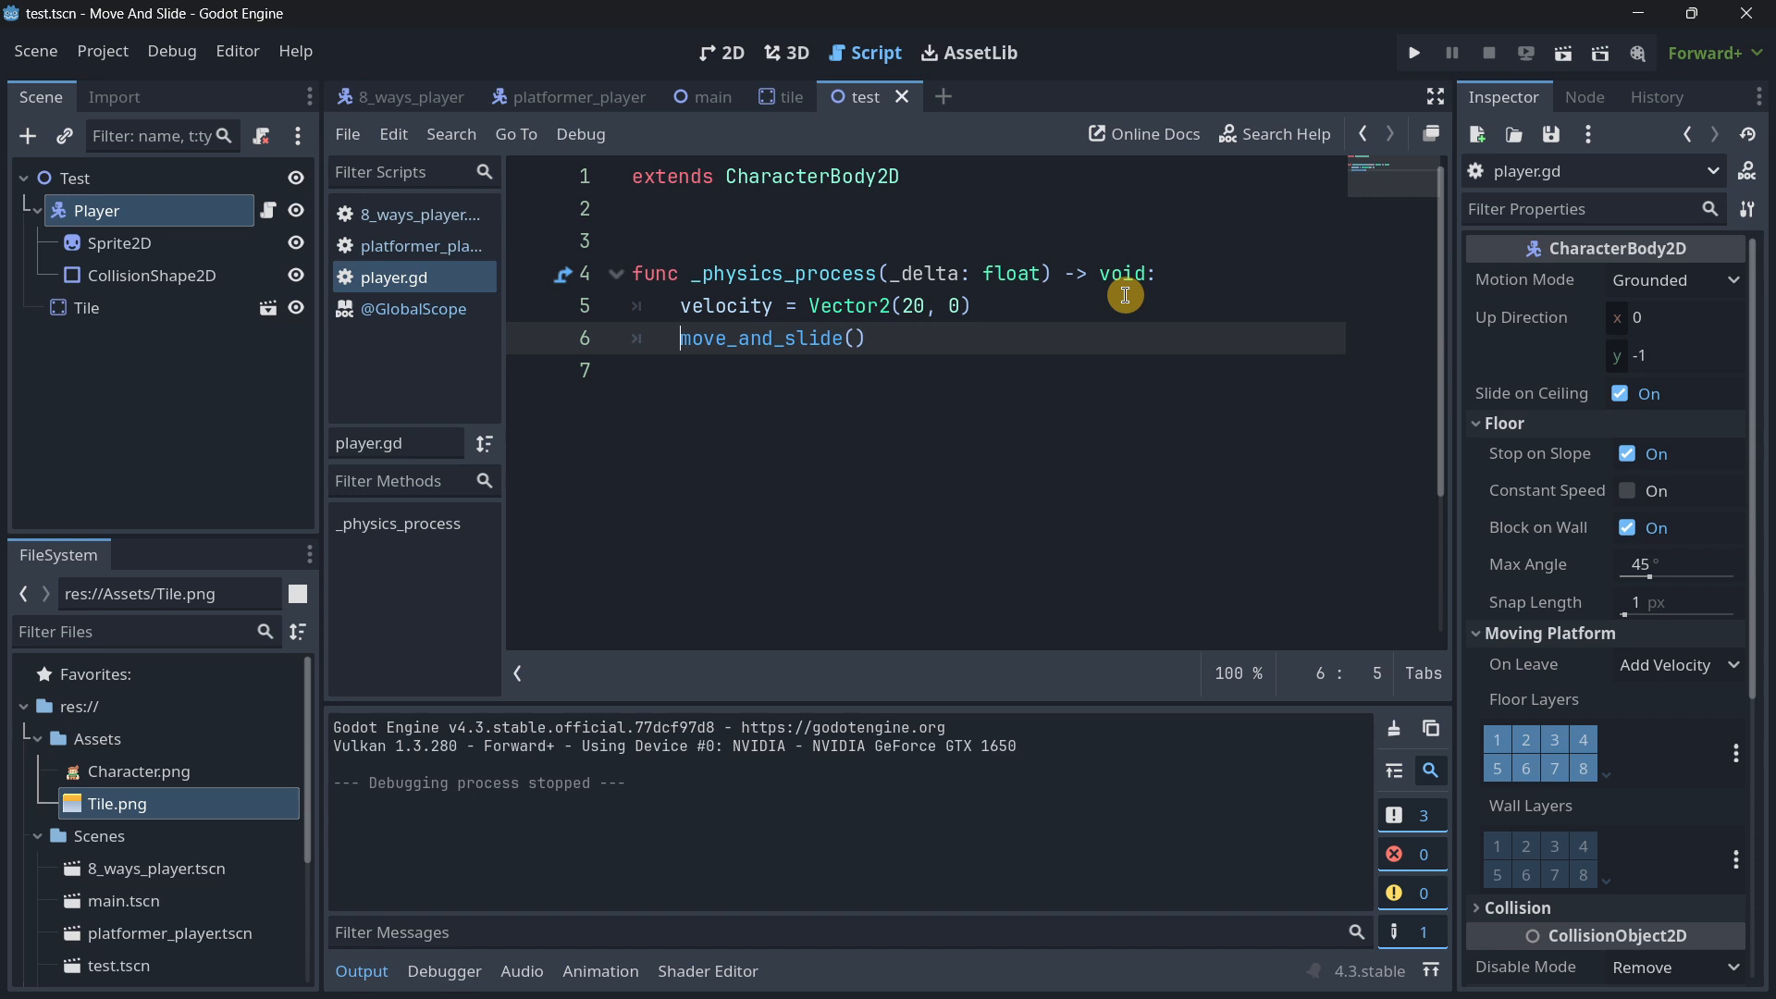
type("#")
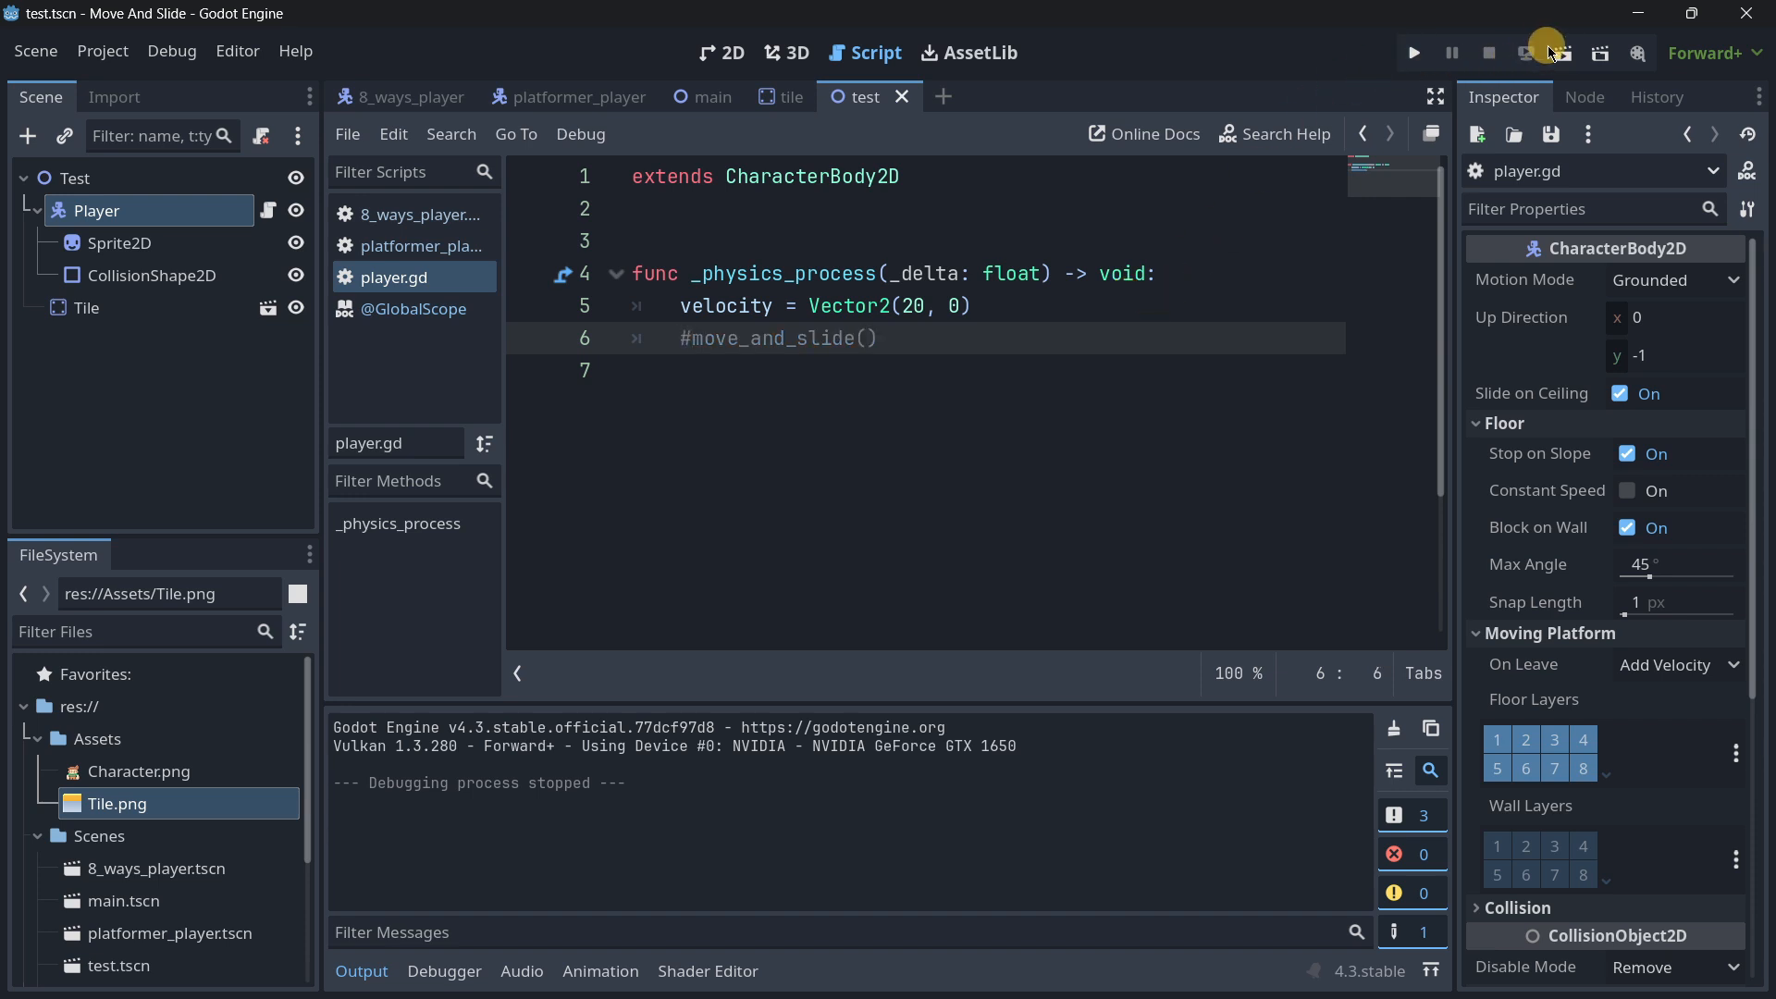
left_click(1412, 52)
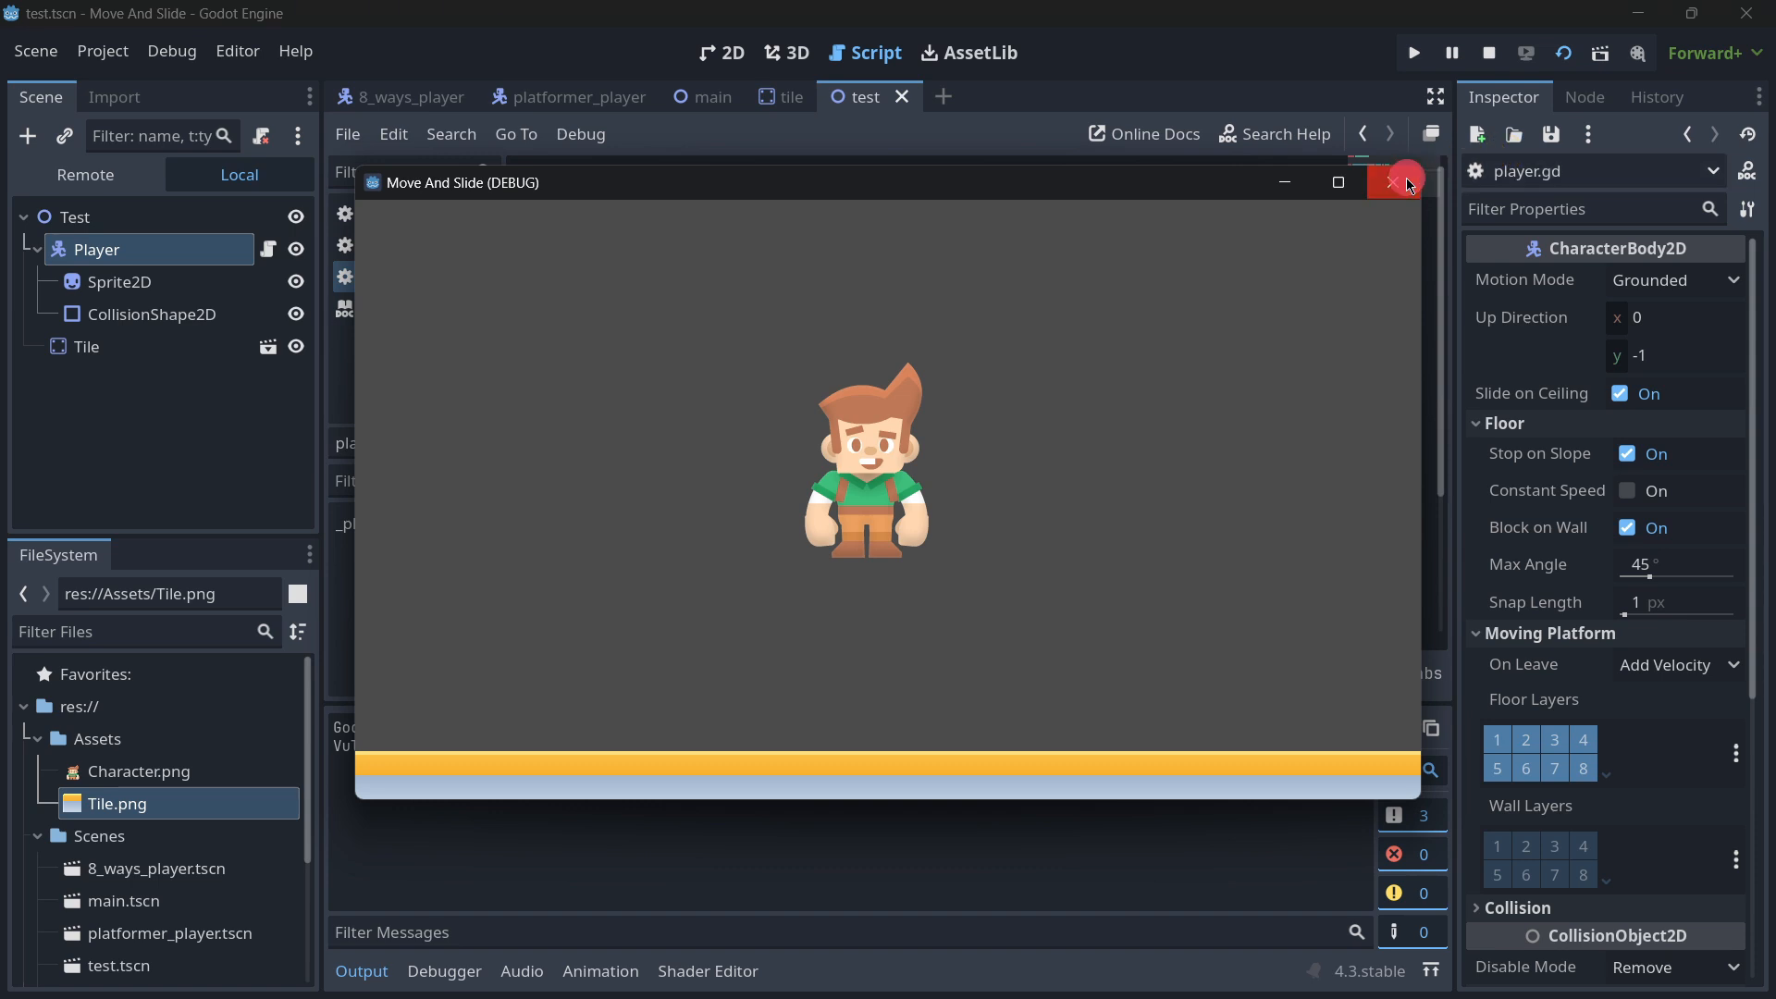
left_click(1396, 182)
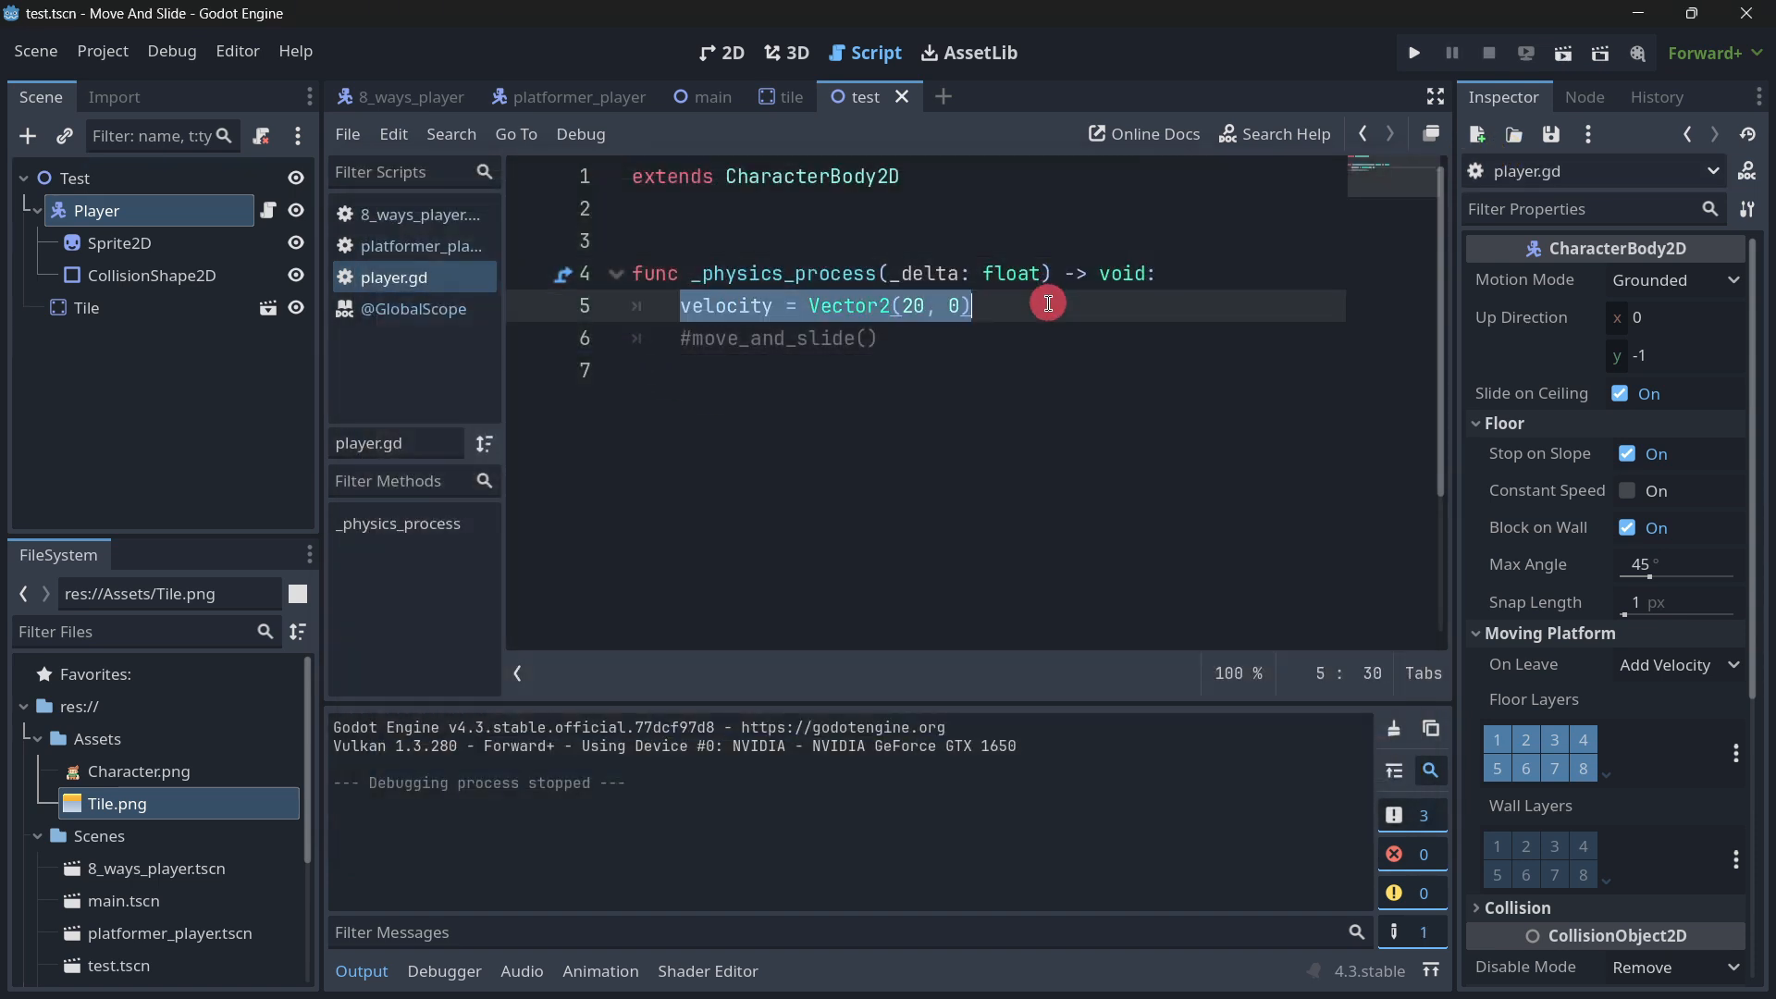
left_click(778, 337)
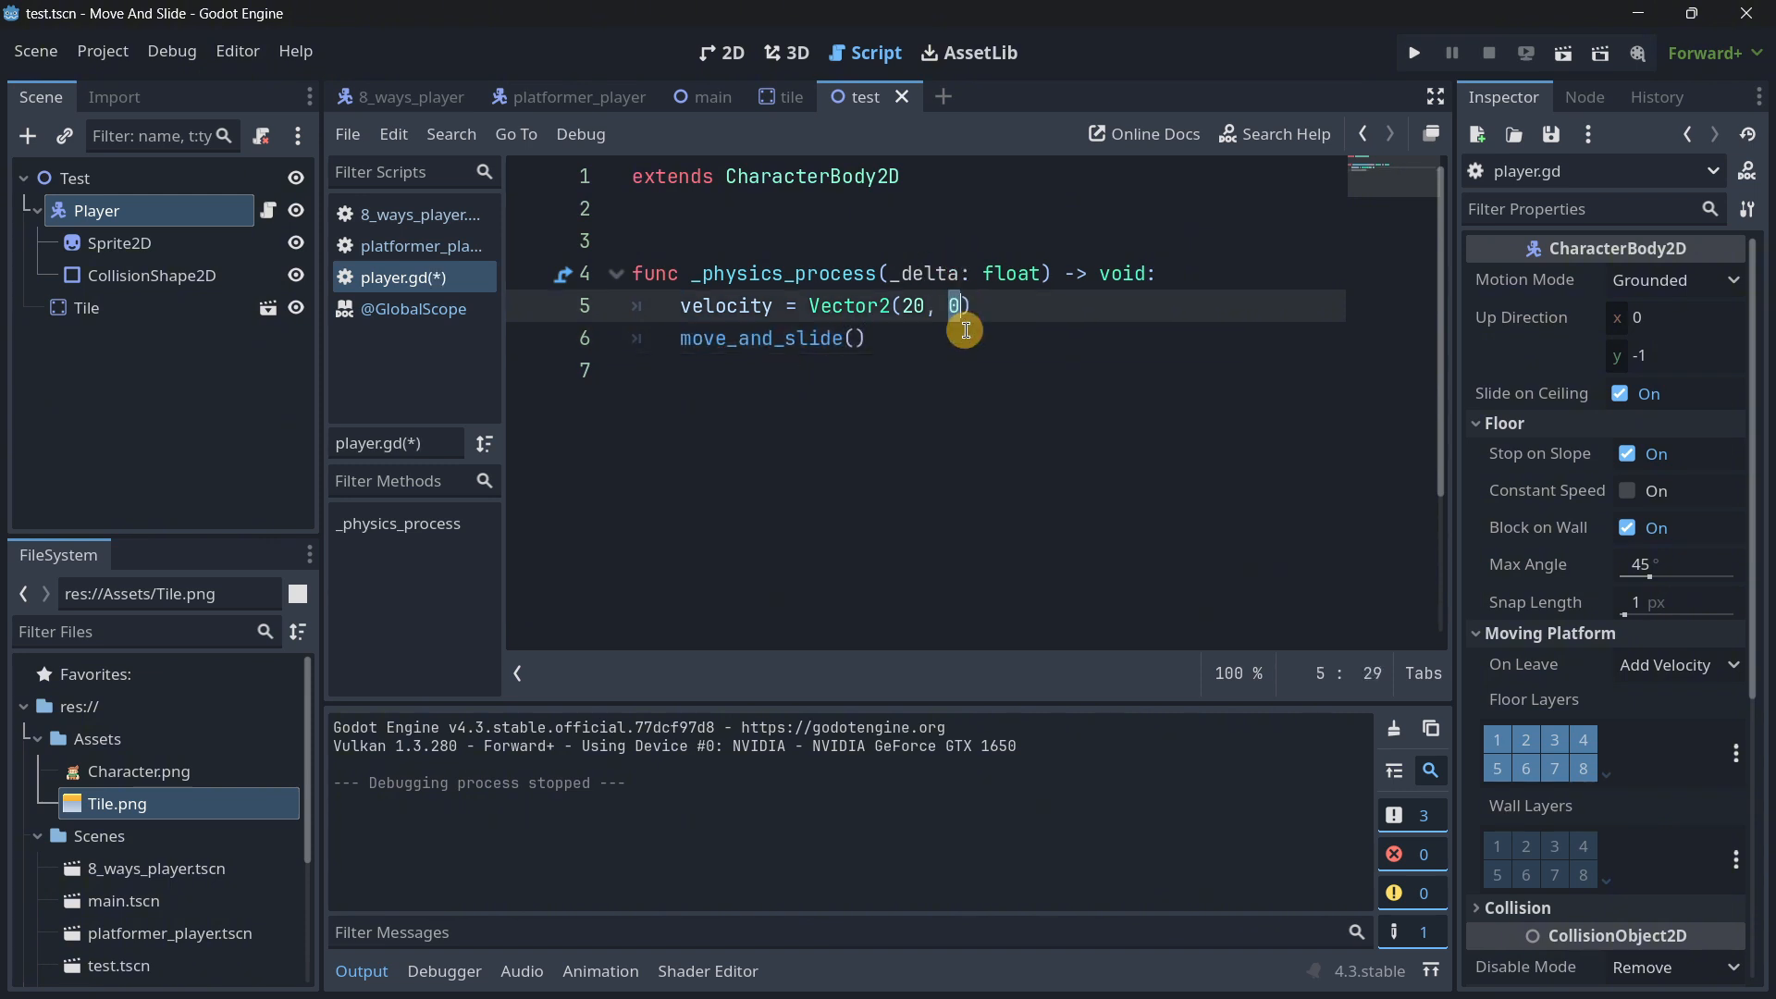
Step: Restore move_and_slide(), run with velocity Vector2(20, -20) to move up-right, then clear the Vector2 arguments
left_click(1411, 52)
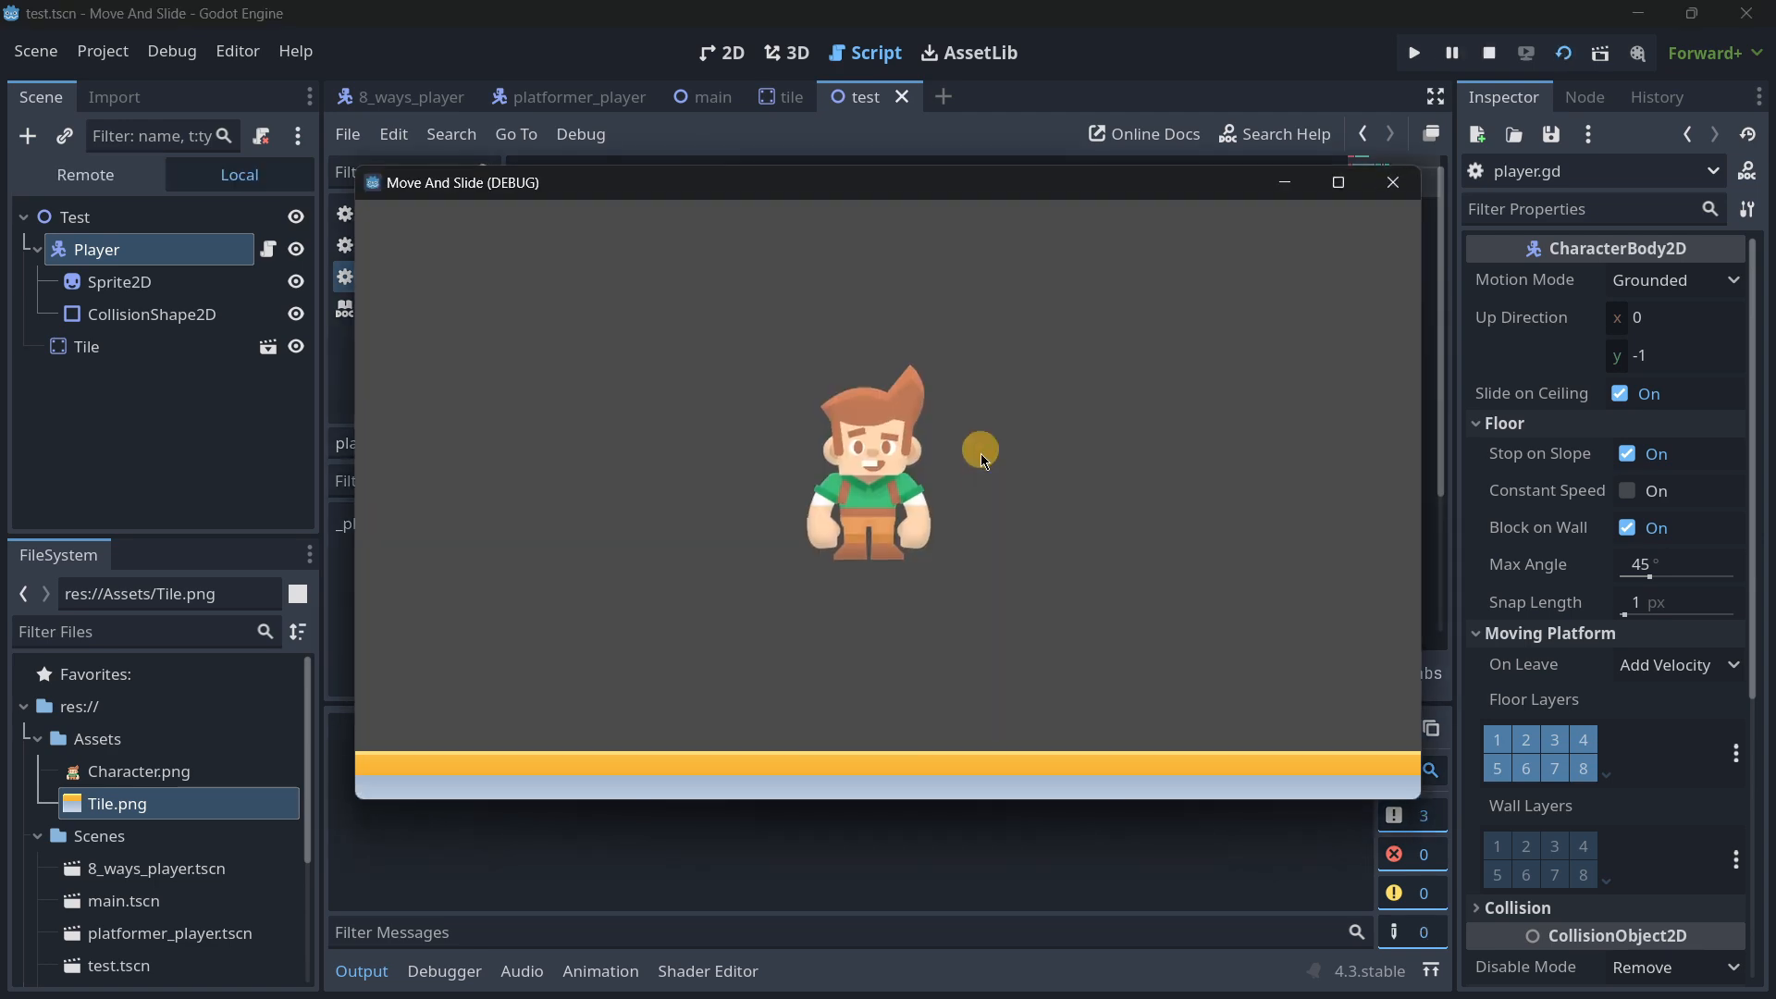
left_click(1392, 183)
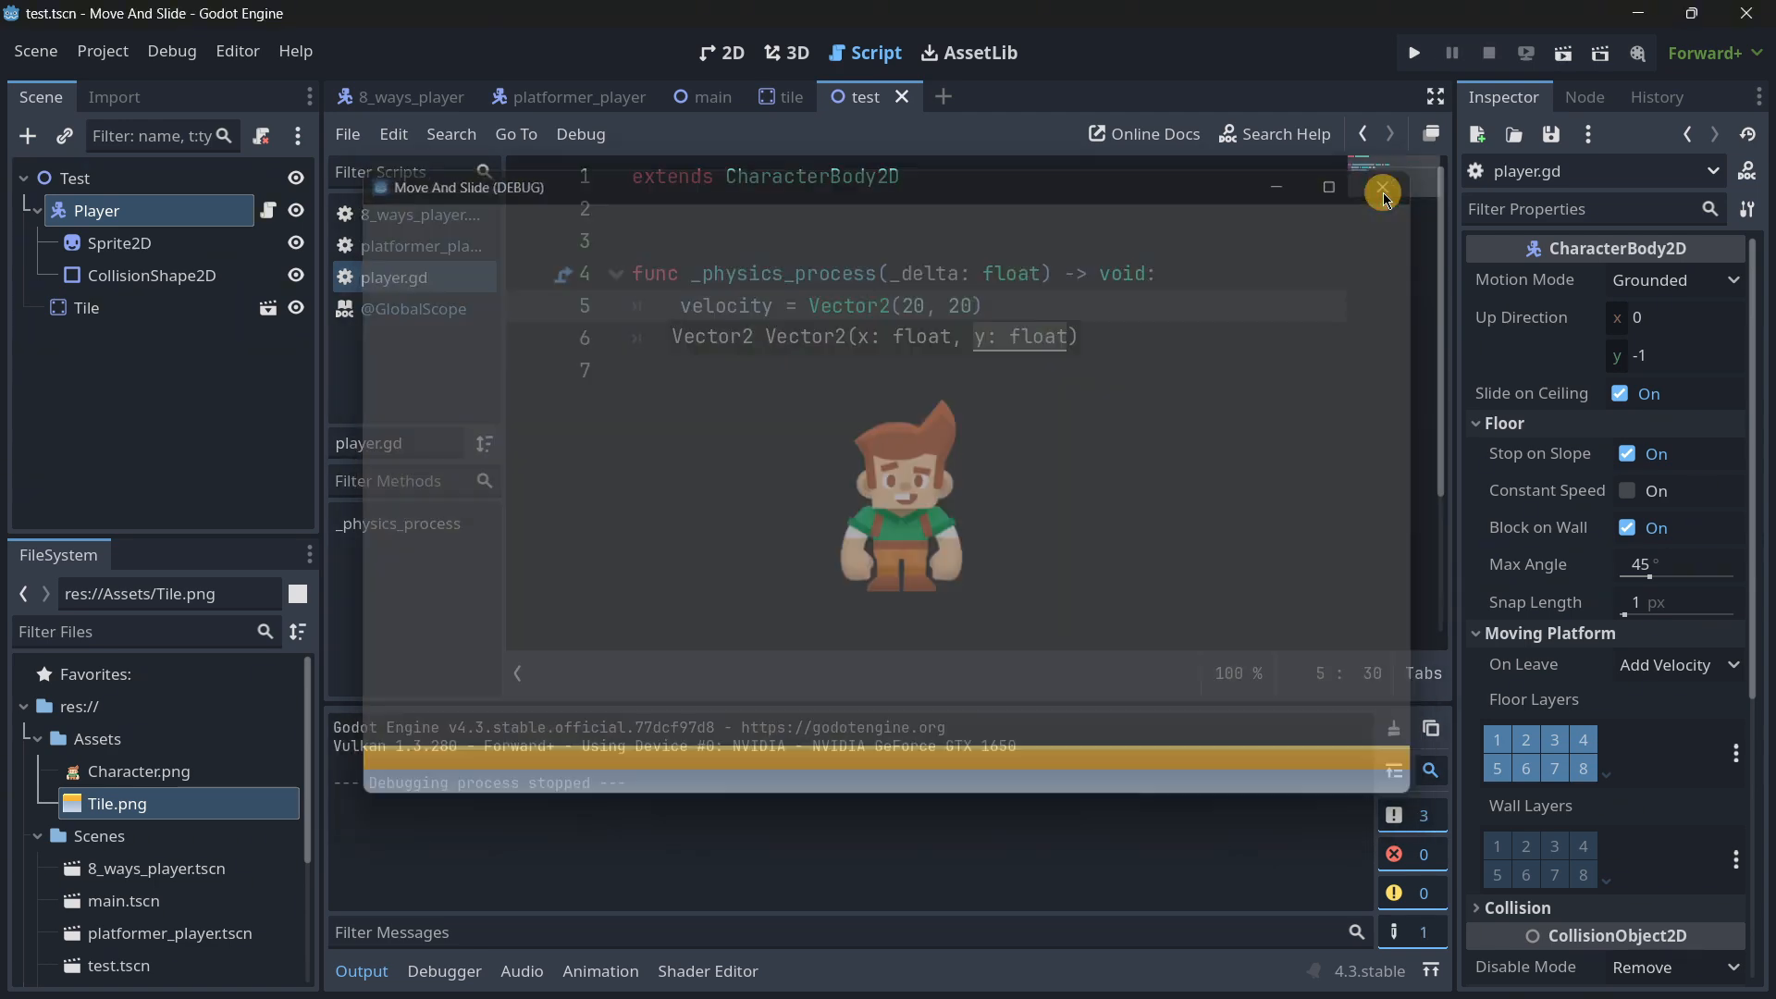
left_click(1380, 189)
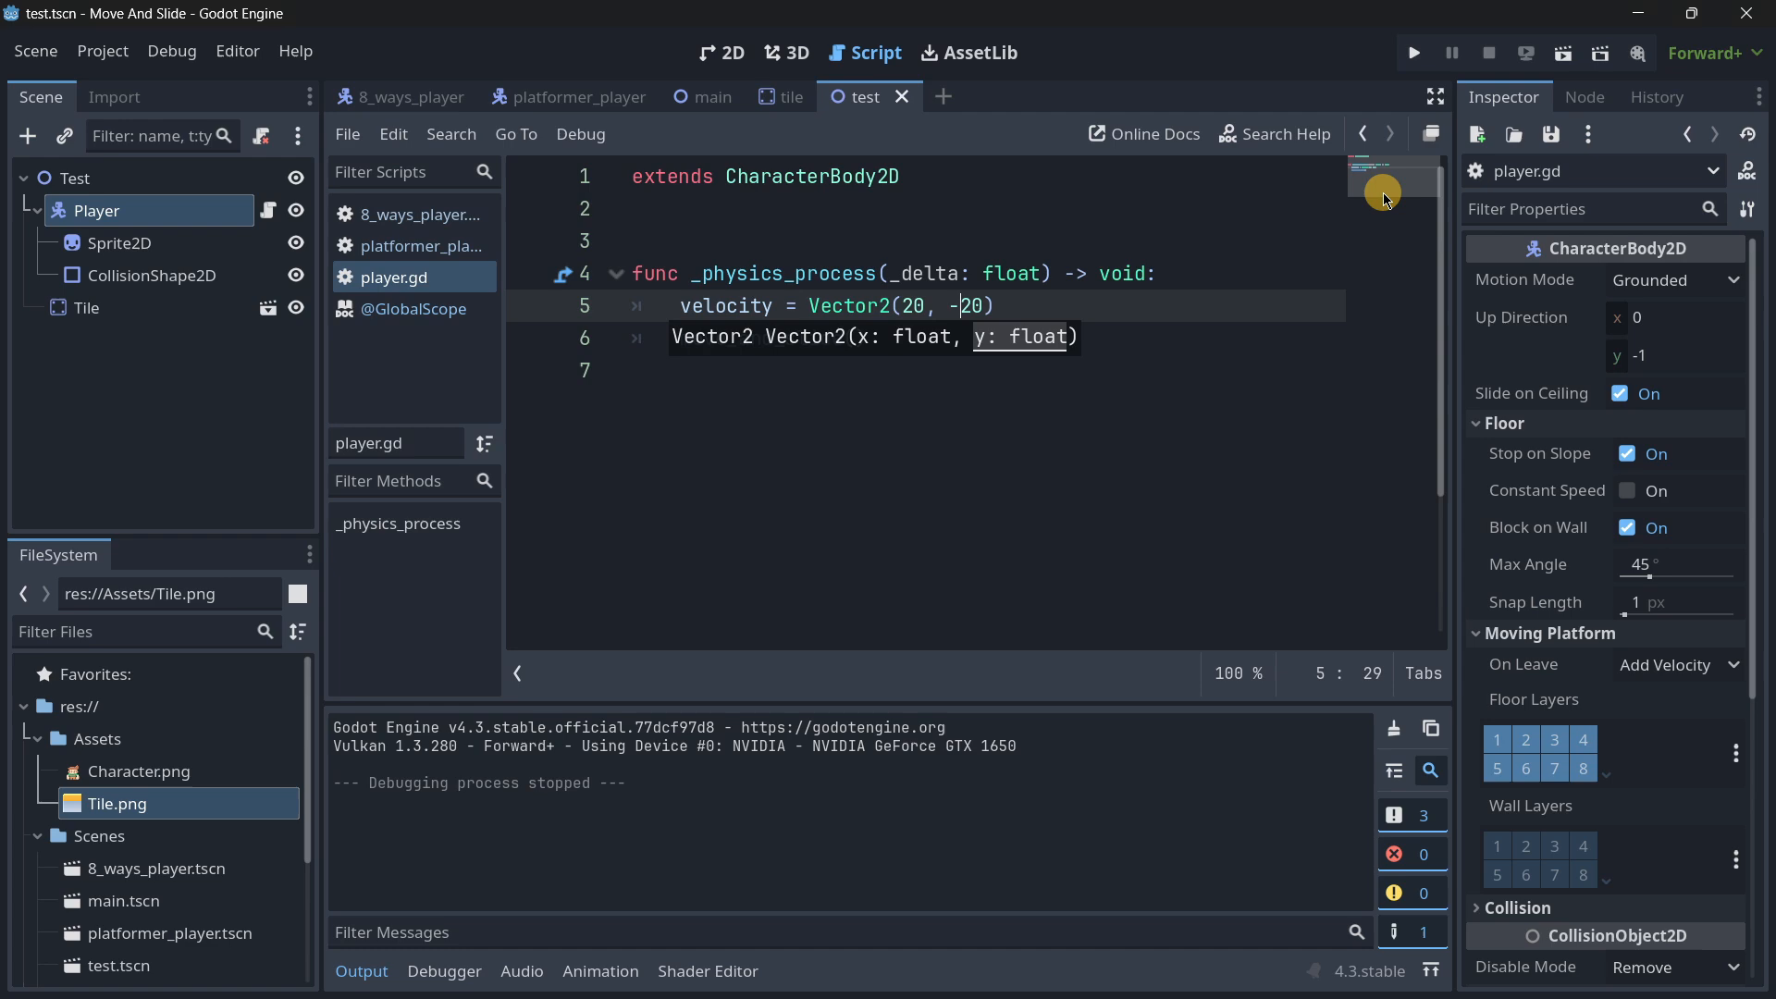
left_click(1412, 52)
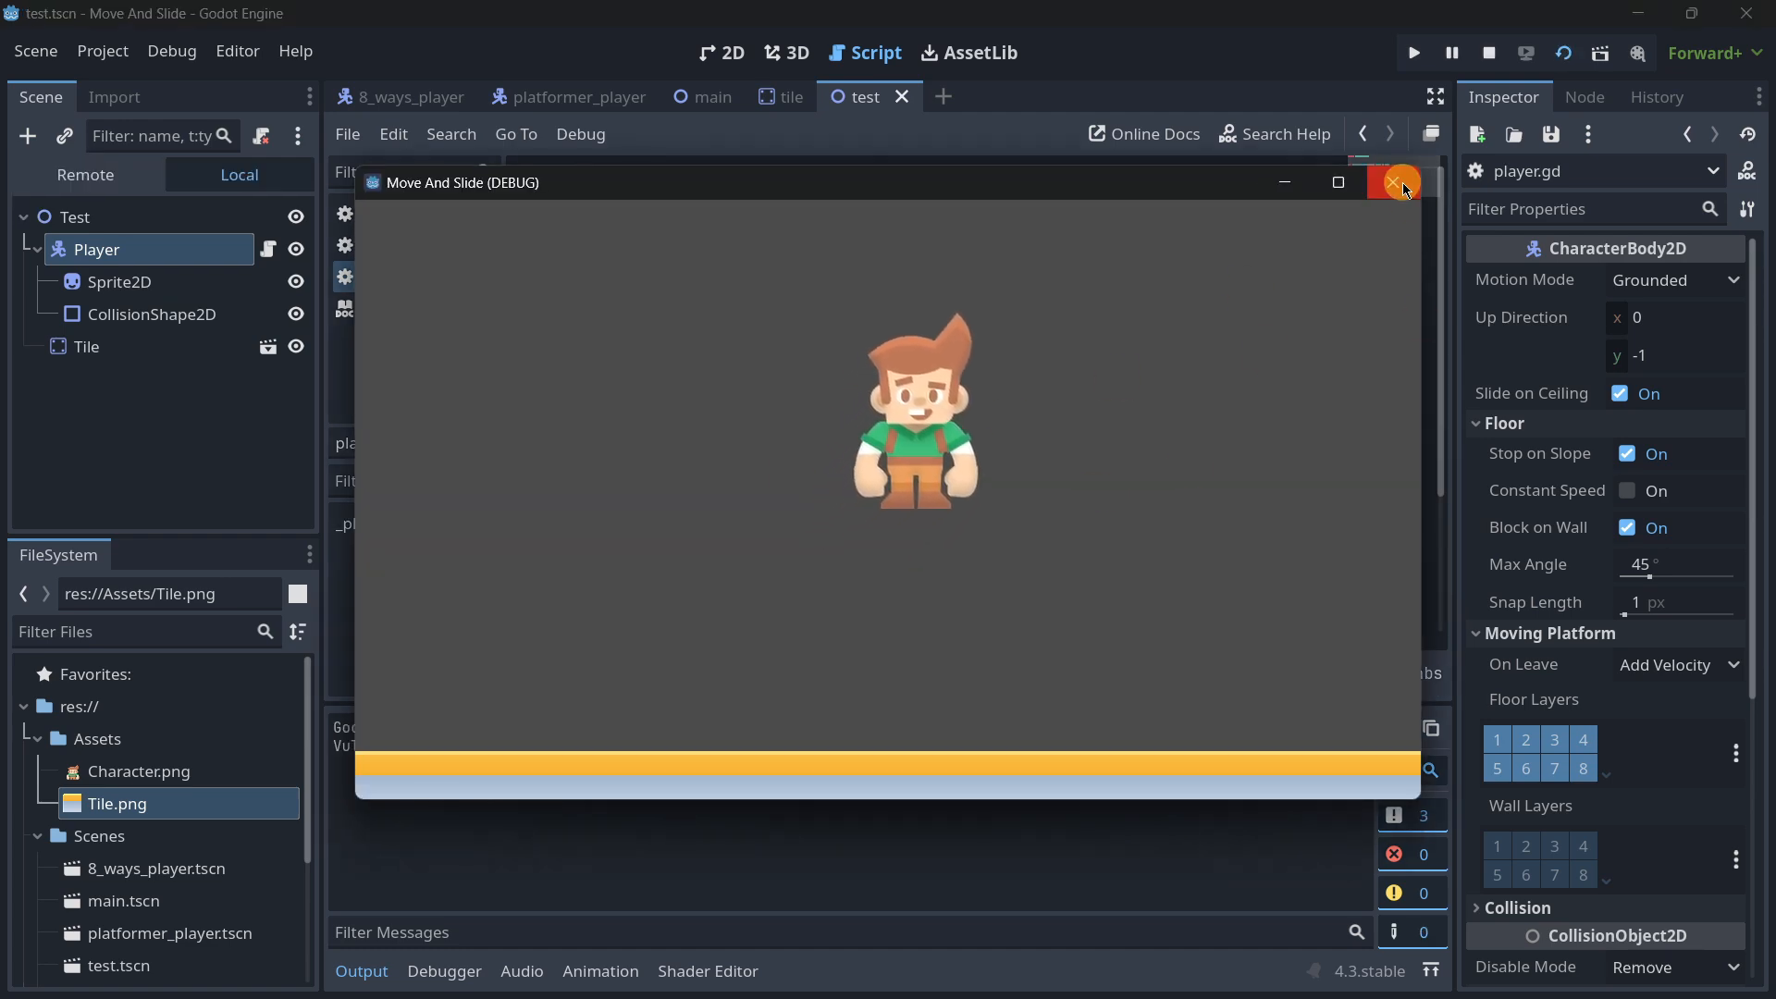
left_click(1402, 182)
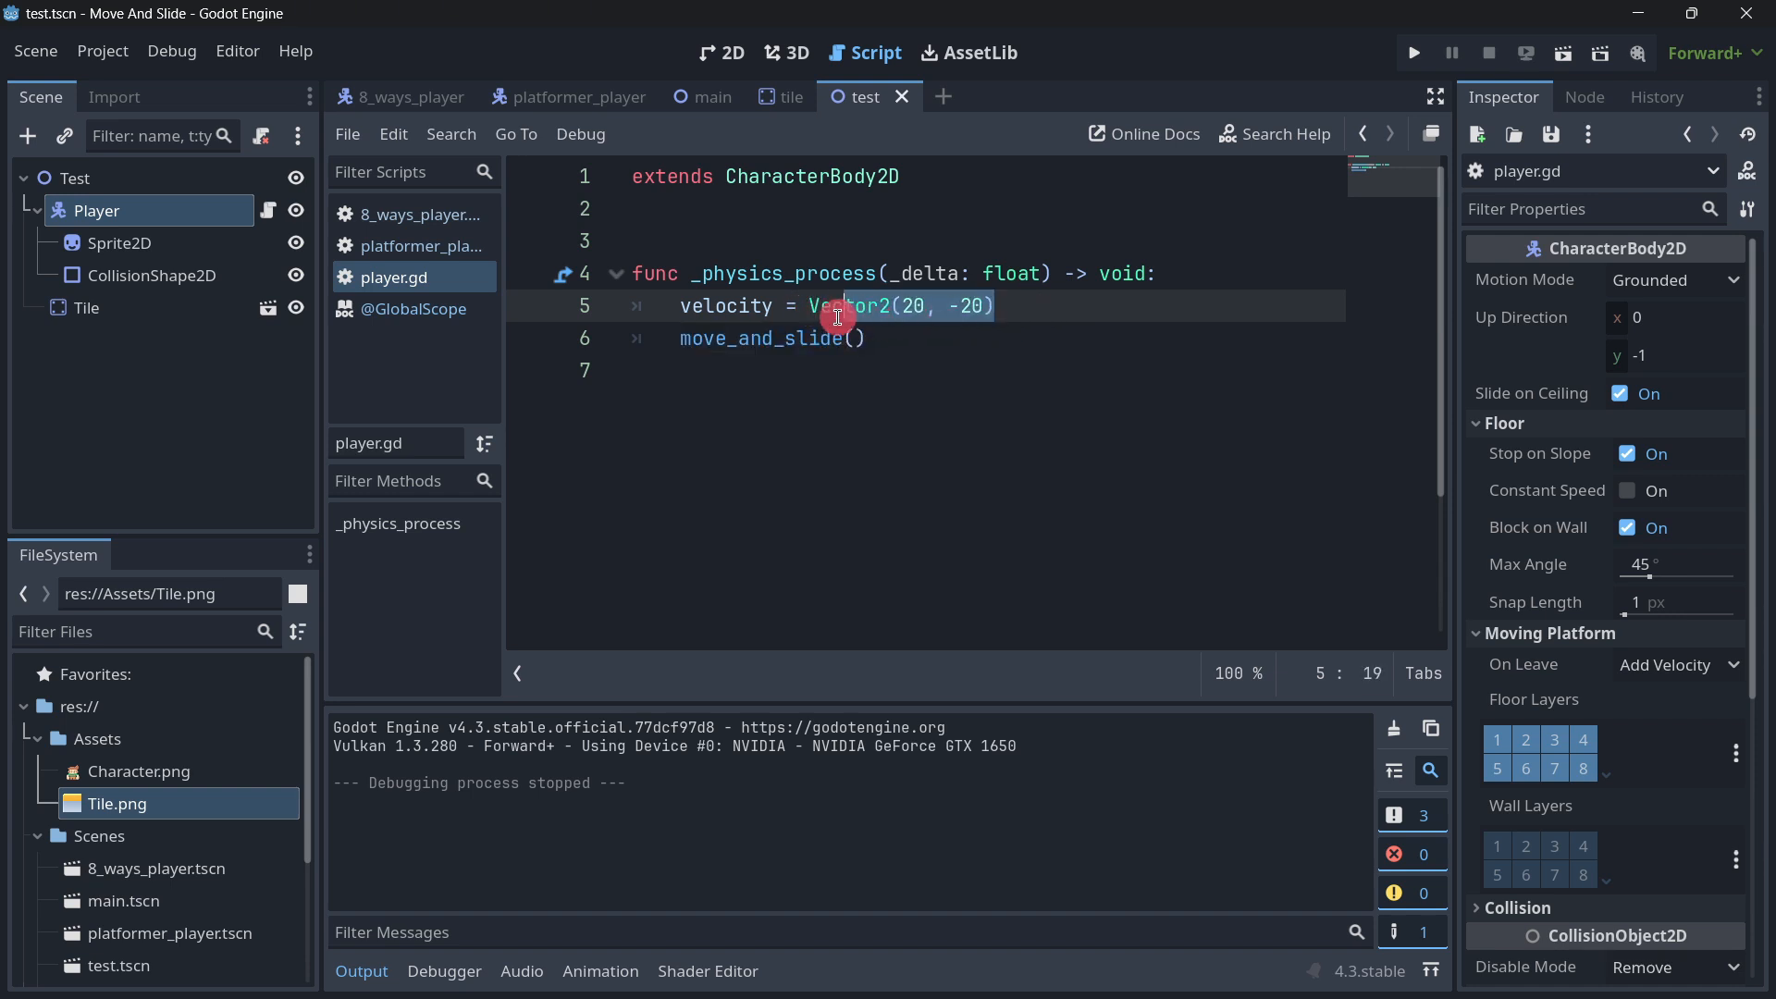
key("BackSpace")
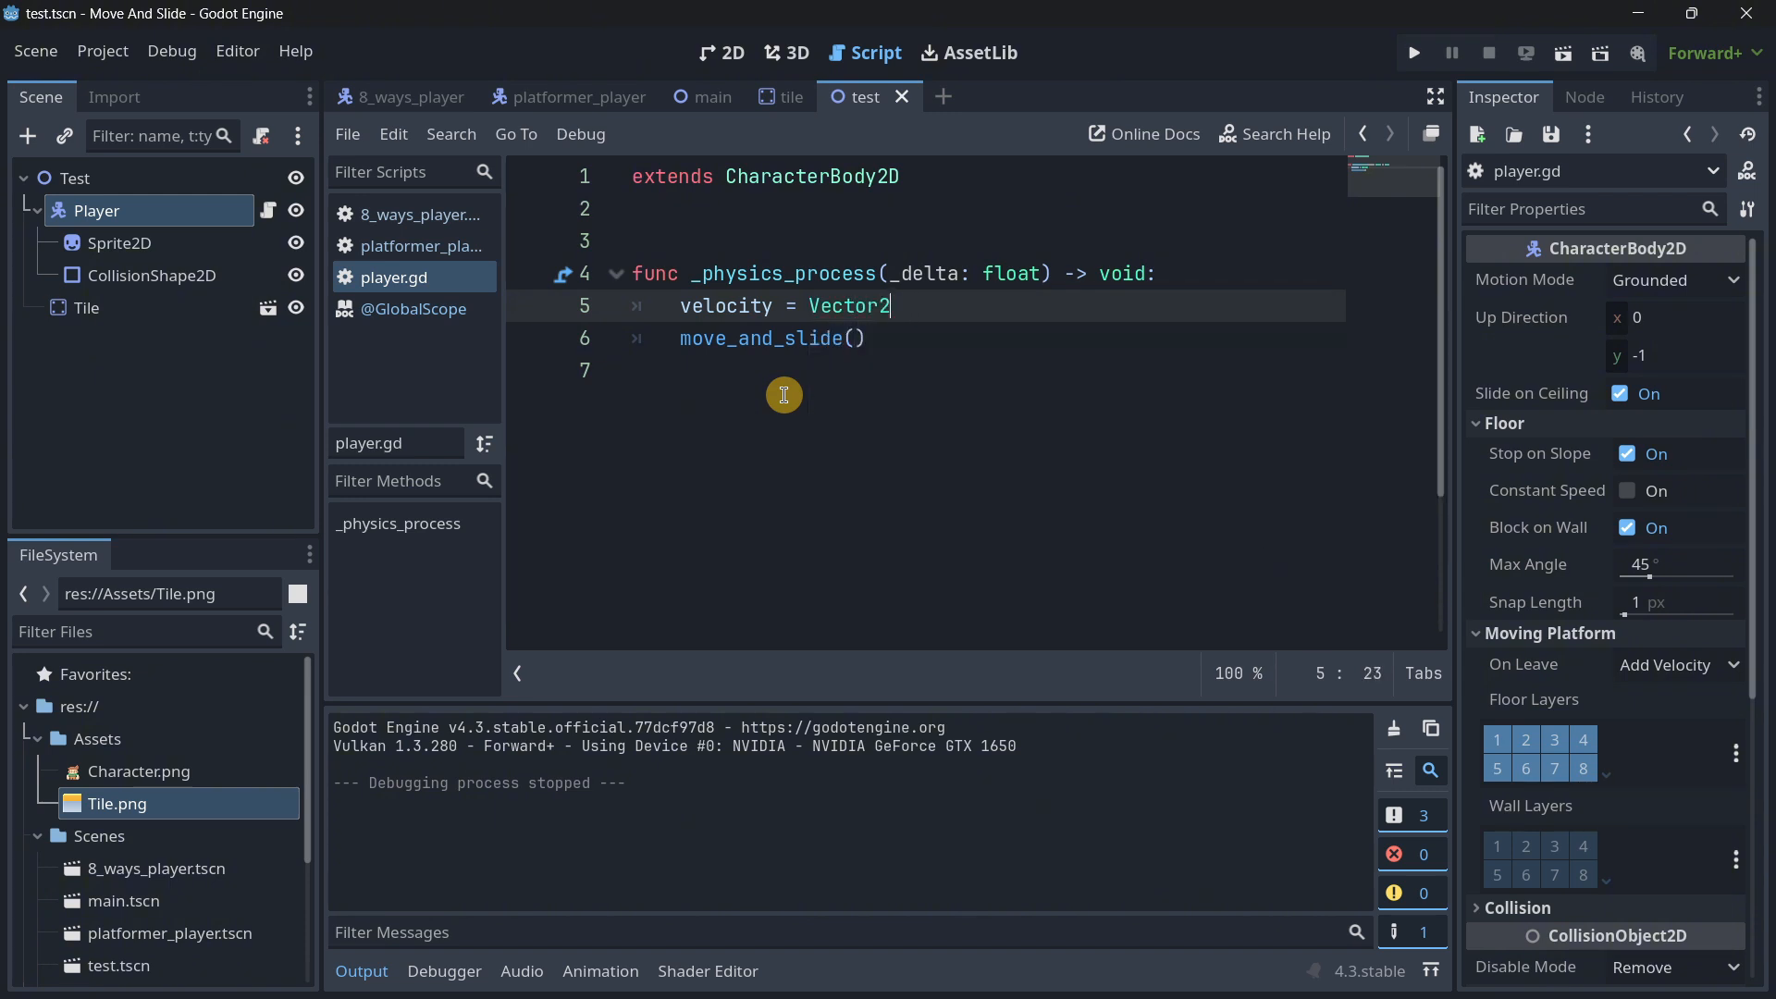
Step: Set velocity to Vector2.LEFT * 200, run the scene to watch the player slide left, then end the run
type(".LEFT")
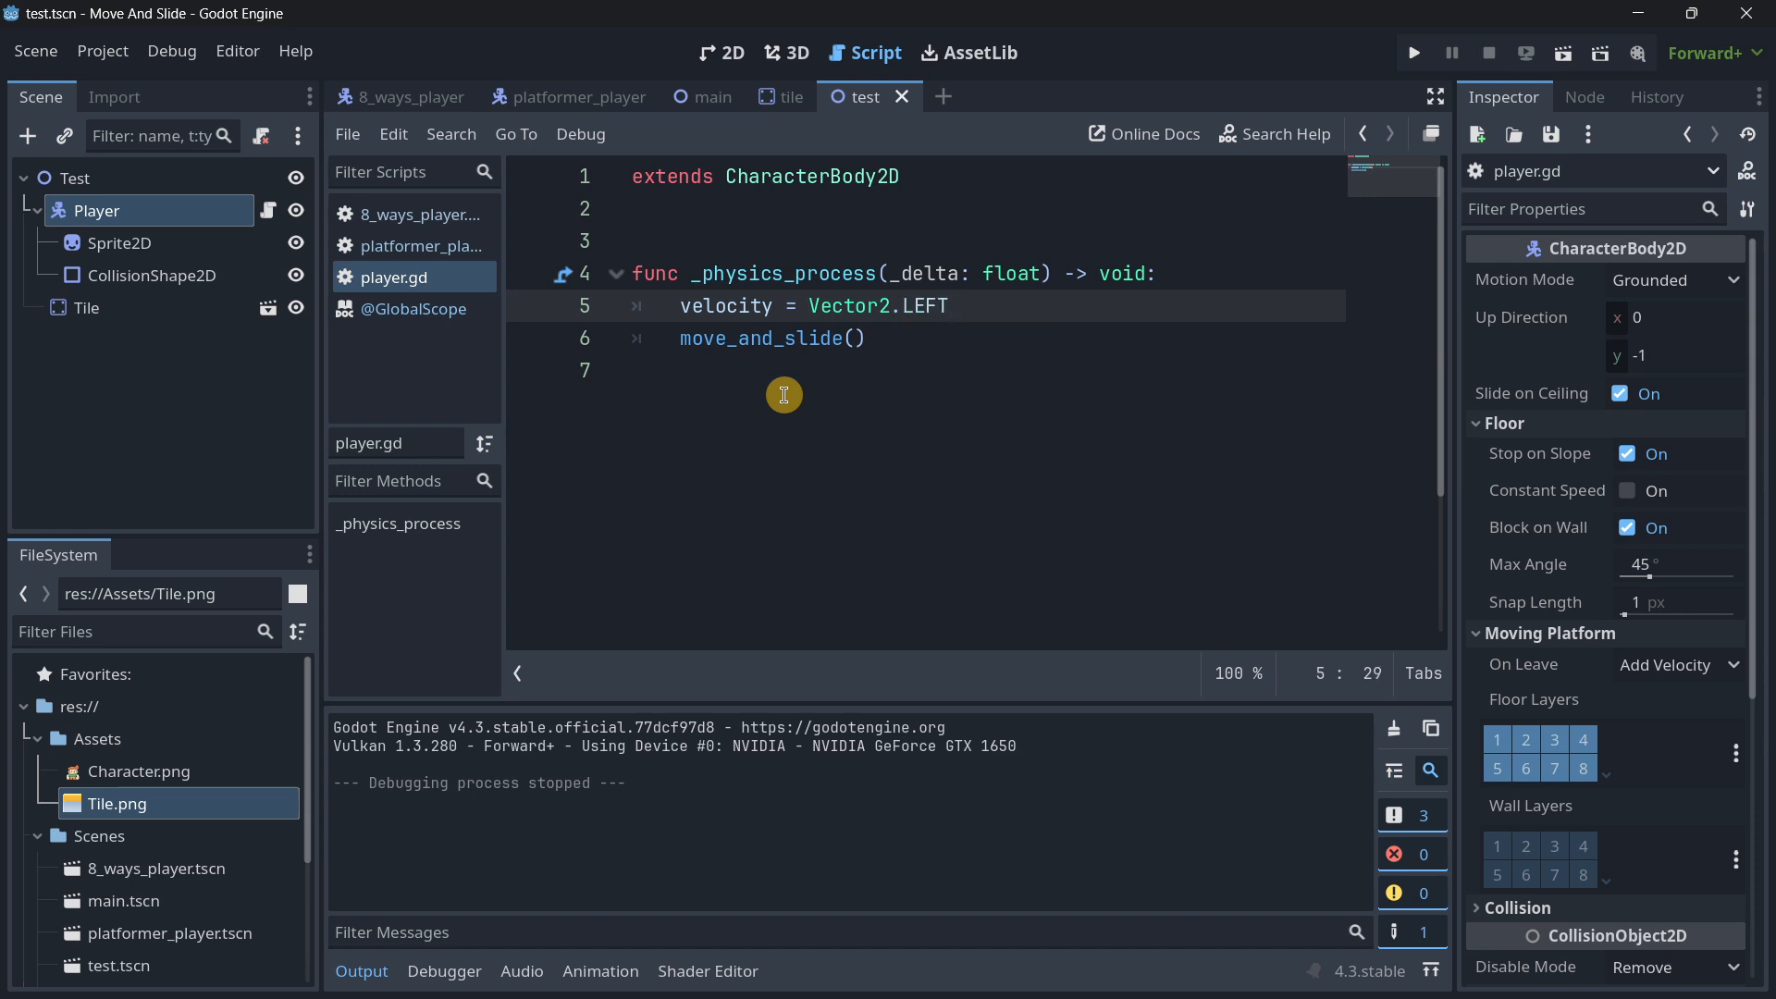
type("*")
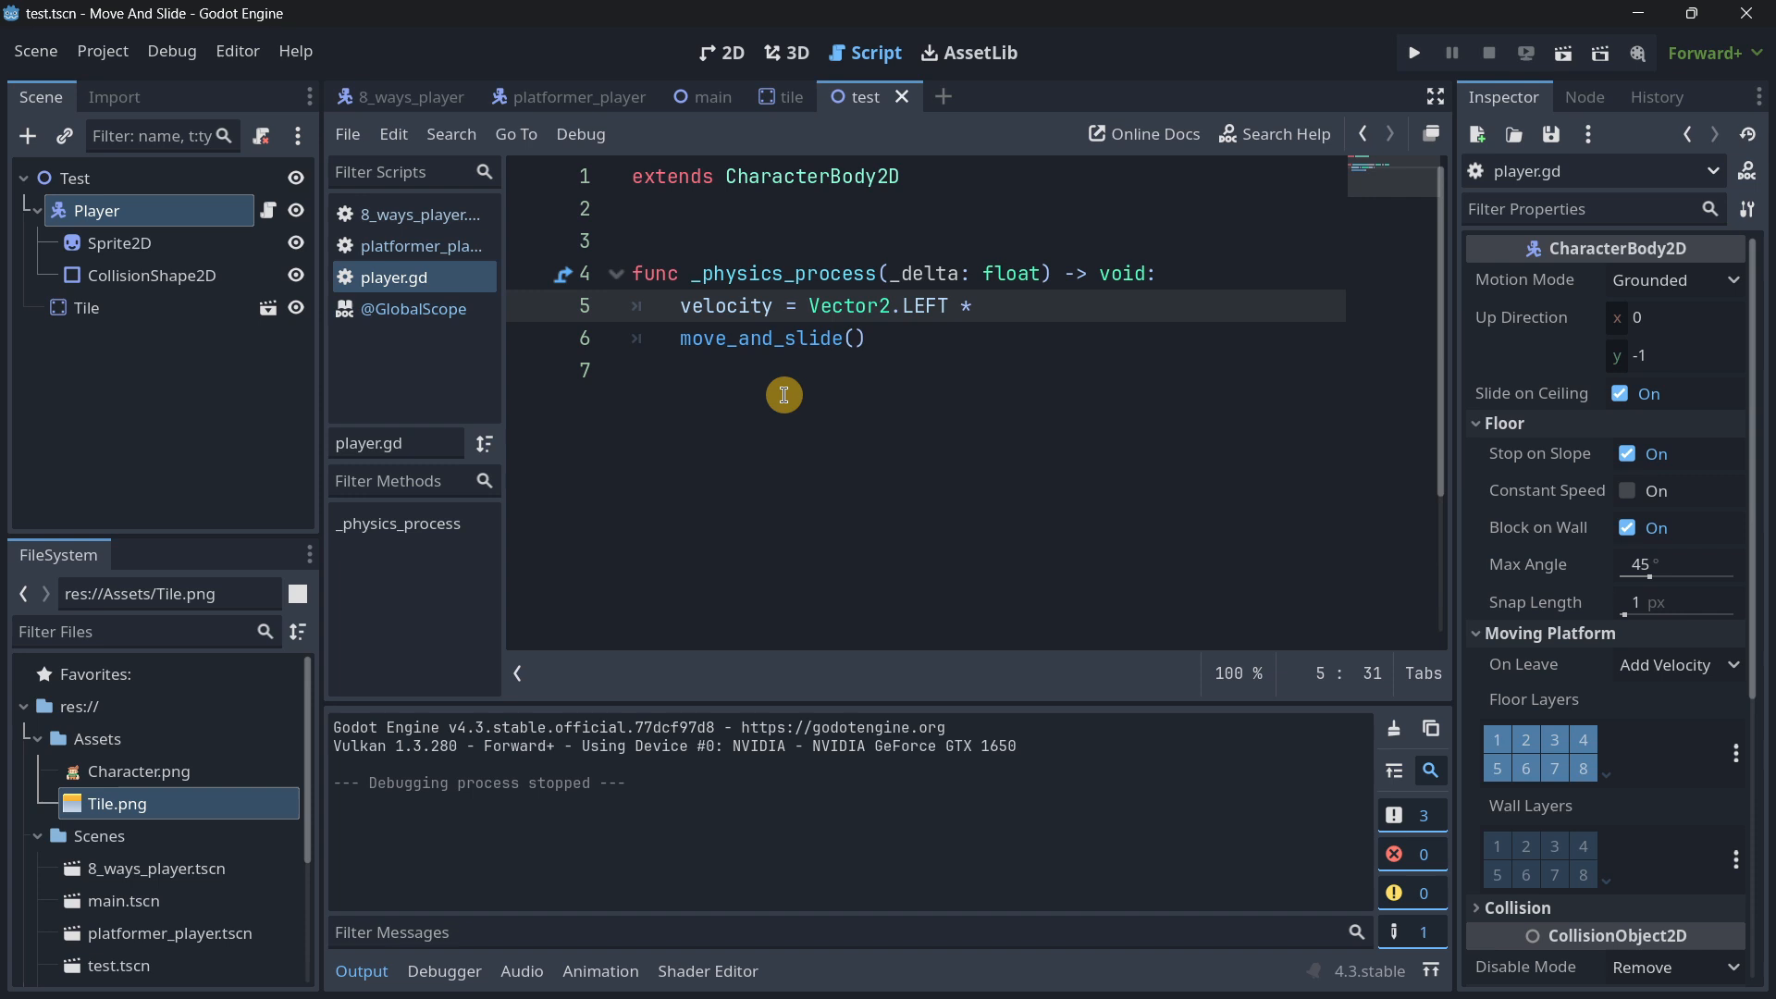
type("200")
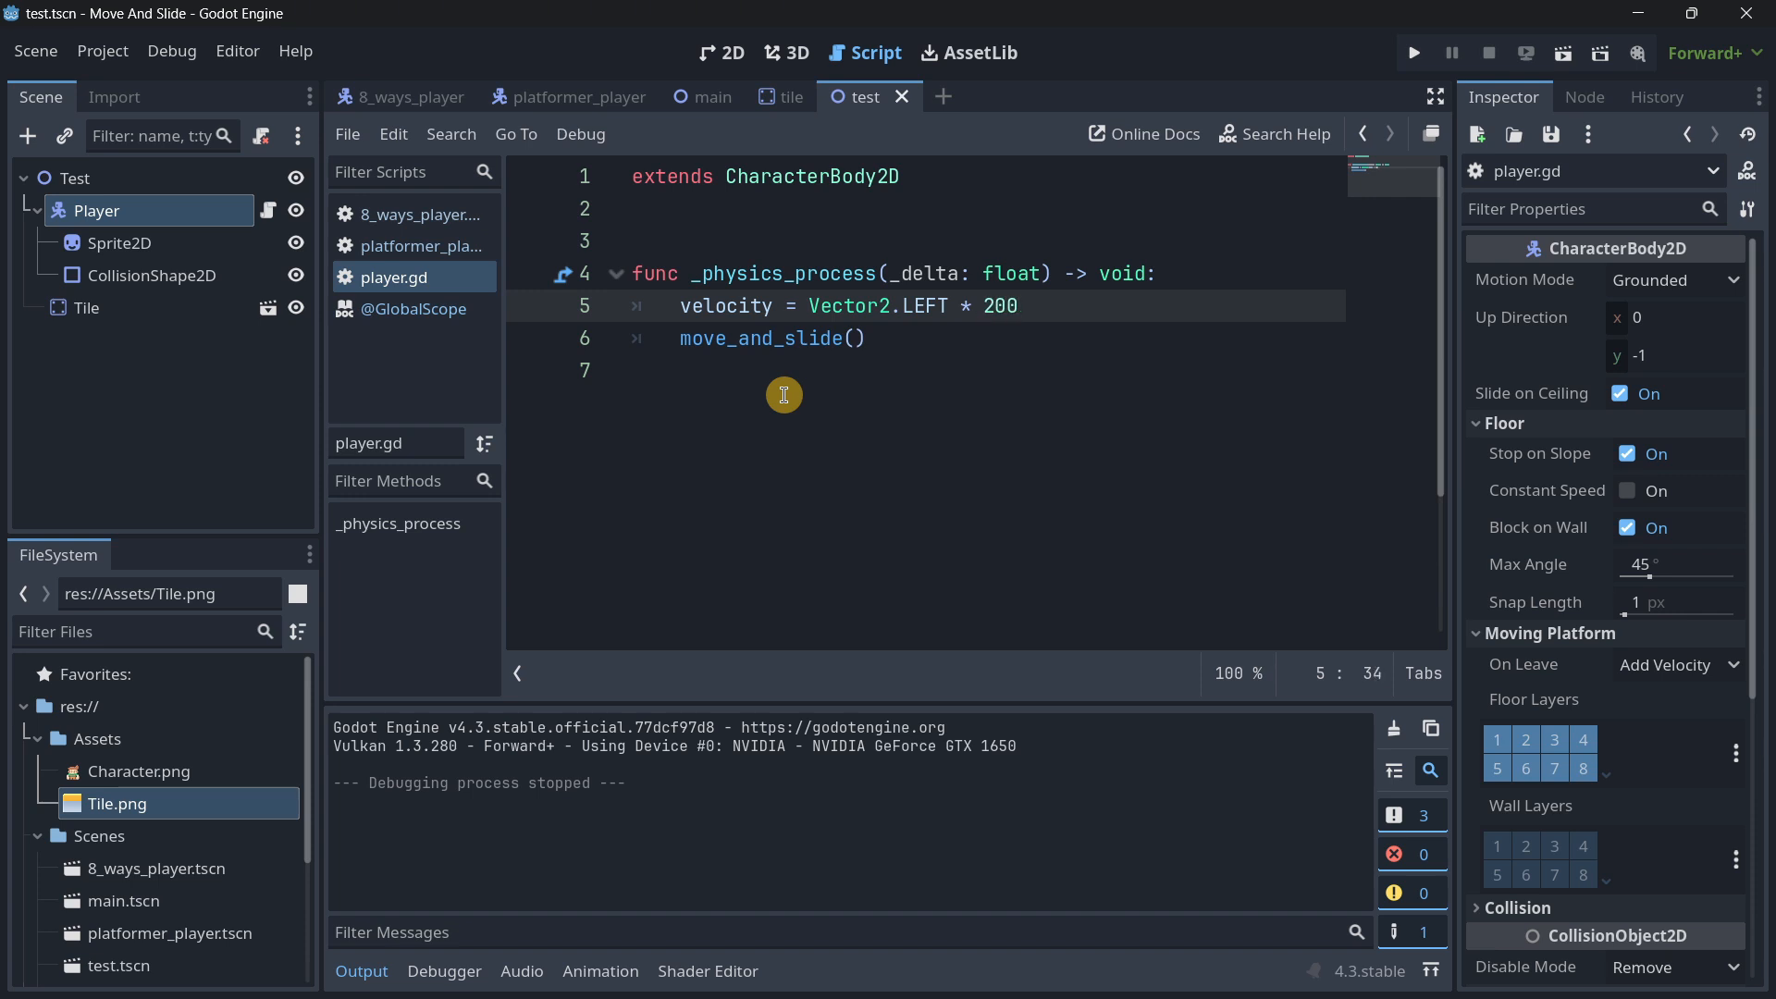
left_click(1412, 52)
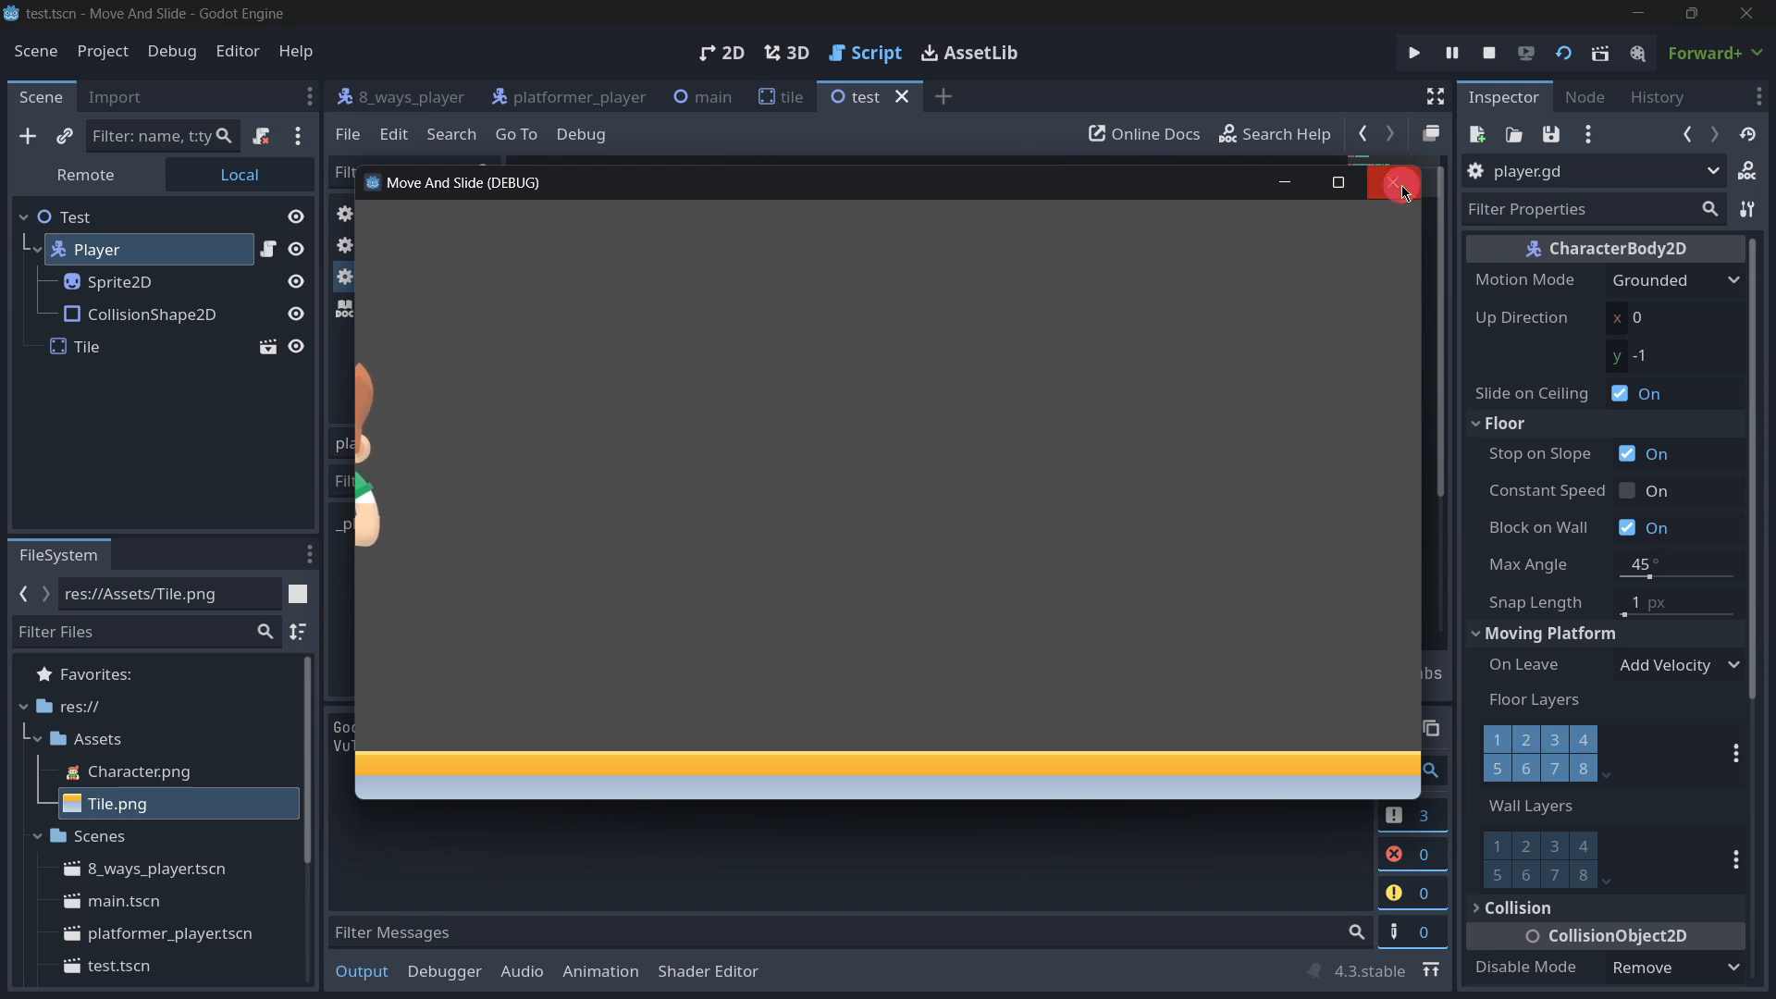
left_click(1397, 183)
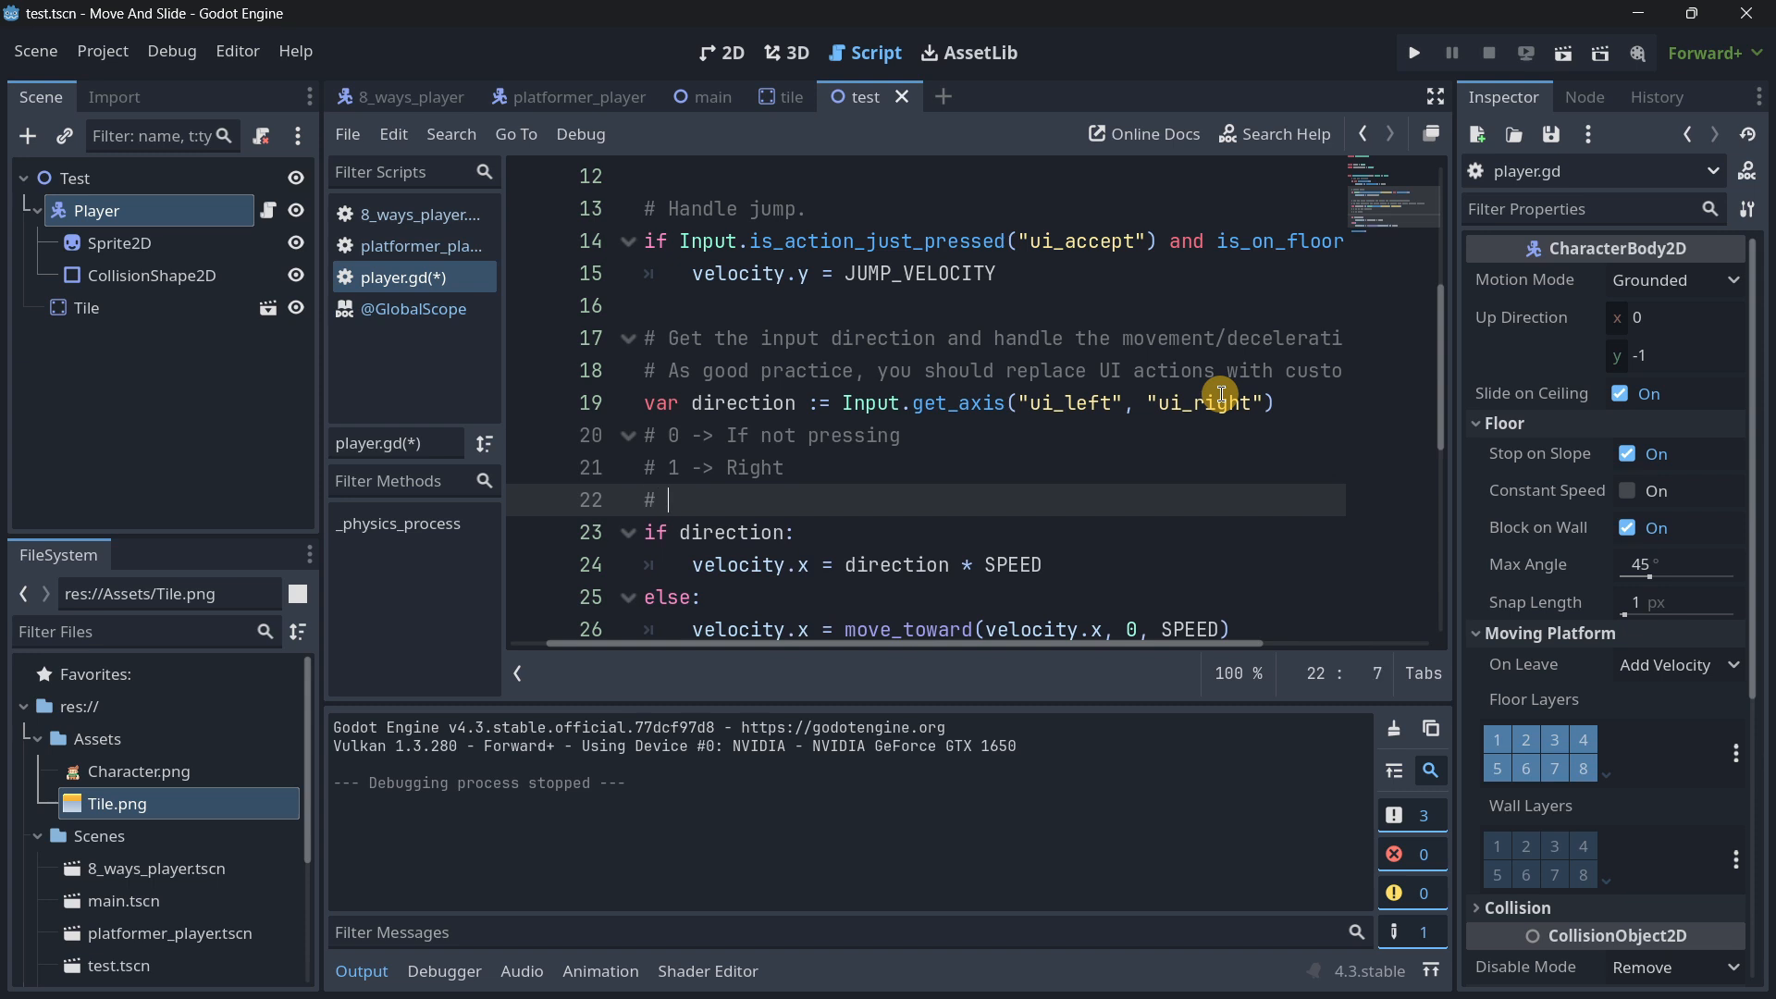
Step: Add the '# -1 -> Left' comment and make the if condition check direction != 0
type("-1 -")
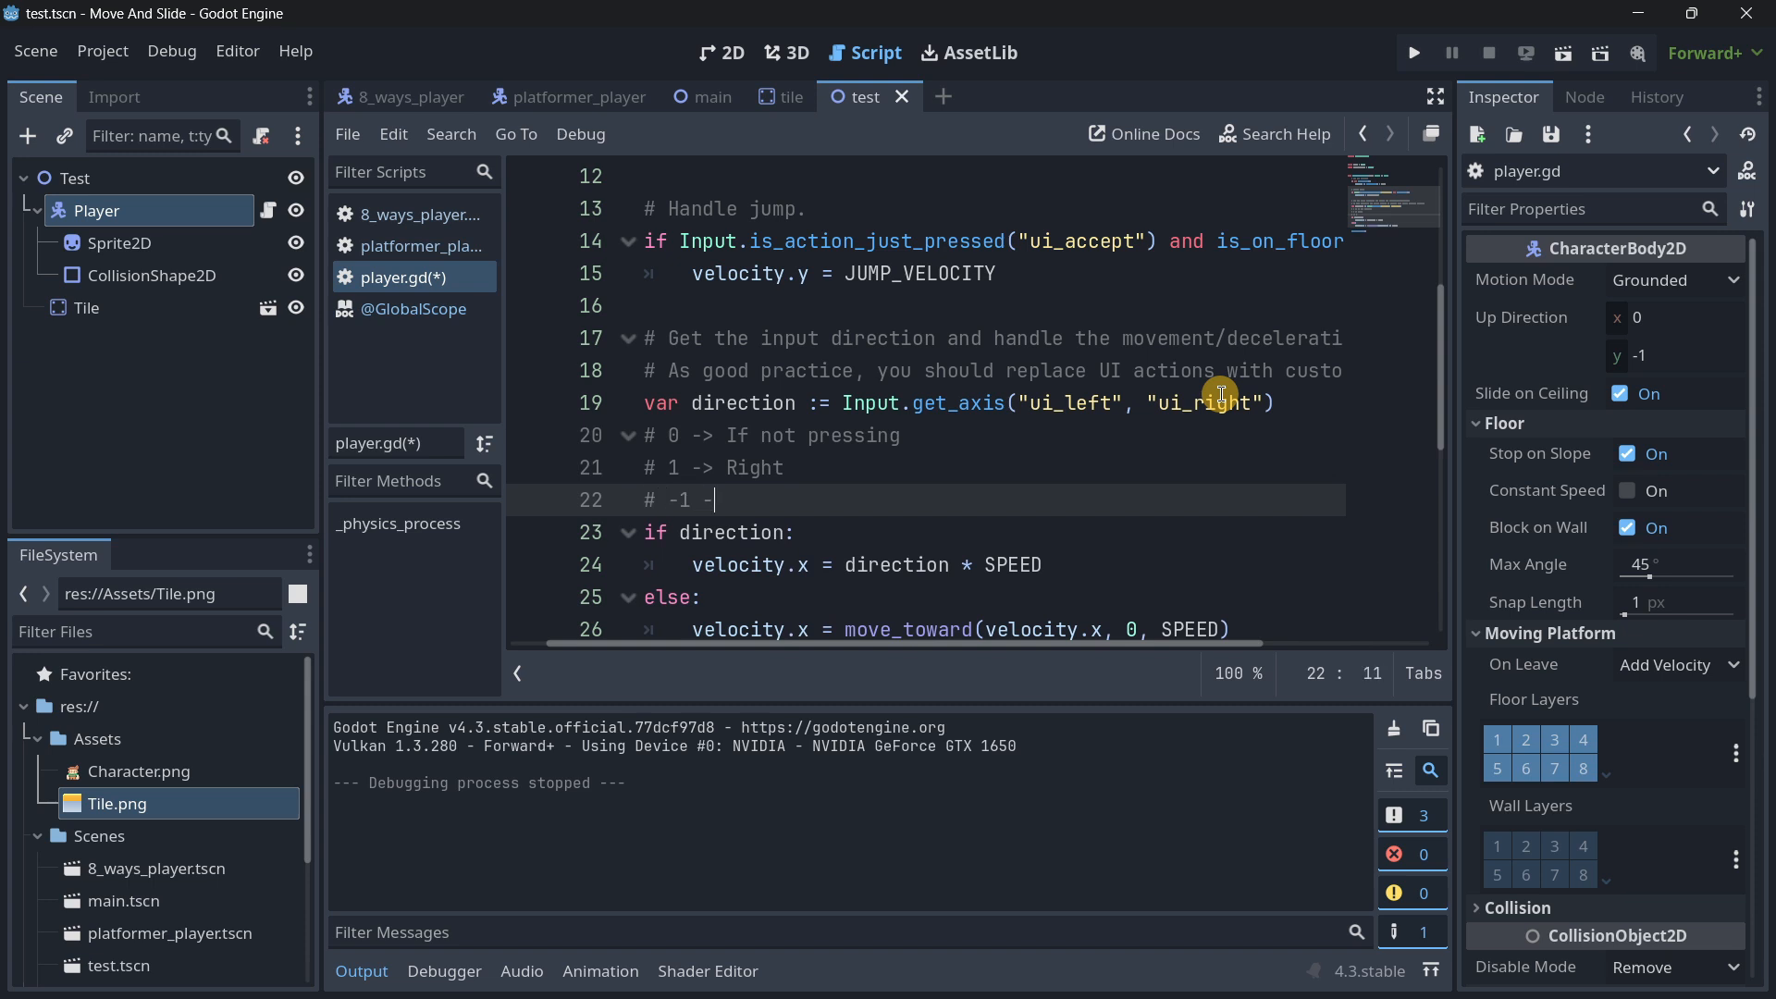
type("> Left")
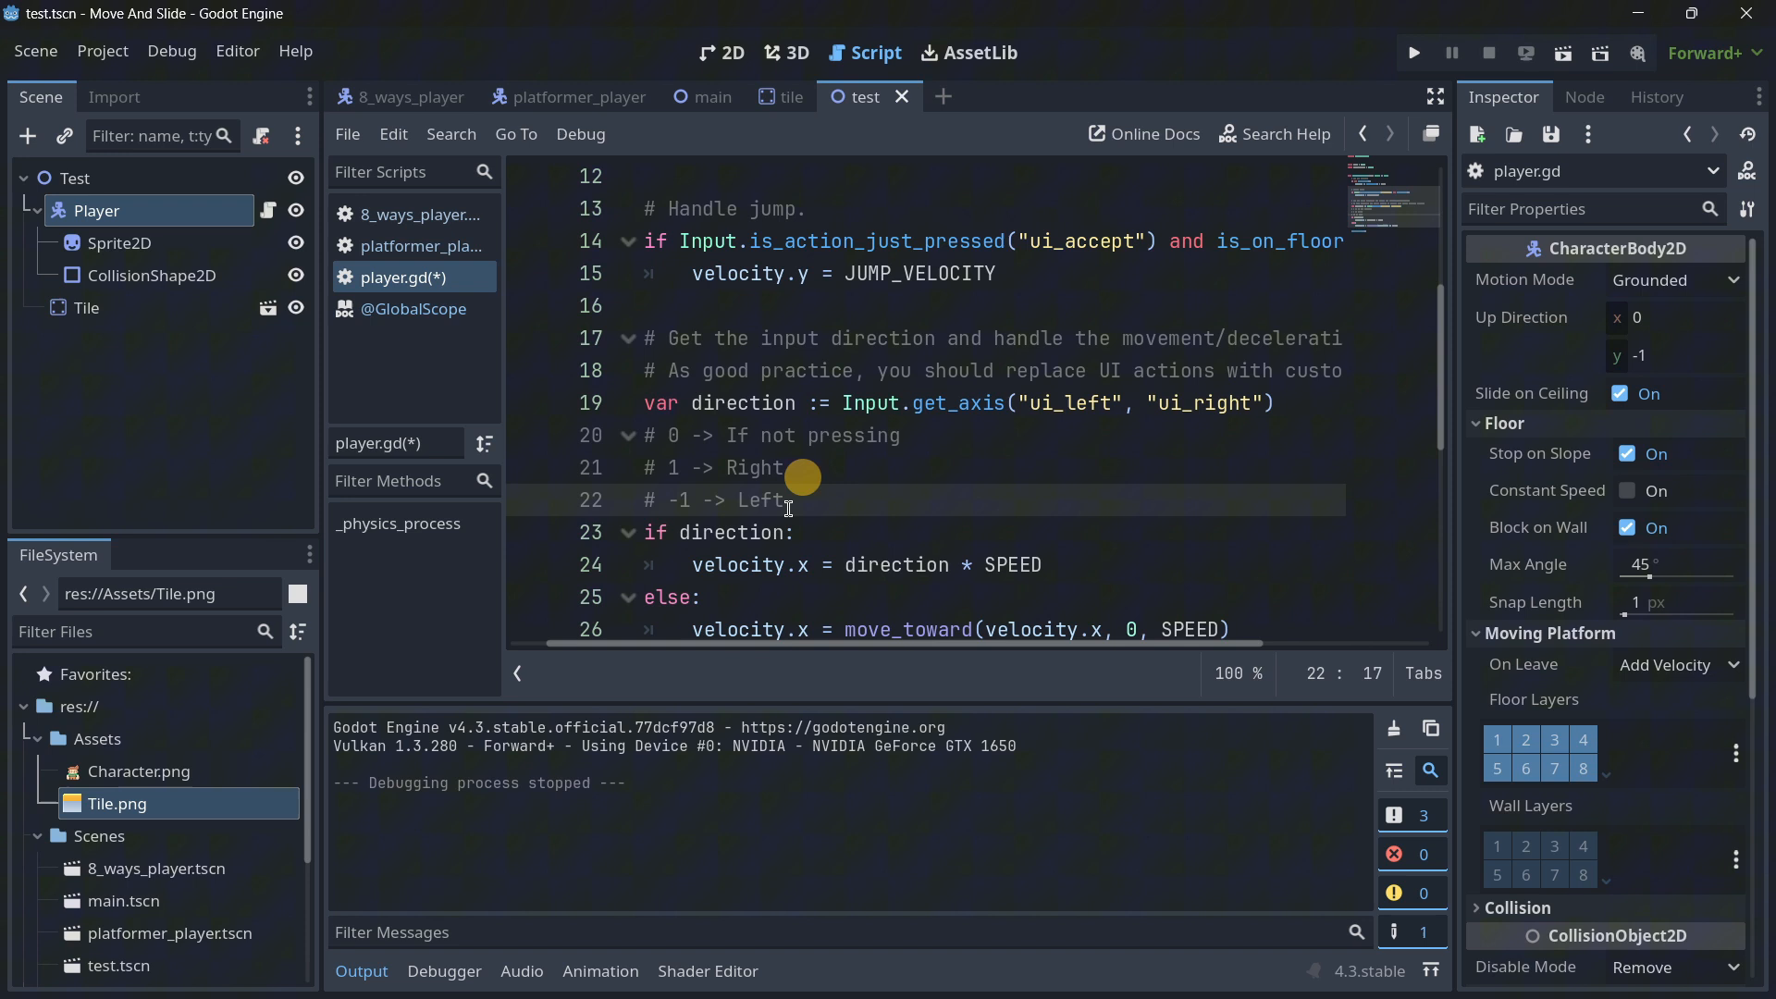
left_click(893, 565)
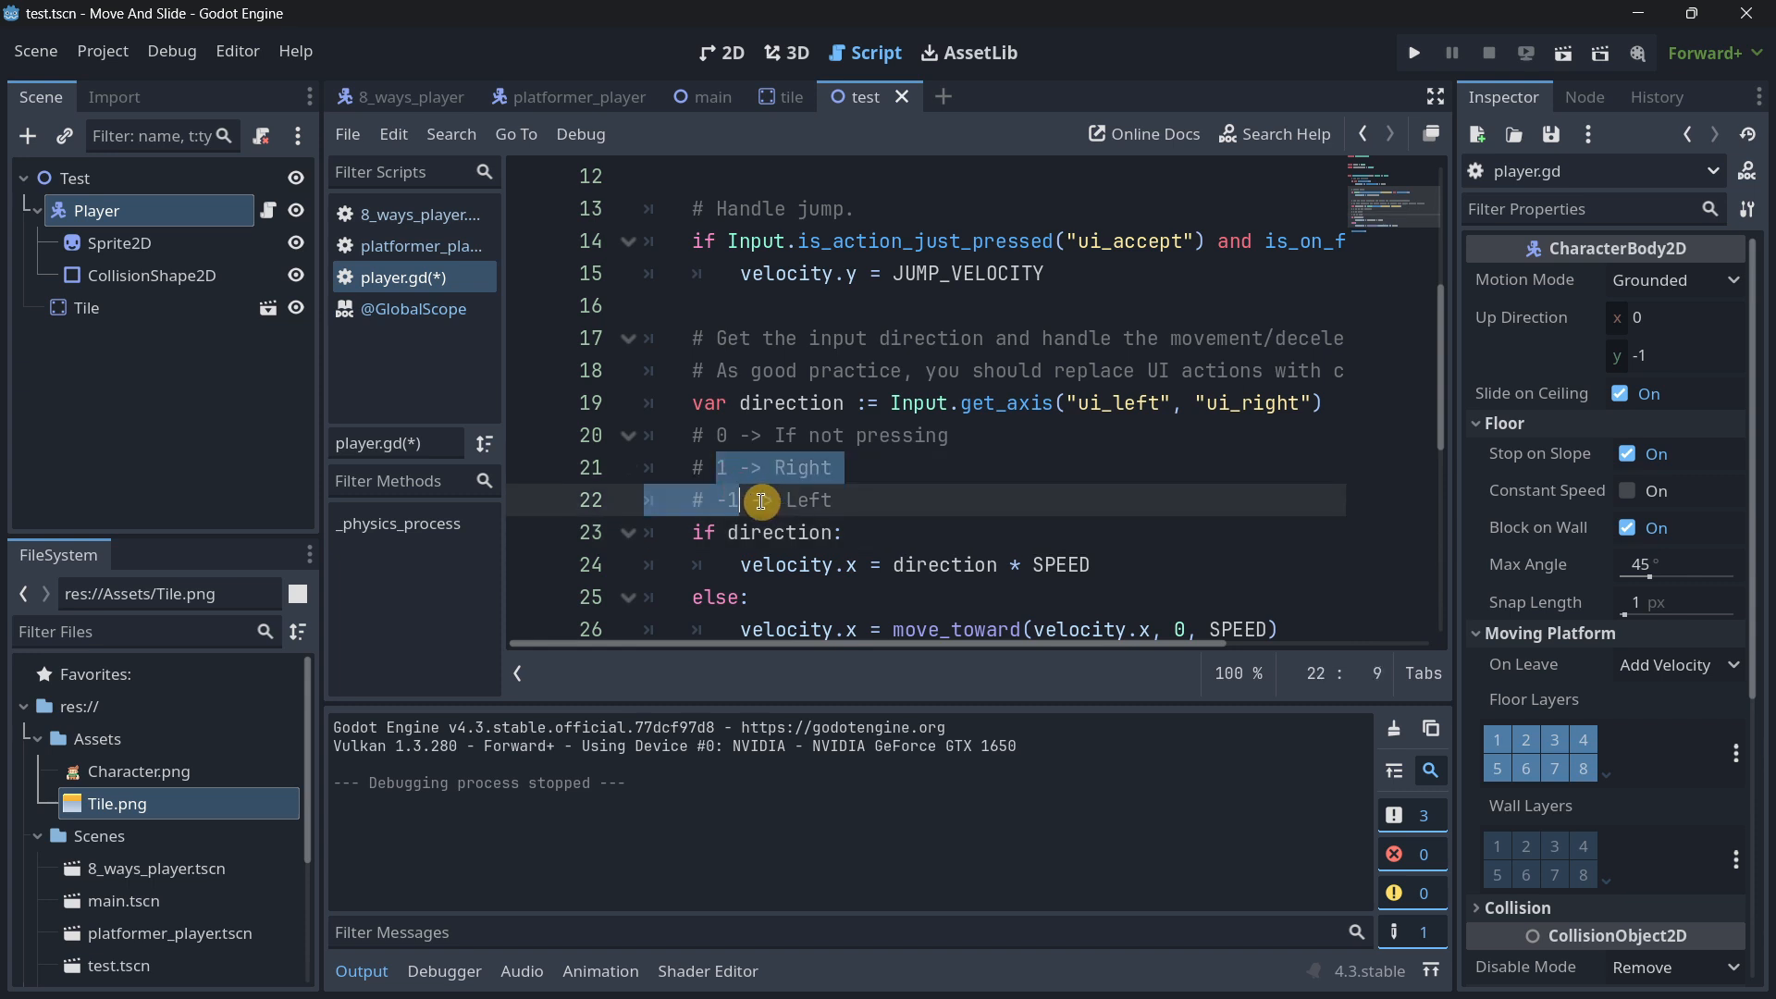
left_click(824, 531)
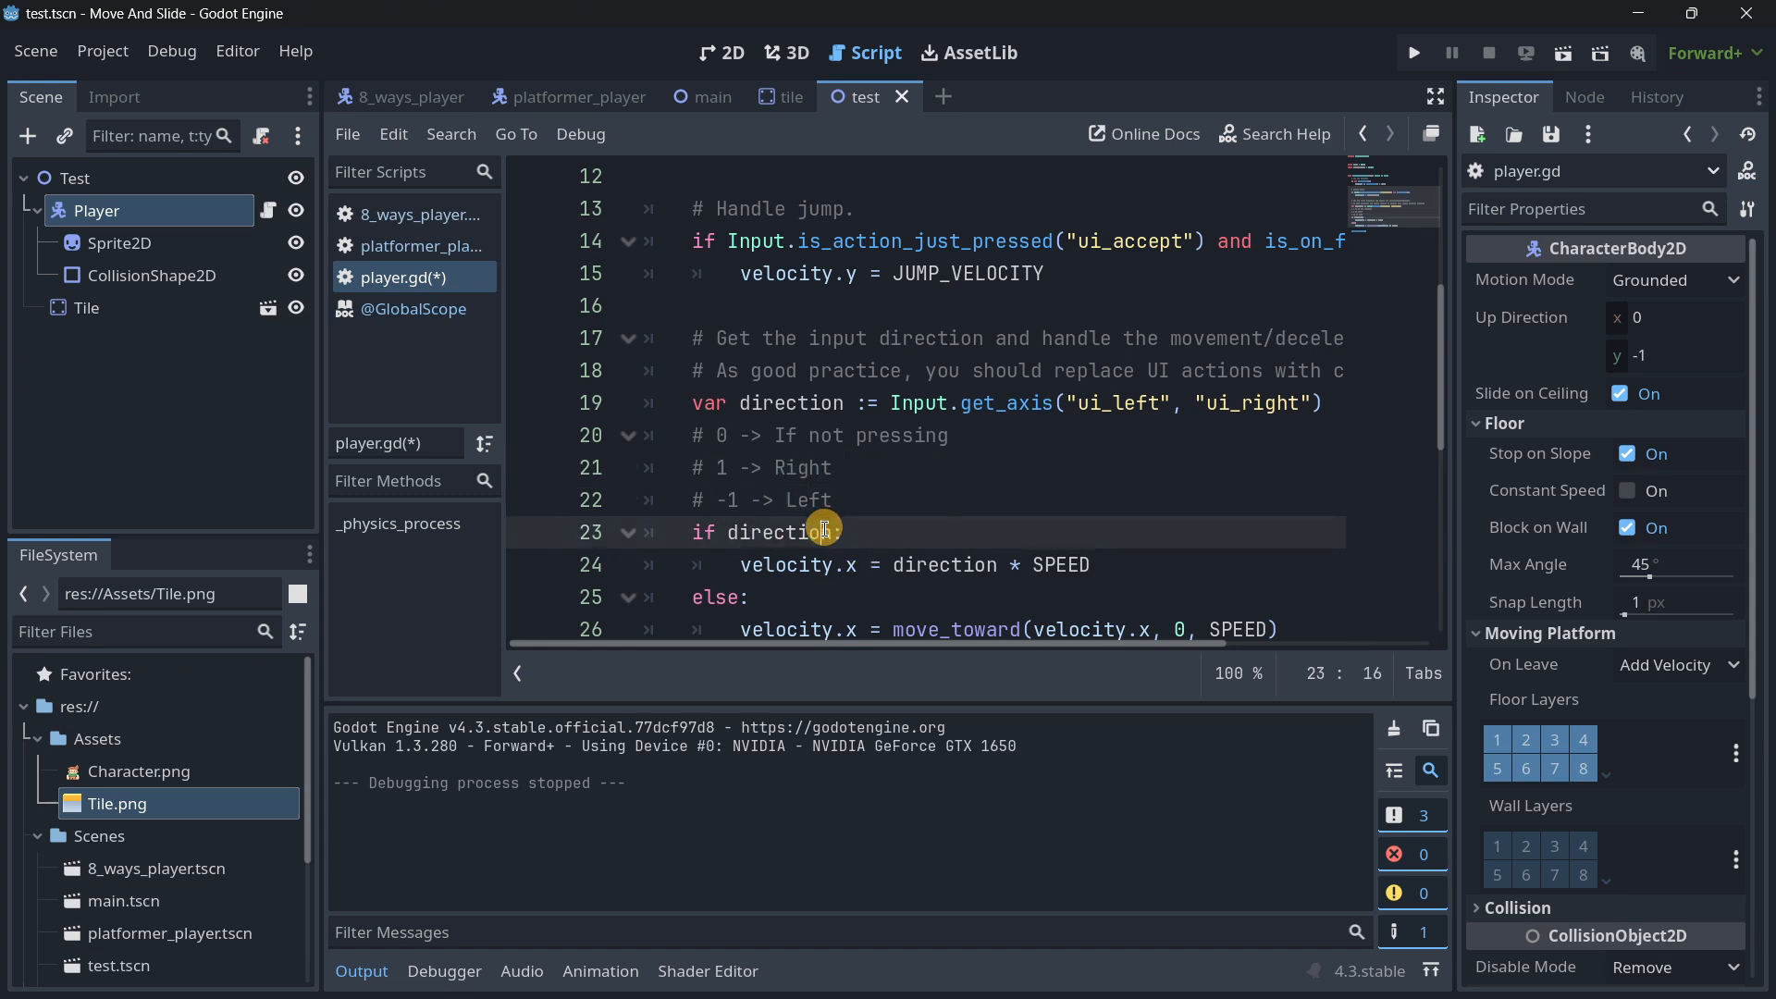
type("!= 0")
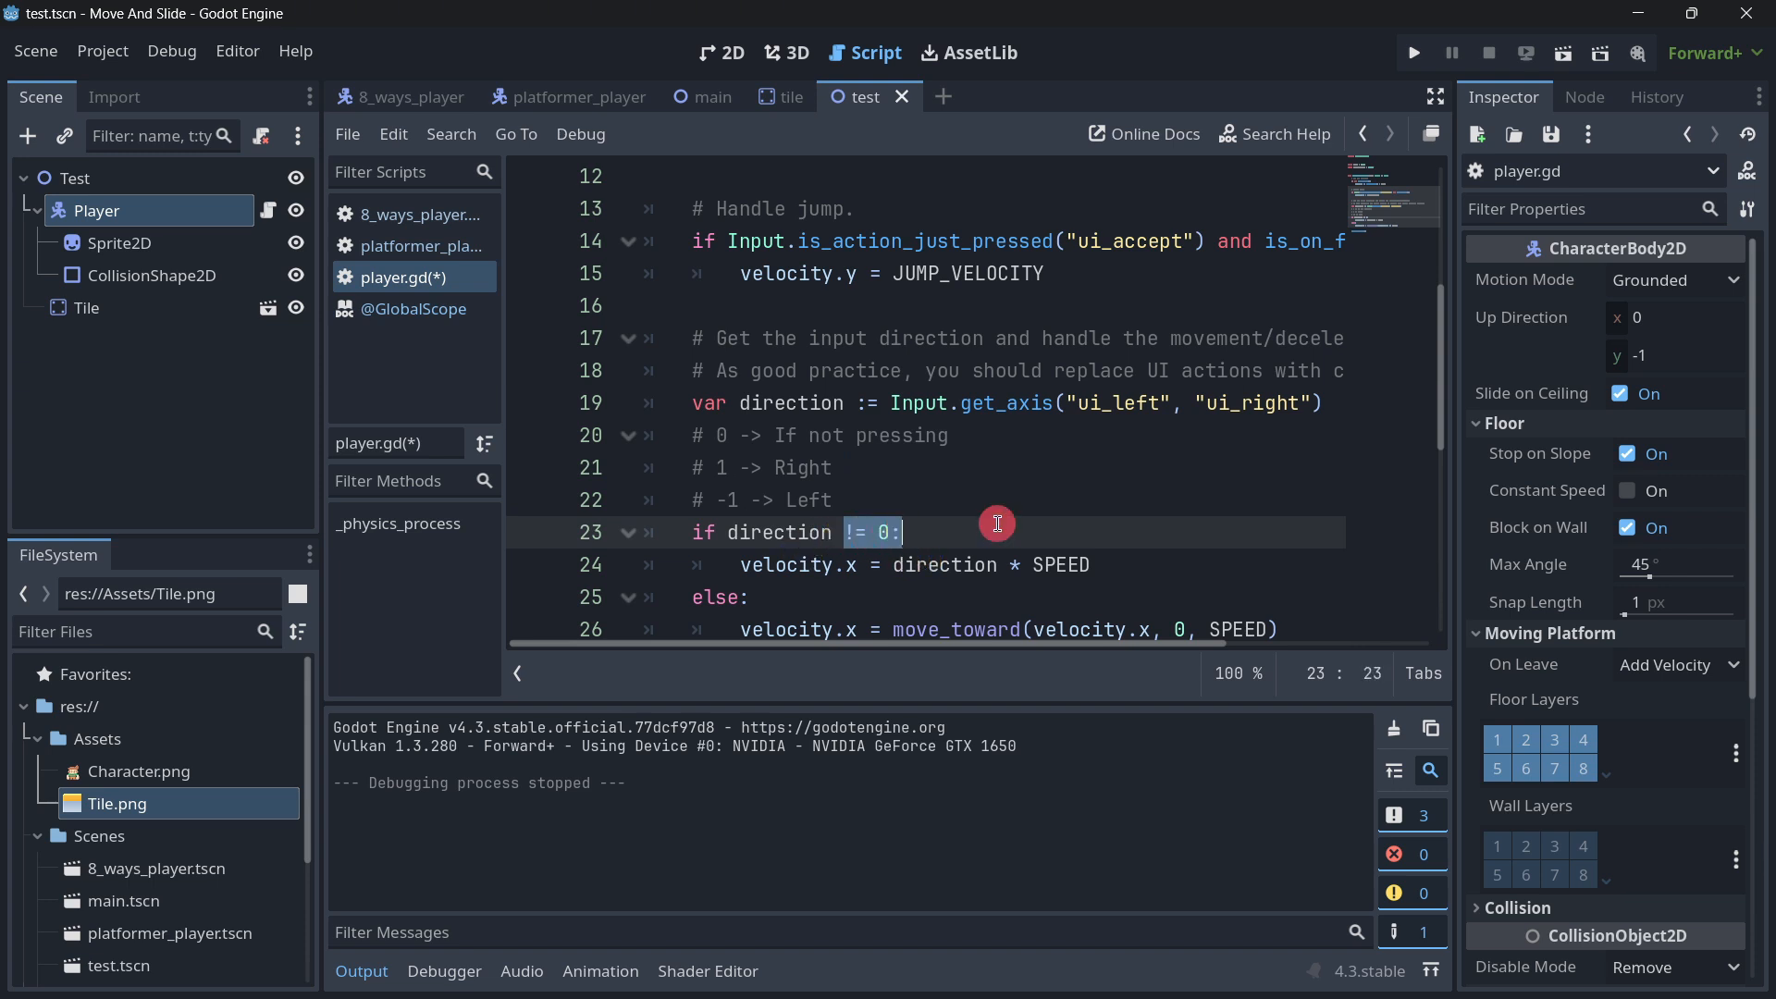
Step: Replace direction with -1 in the velocity.x line so it reads -1 * SPEED
double_click(944, 565)
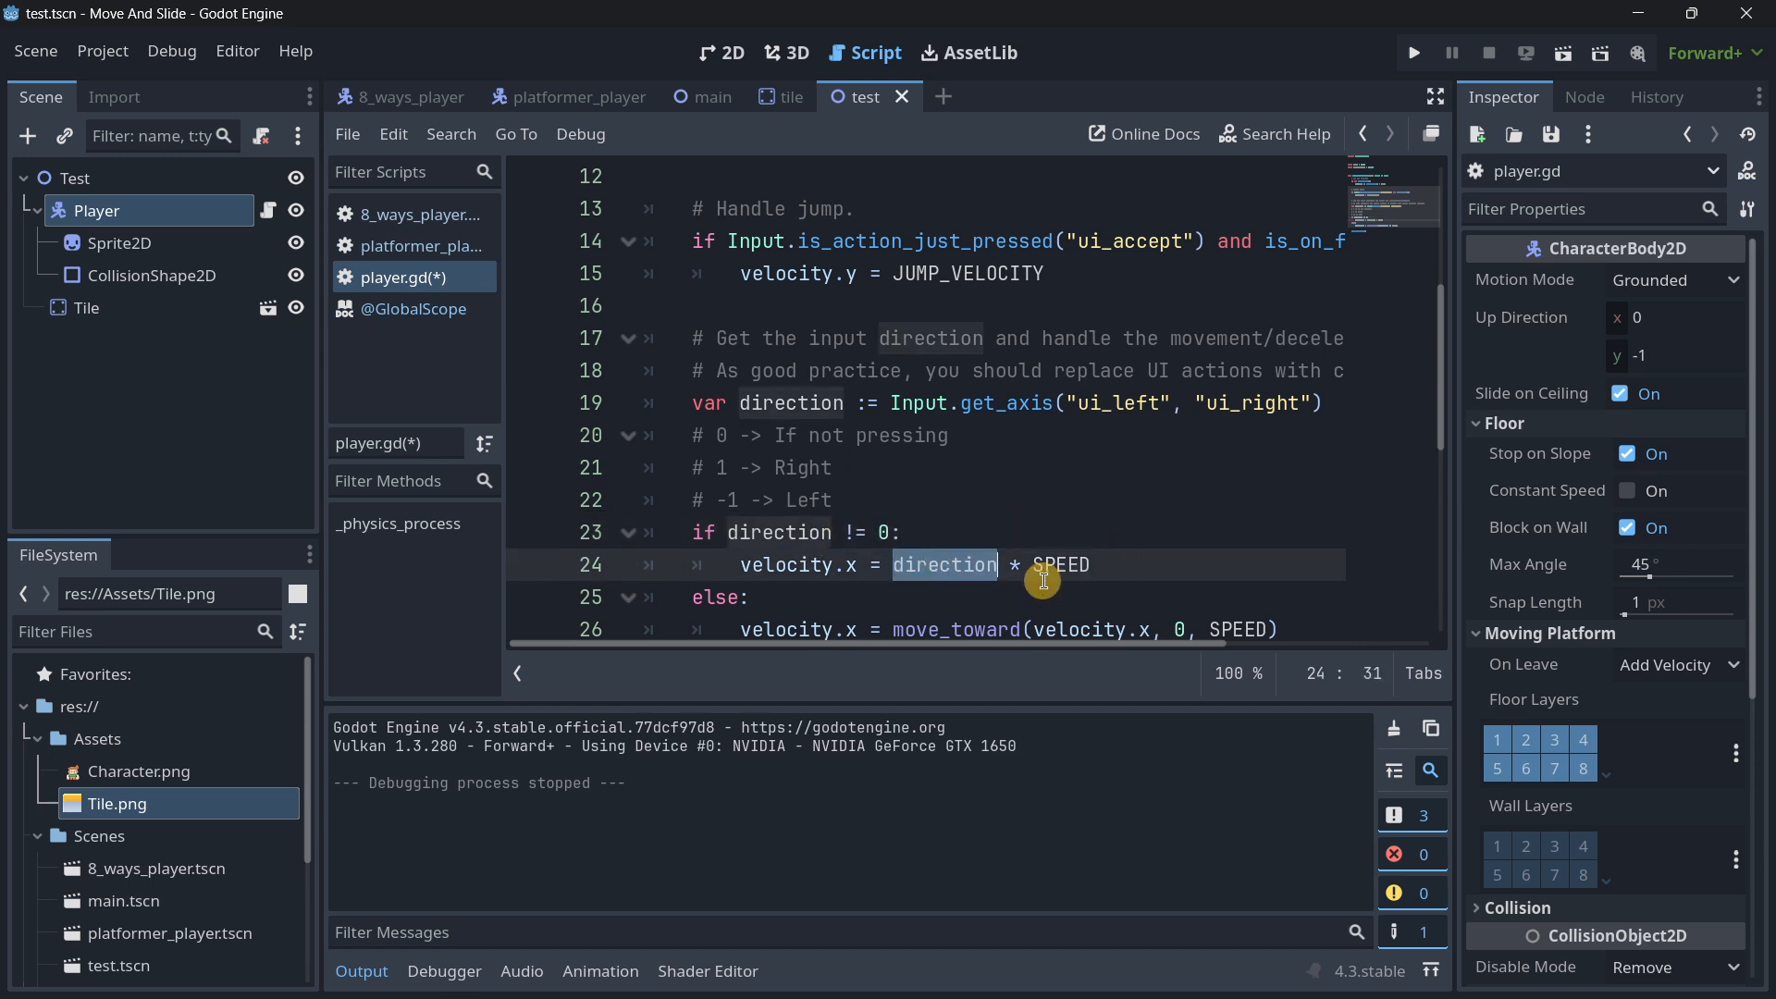
mouse_move(793, 564)
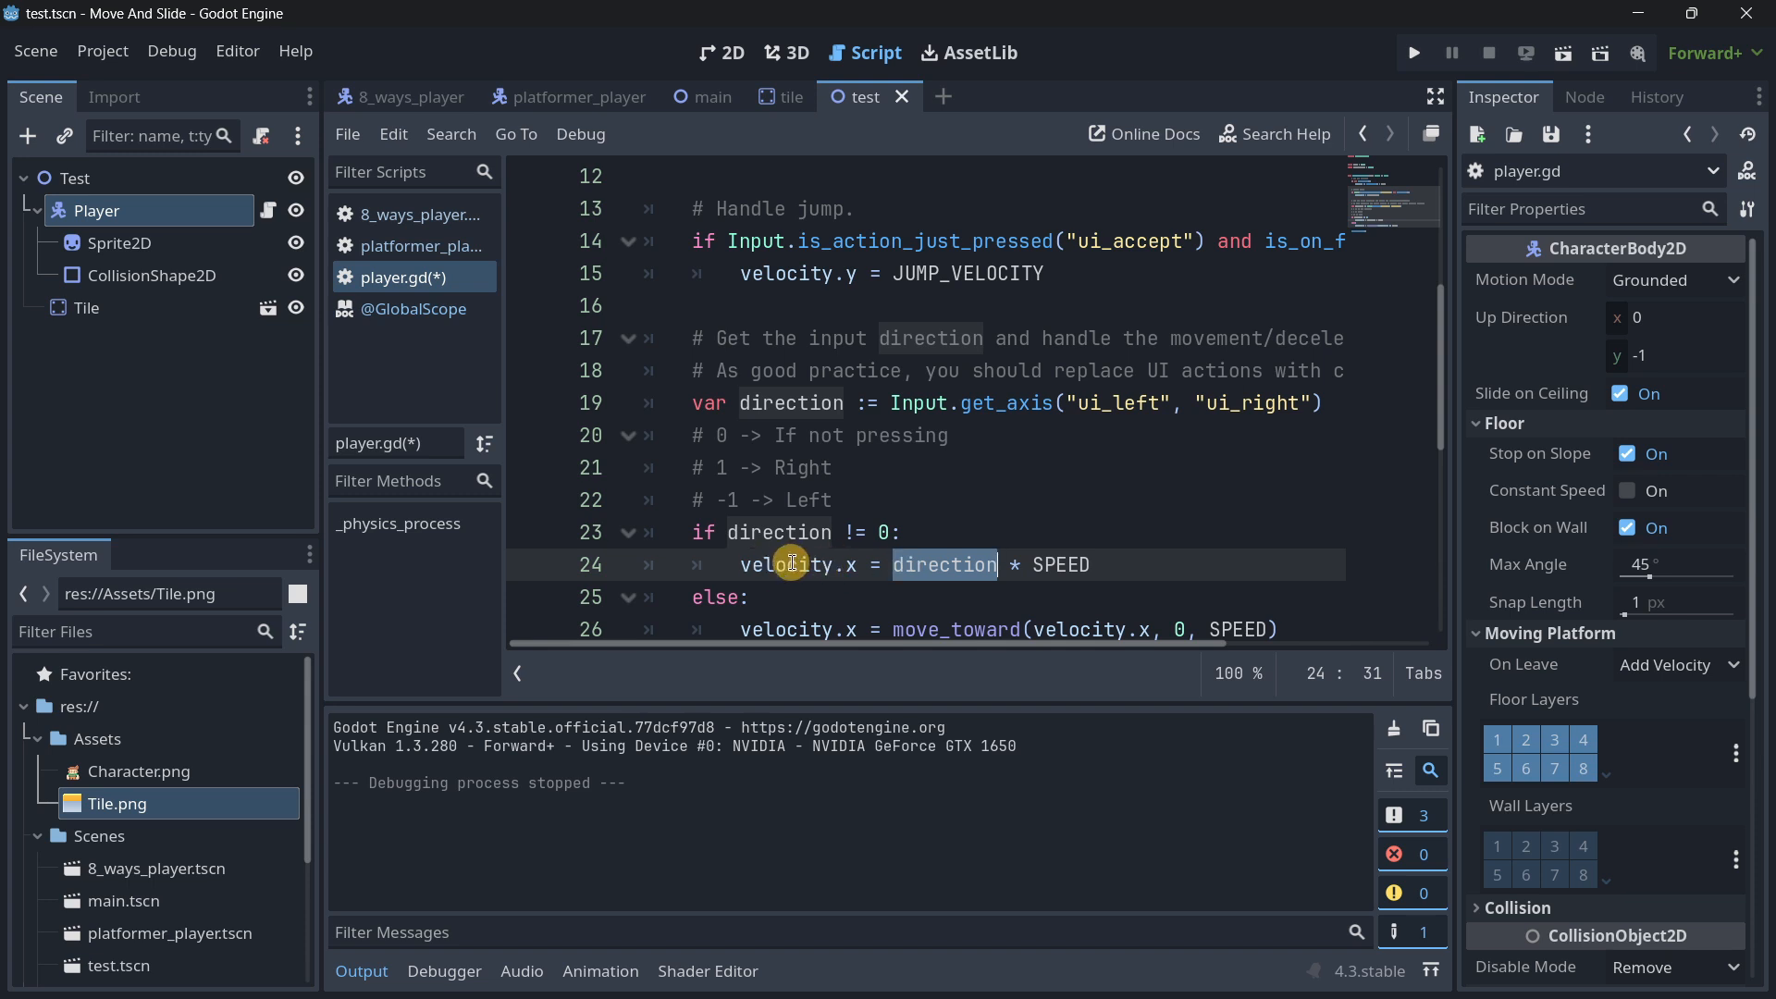
scroll("down", 3)
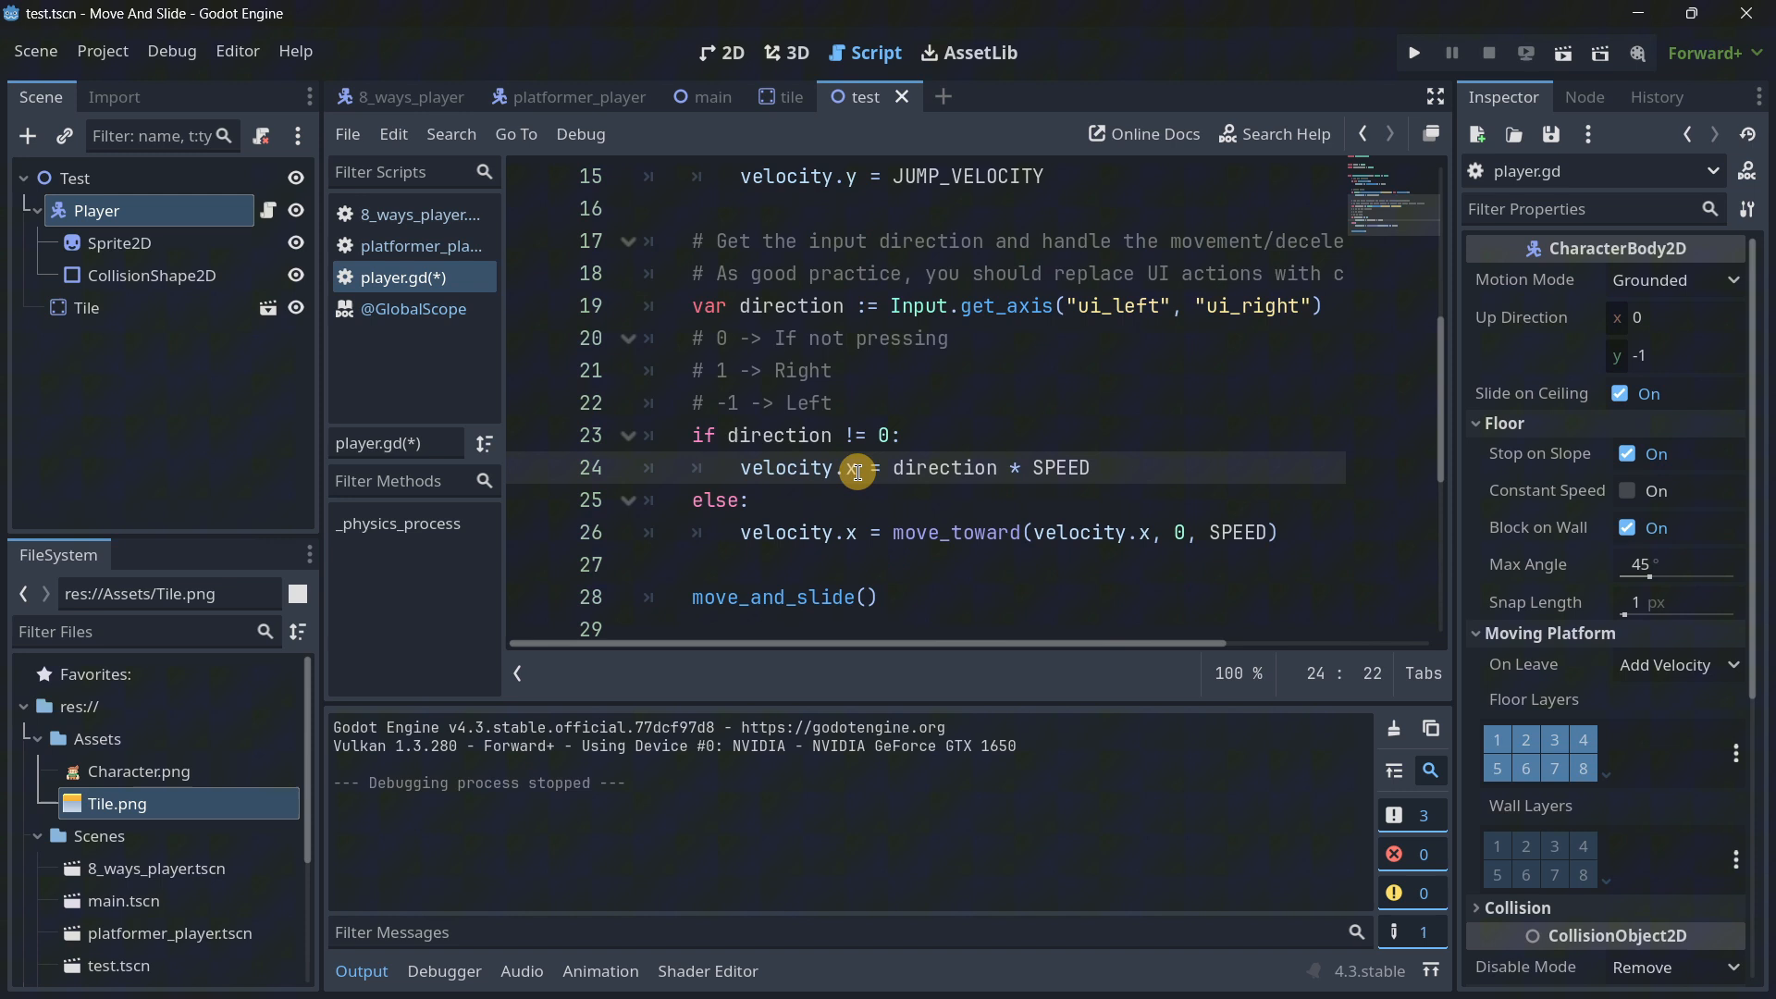
mouse_move(935, 482)
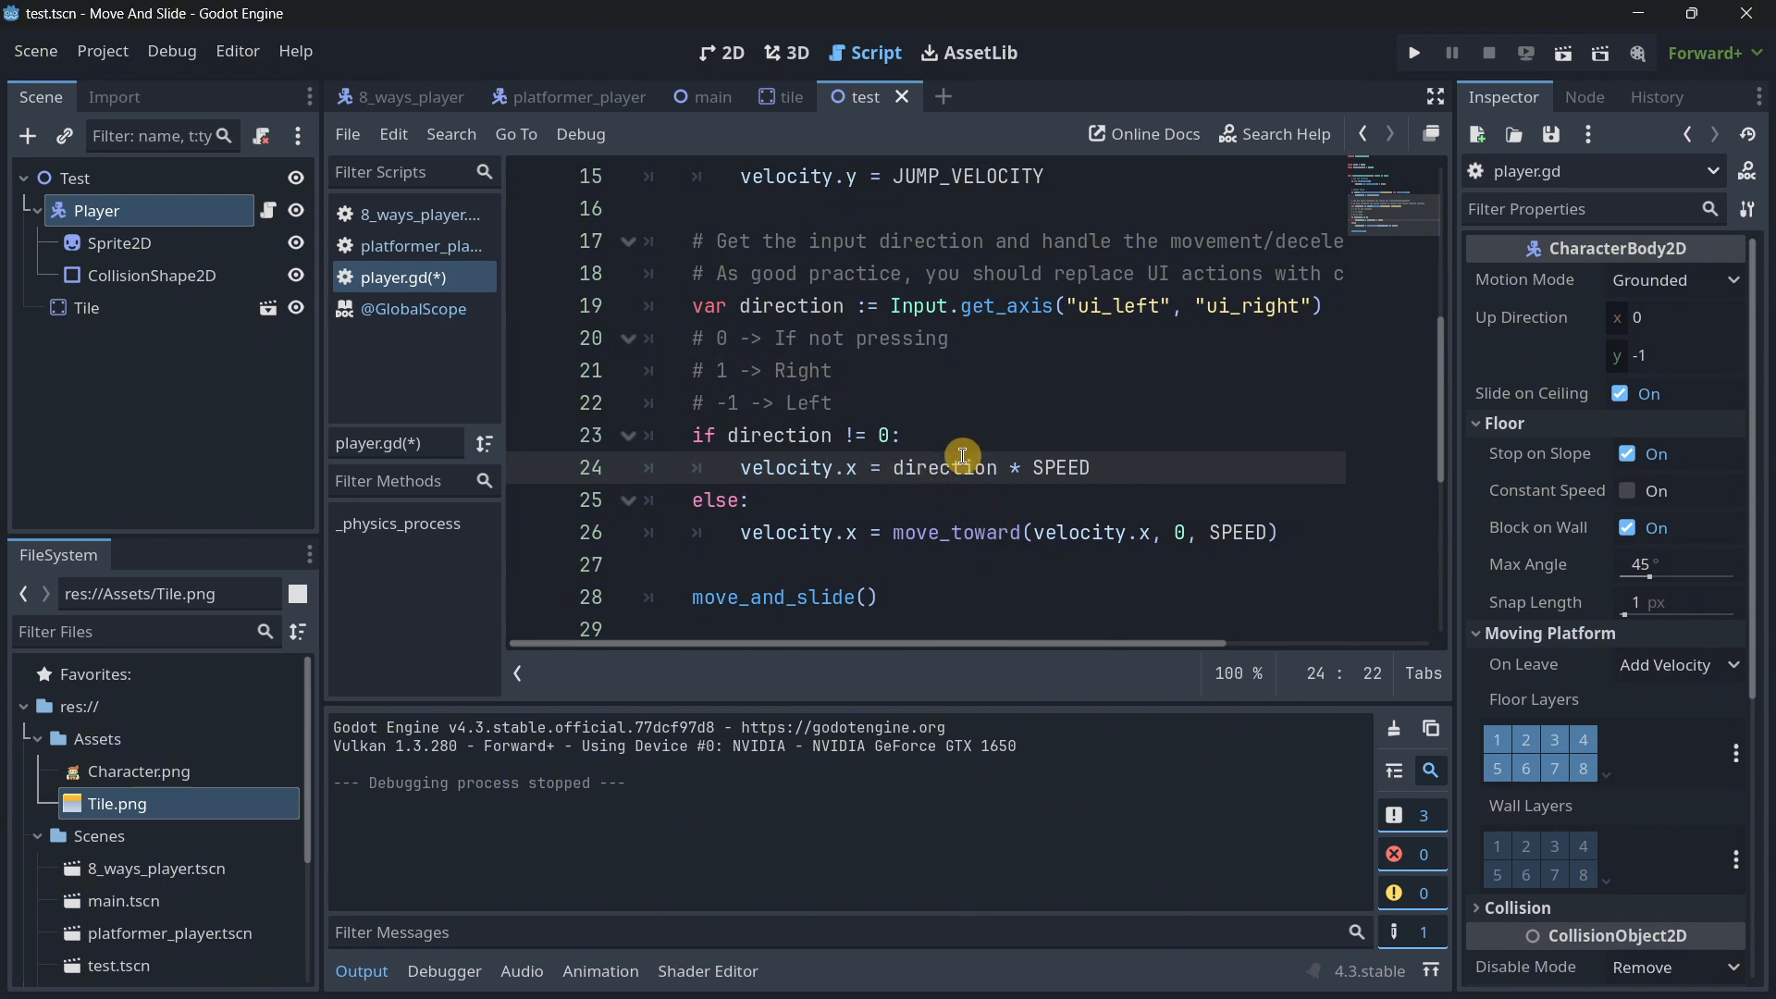
double_click(941, 466)
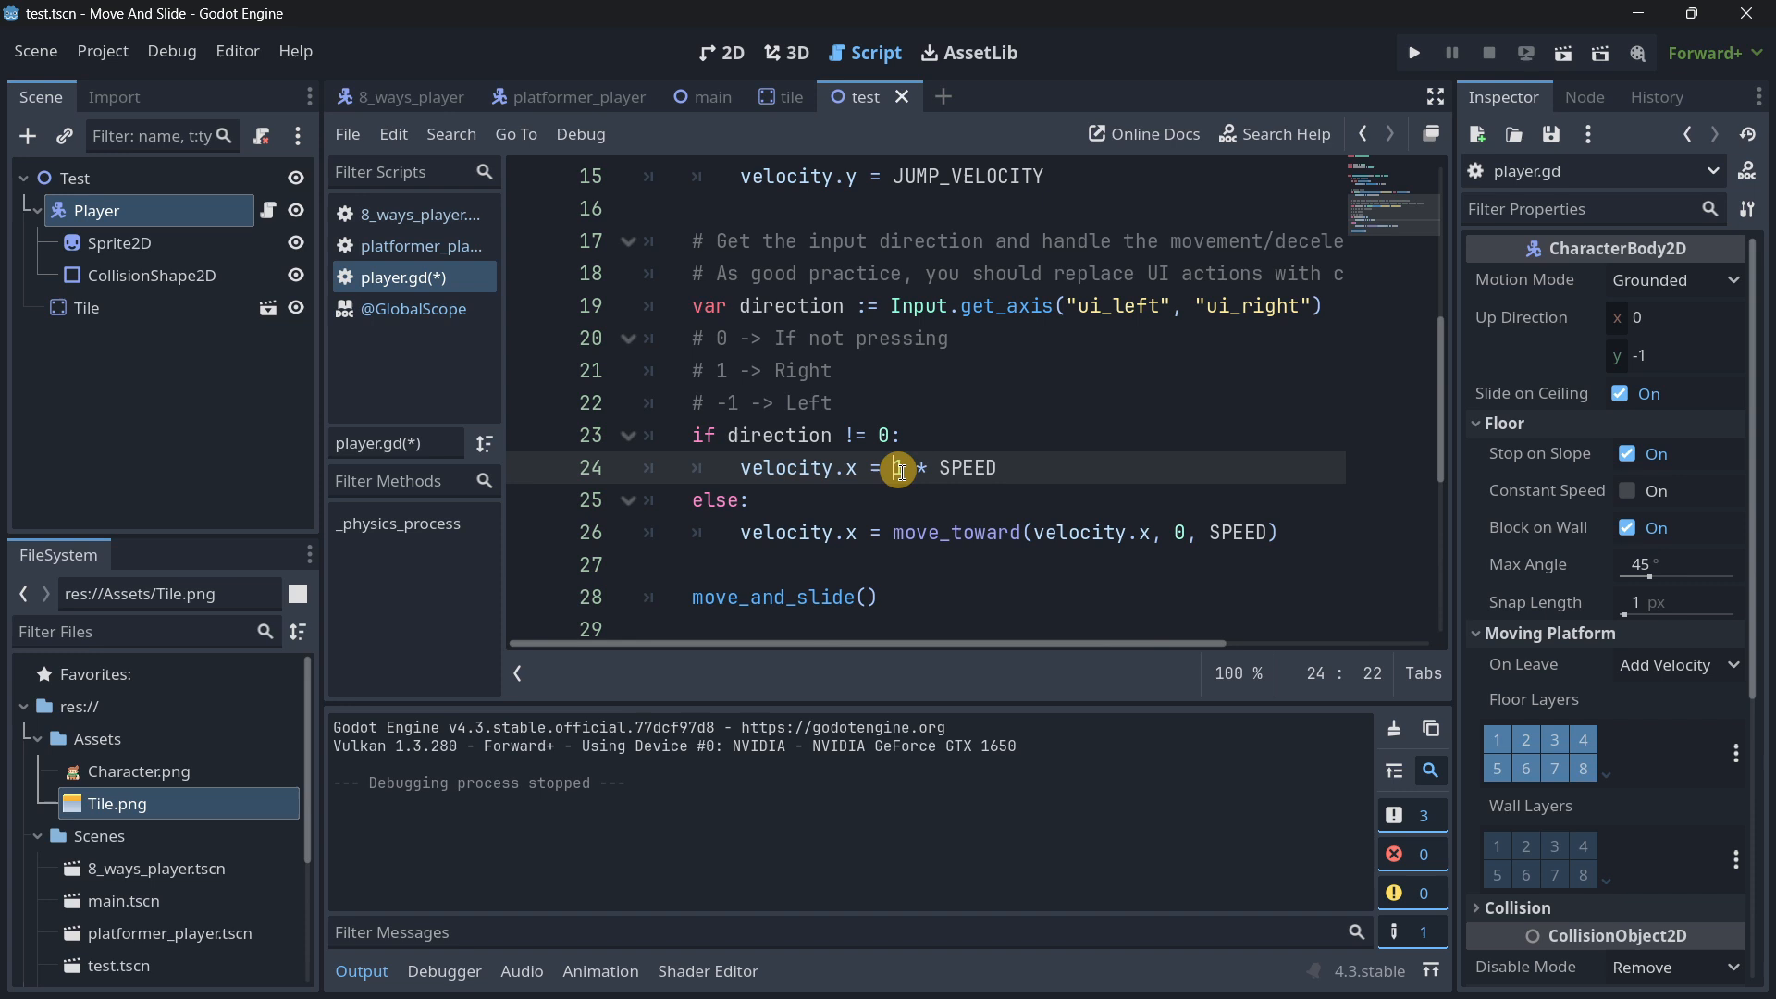
type("-1")
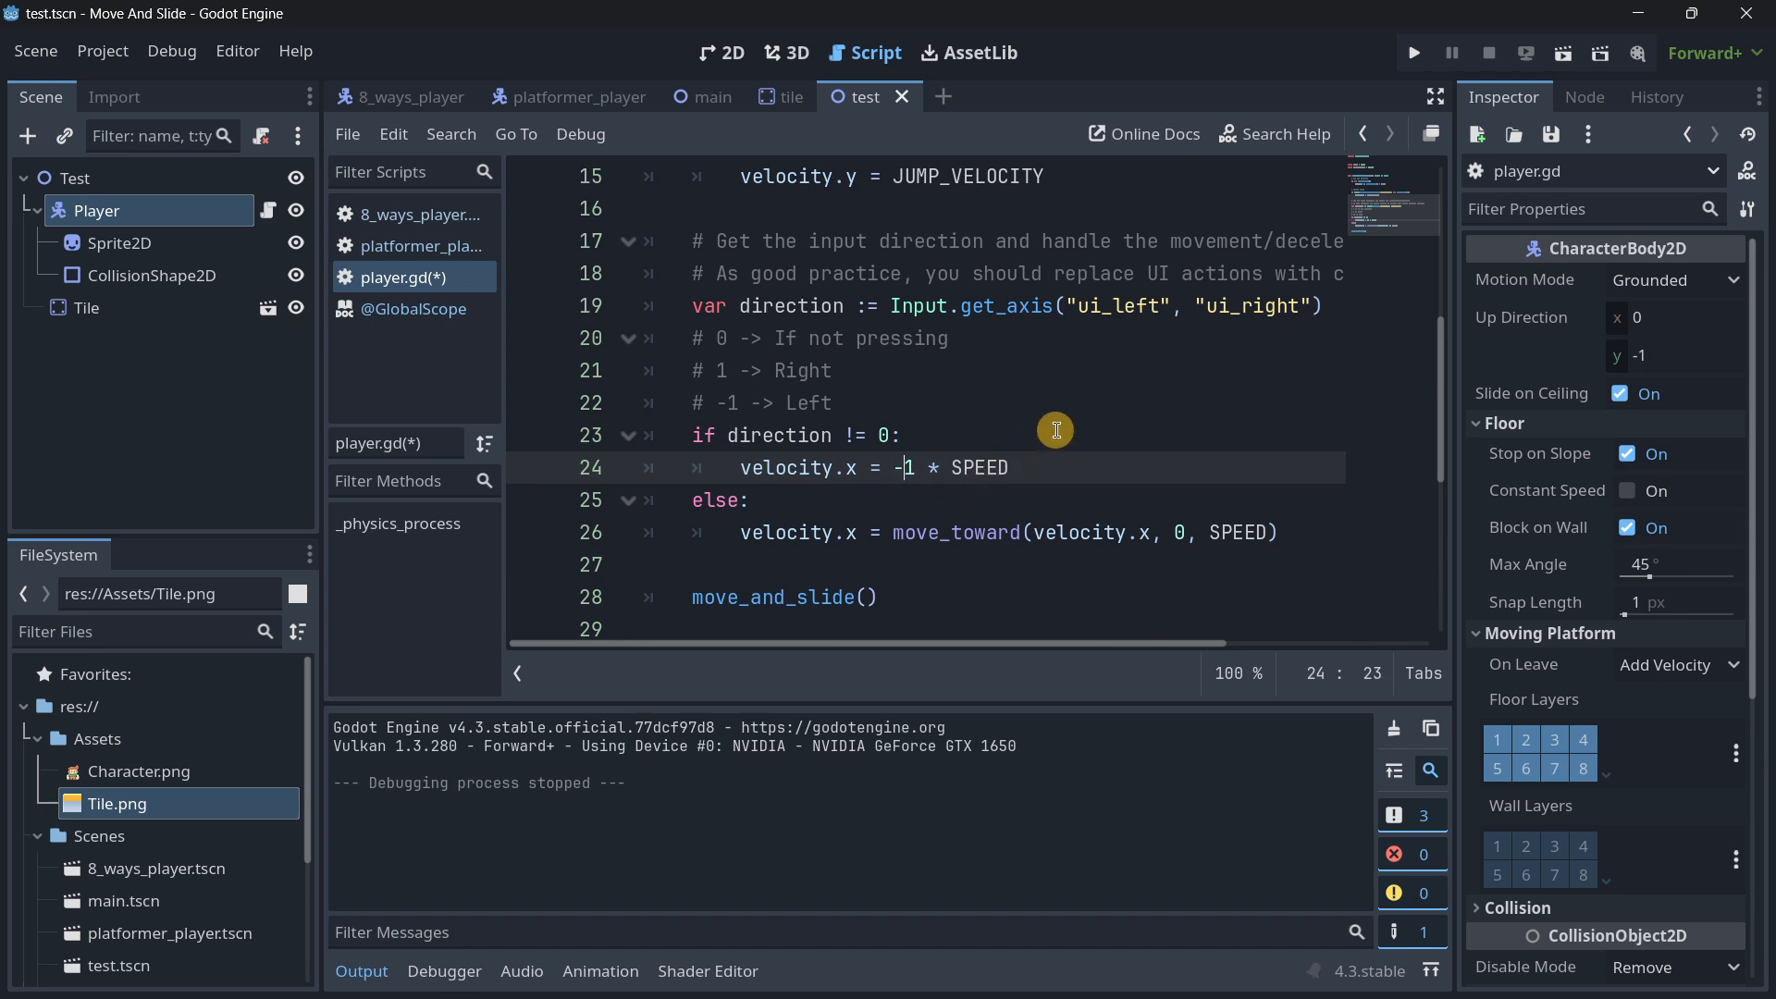
mouse_move(954, 372)
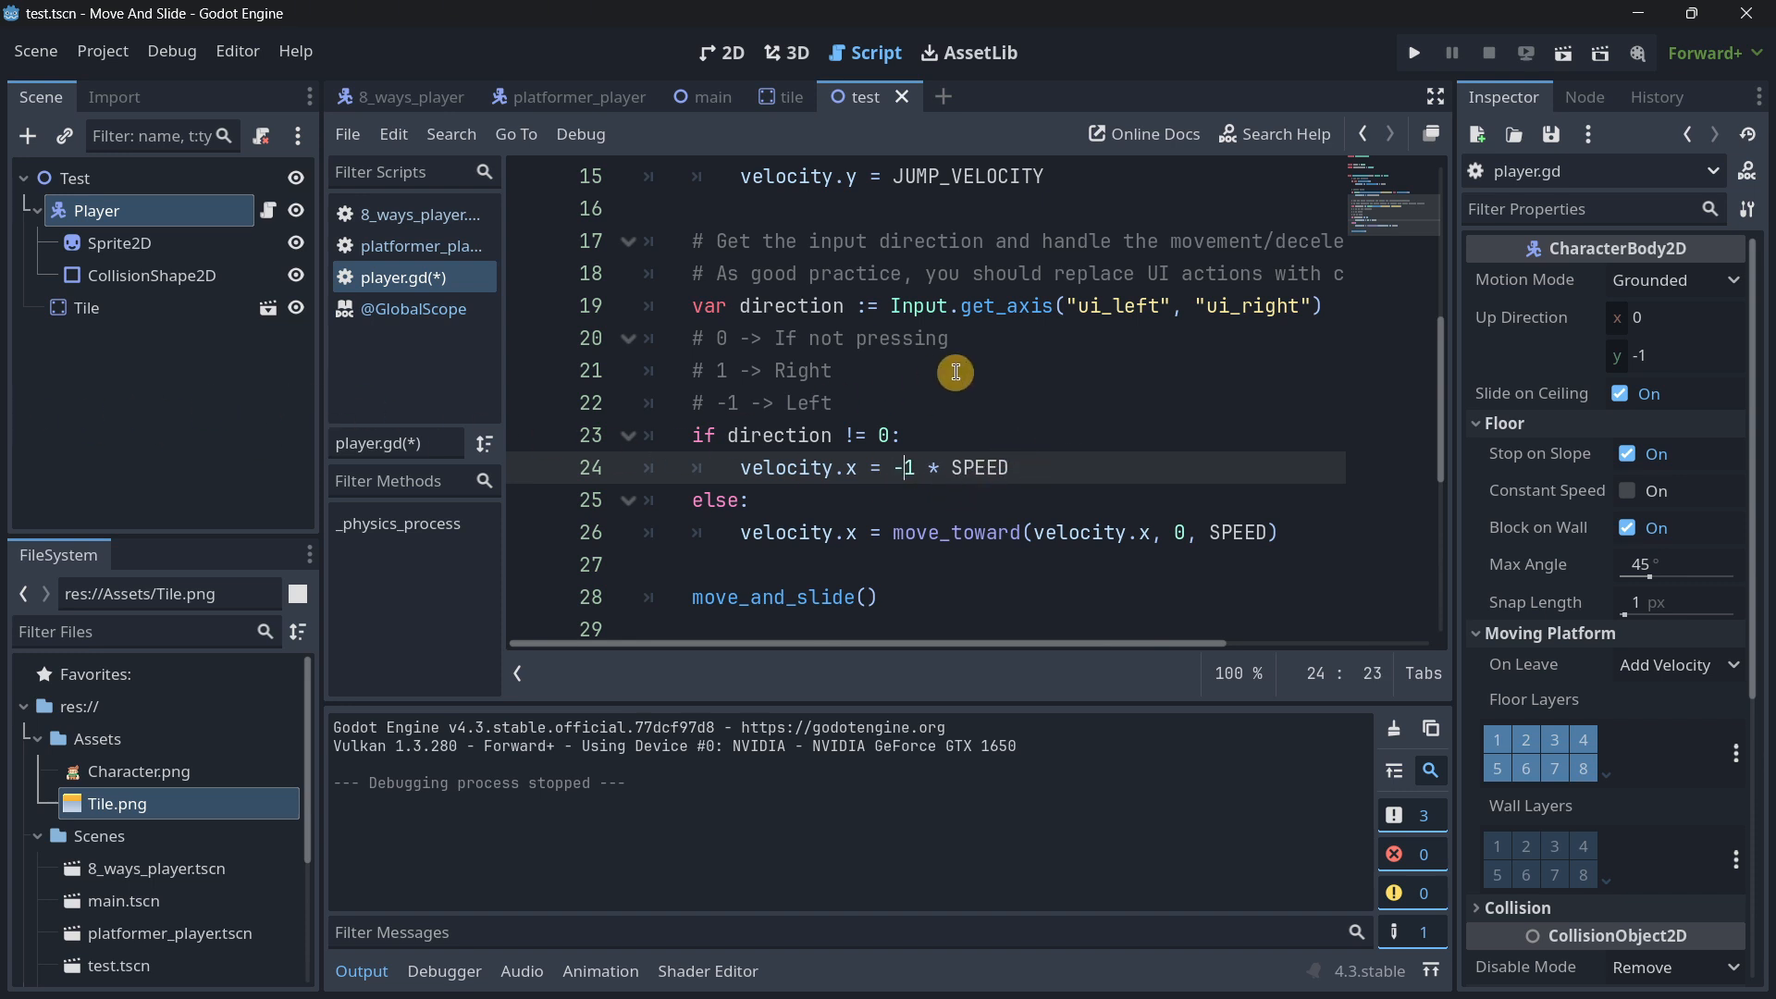
mouse_move(965, 400)
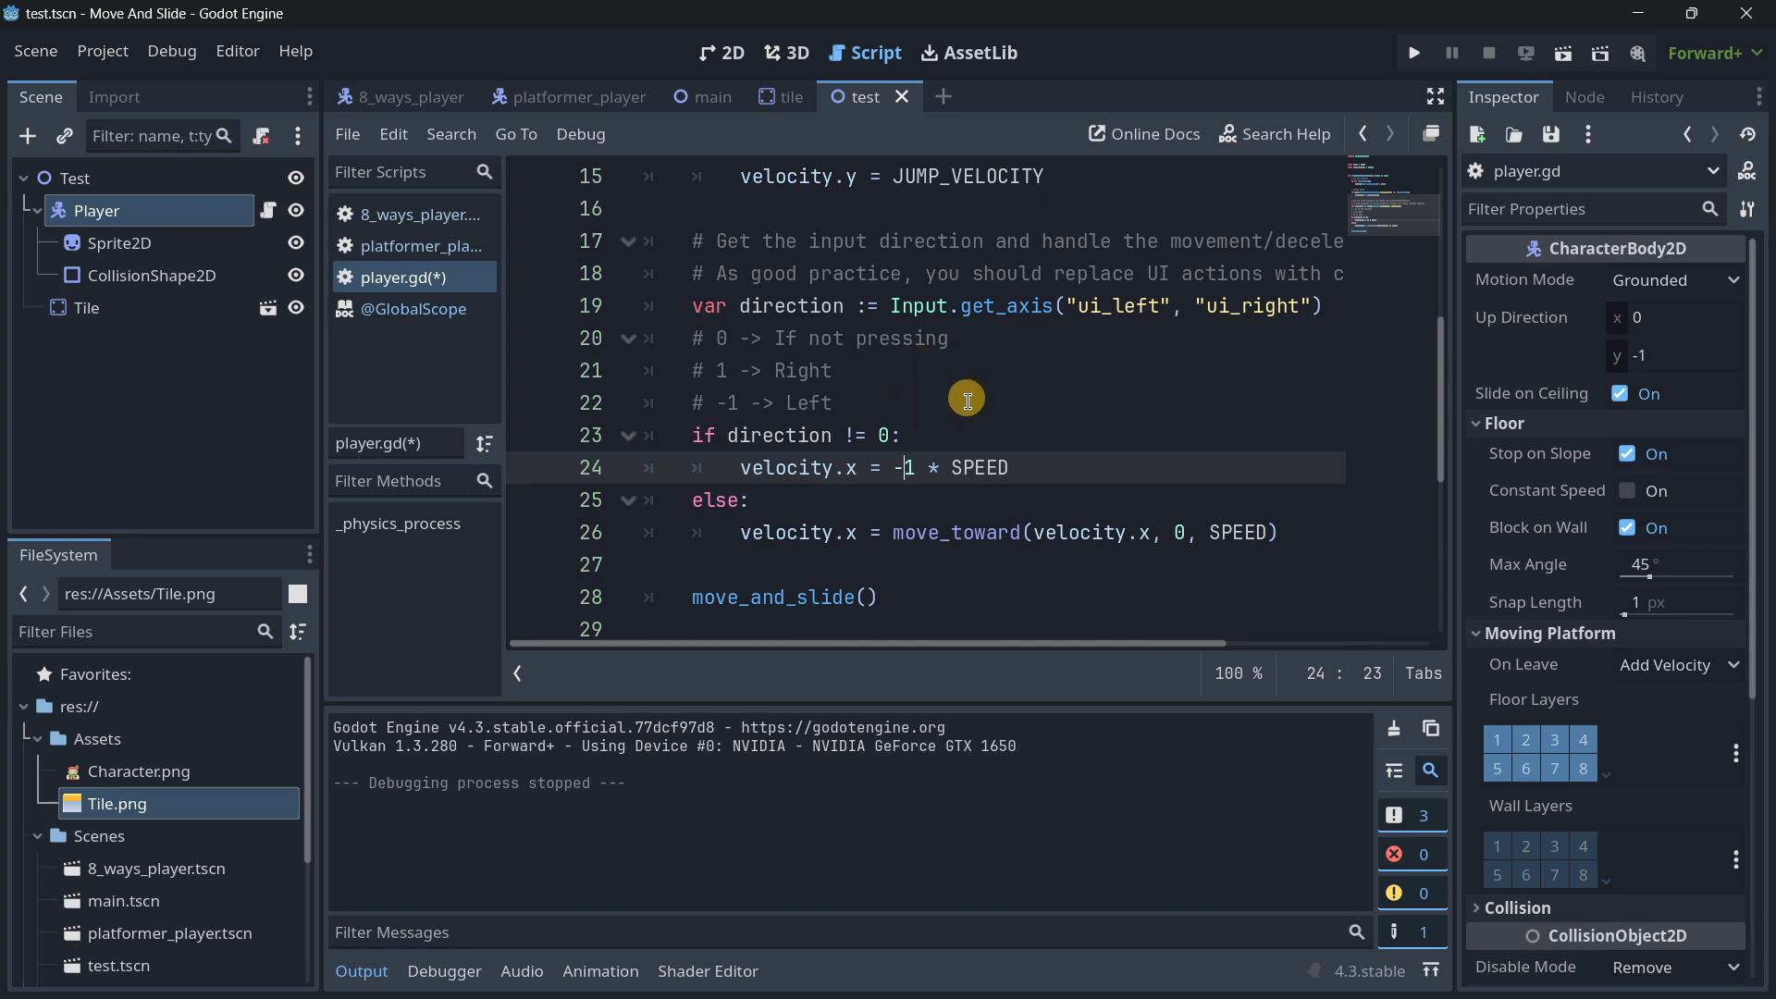
Step: Switch to 8_ways_player.gd, glance back at player.gd, and return to the 8-way script
left_click(415, 214)
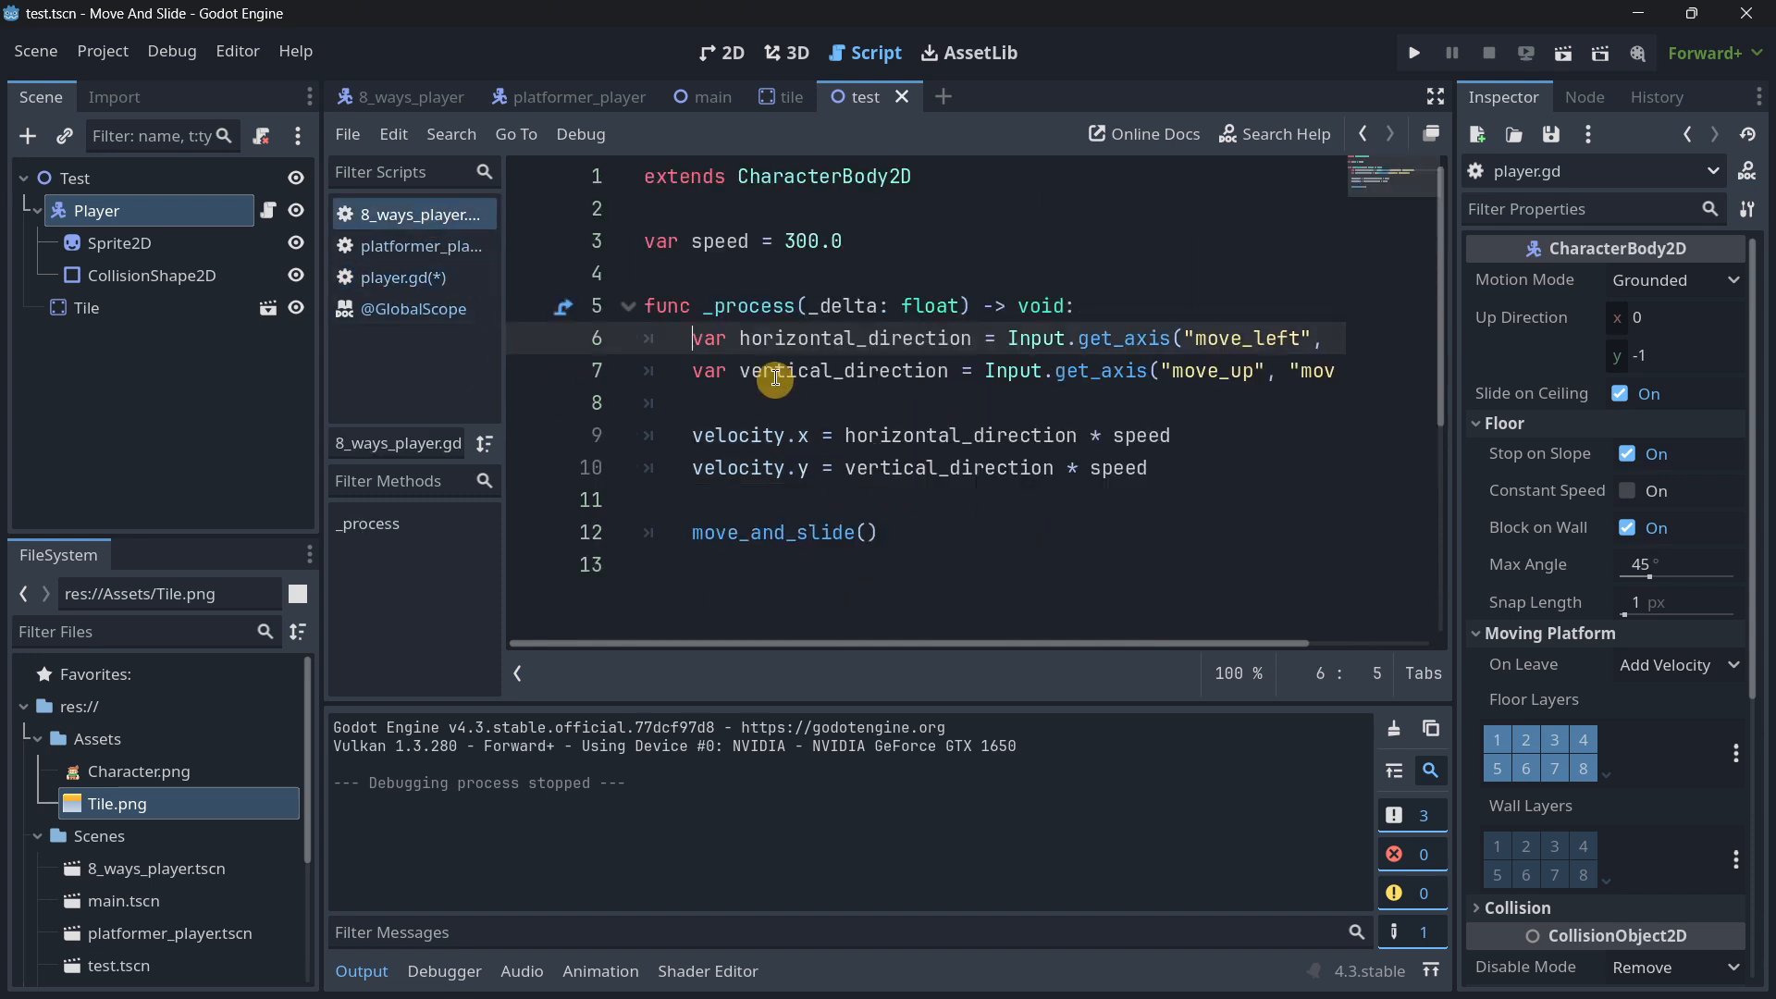
mouse_move(847, 439)
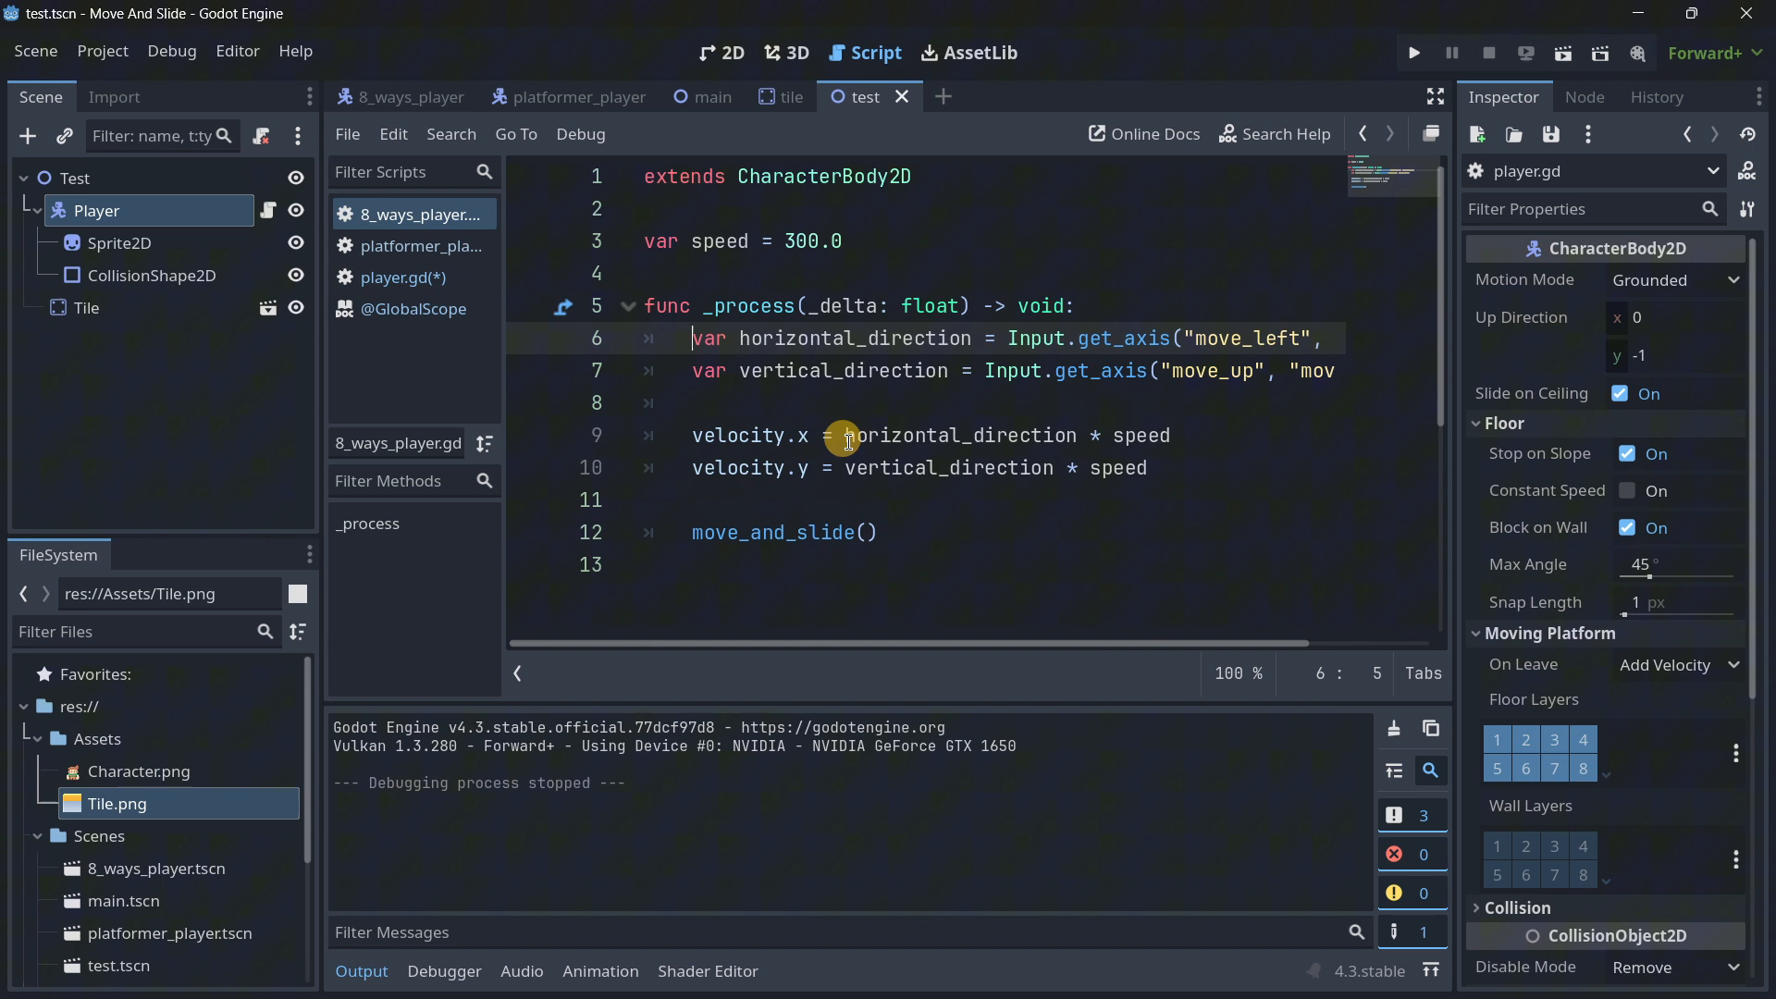
mouse_move(861, 605)
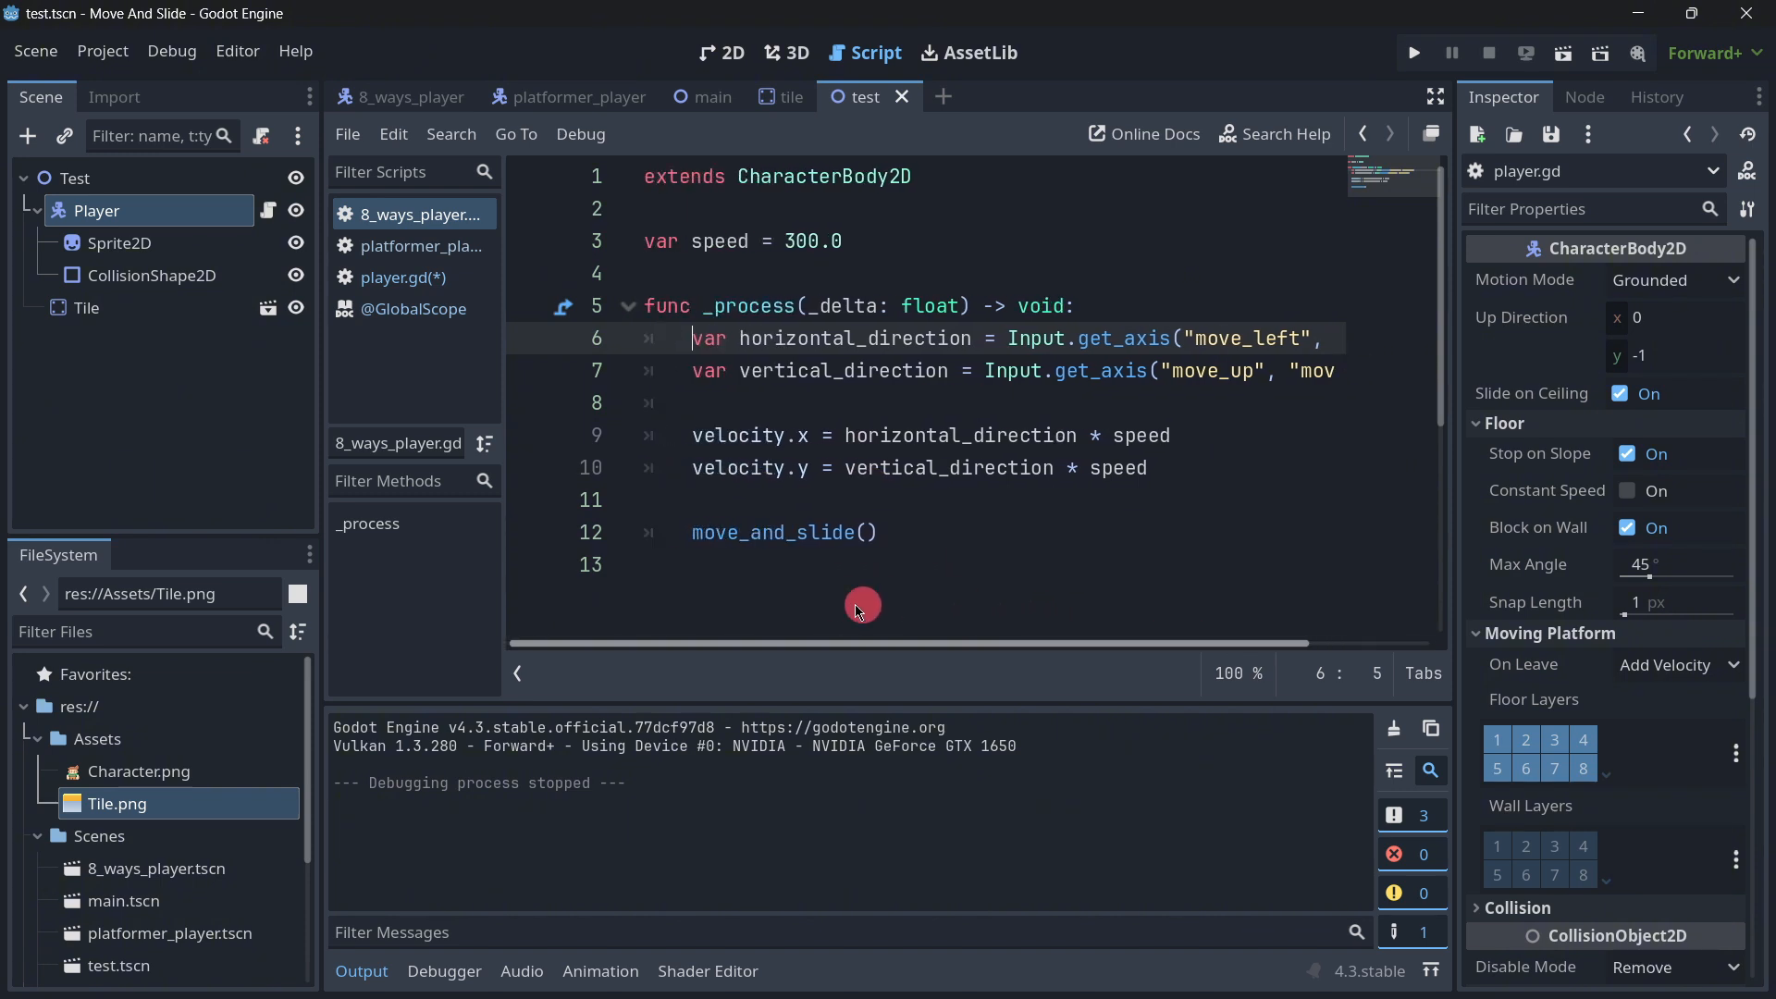
scroll("right", 3)
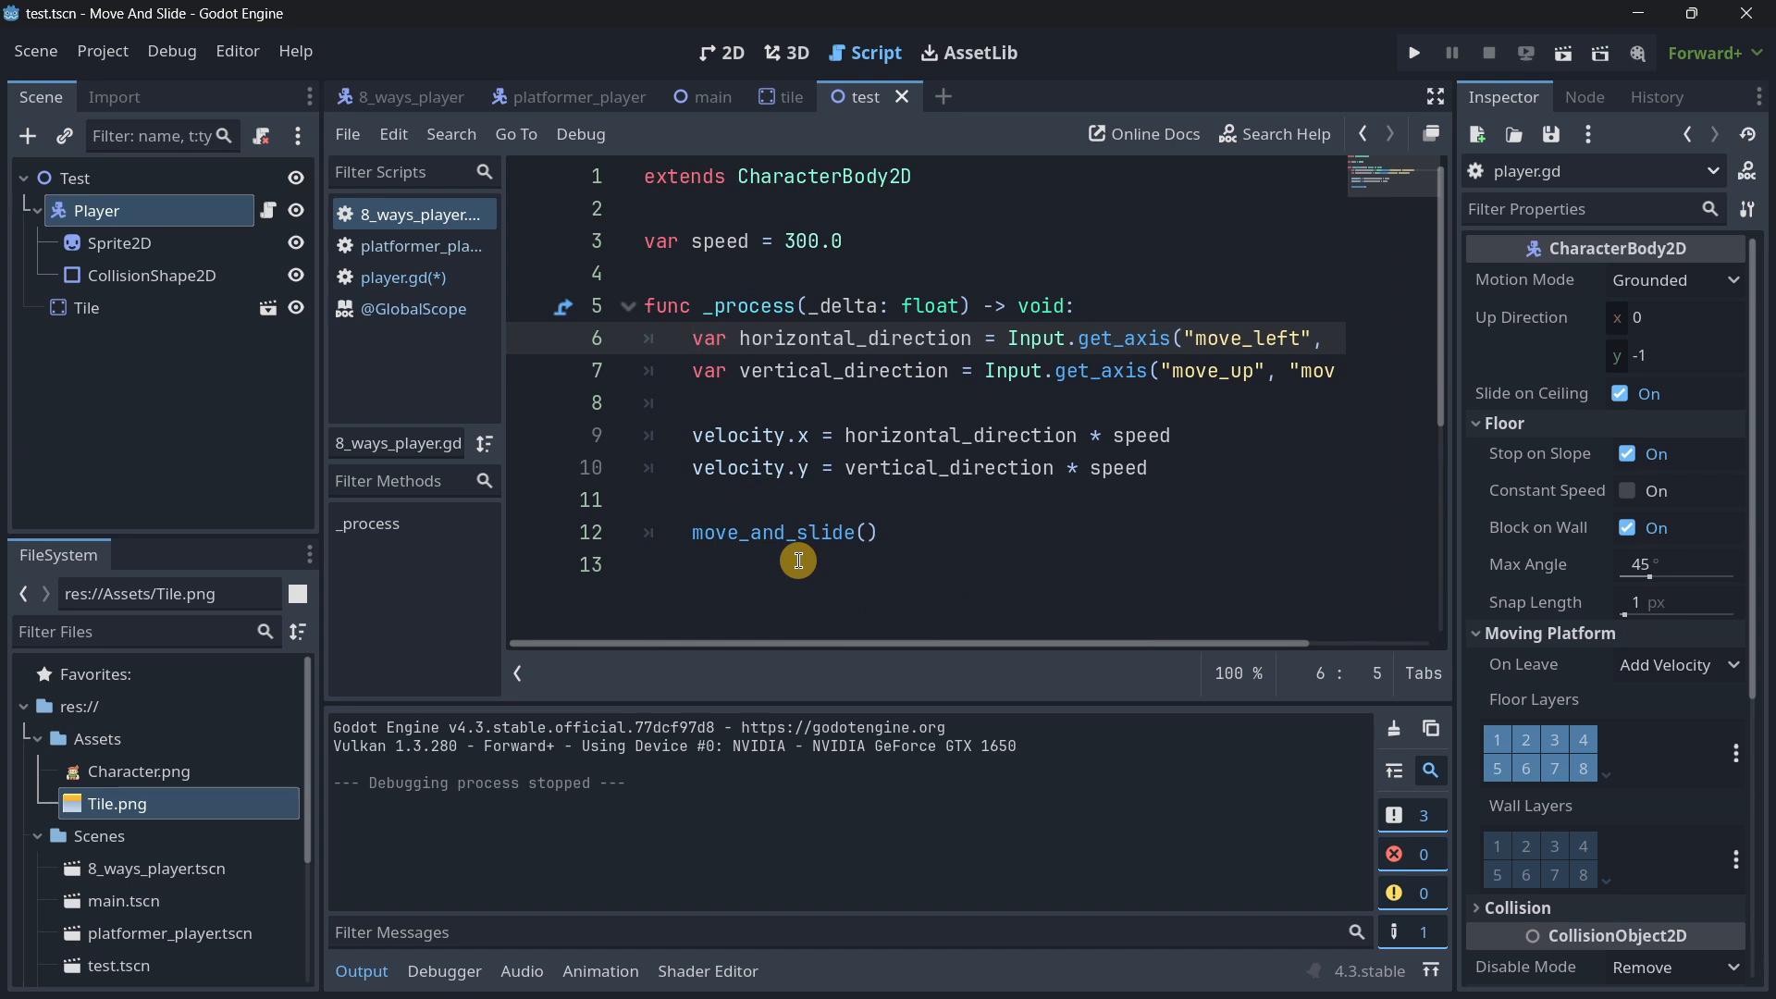
scroll("right", 3)
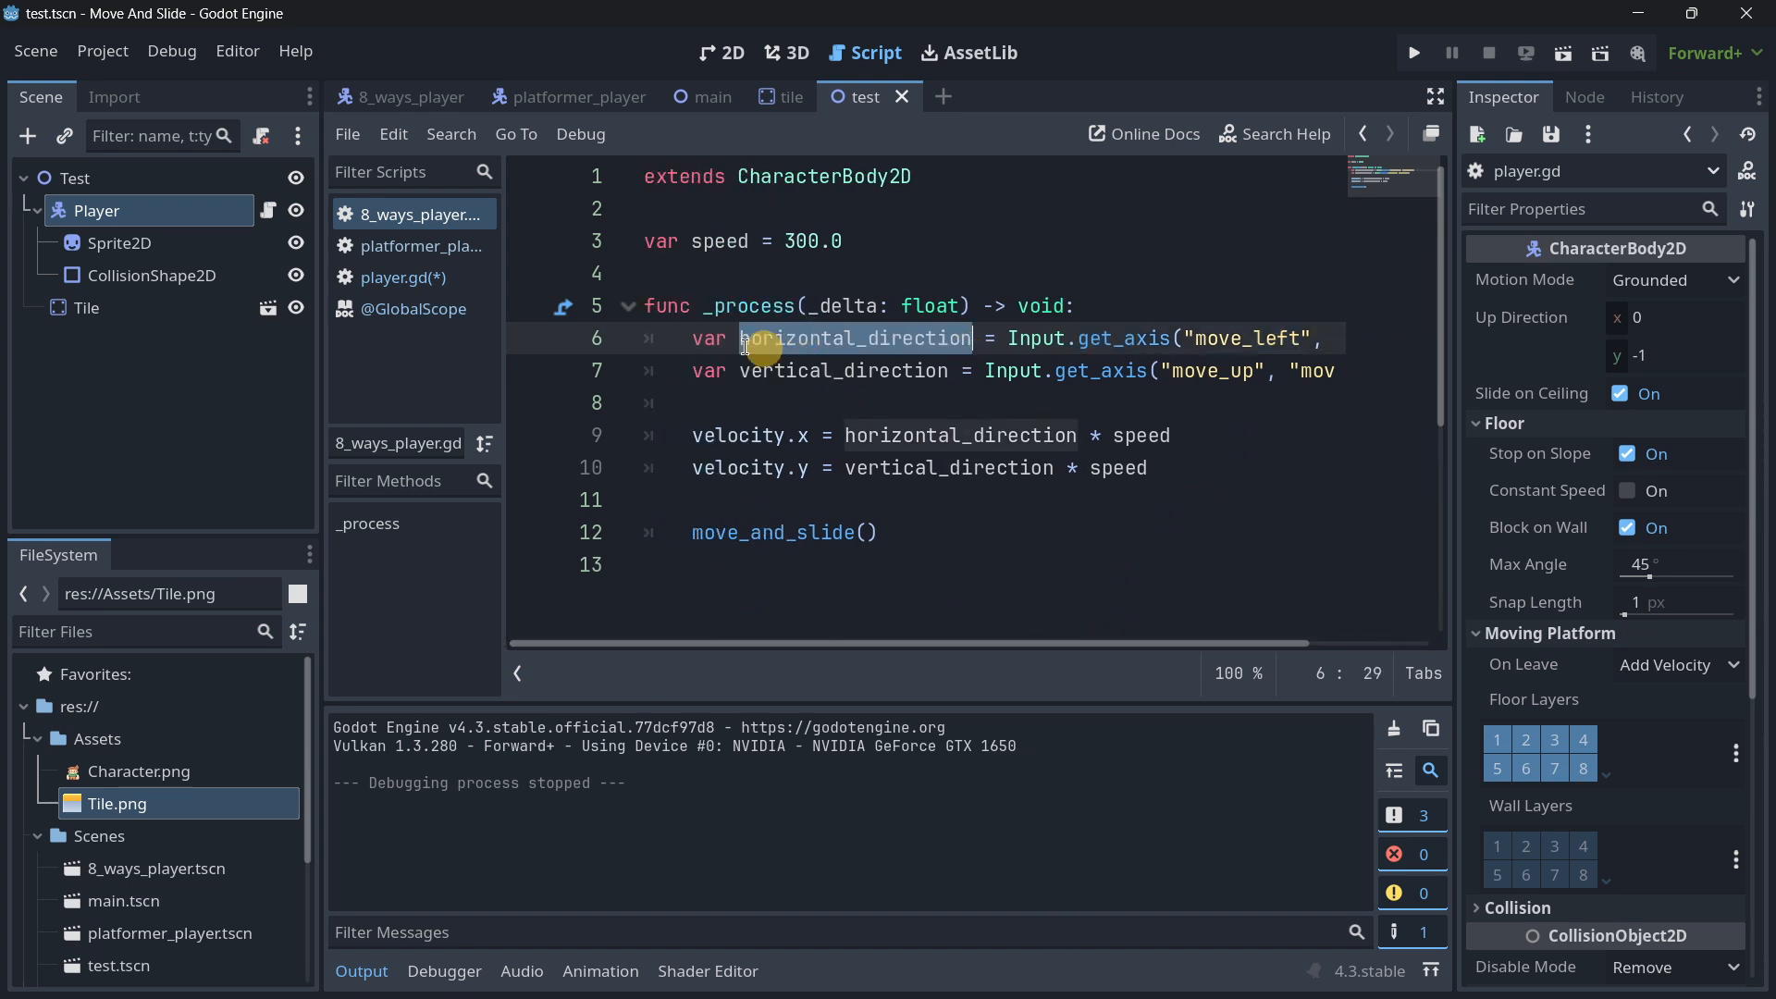
left_click(399, 276)
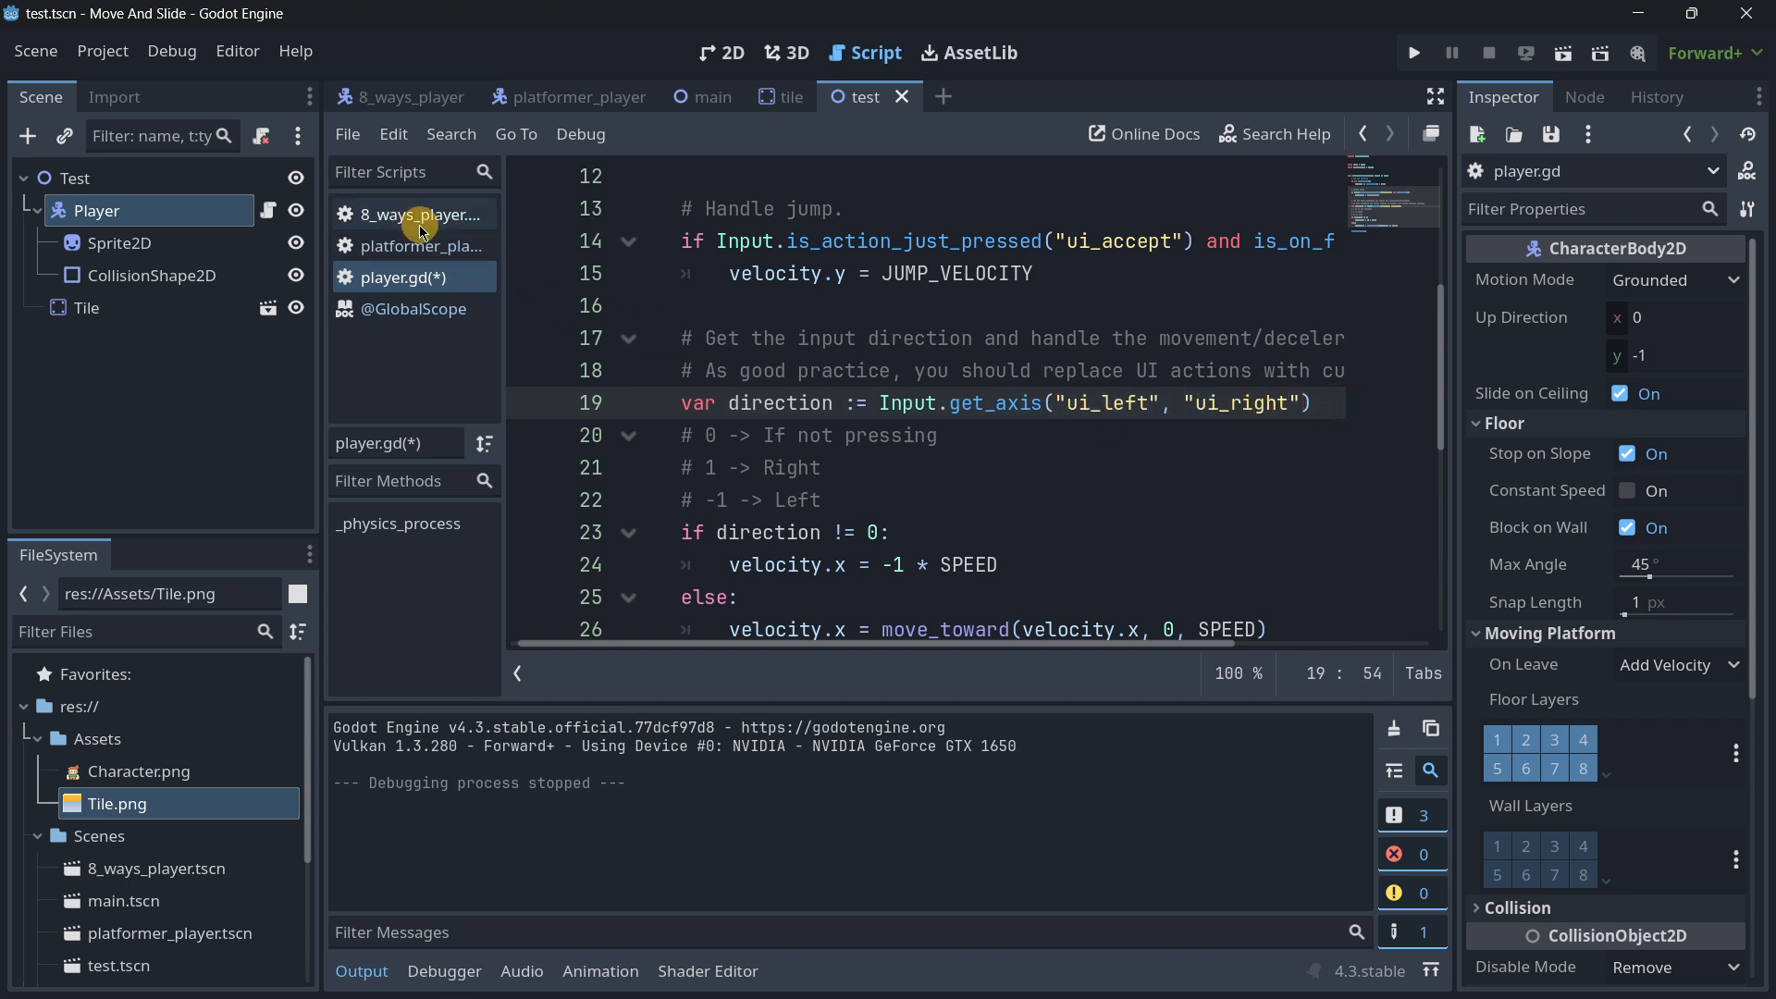
left_click(419, 213)
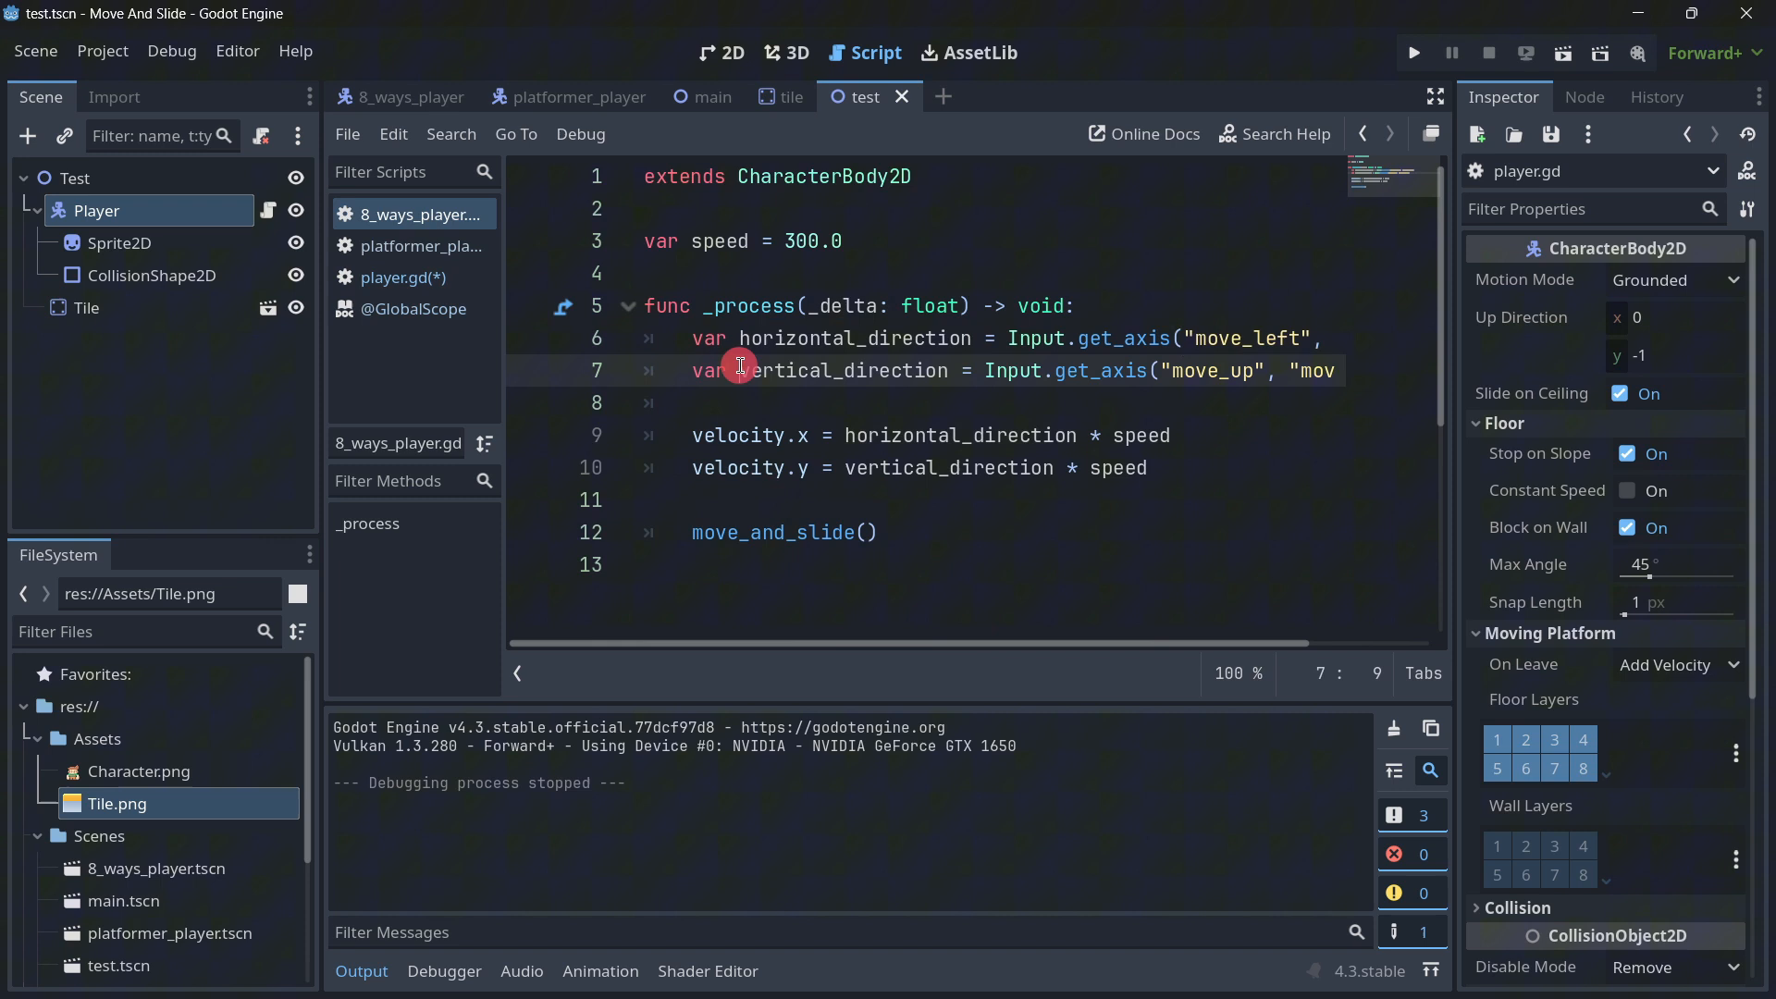
Step: Review the axis-input lines in the 8-way script and bring up the 8_ways_player scene
double_click(842, 370)
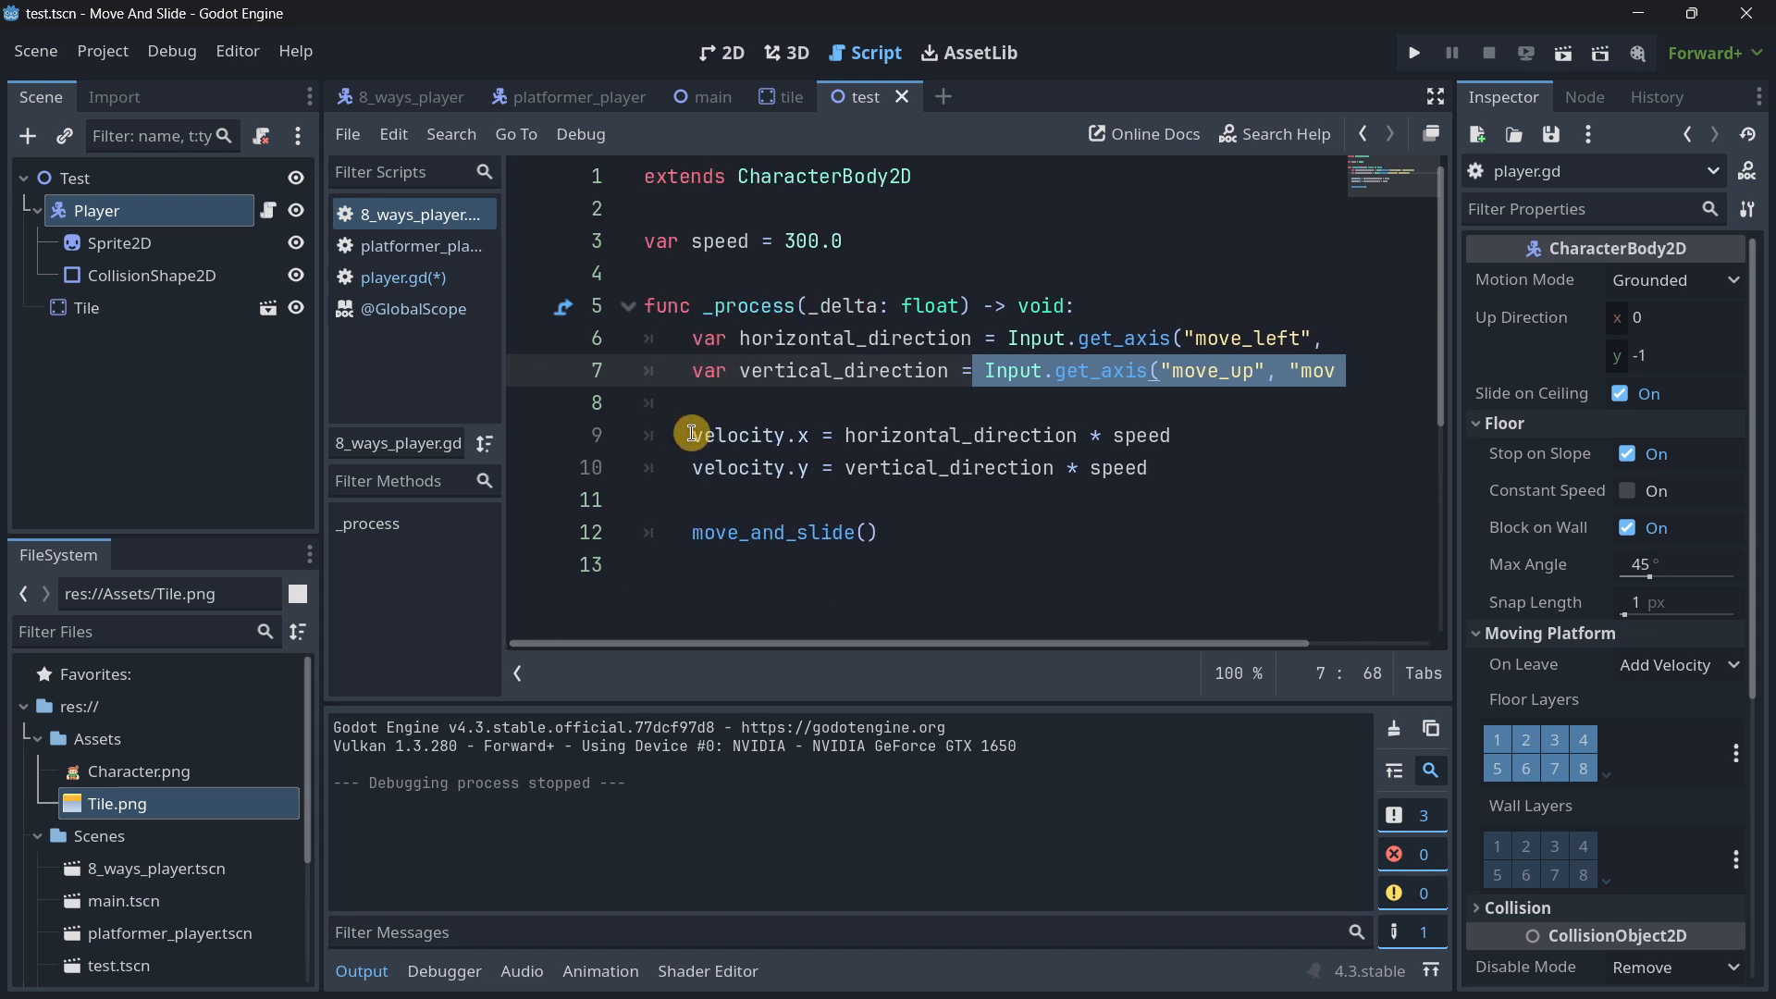
left_click(845, 439)
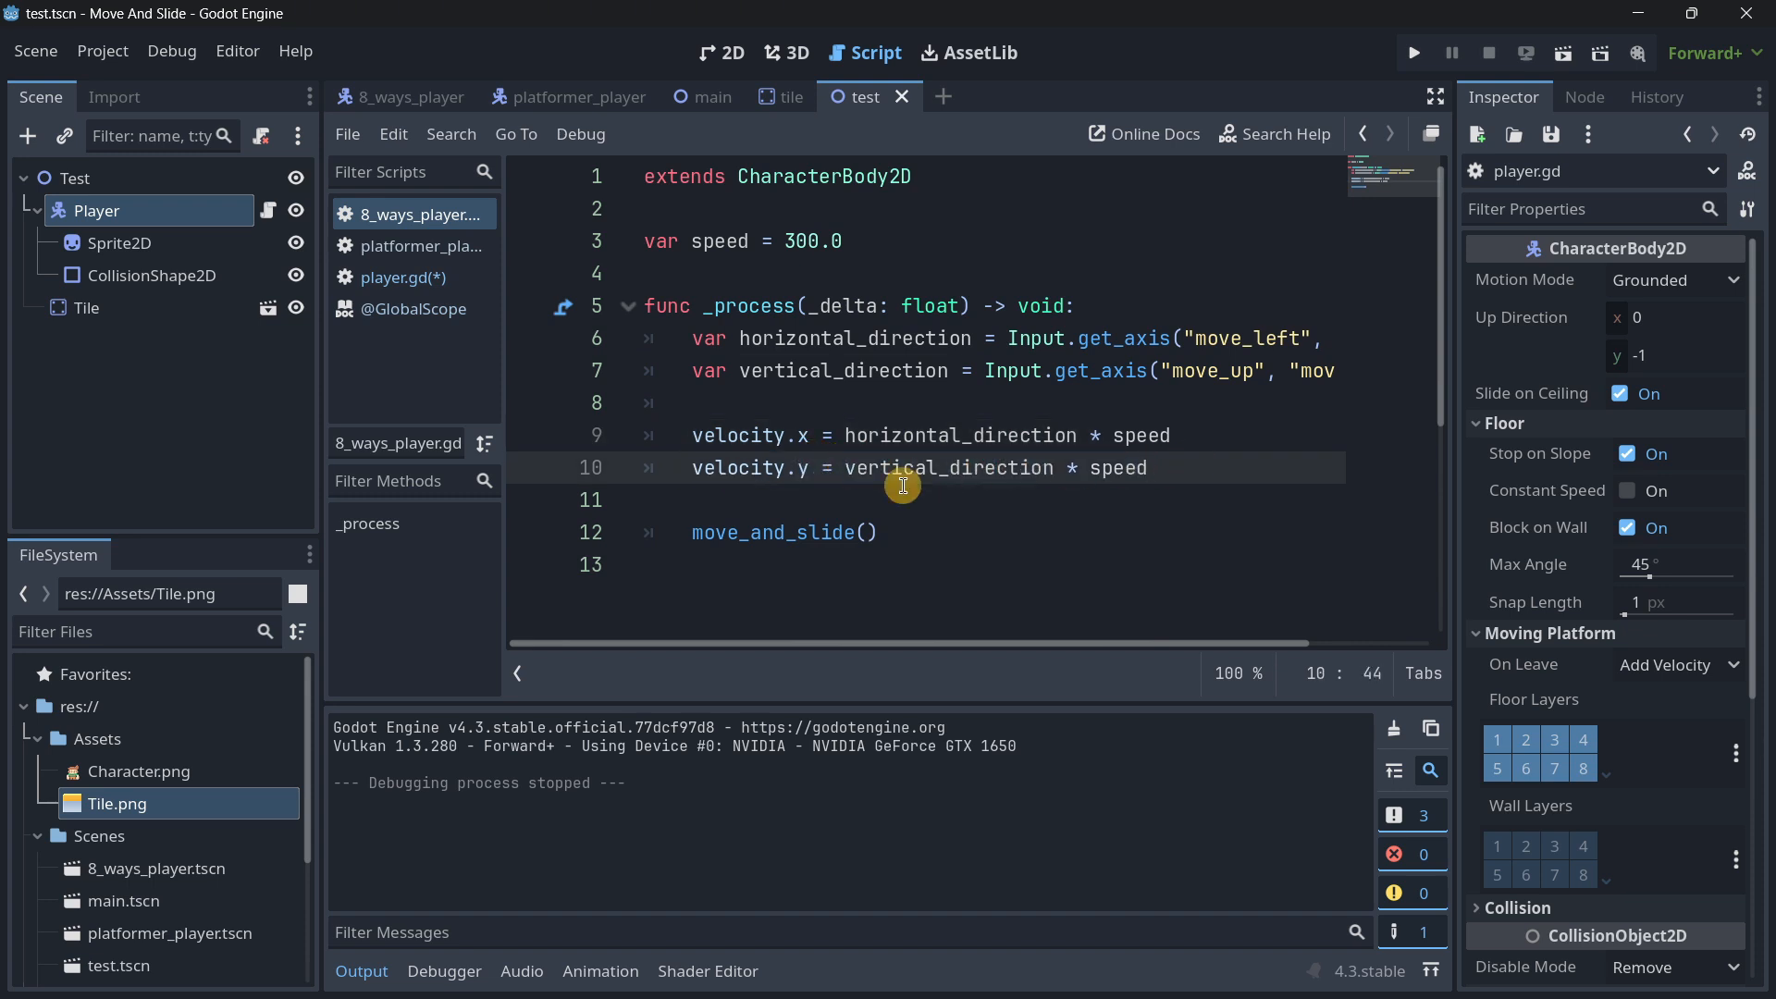
left_click(816, 532)
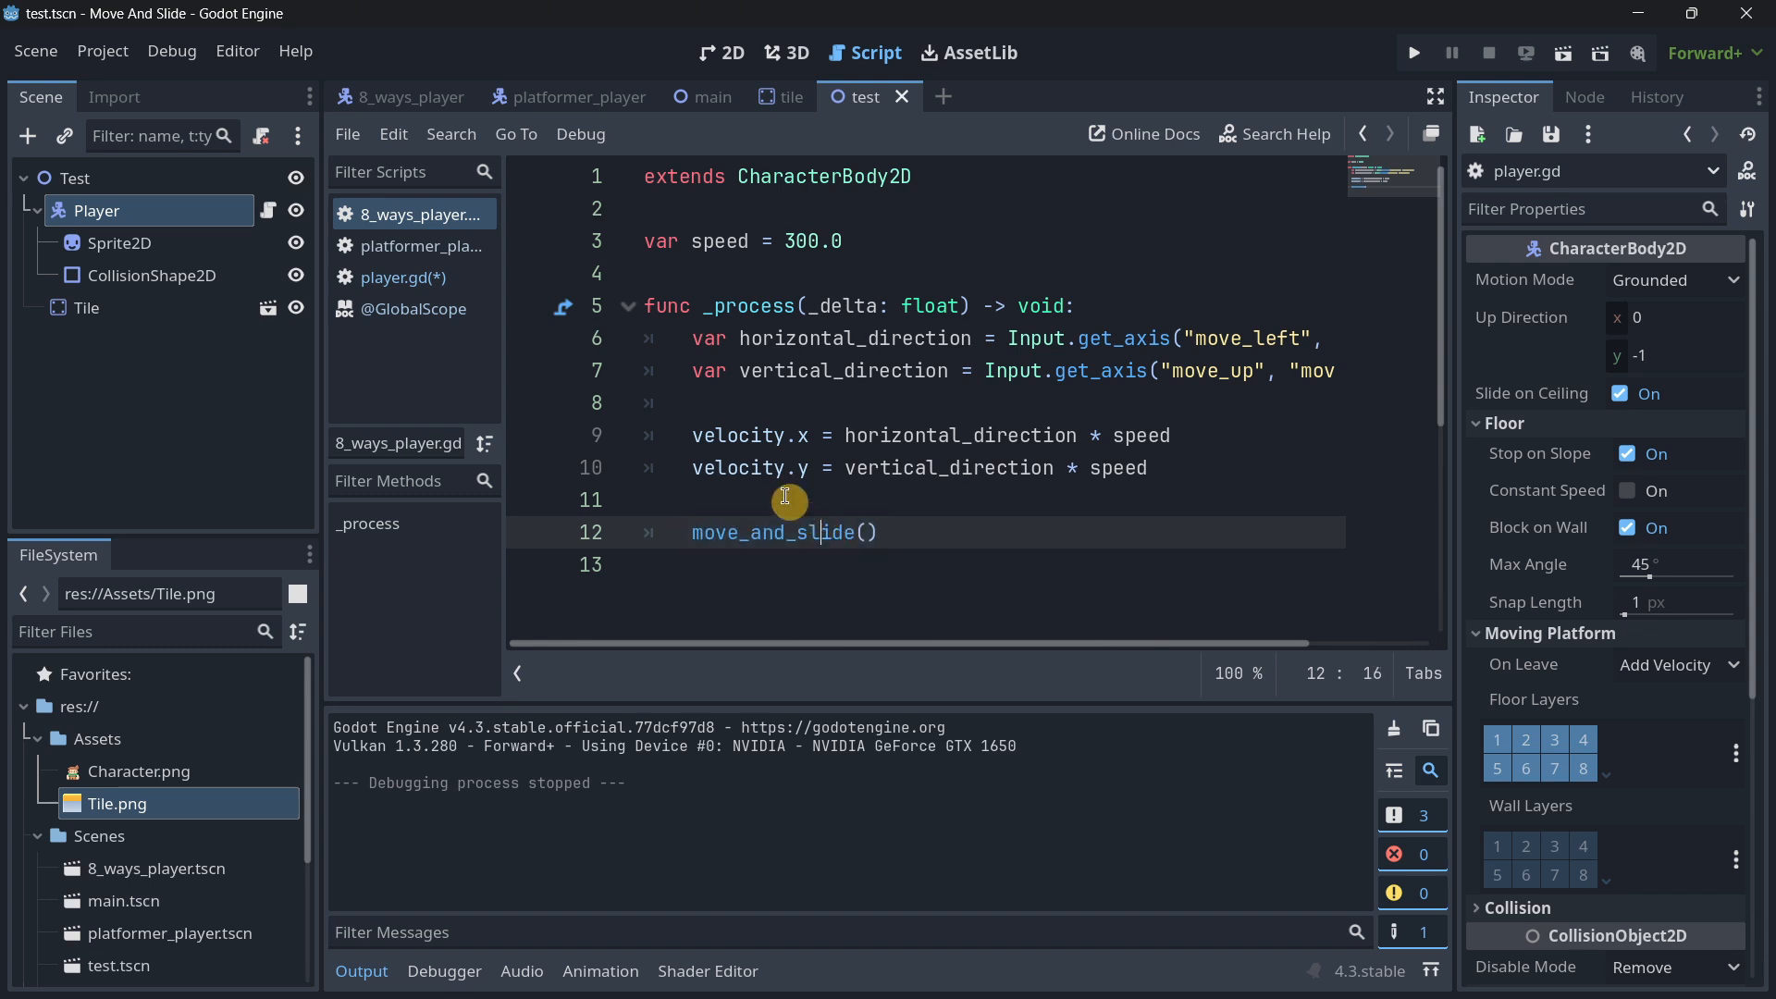
mouse_move(430, 74)
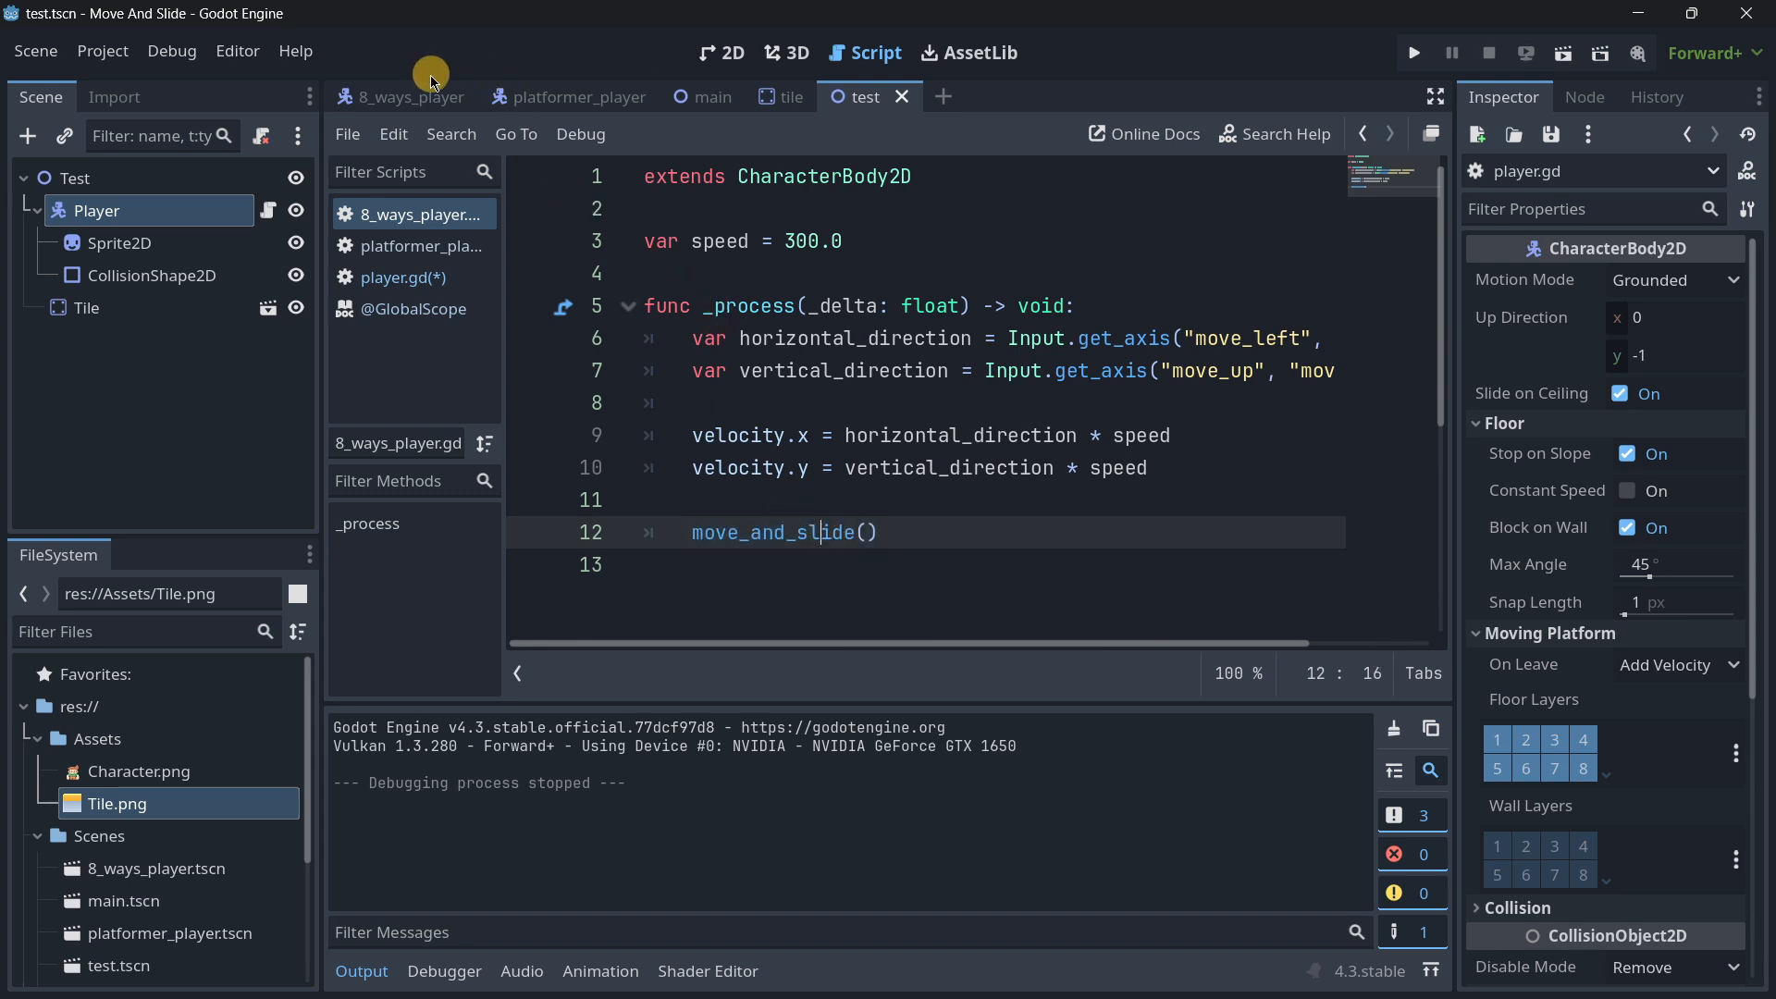
left_click(408, 96)
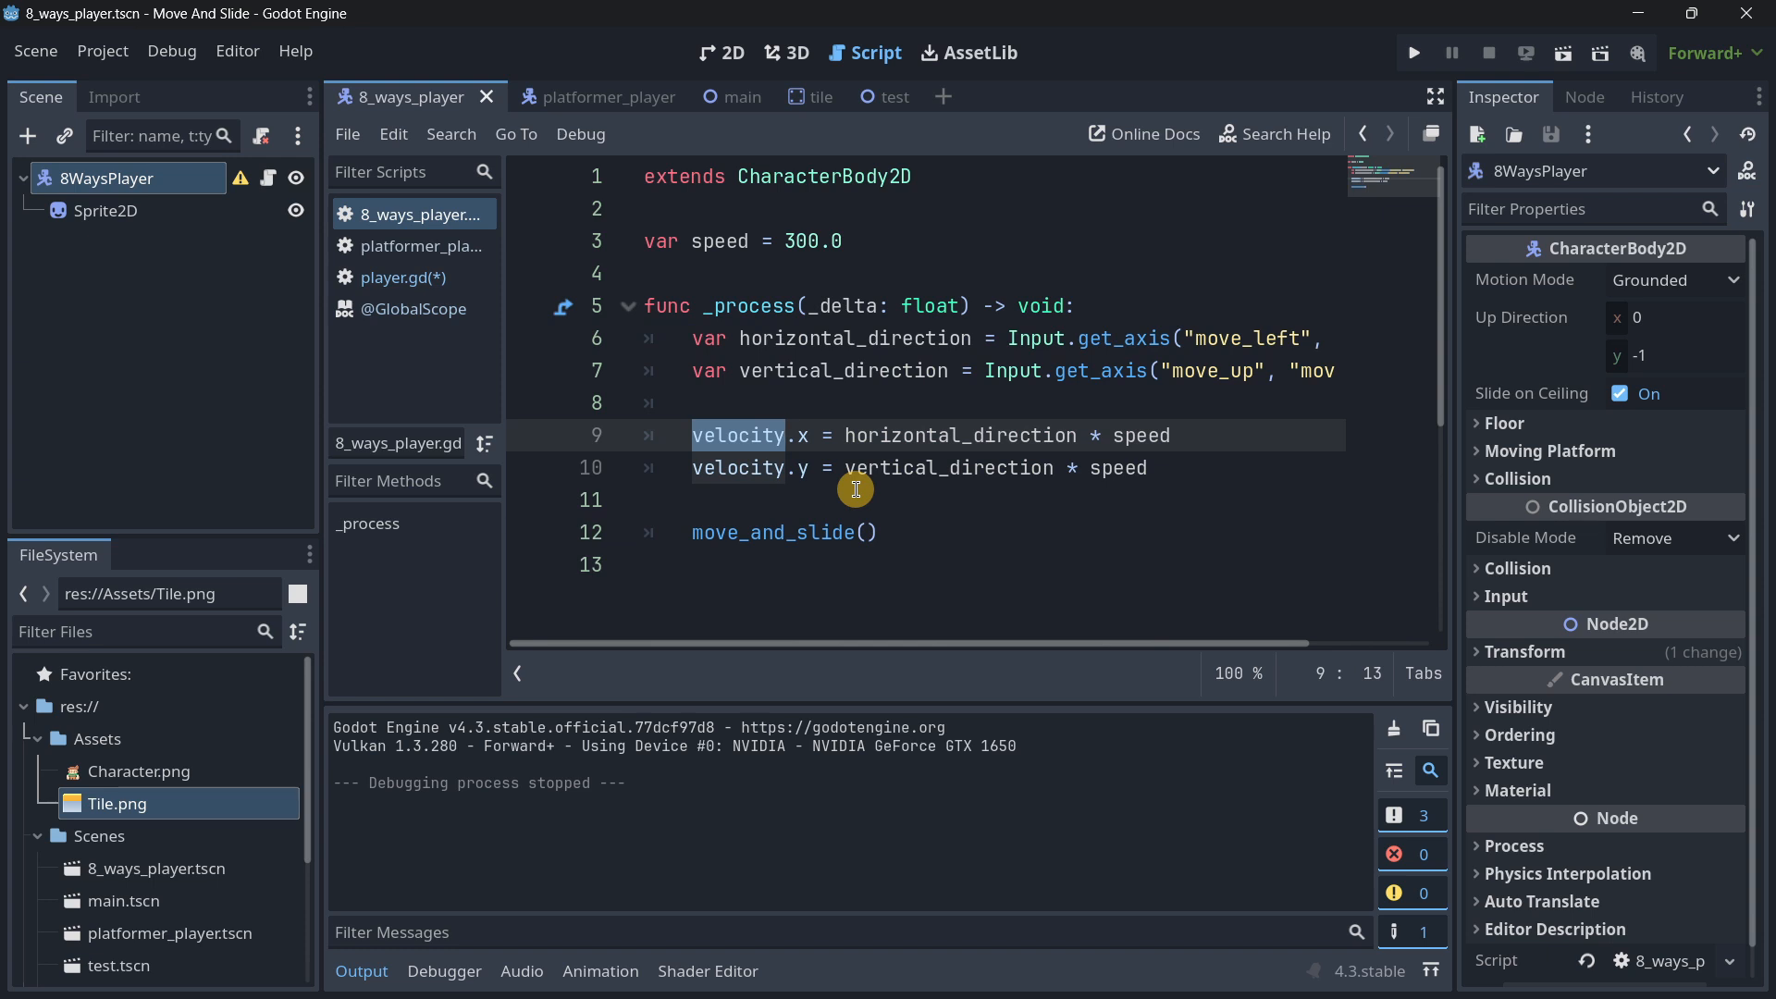
Step: Start a new line reading velocity = Vector2( below the direction variables
left_click(803, 466)
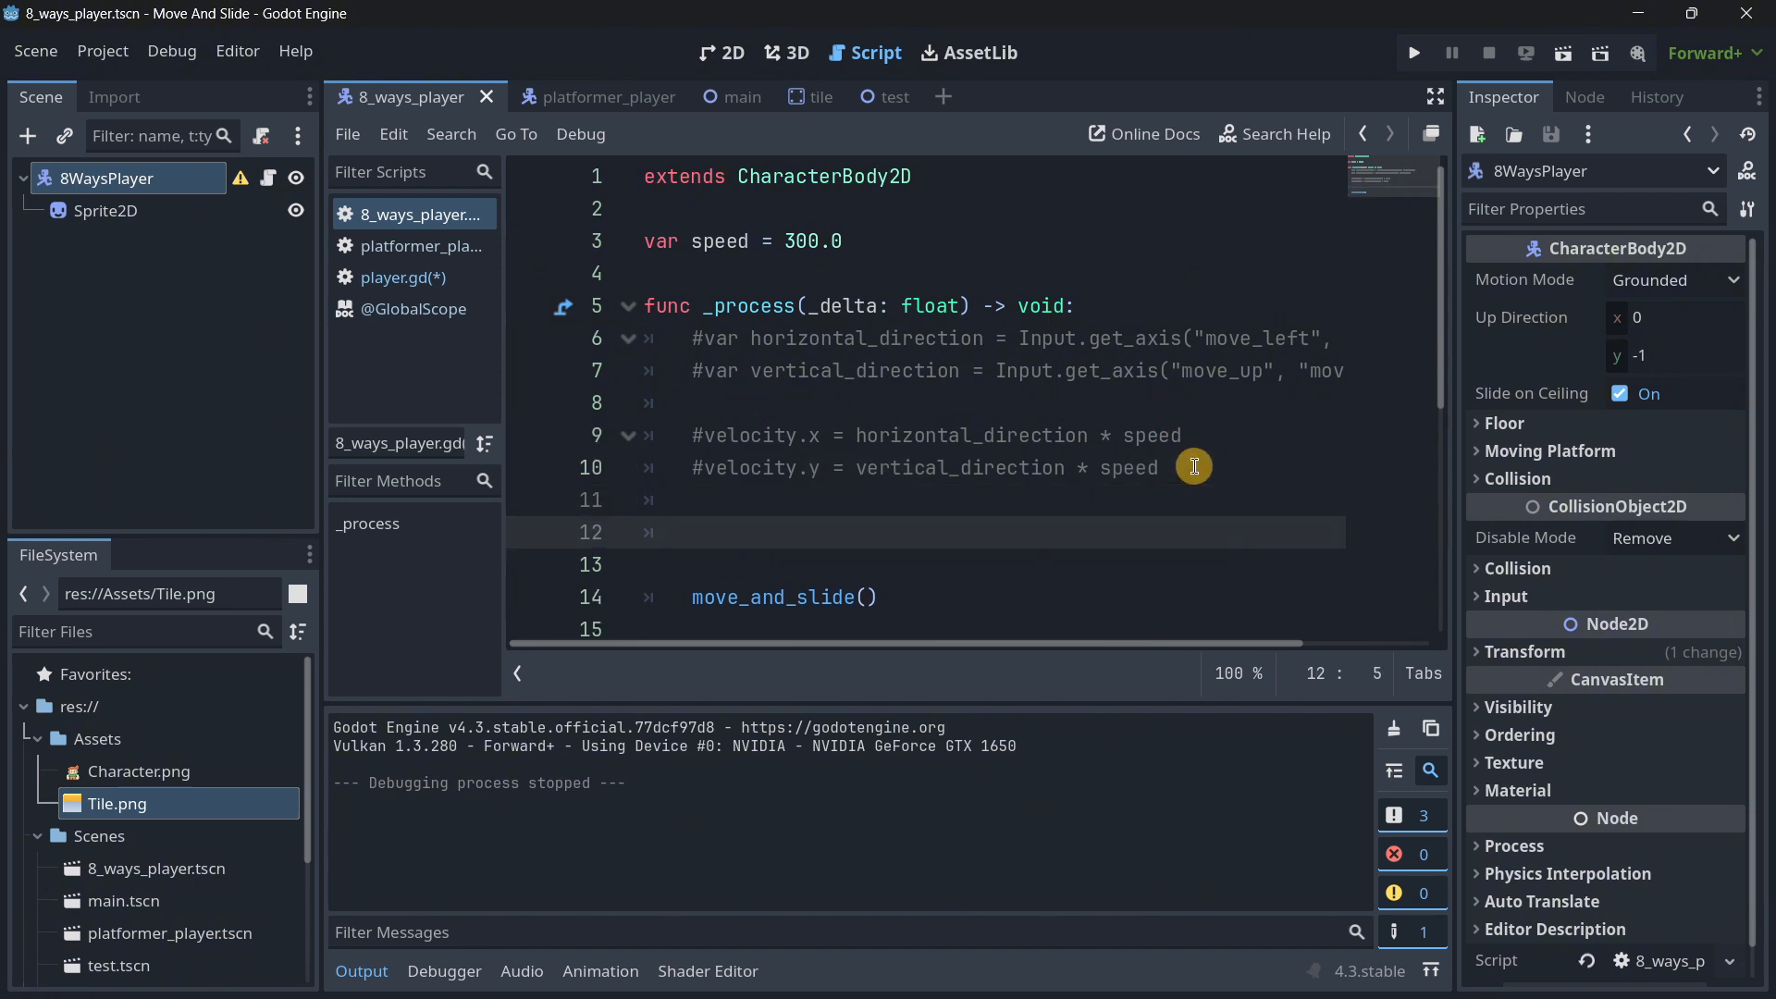
type("velocity")
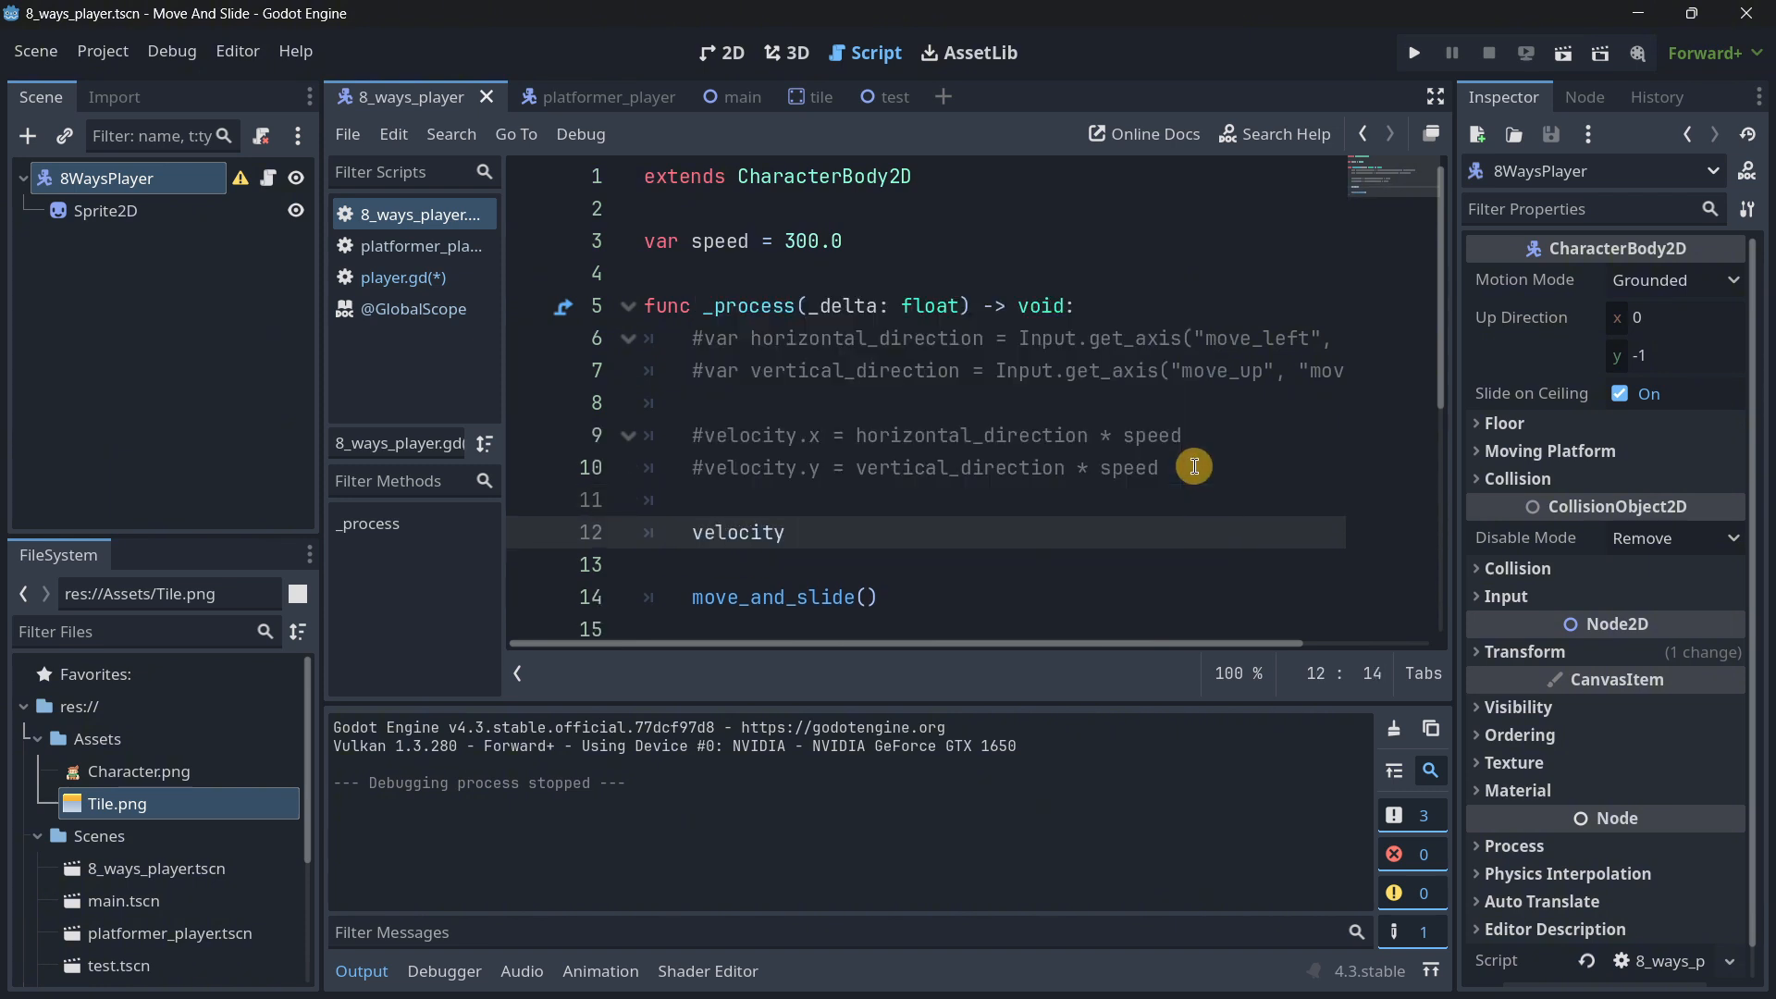
type("= Vector")
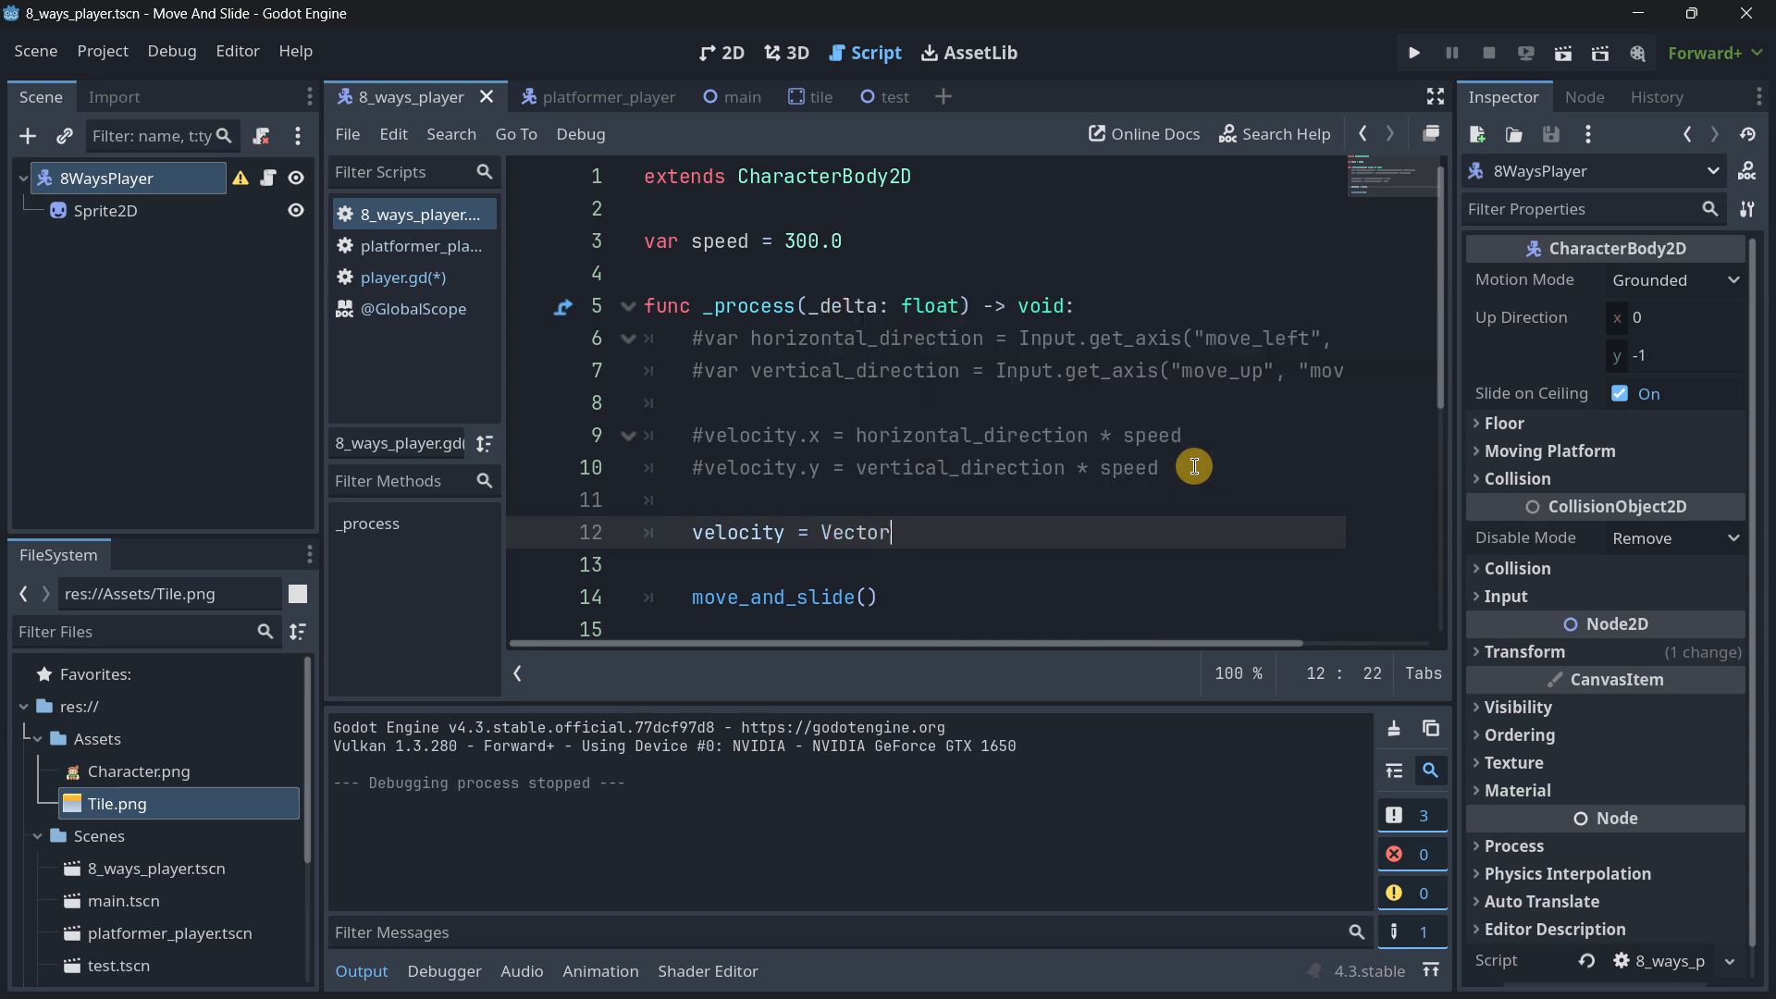
type("2(")
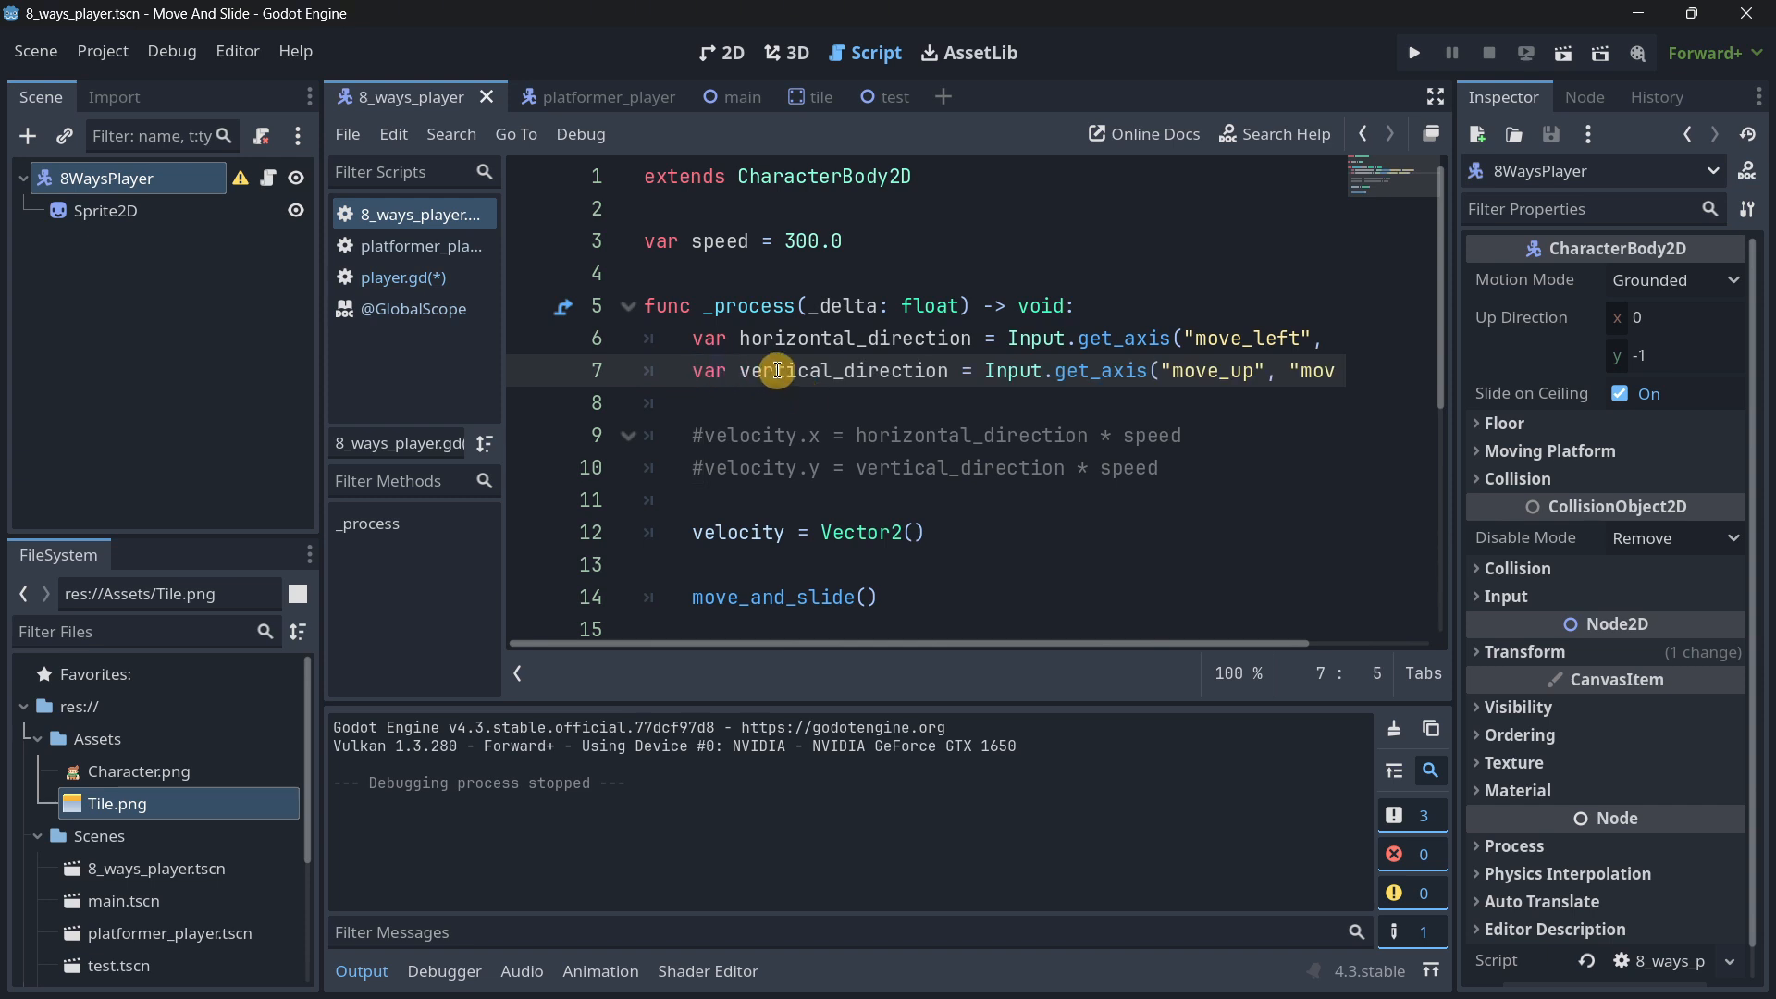
Step: Fill in Vector2(horizontal_direction, vertical_direction) * speed as the velocity
left_click(917, 533)
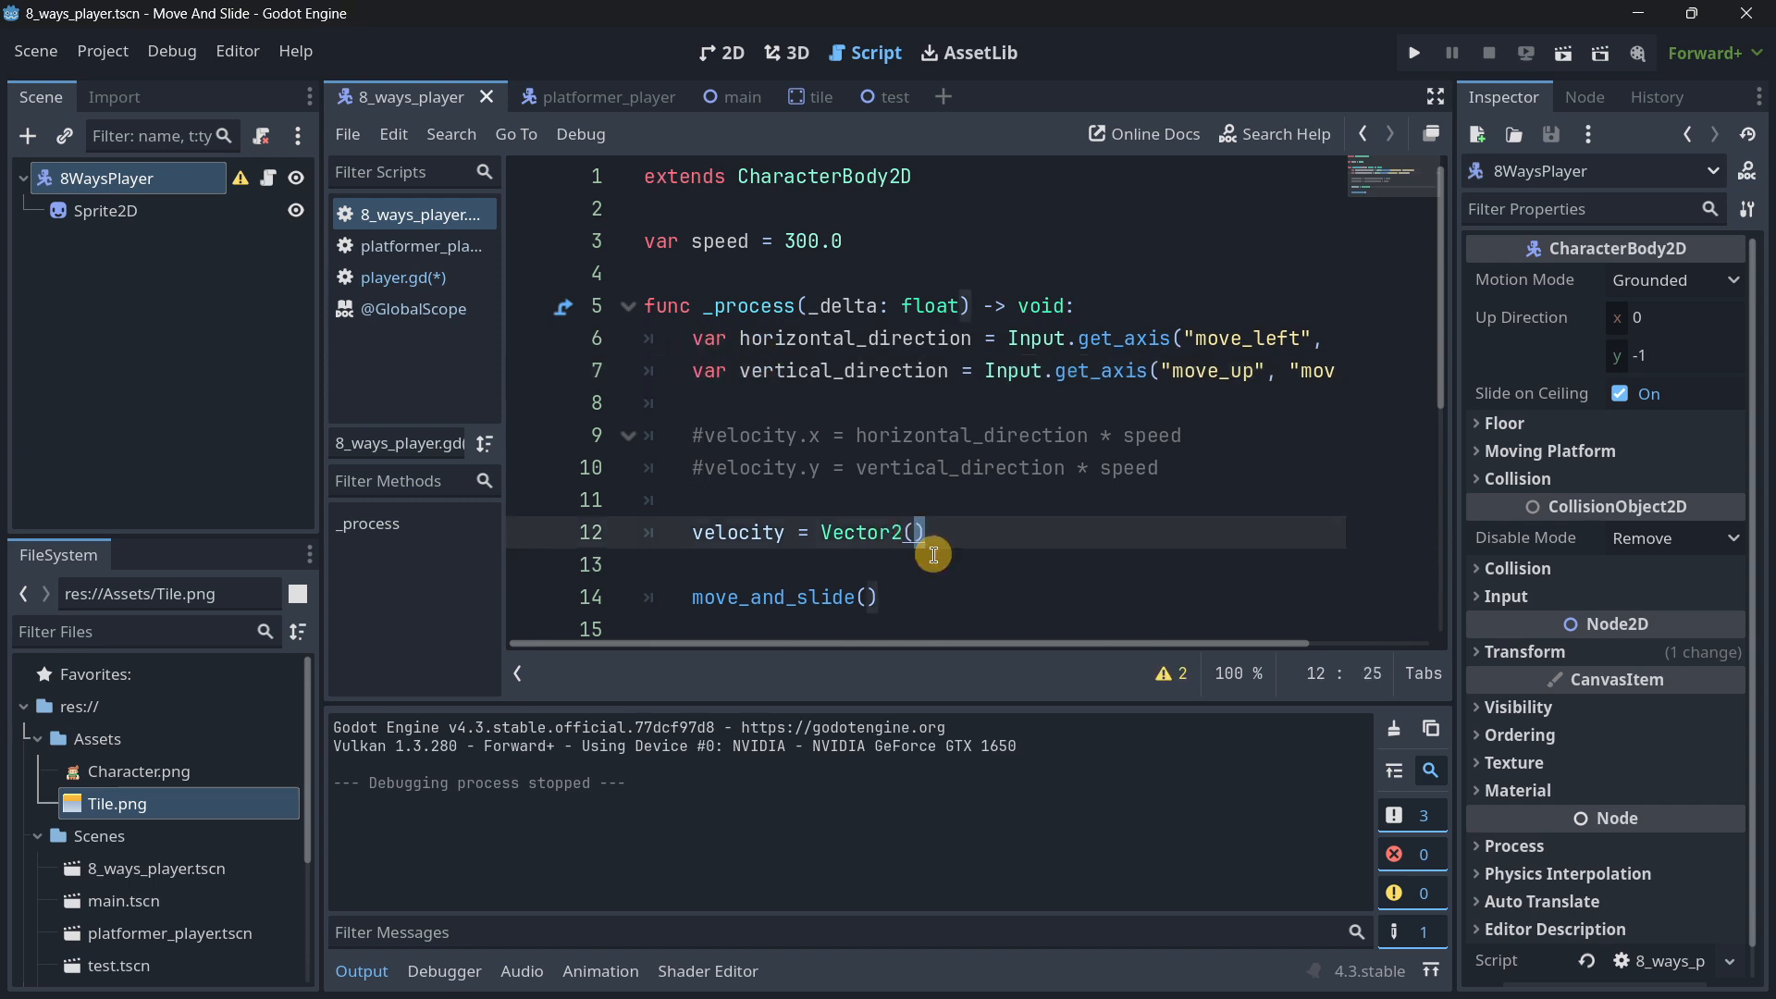
type("horizontal_direction")
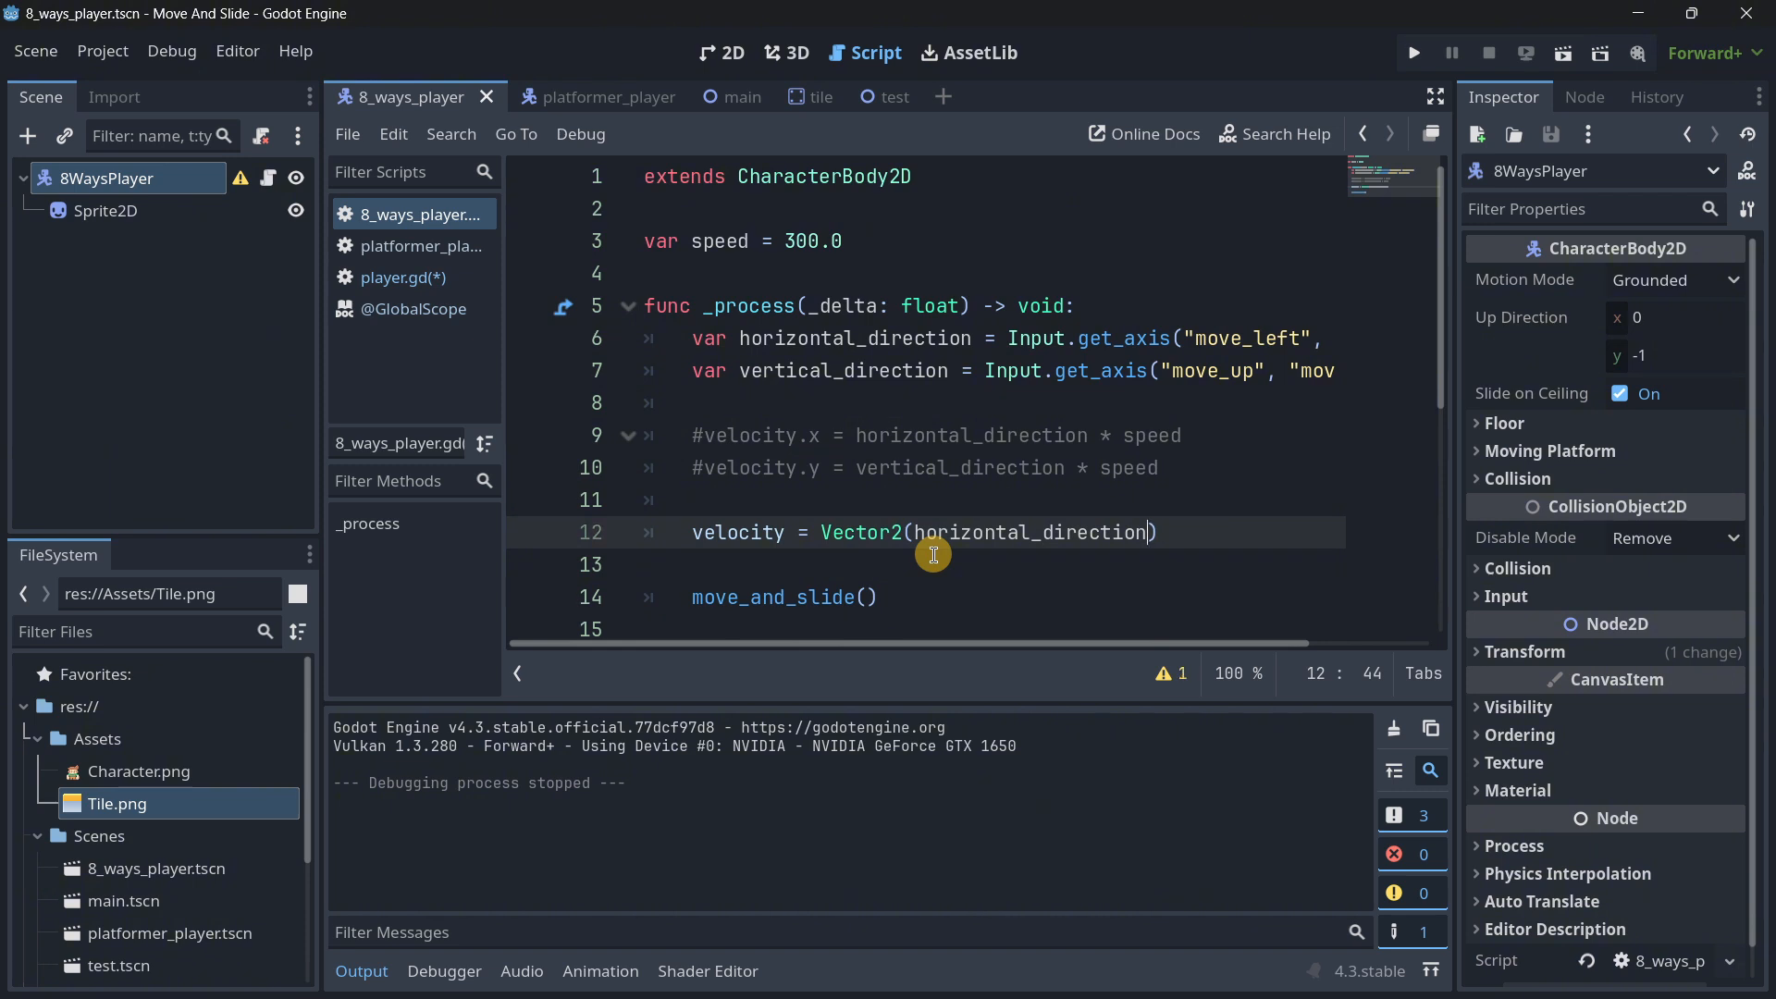
type(", vertical_direction")
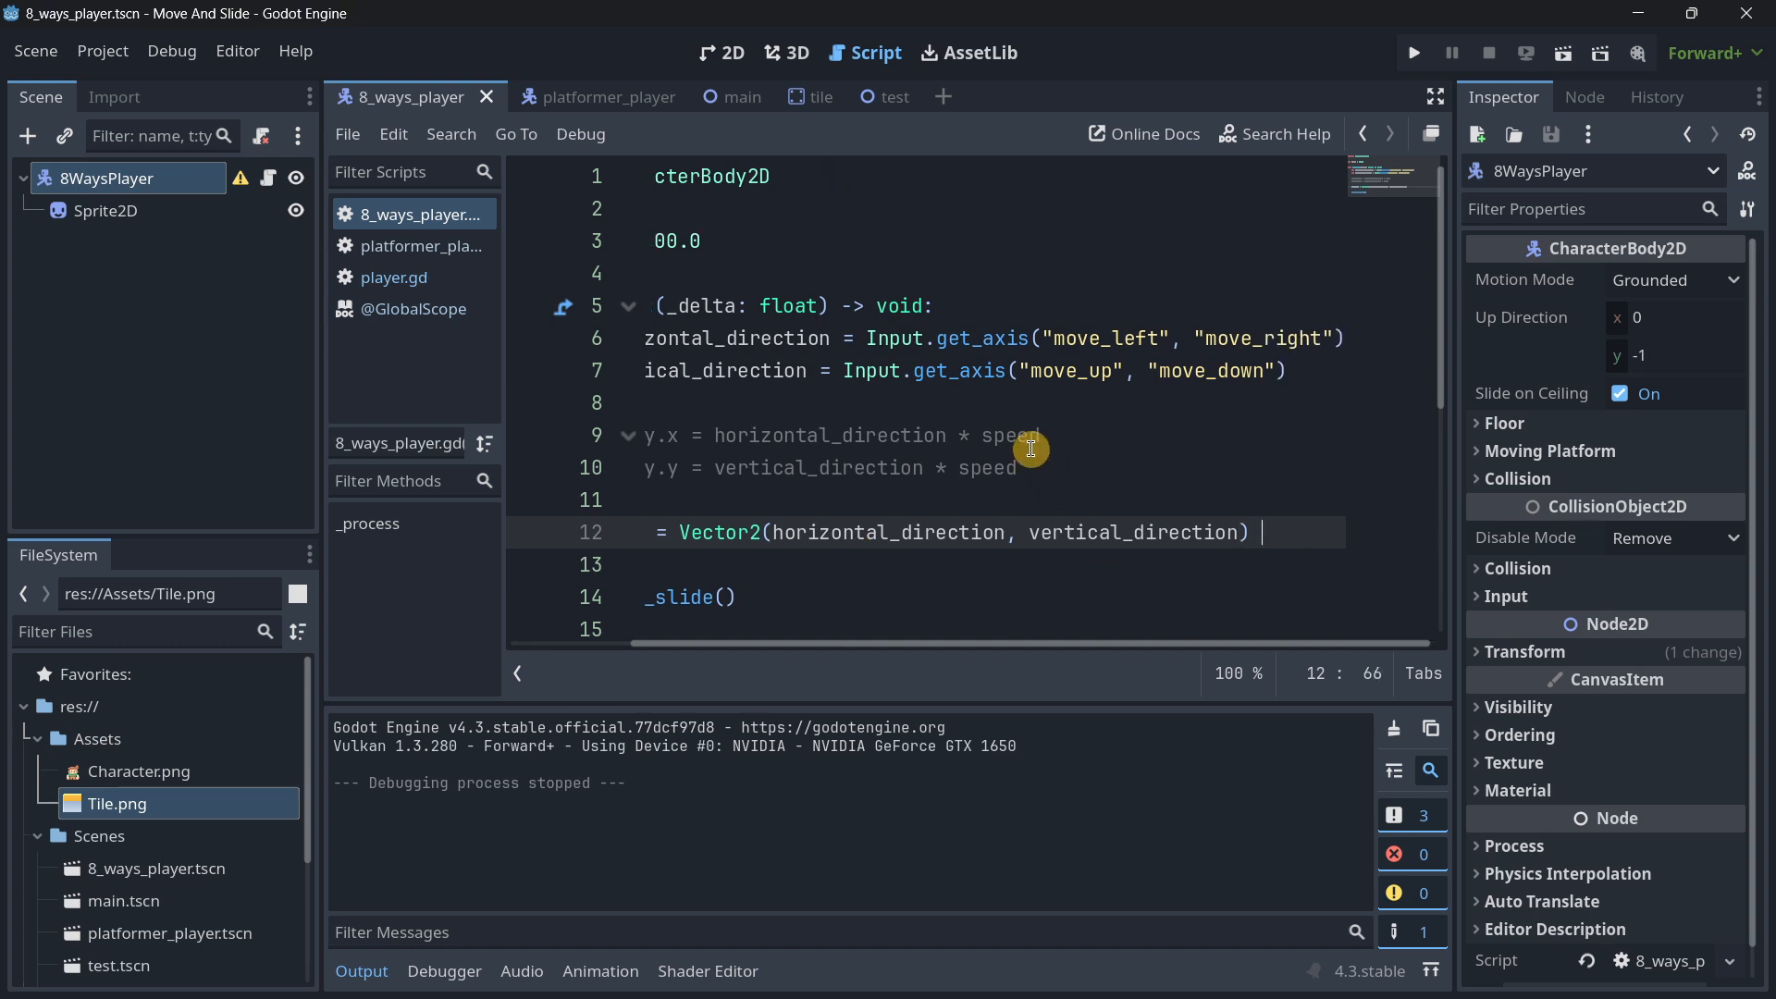
type("* speed")
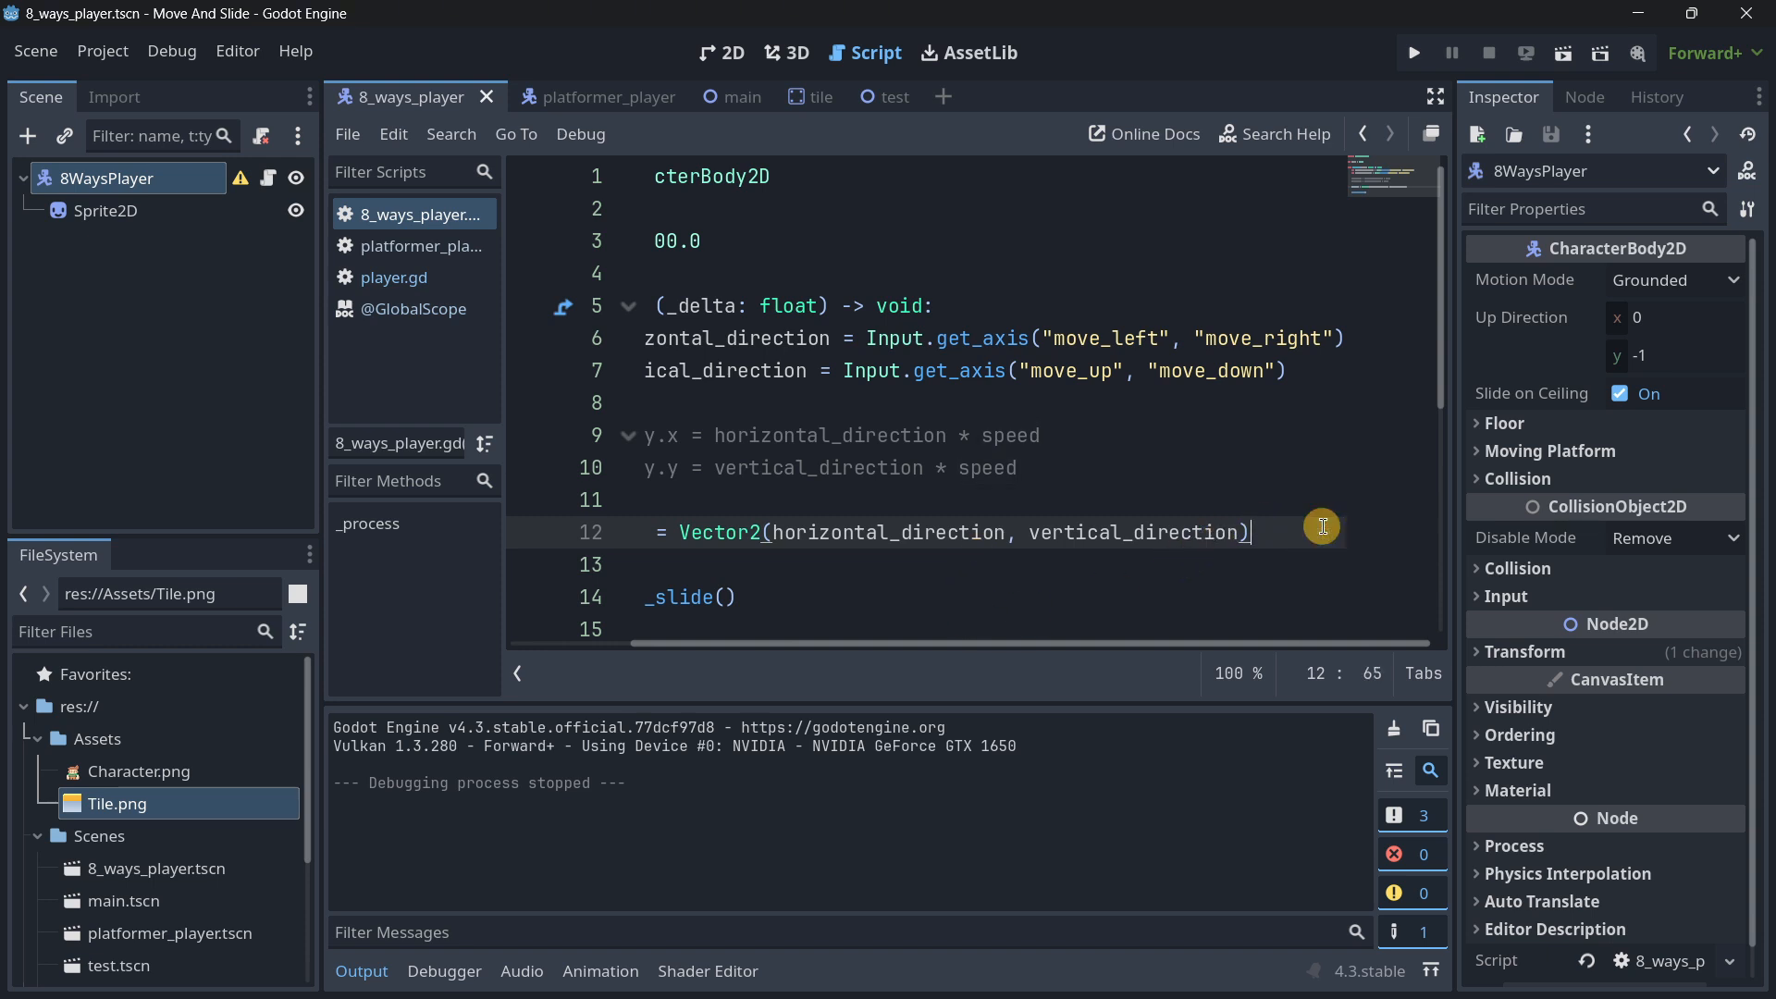
left_click(1412, 52)
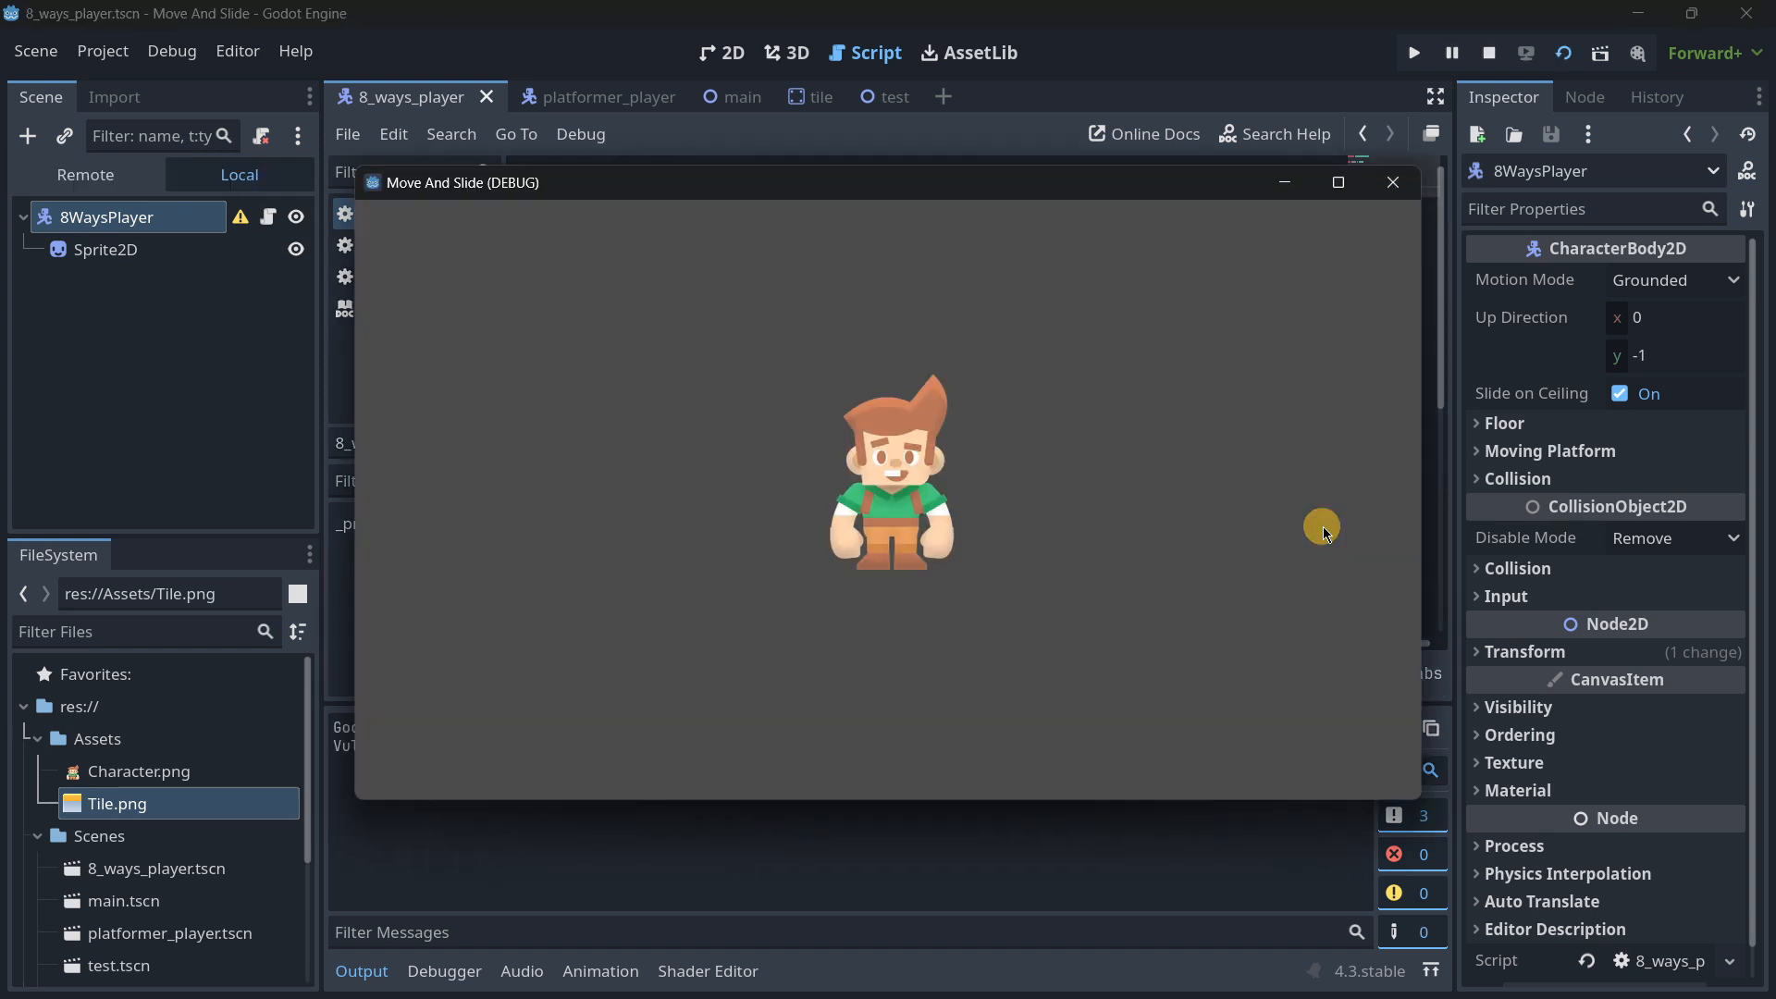
mouse_move(827, 504)
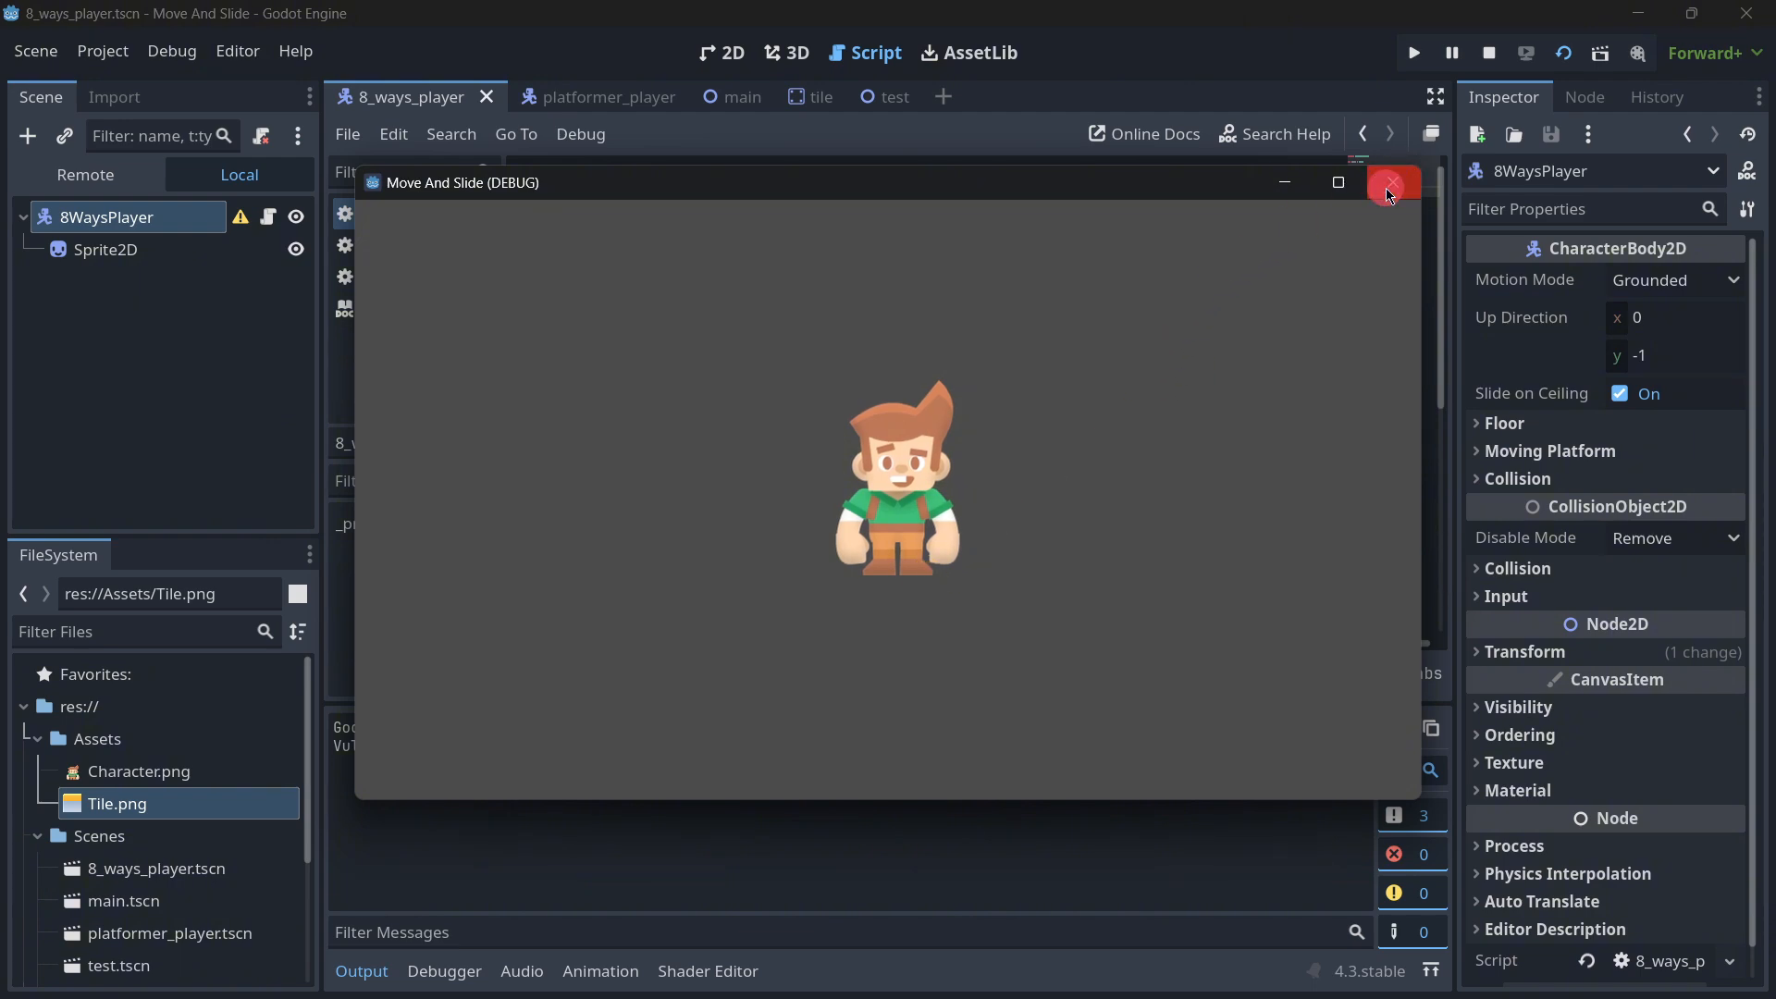
left_click(1392, 183)
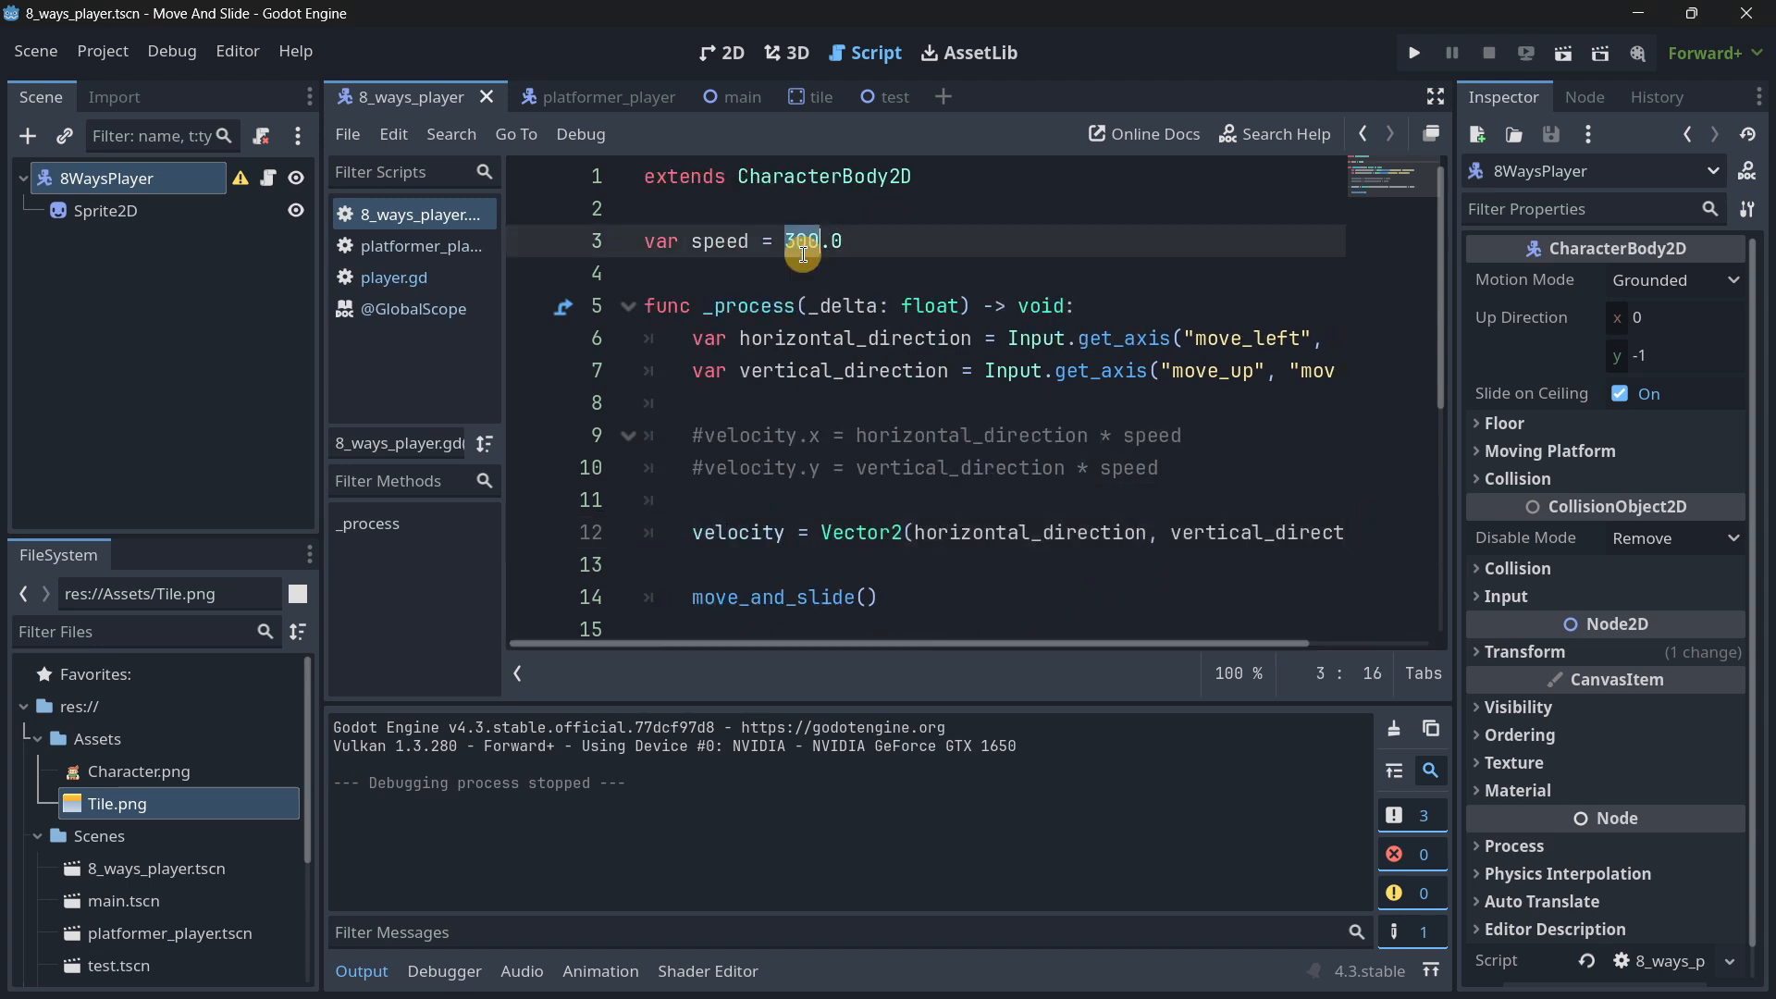
left_click(1412, 52)
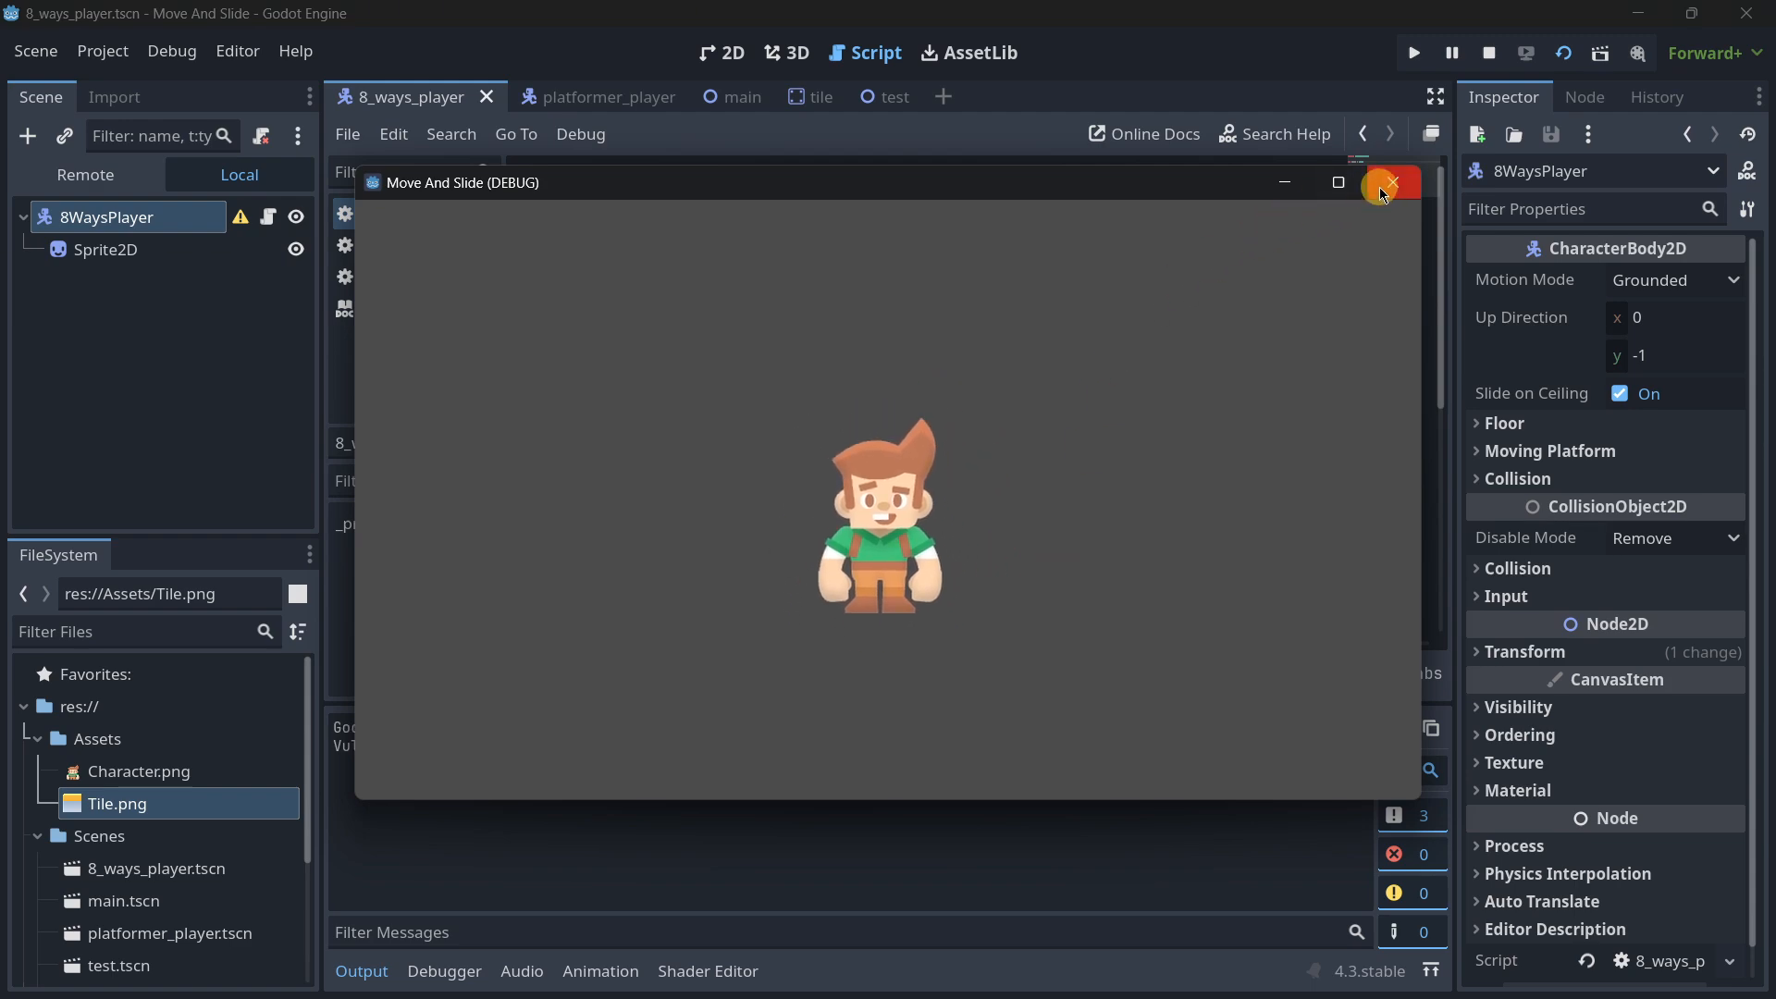
left_click(1391, 183)
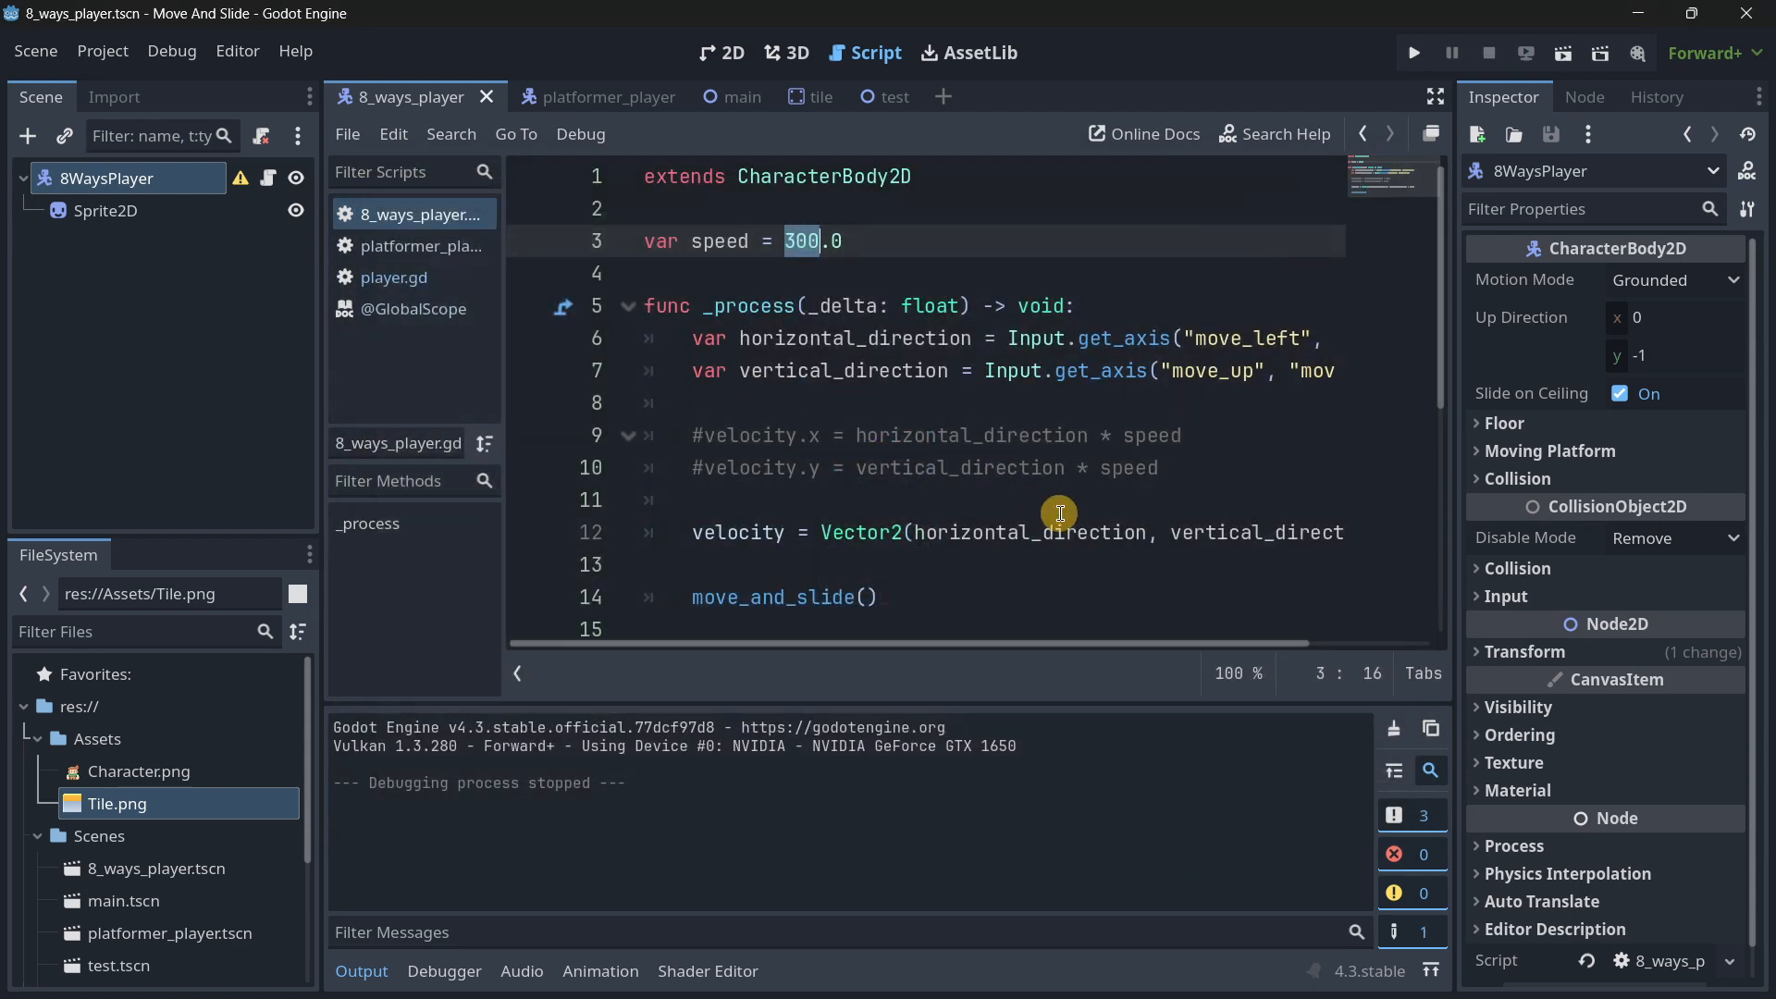
scroll("right", 3)
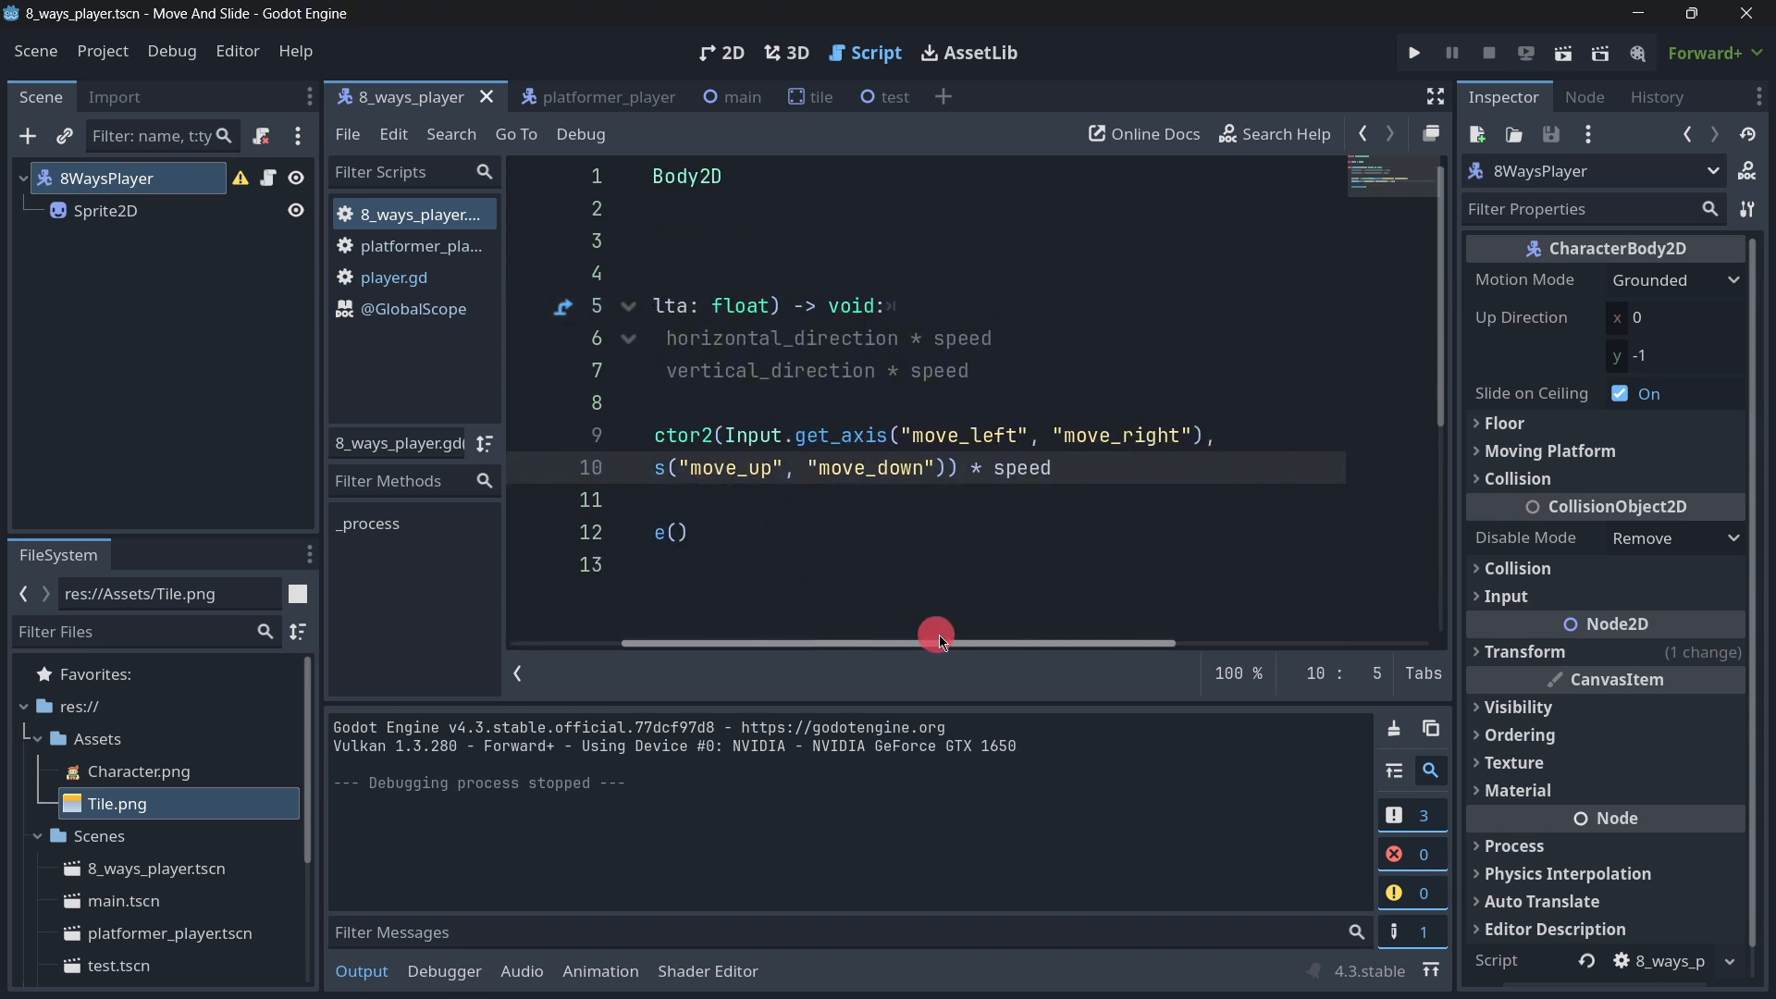
Step: Run the 8-way scene with velocity built from both Input.get_axis calls times speed
left_click(1412, 51)
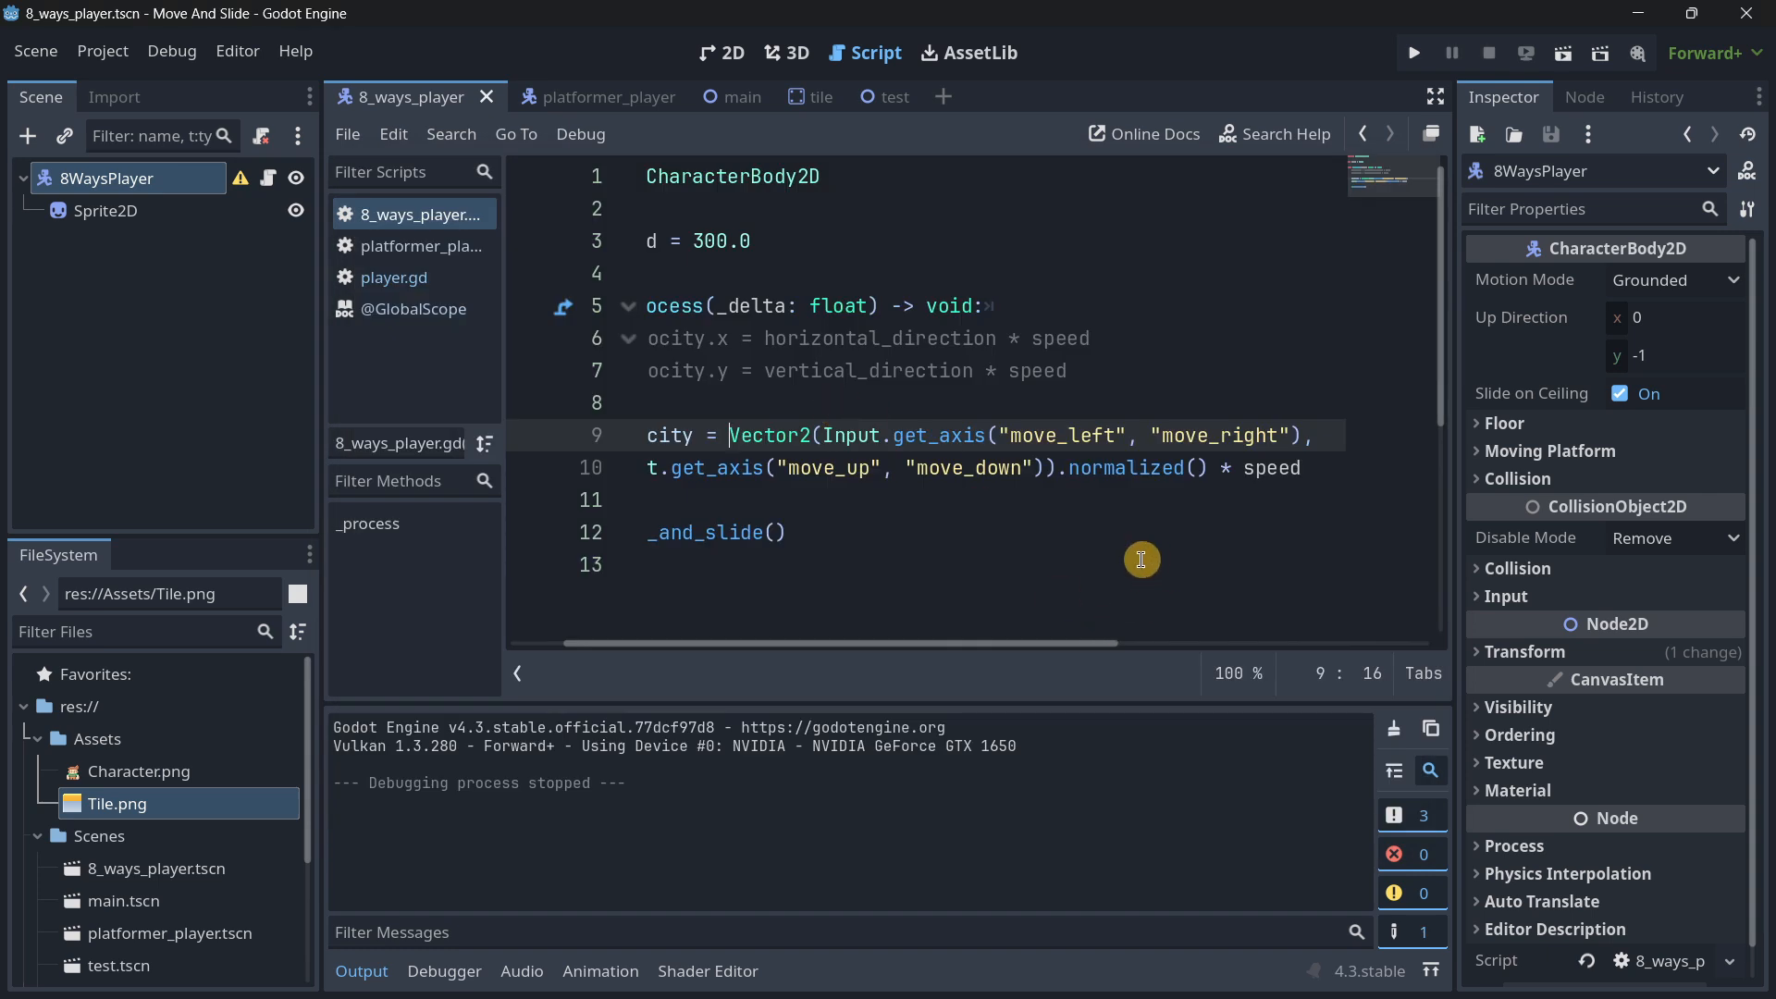
scroll("left", 3)
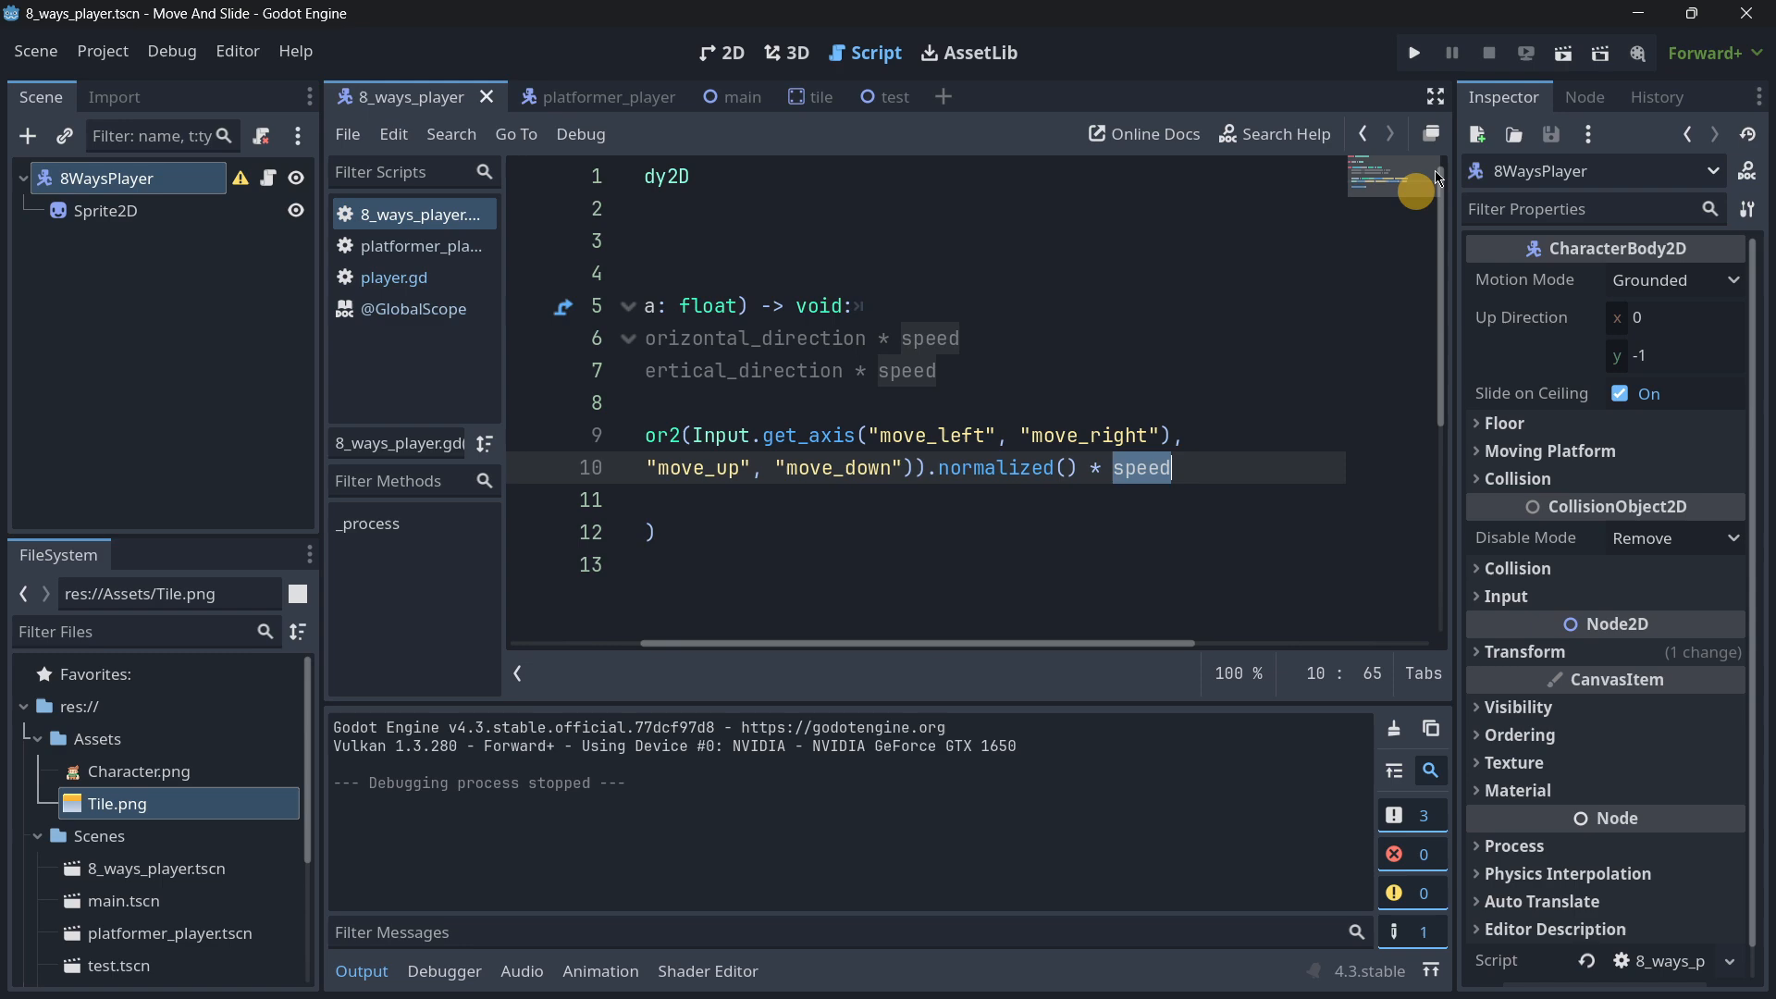
left_click(1412, 51)
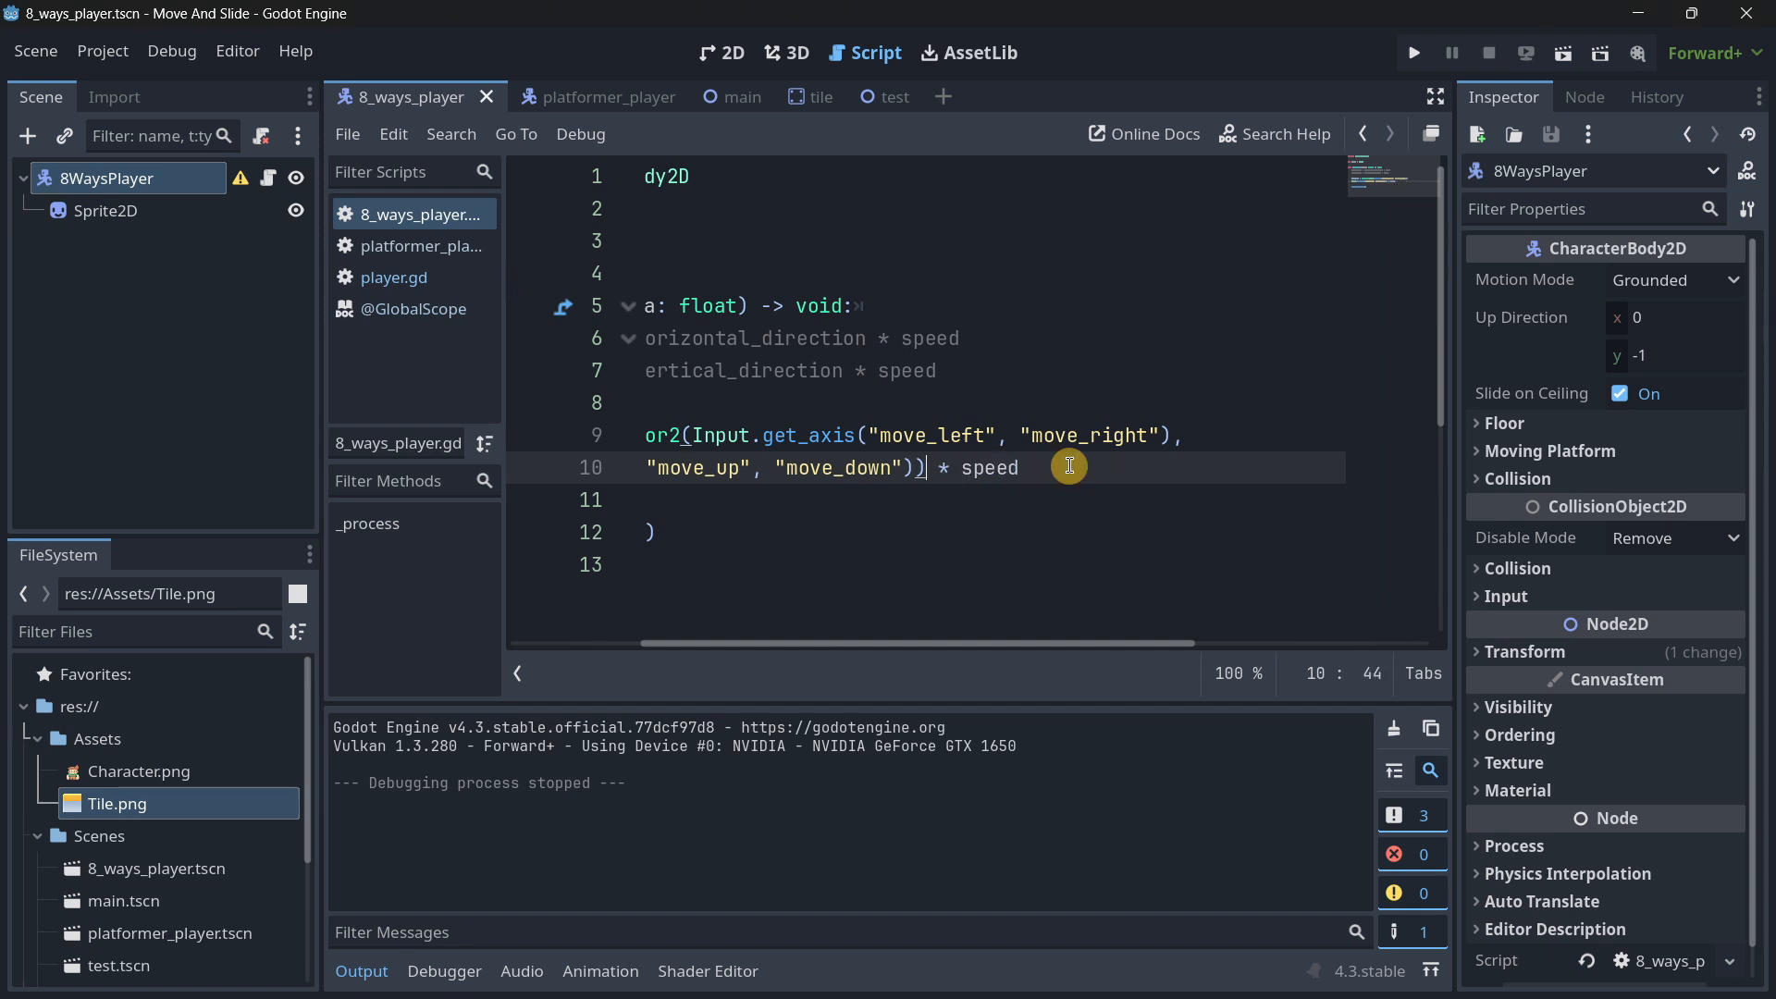
left_click(1413, 51)
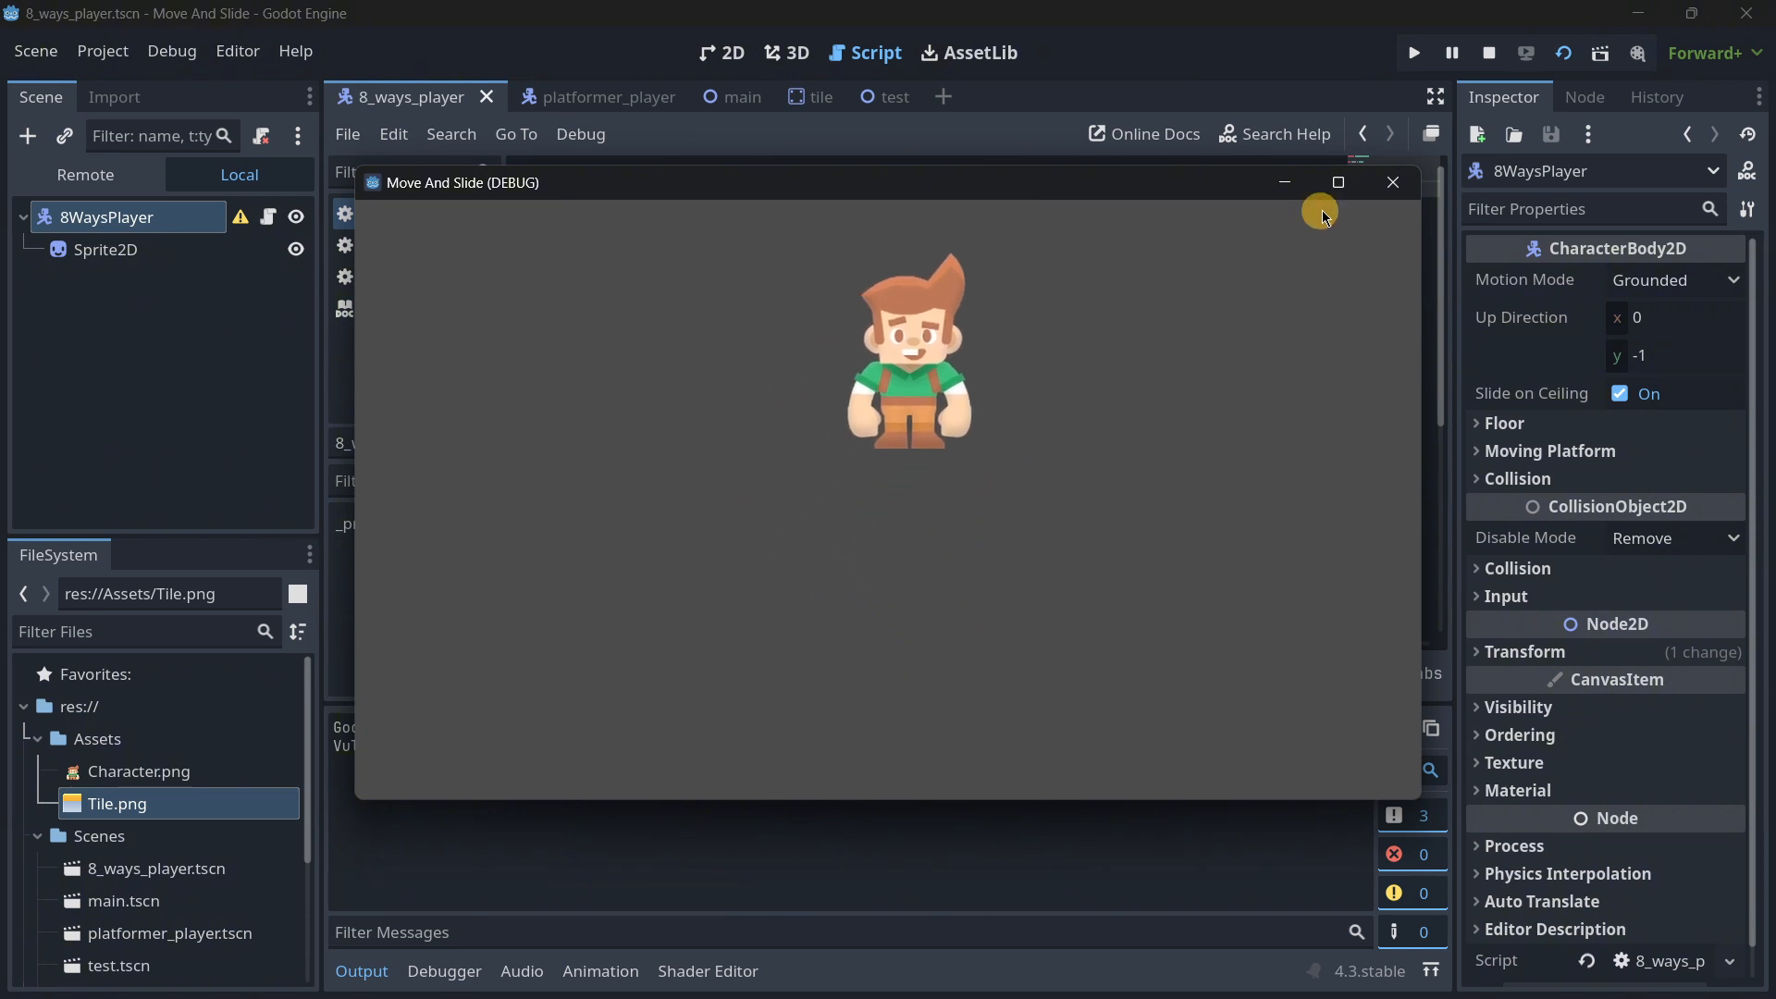
Step: End the 8-way test run and switch to the platformer_player.gd script
left_click(1392, 182)
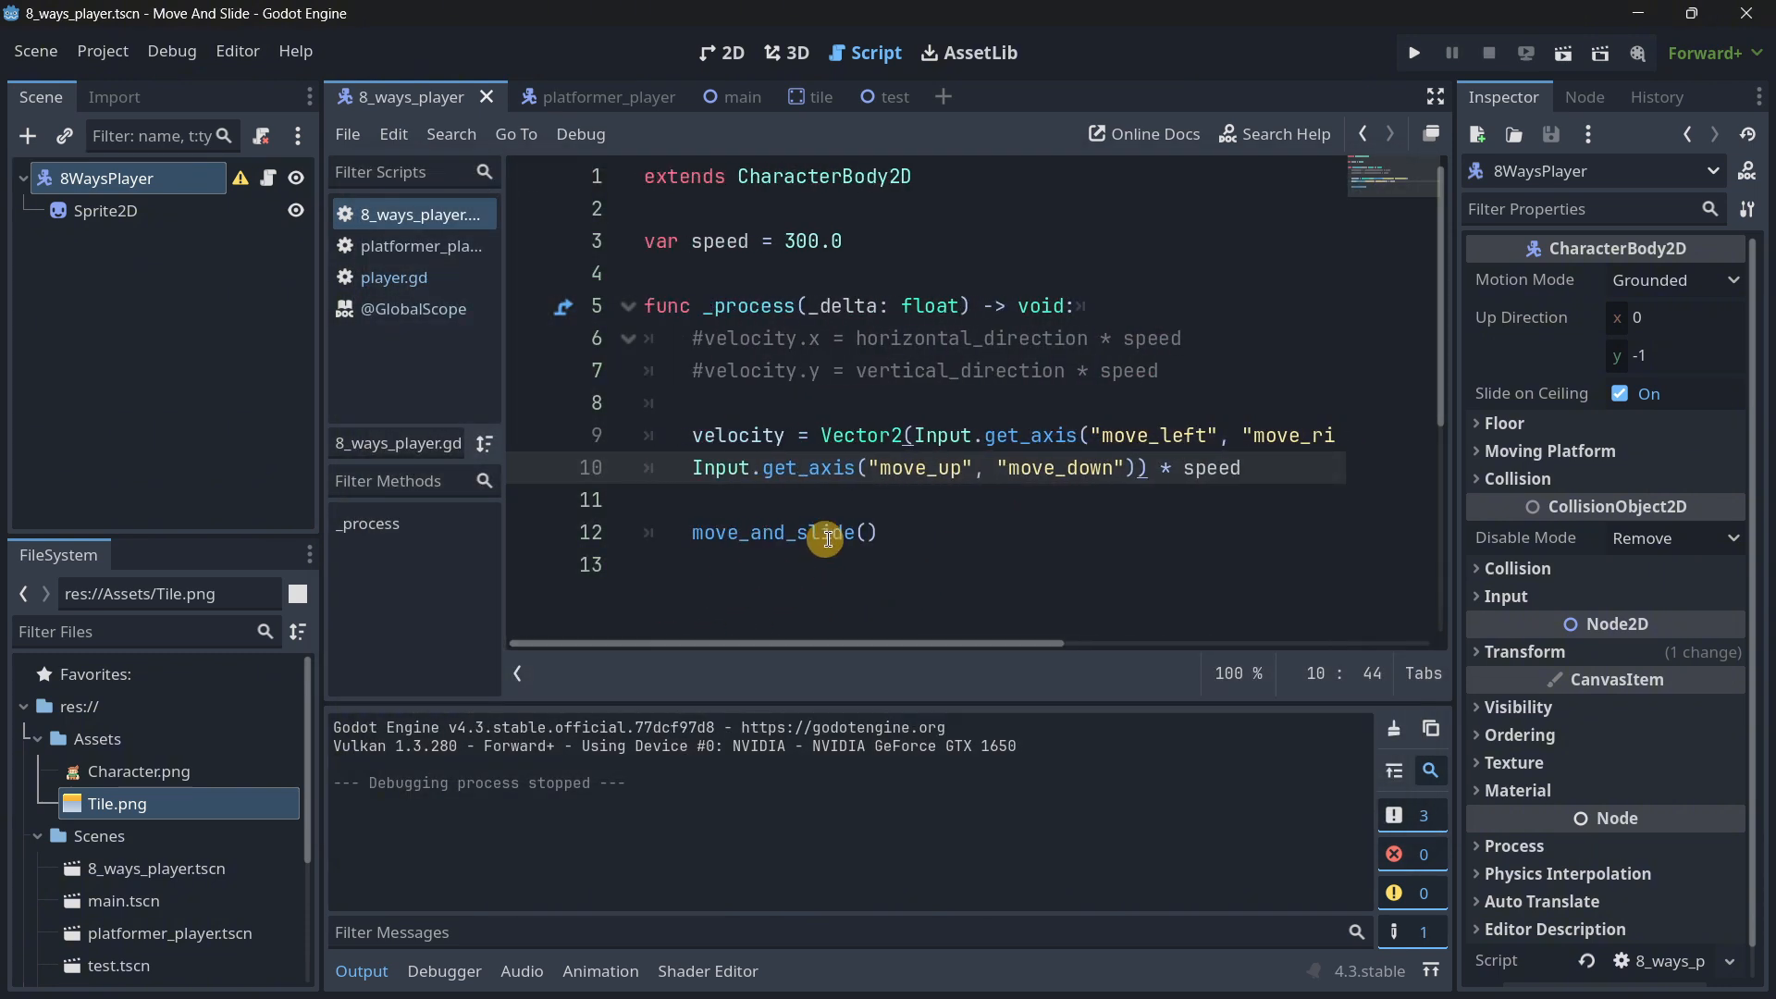
left_click(853, 402)
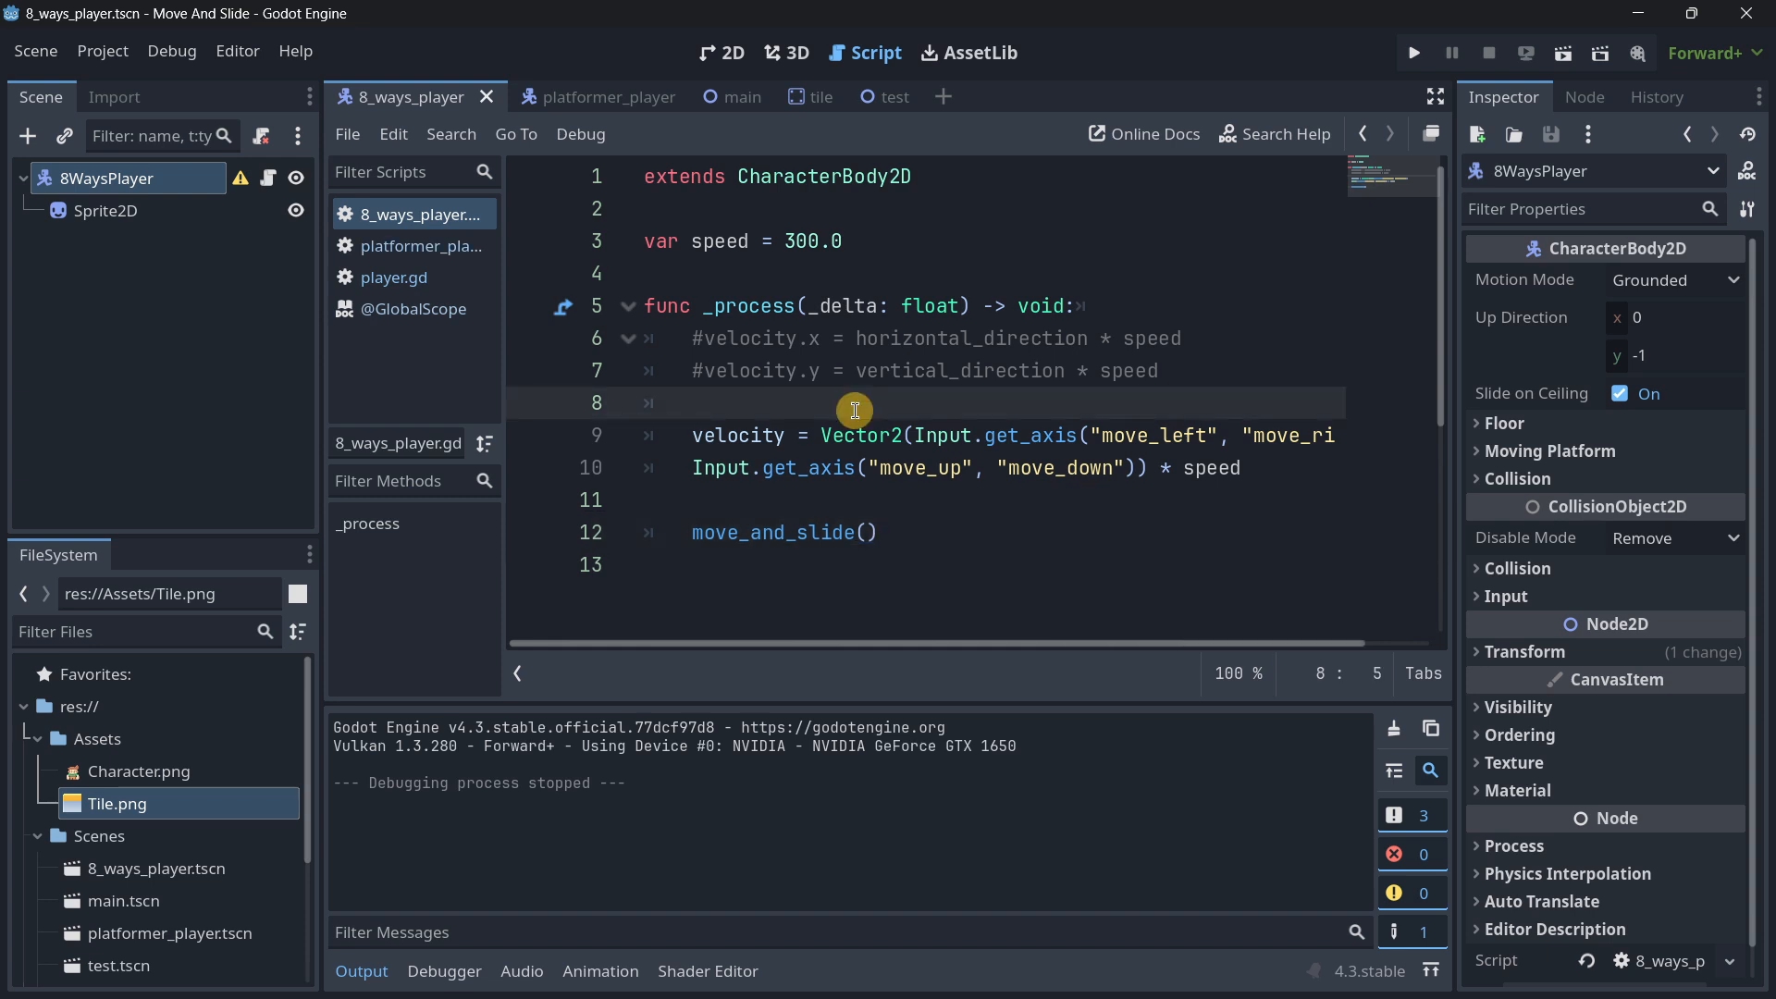
mouse_move(750, 333)
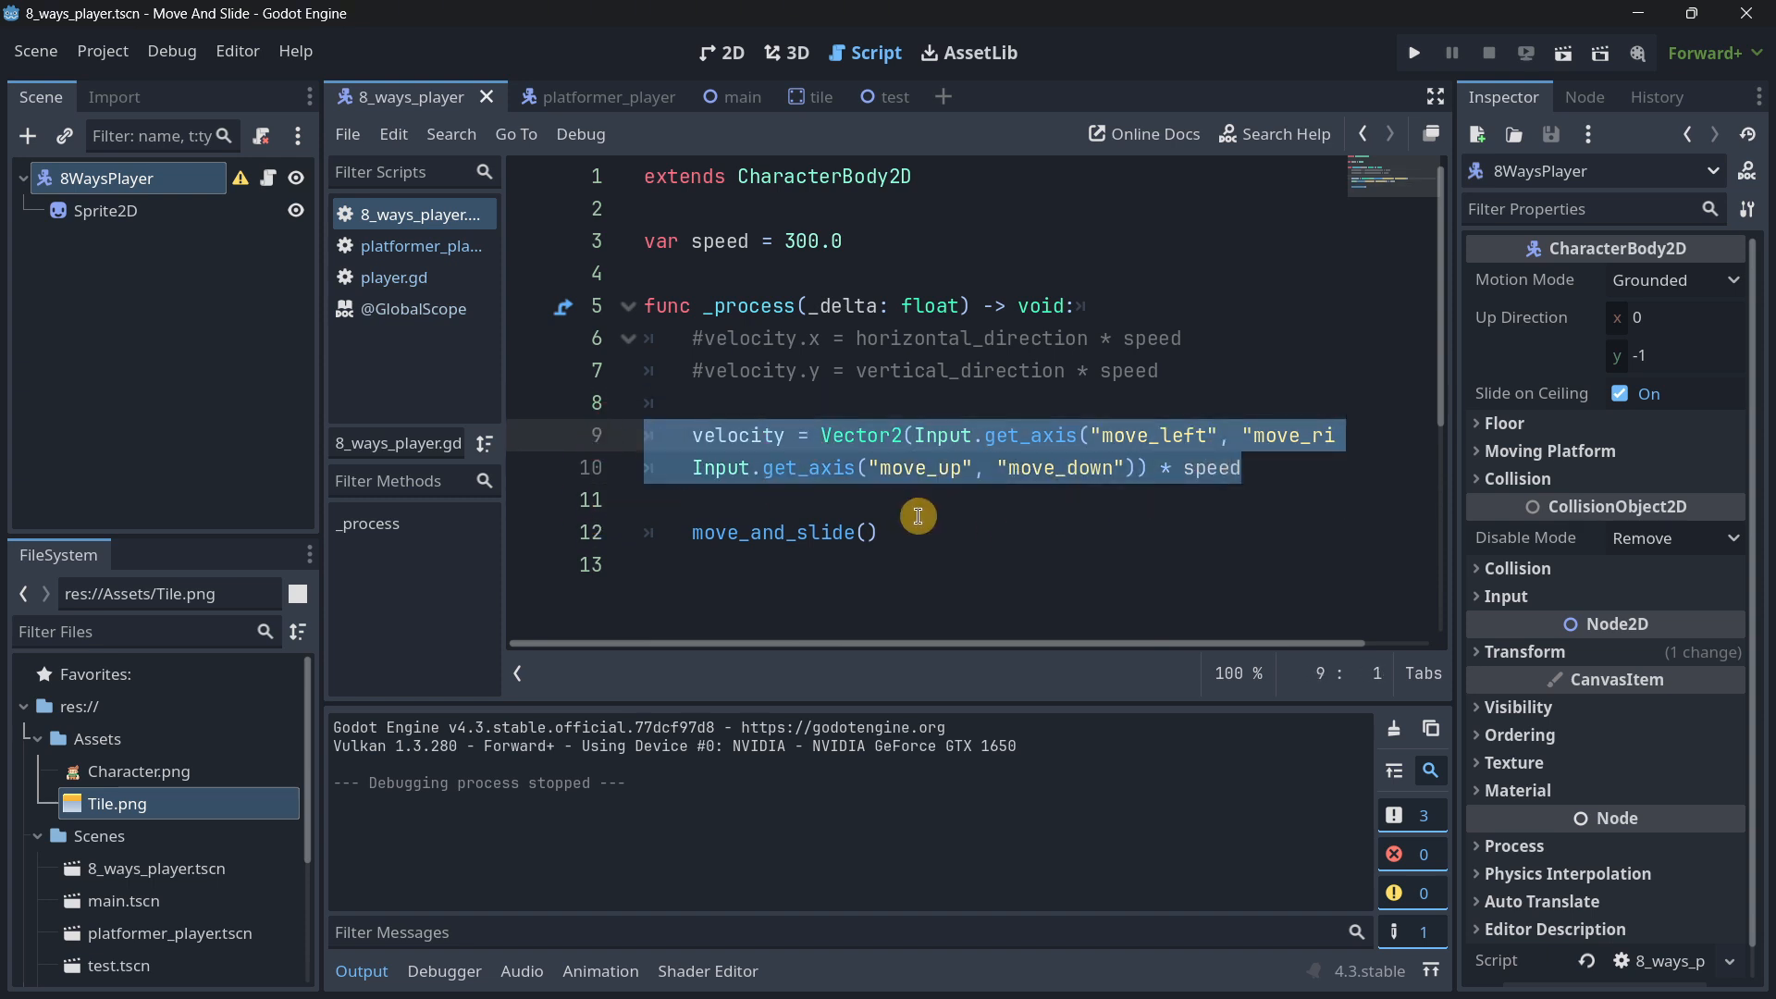
left_click(878, 533)
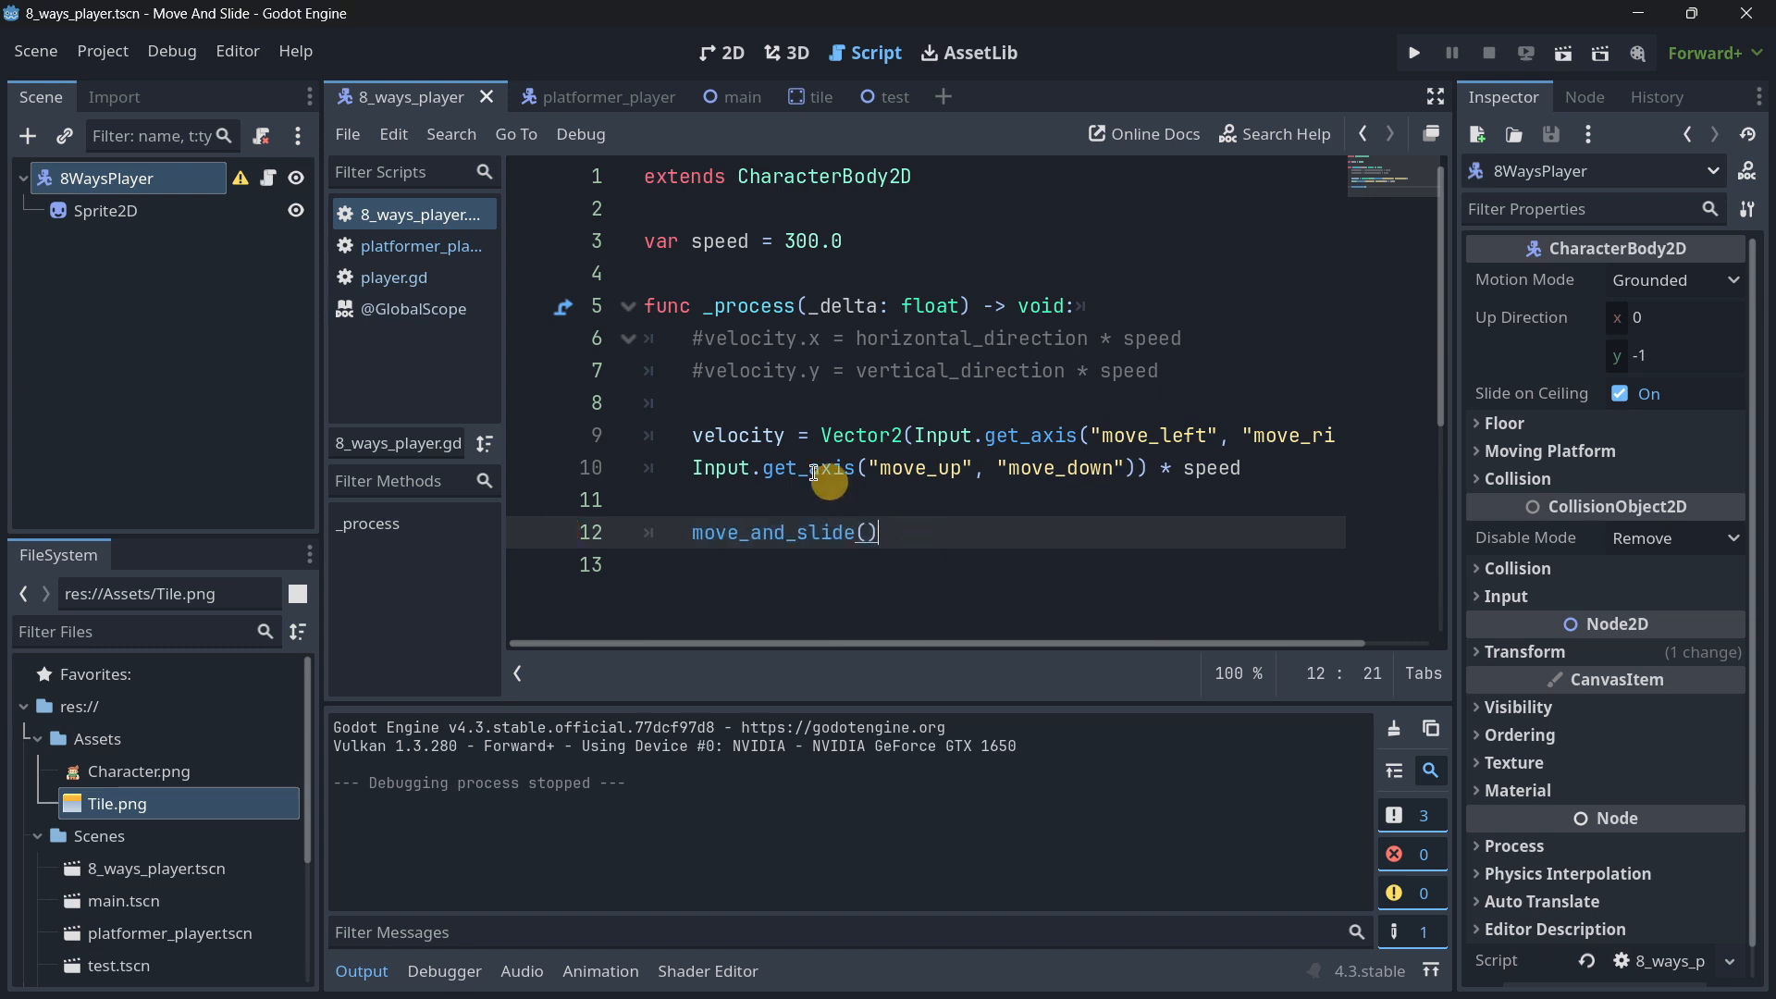
left_click(420, 246)
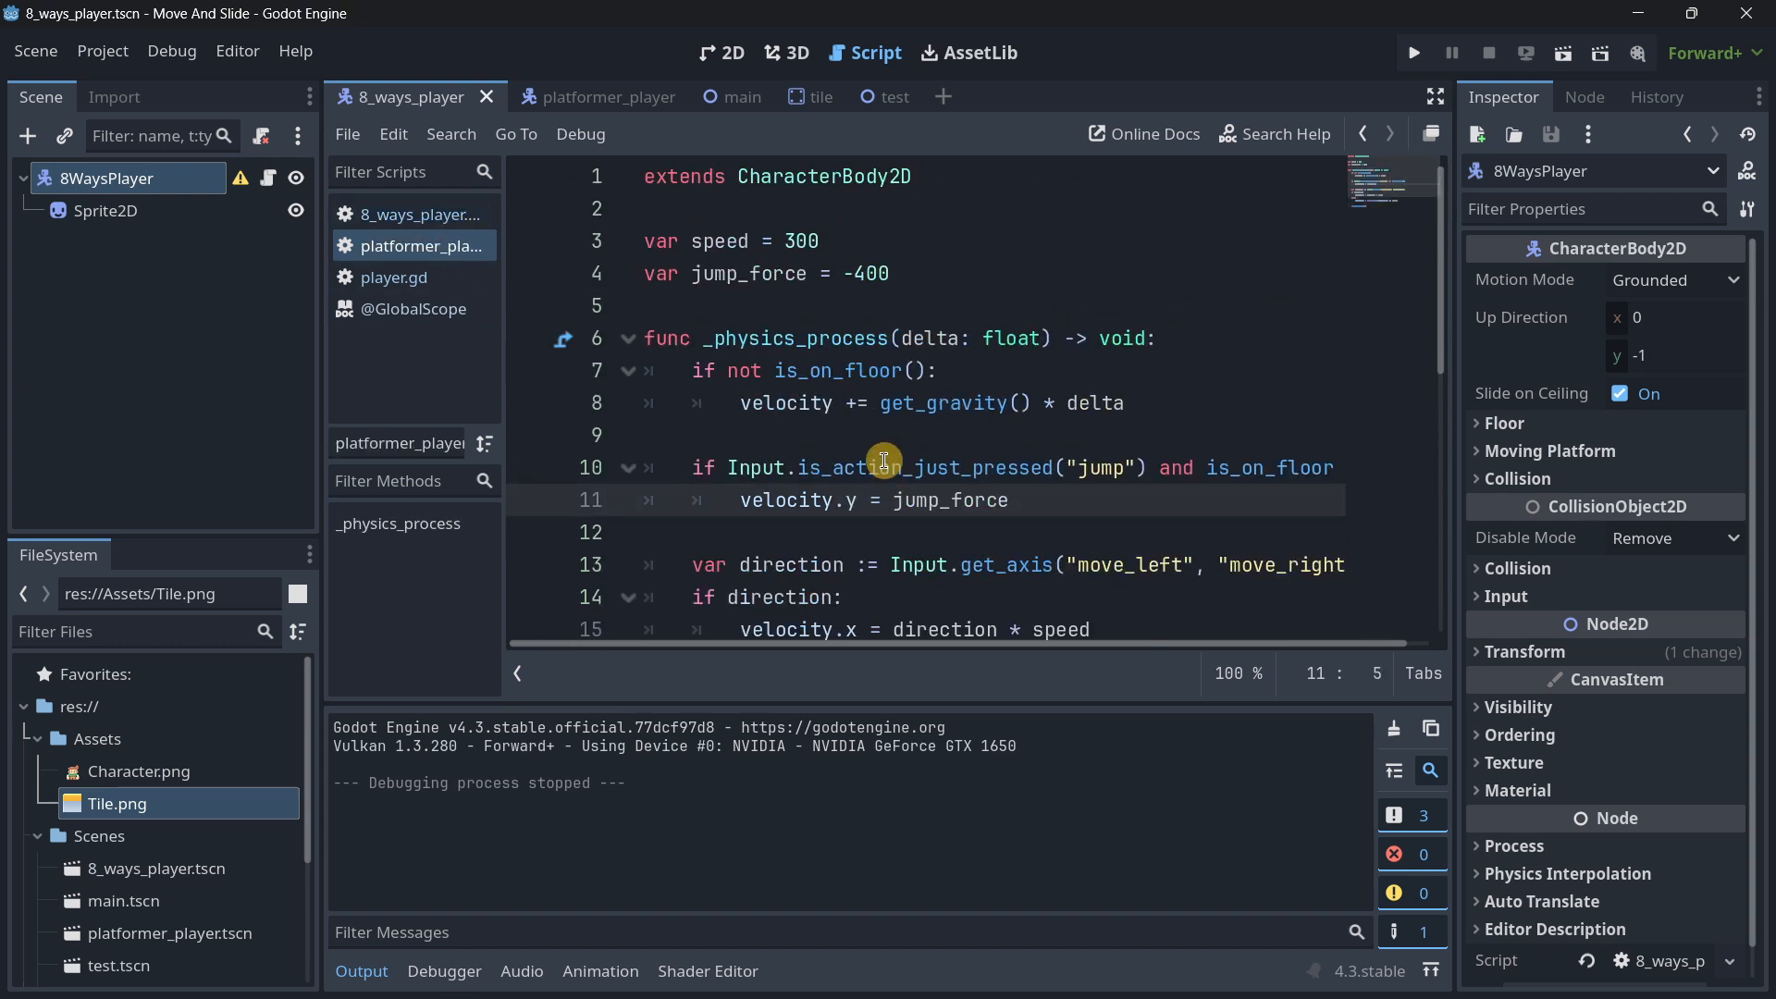
left_click(883, 402)
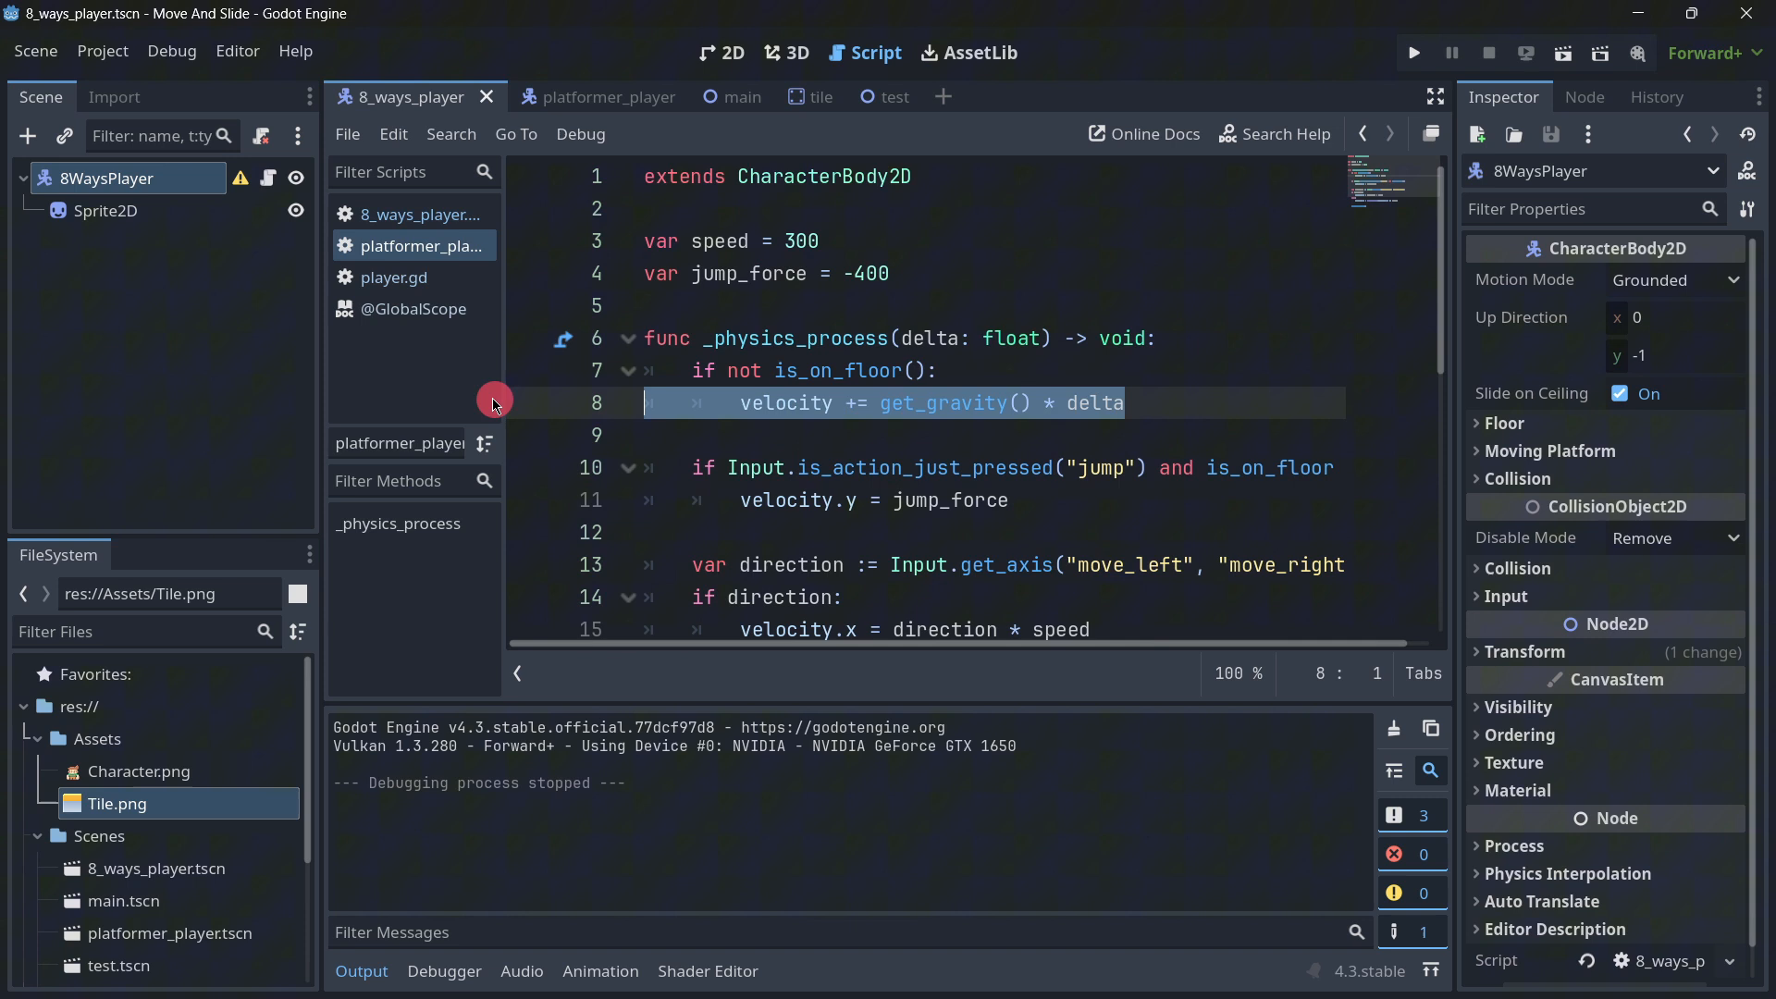
left_click(623, 468)
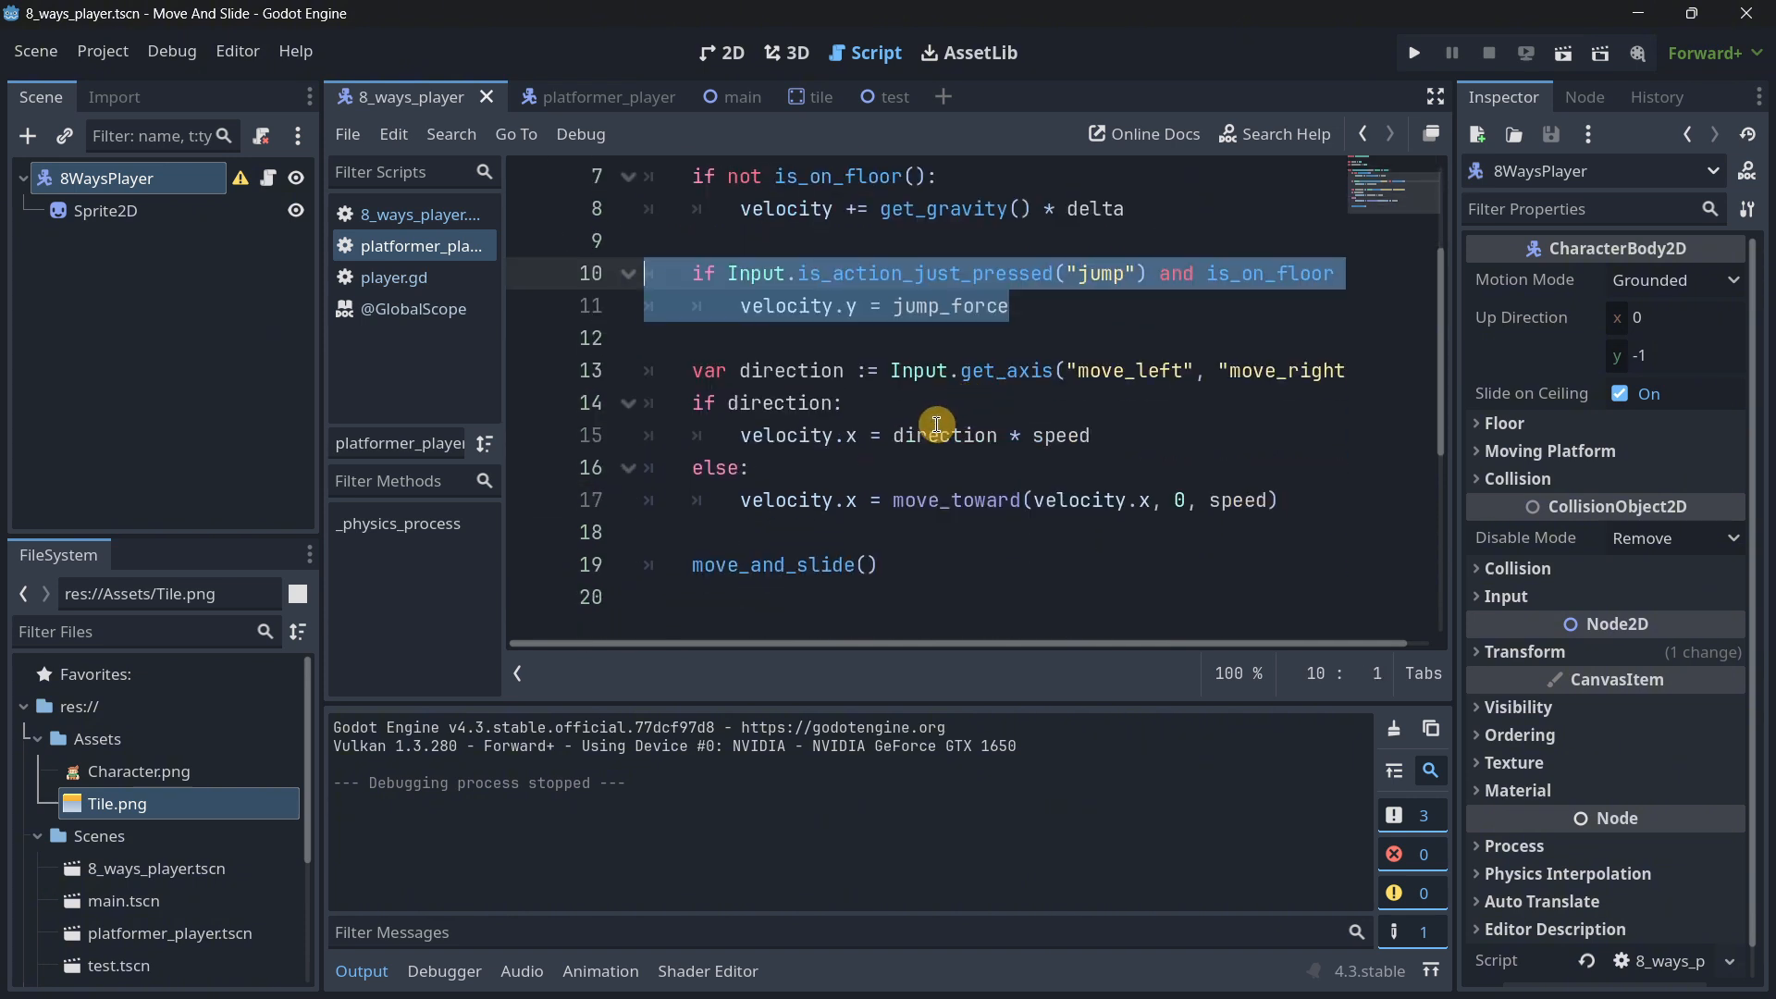
left_click(1346, 370)
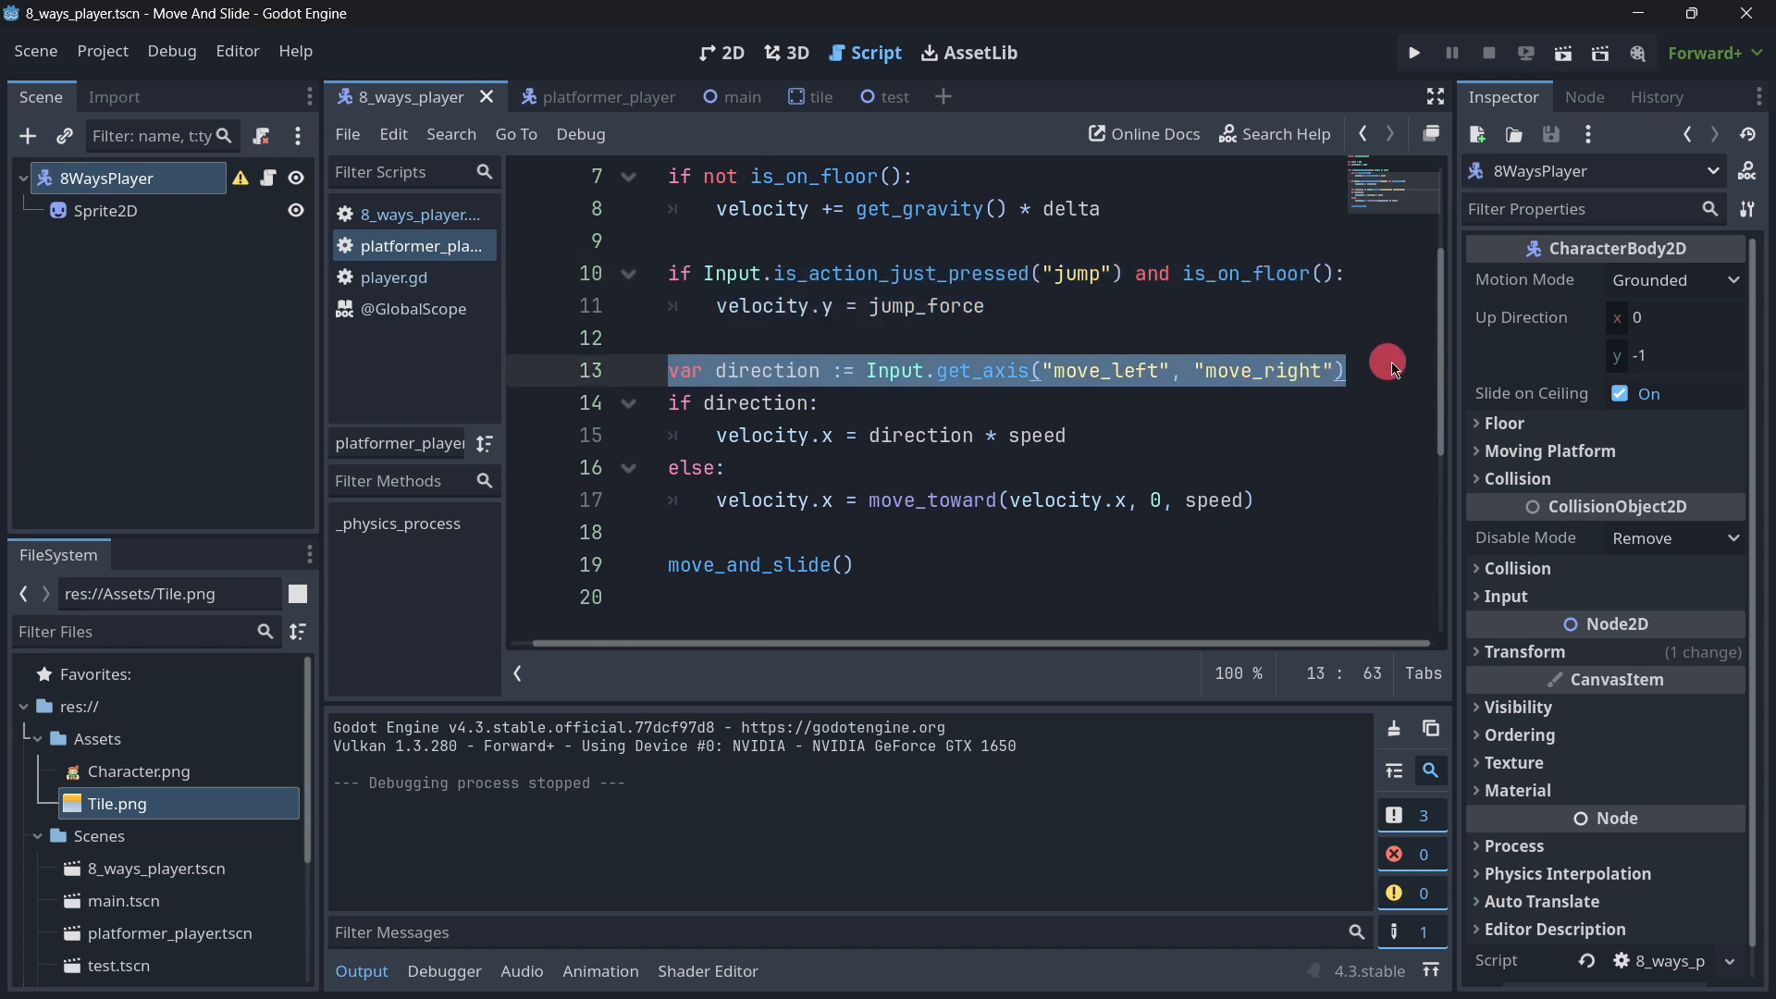
left_click(418, 213)
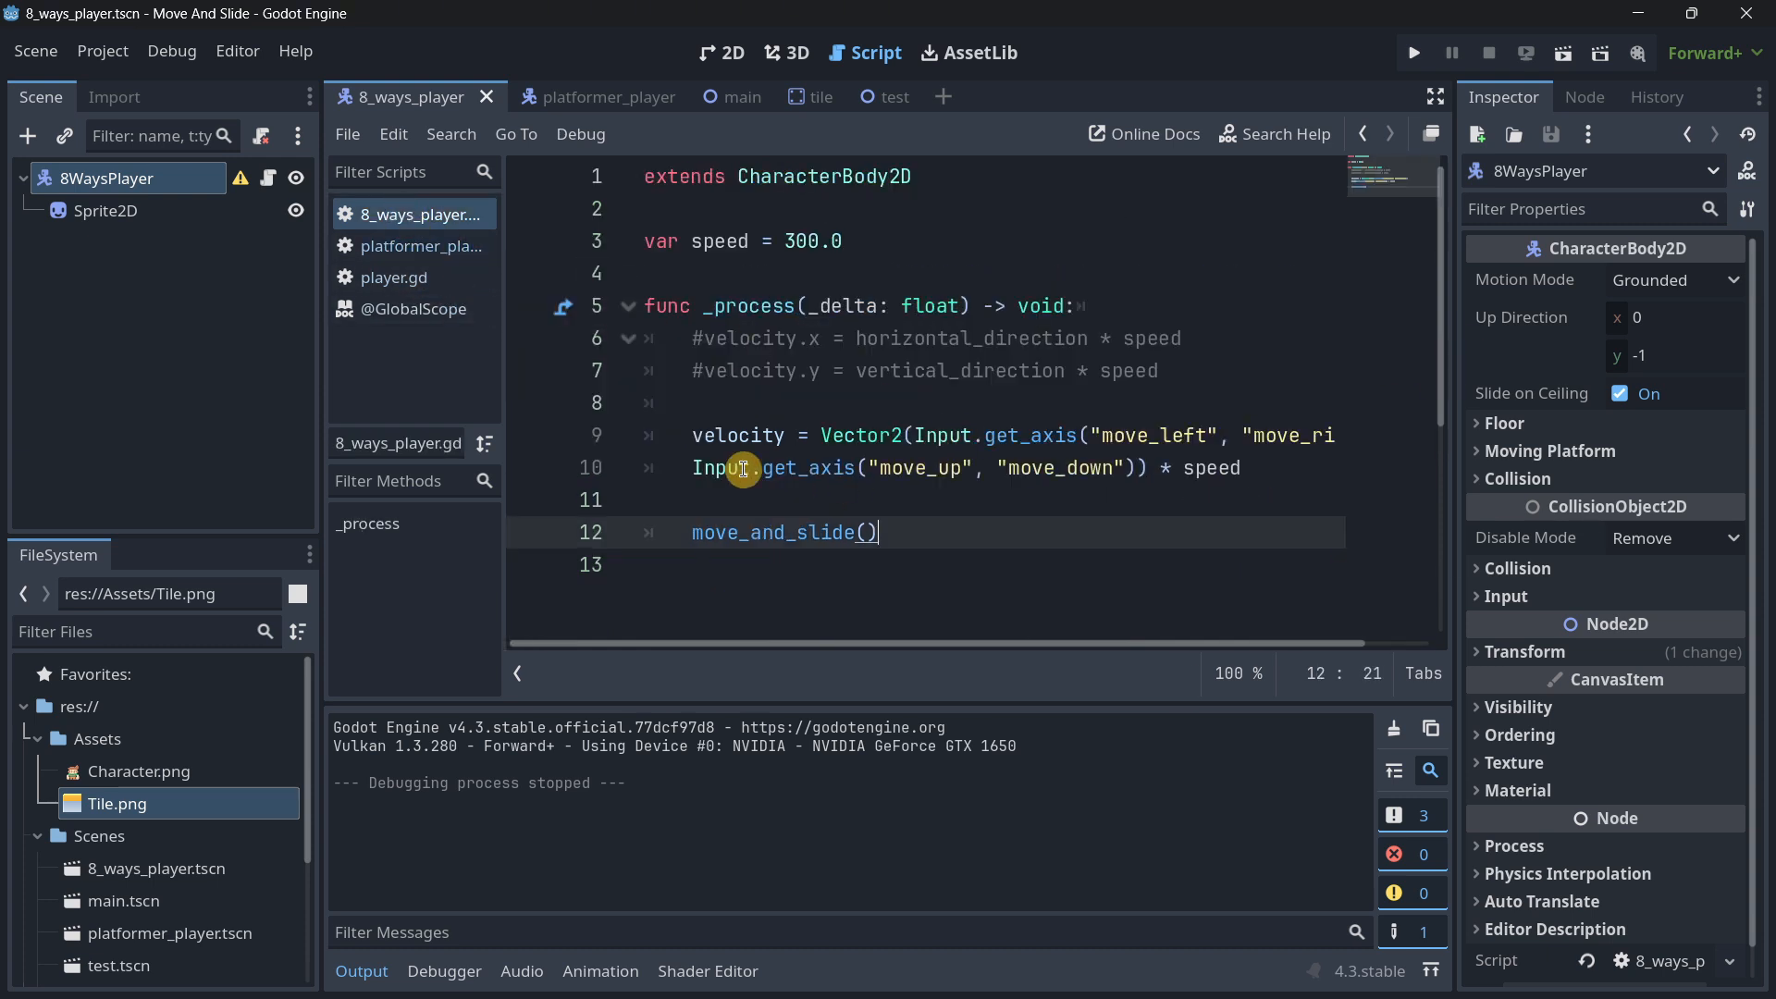
left_click(424, 246)
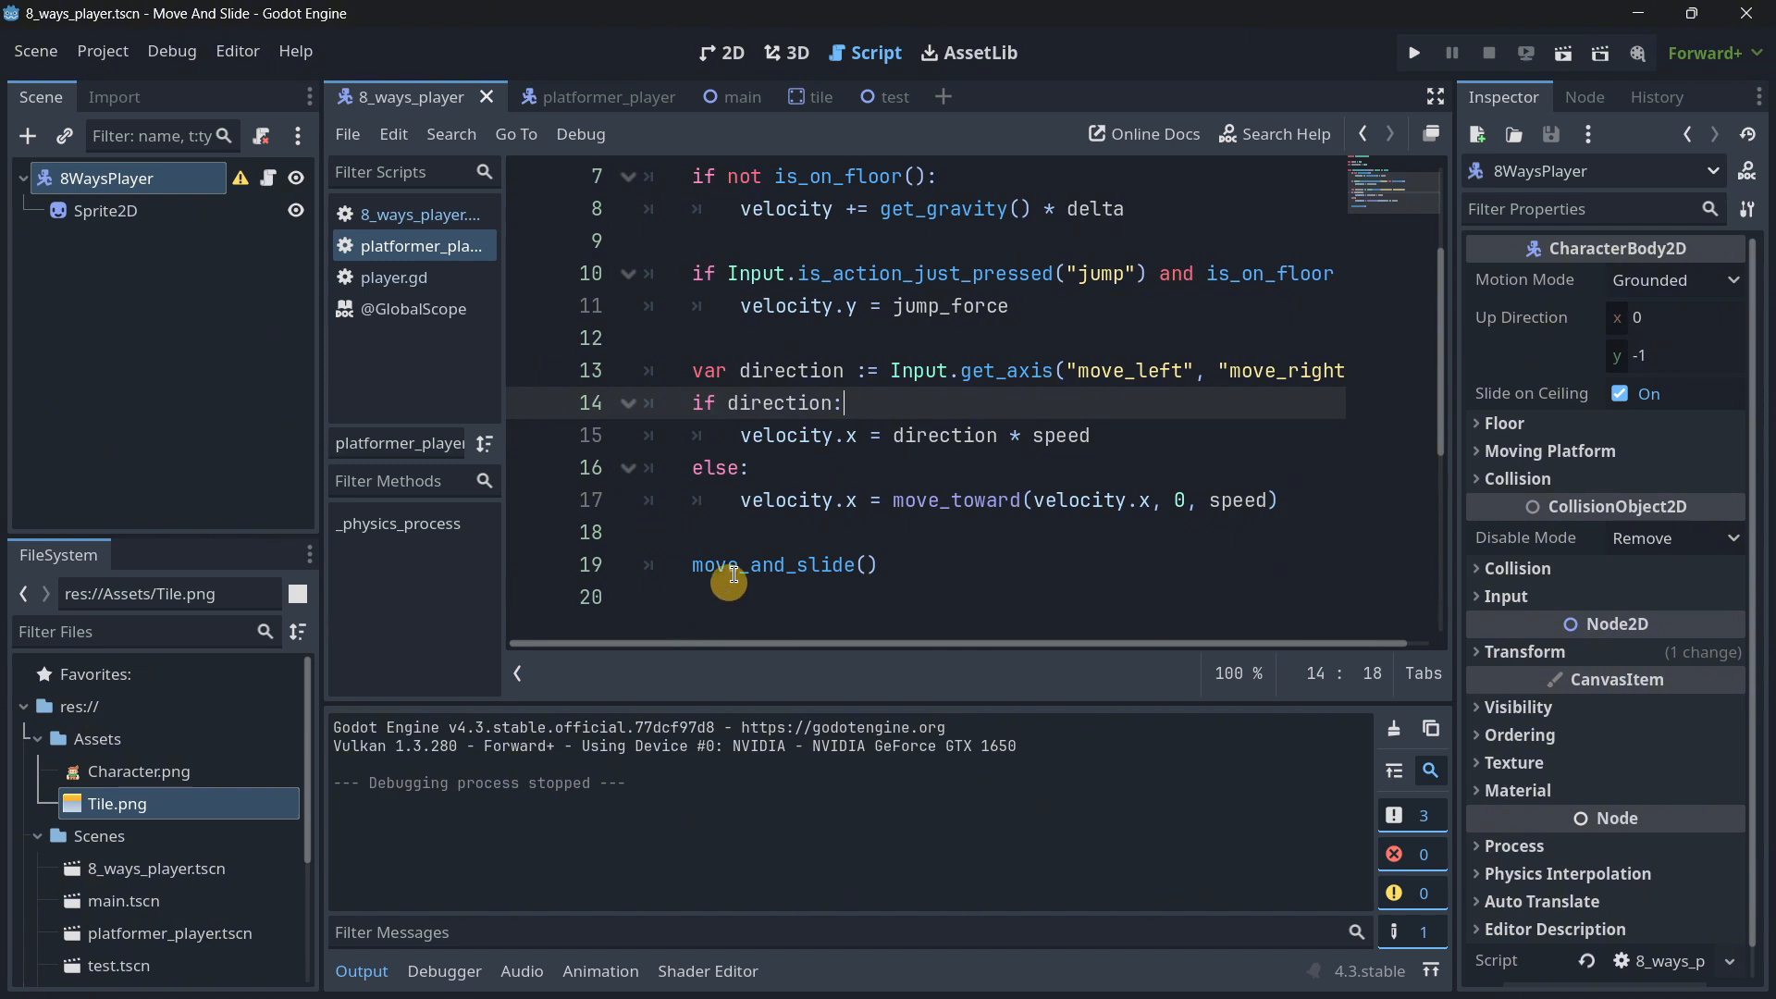
mouse_move(667, 534)
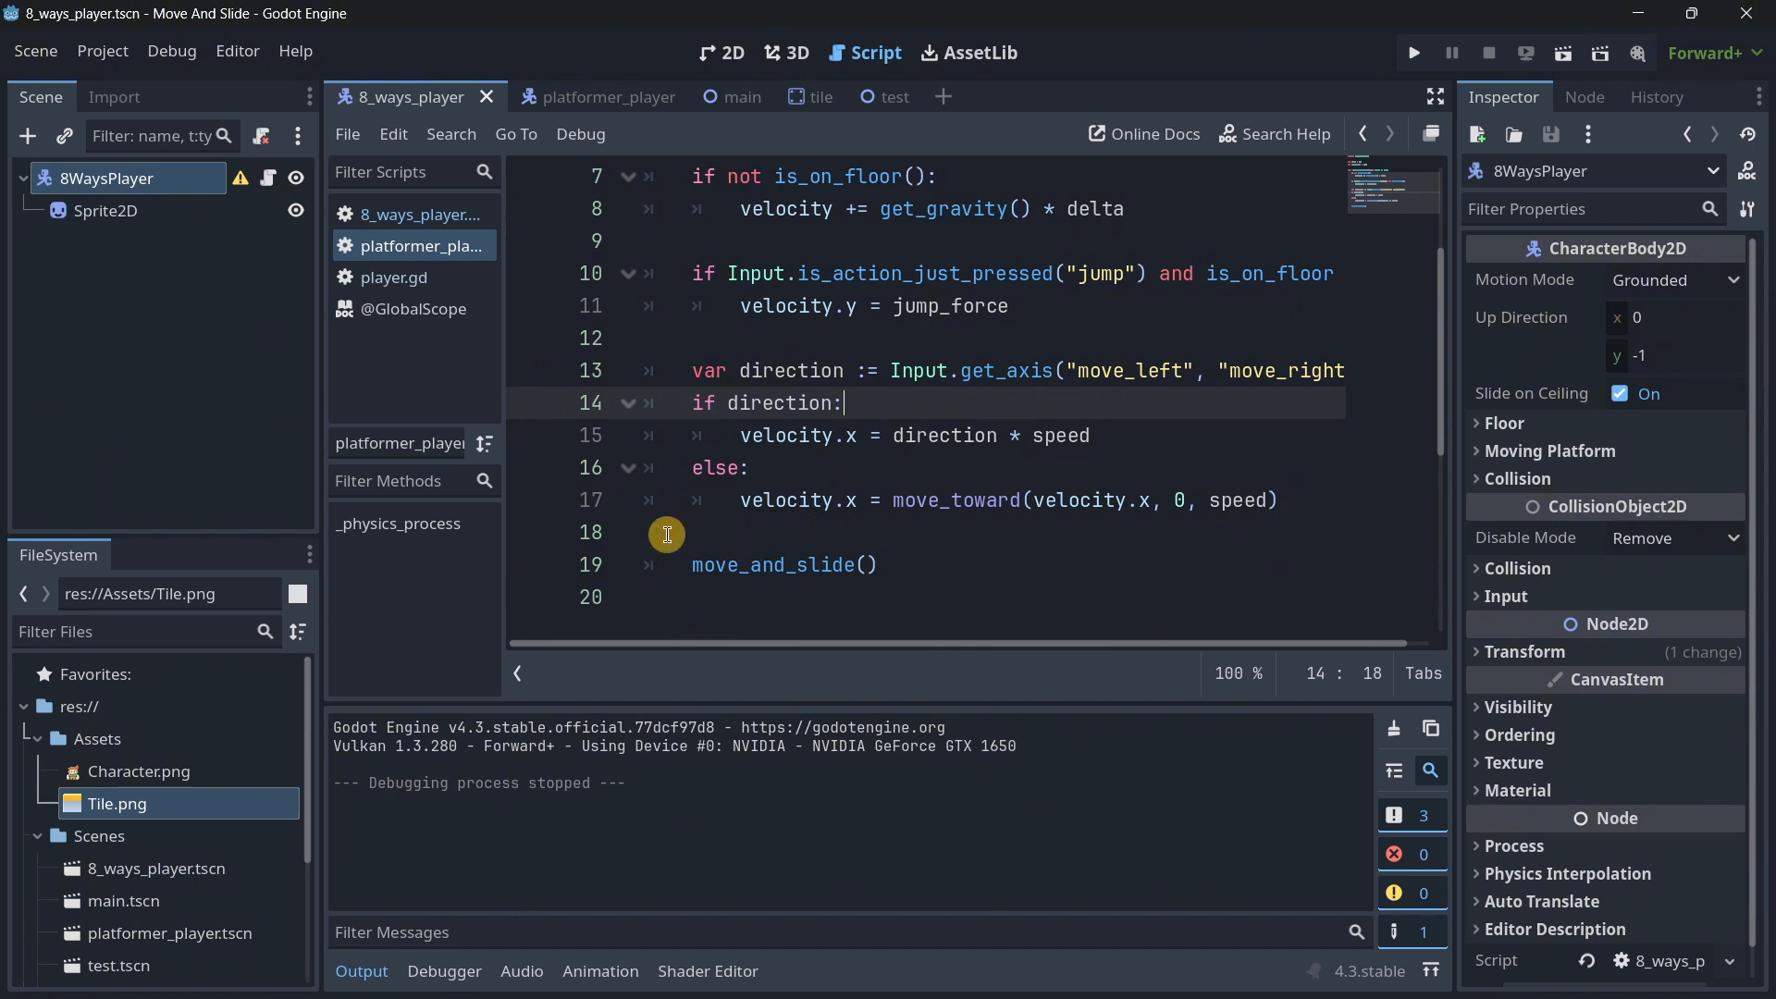